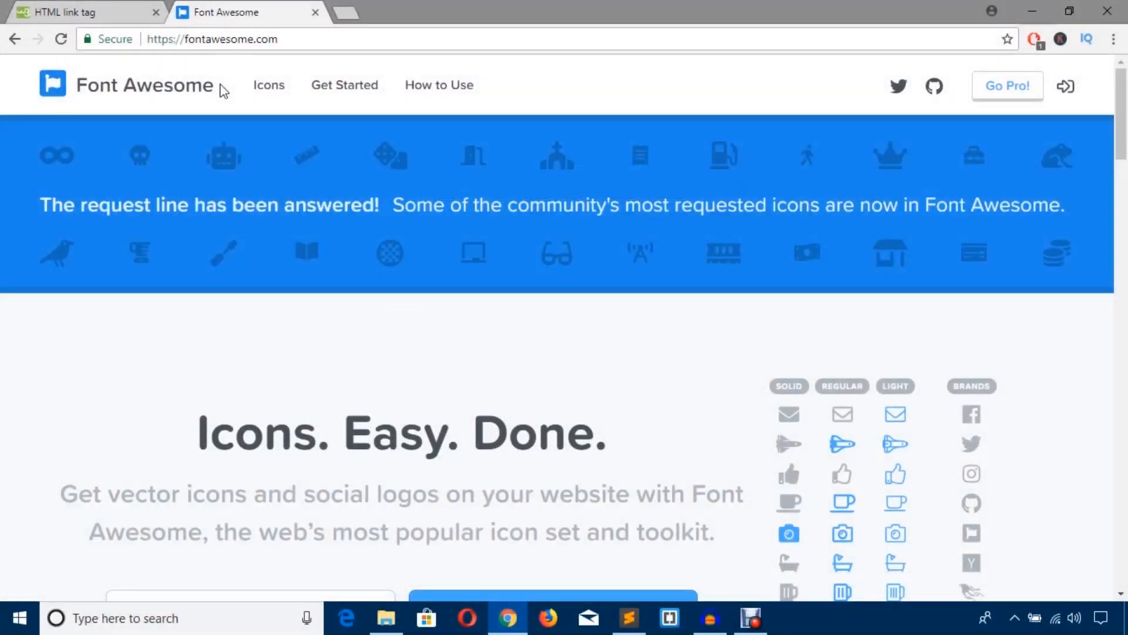
pyautogui.moveTo(343, 85)
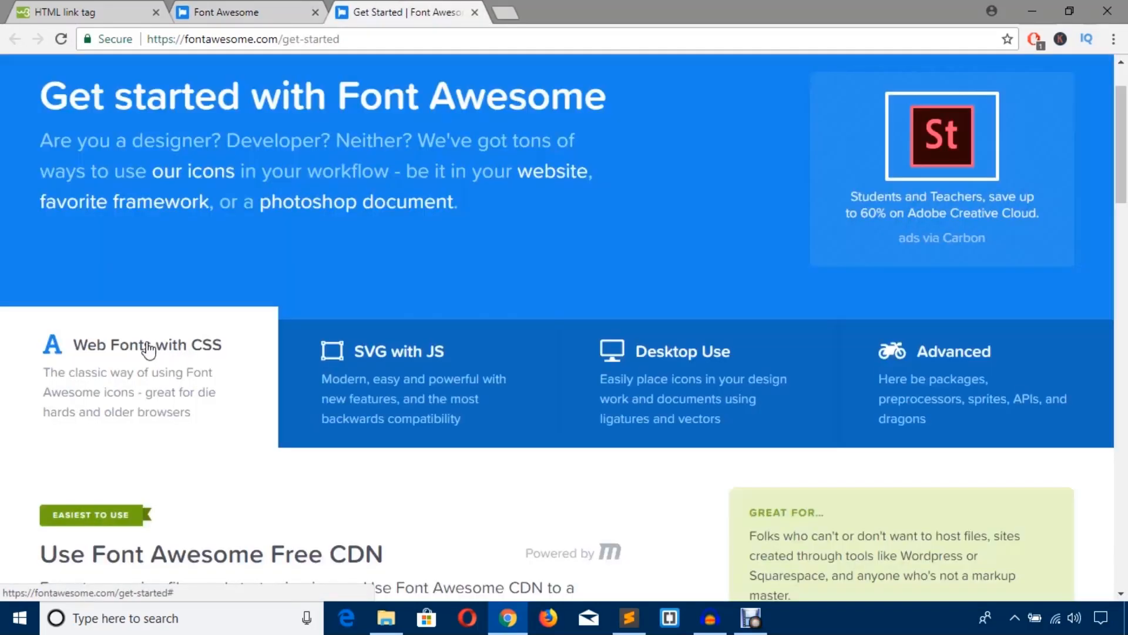
# Scroll the Get Started page down to the free CDN stylesheet link code
pyautogui.scroll(-3)
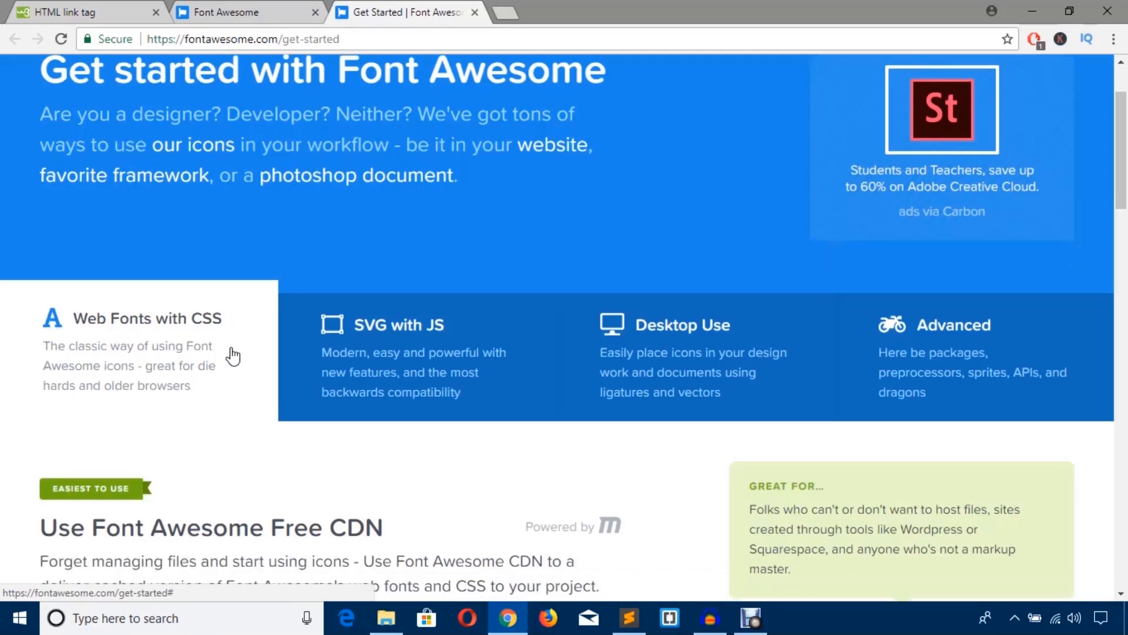
pyautogui.scroll(-3)
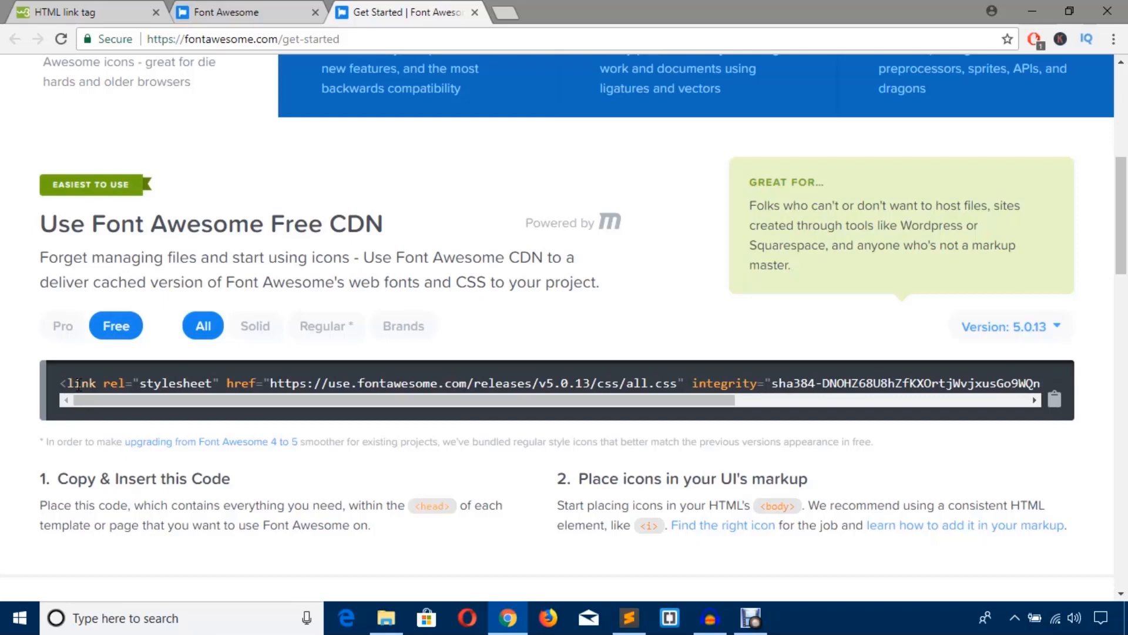
pyautogui.scroll(-3)
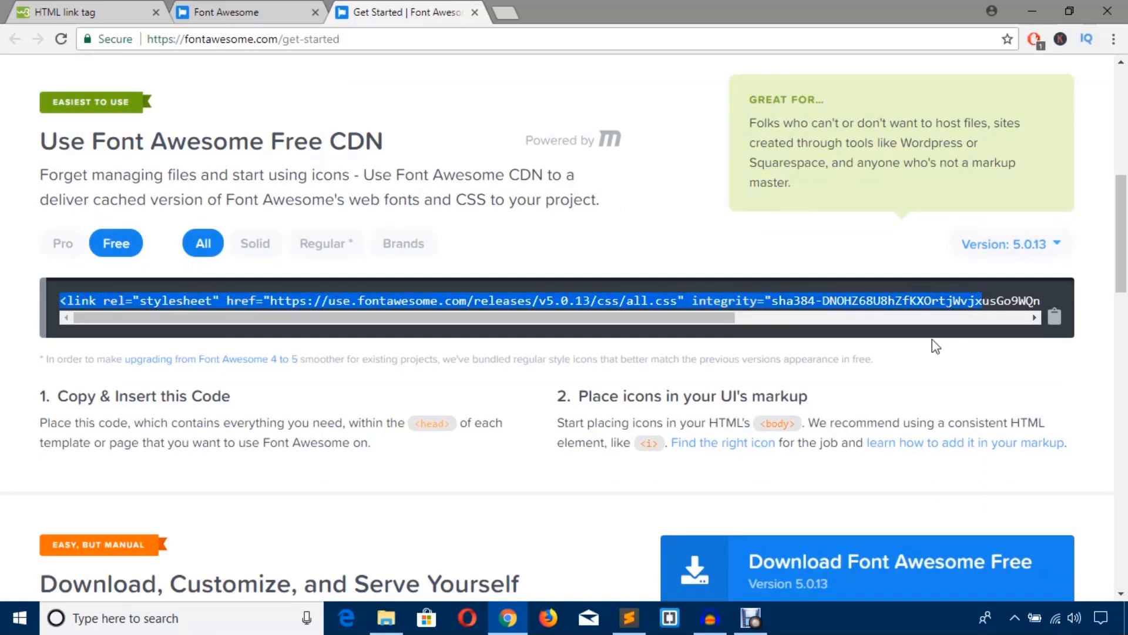
pyautogui.scroll(-3)
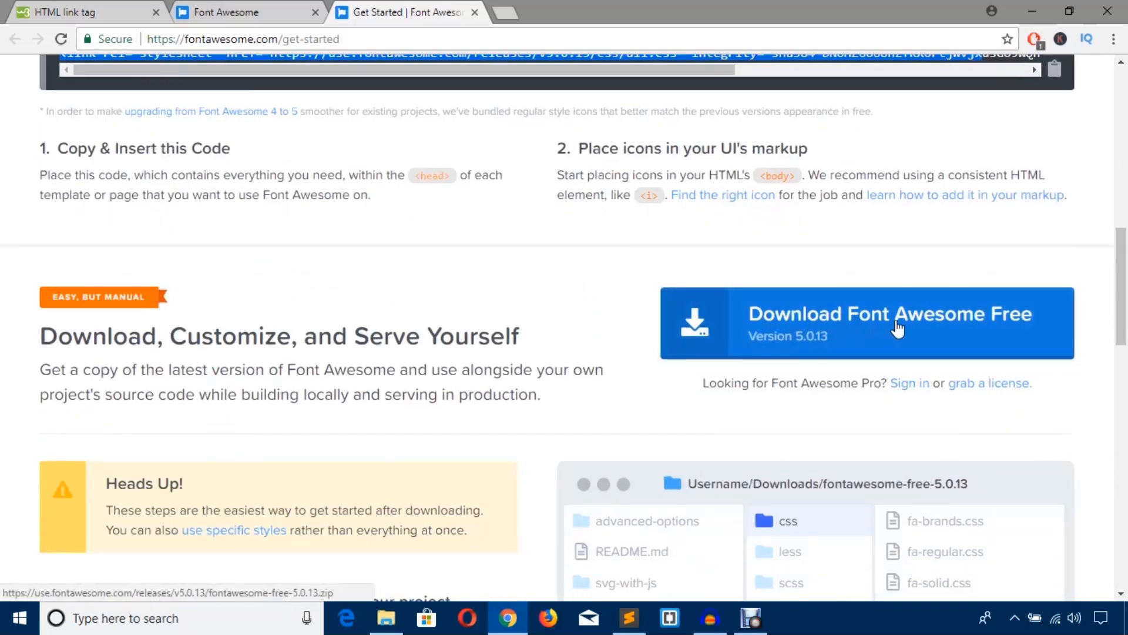
# Scroll between the CDN code and the Download Font Awesome Free 5.0.13 option
pyautogui.scroll(3)
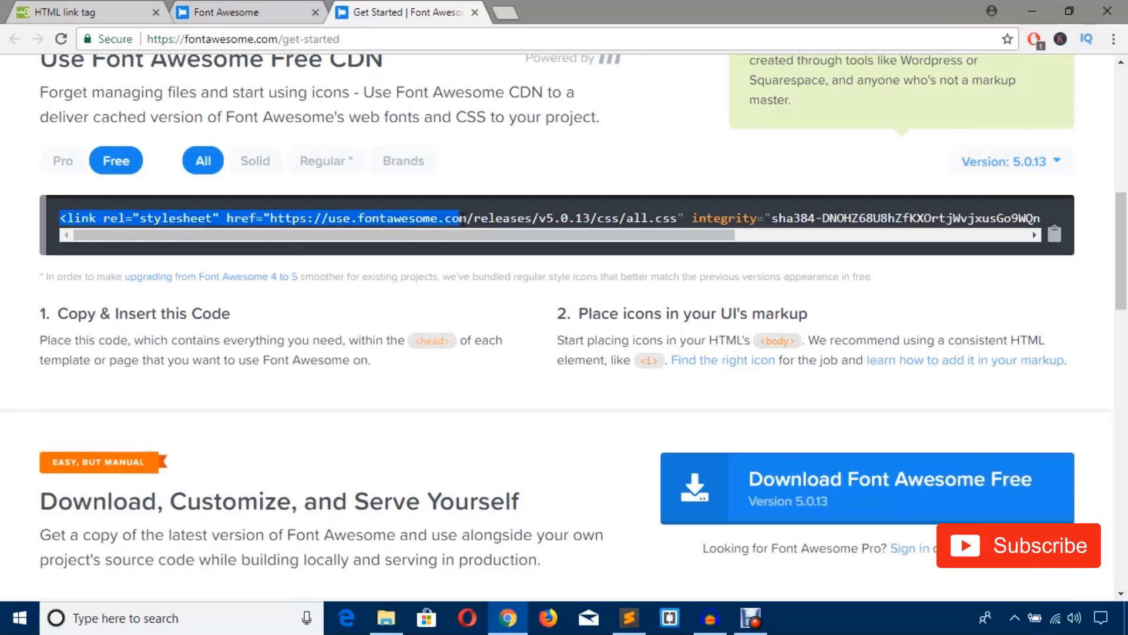
pyautogui.scroll(-3)
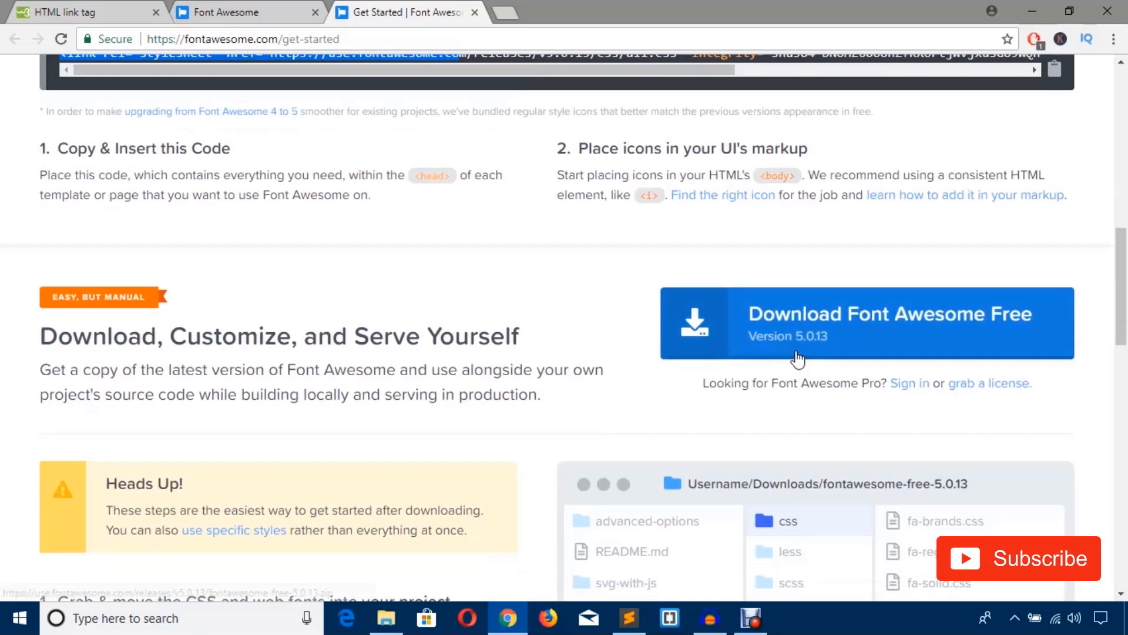
pyautogui.moveTo(799, 342)
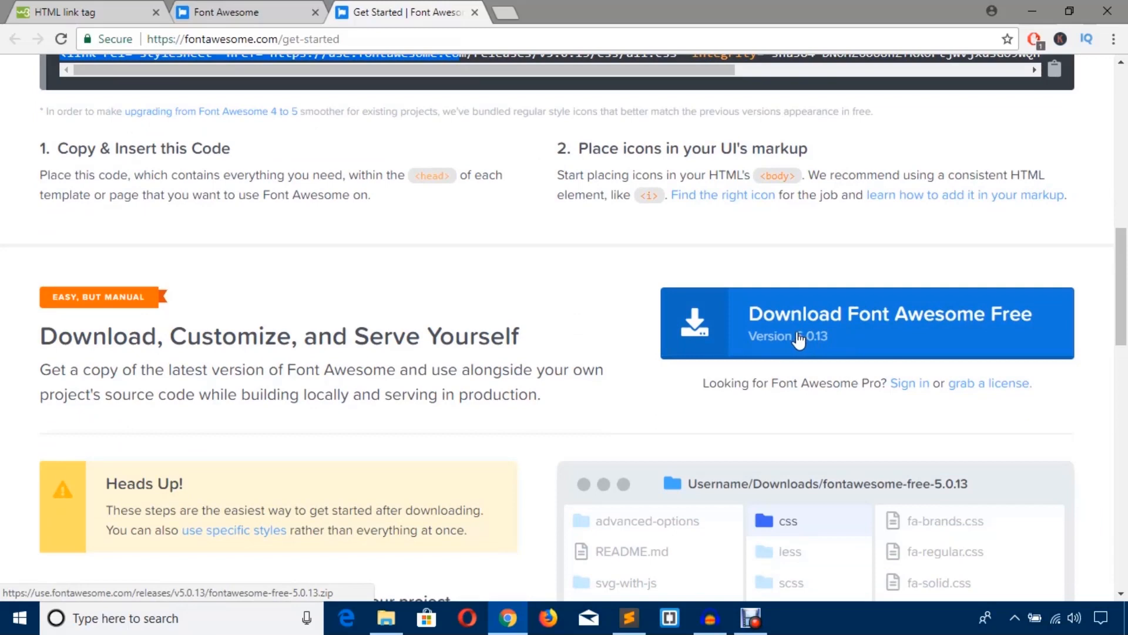
pyautogui.moveTo(790, 339)
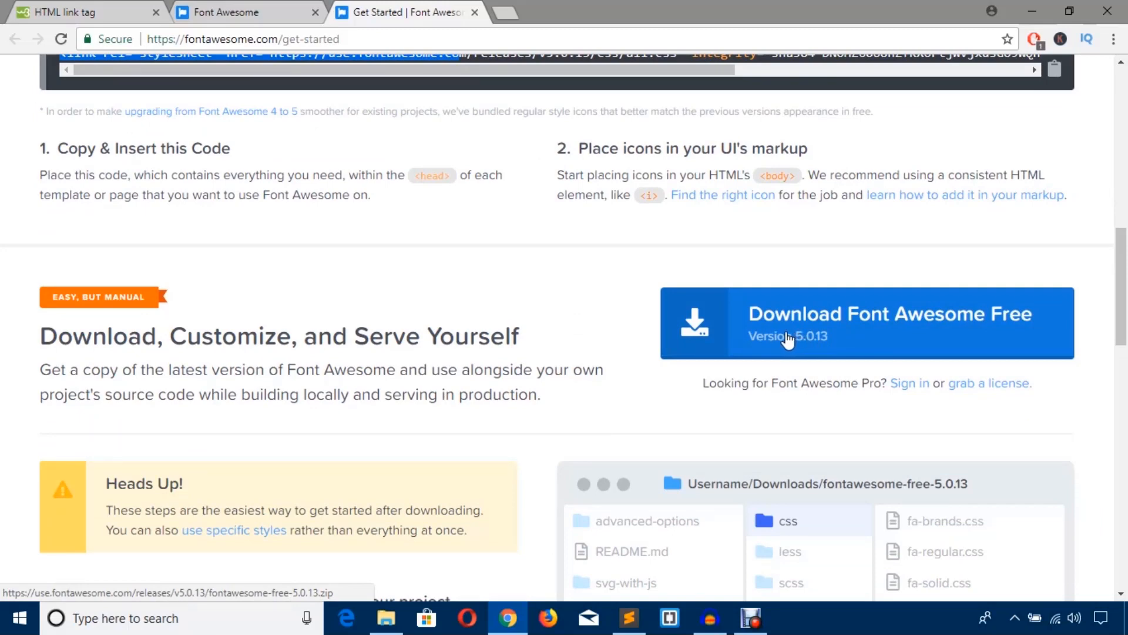
pyautogui.moveTo(871, 324)
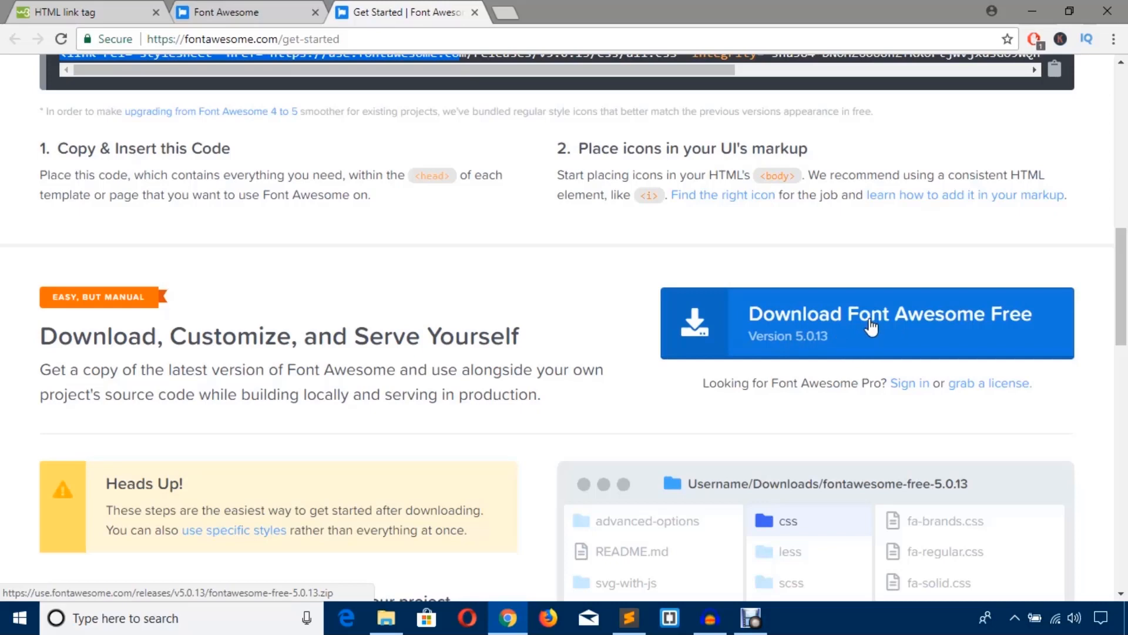
pyautogui.moveTo(863, 349)
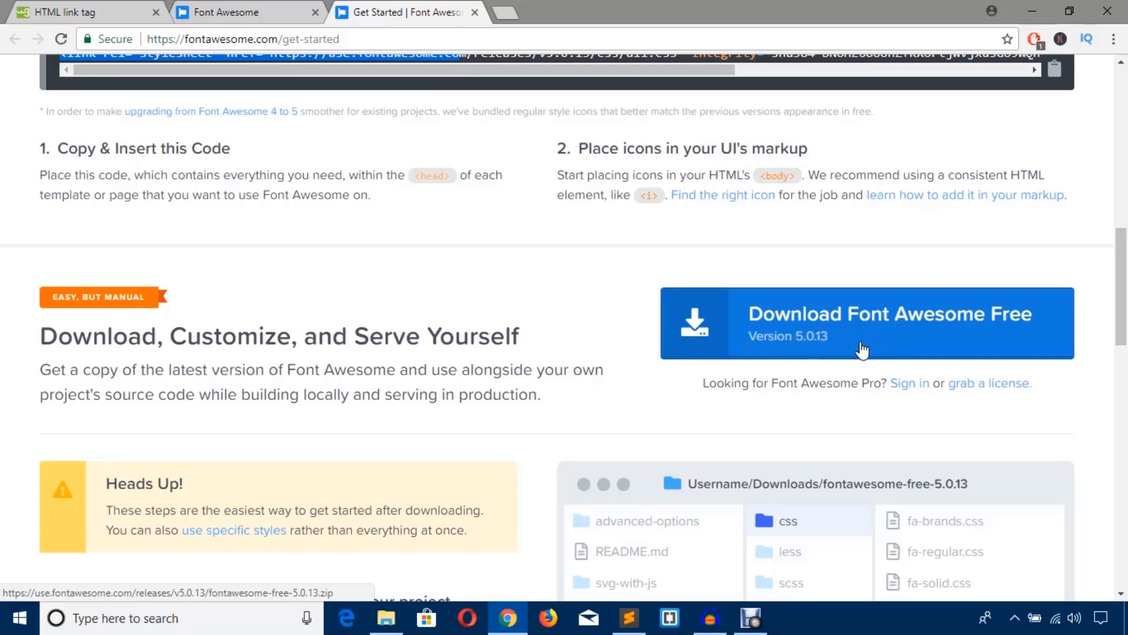
pyautogui.scroll(3)
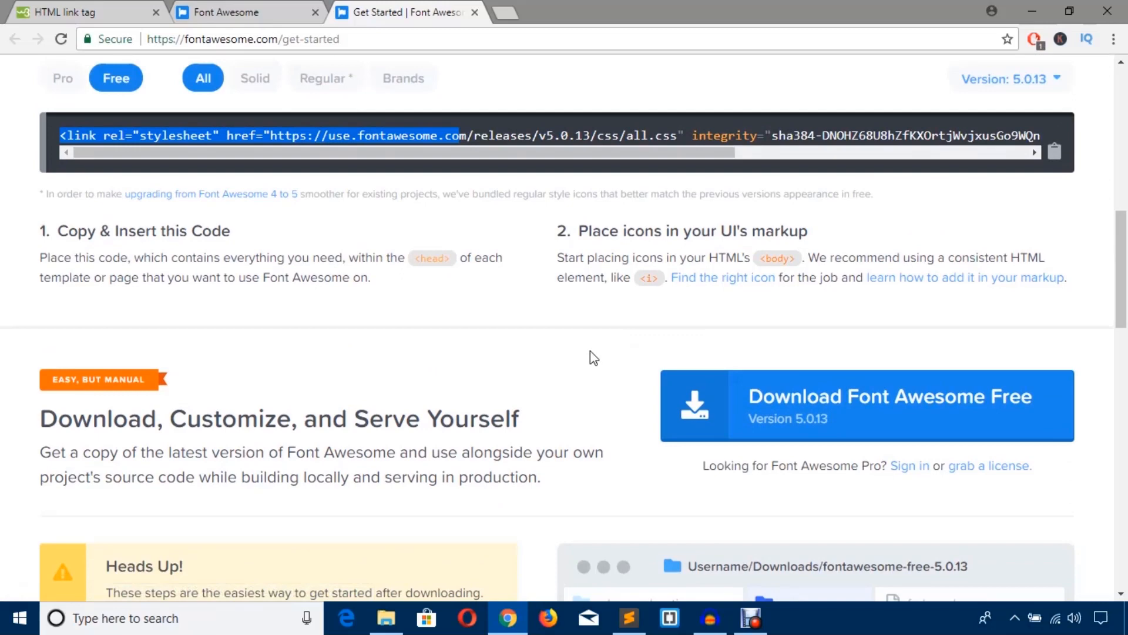
pyautogui.moveTo(811, 414)
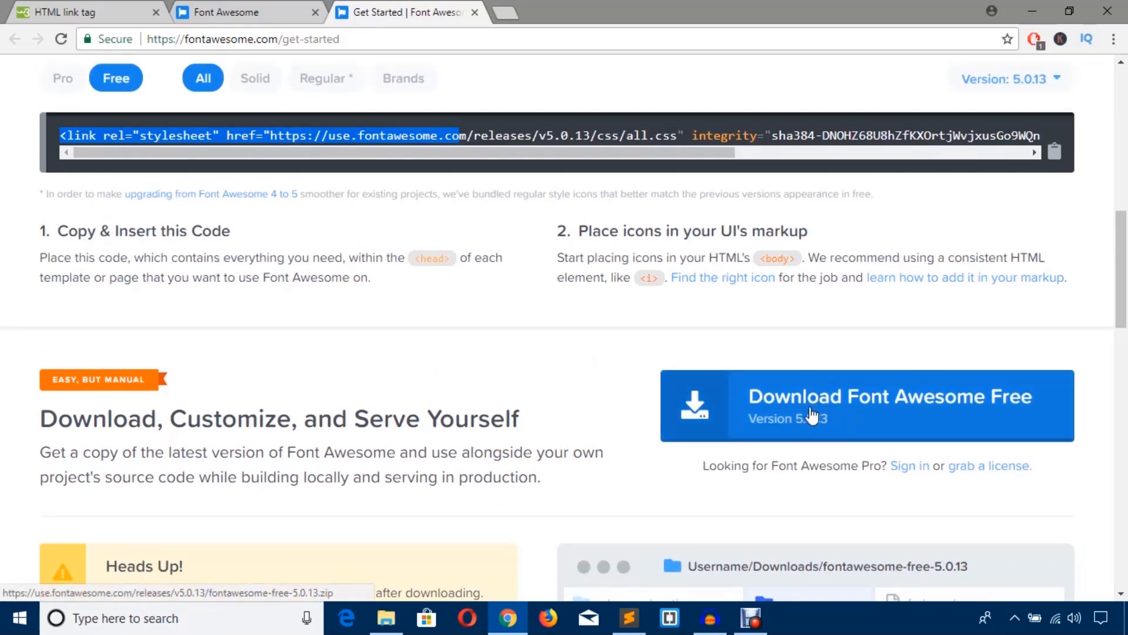
pyautogui.moveTo(827, 407)
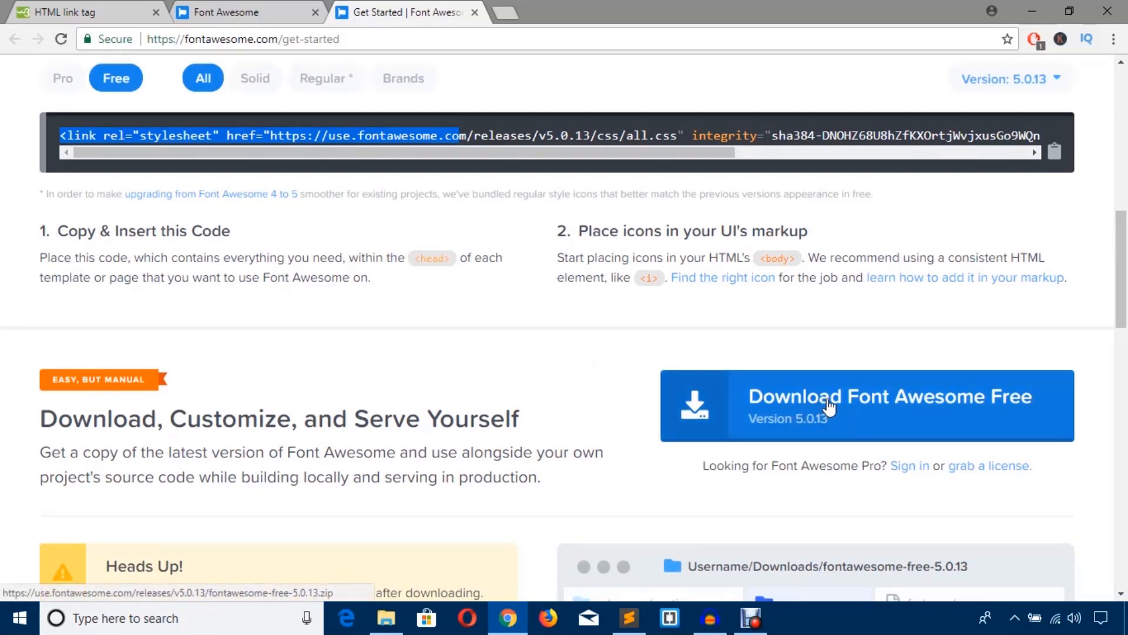
pyautogui.moveTo(814, 410)
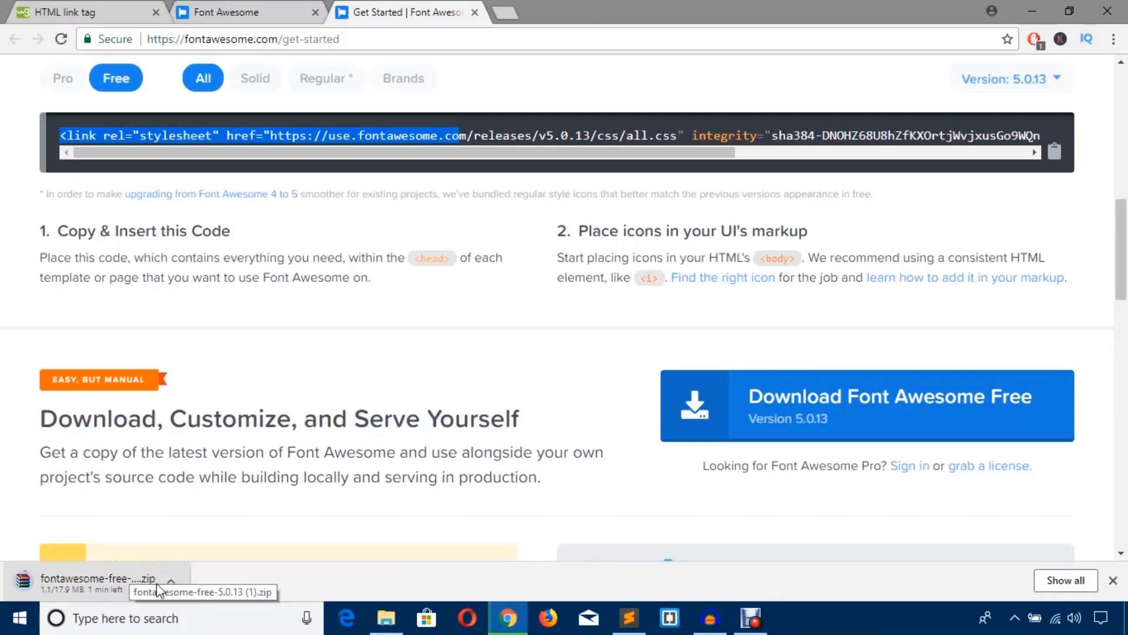
# Copy the Font Awesome zip from Downloads into the web folder
pyautogui.click(386, 619)
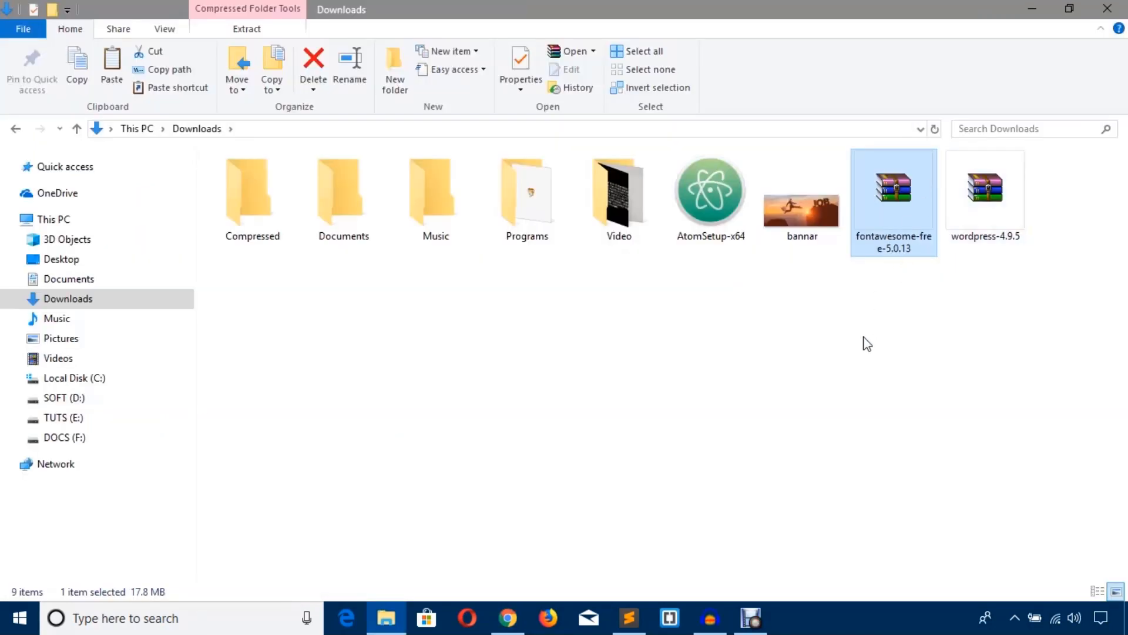
pyautogui.moveTo(905, 209)
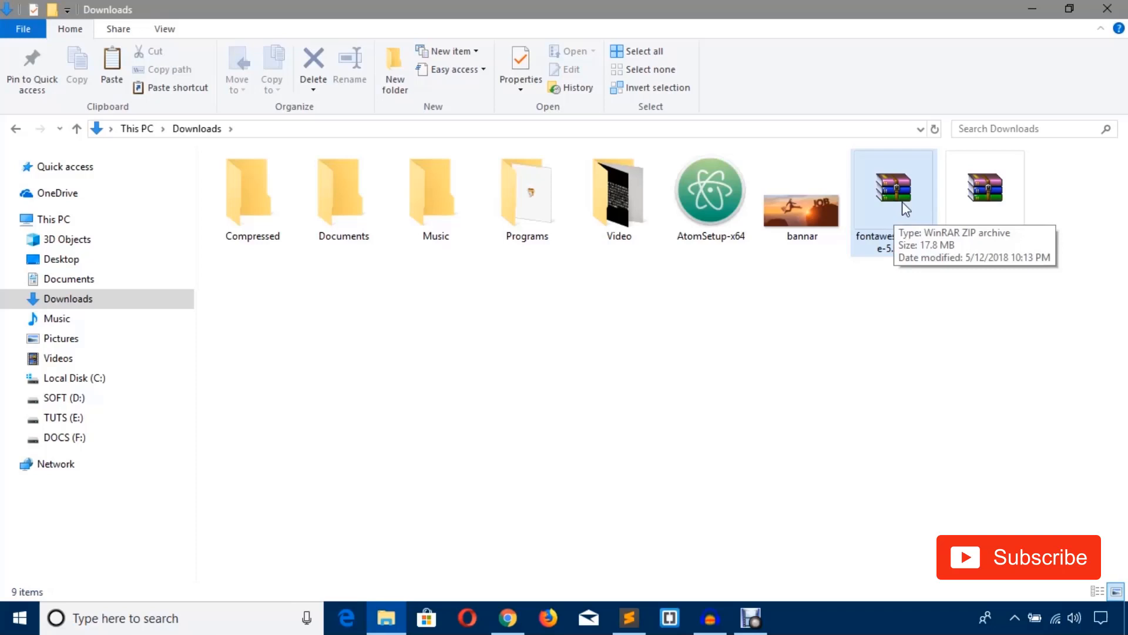
pyautogui.rightClick(894, 190)
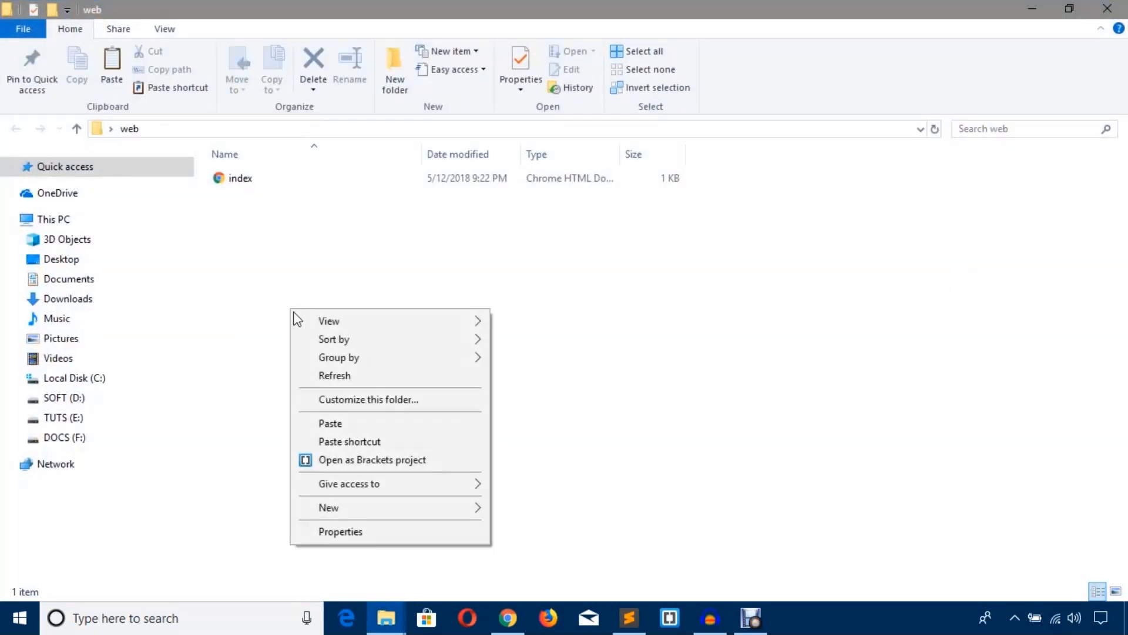
pyautogui.click(330, 424)
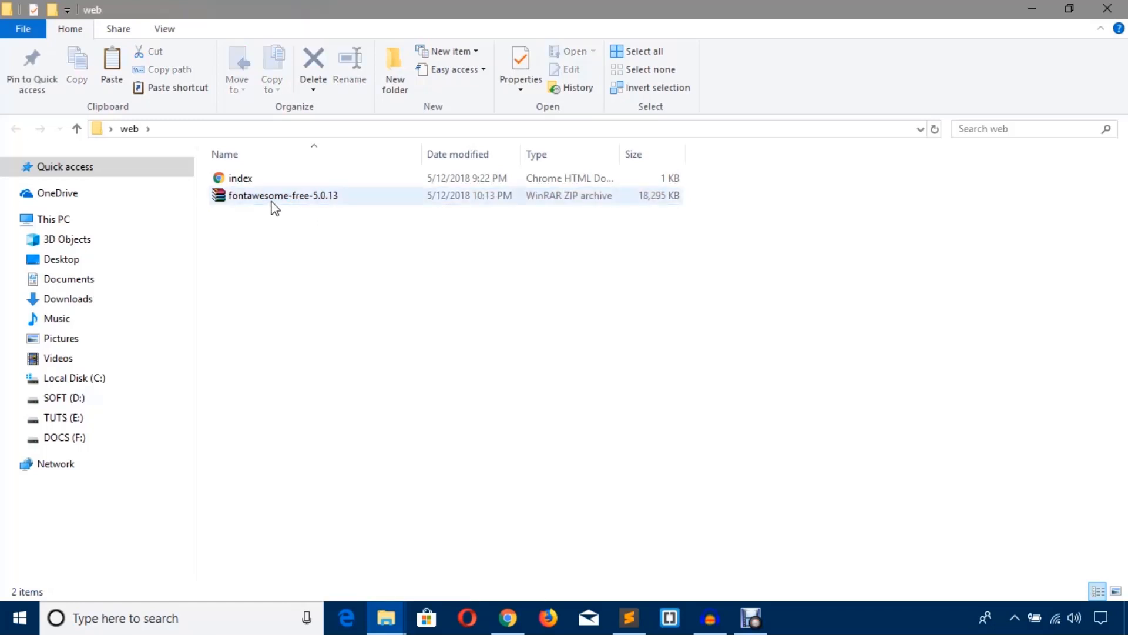
# Extract the zip in place into a fontawesome-free-5.0.13 folder beside index
pyautogui.click(282, 196)
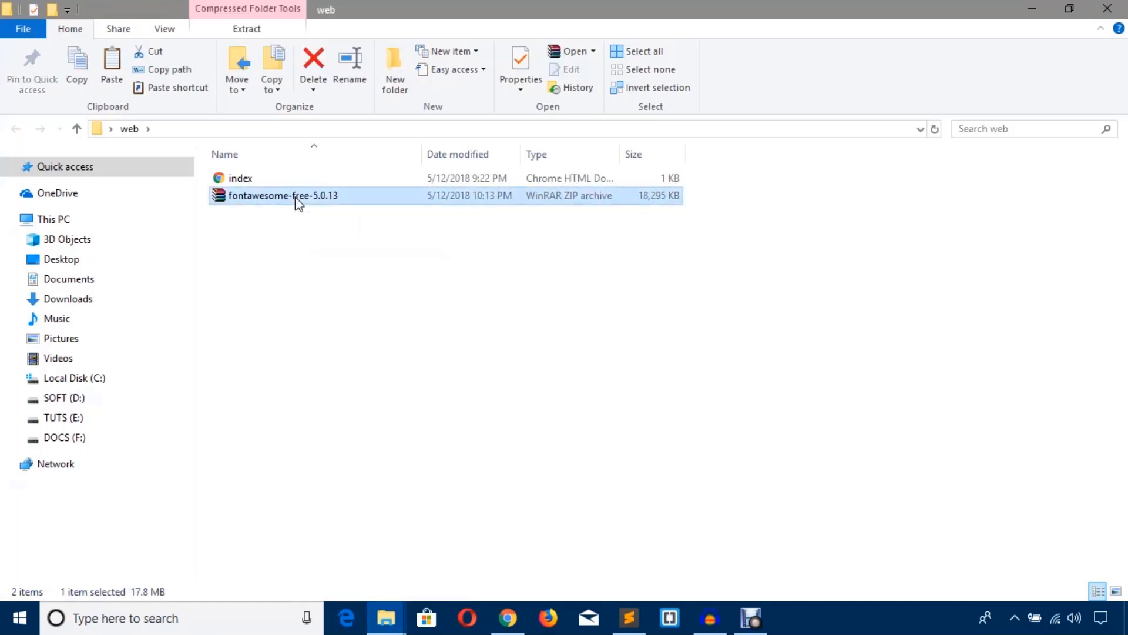
pyautogui.rightClick(283, 195)
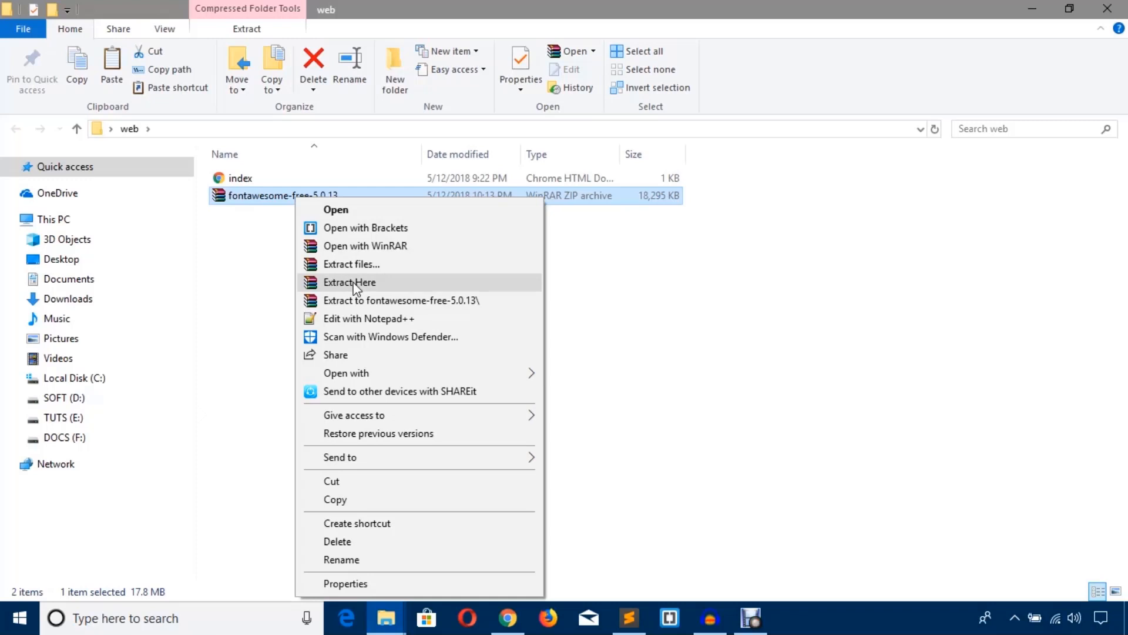
pyautogui.click(349, 282)
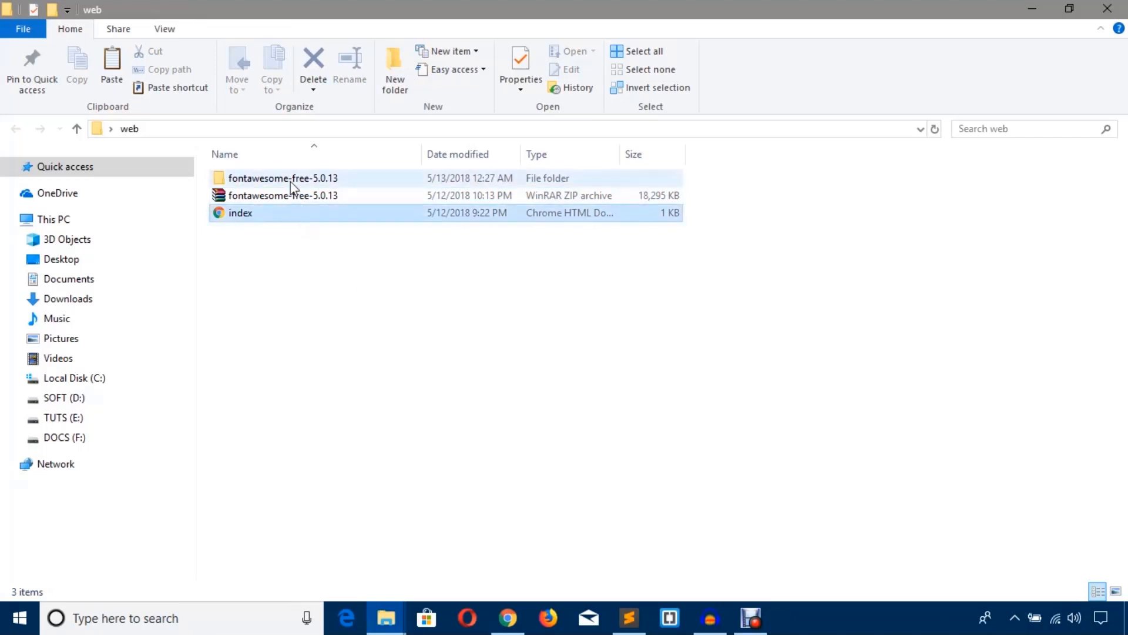
pyautogui.click(282, 177)
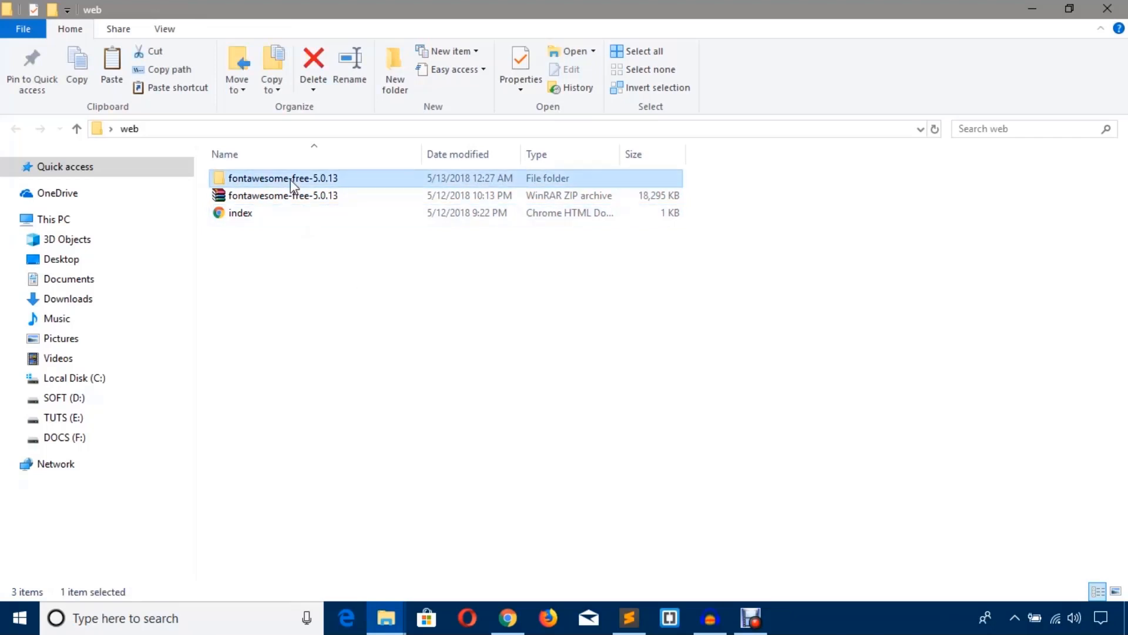
# Copy the css and webfonts folders from web-fonts-with-css
pyautogui.doubleClick(282, 177)
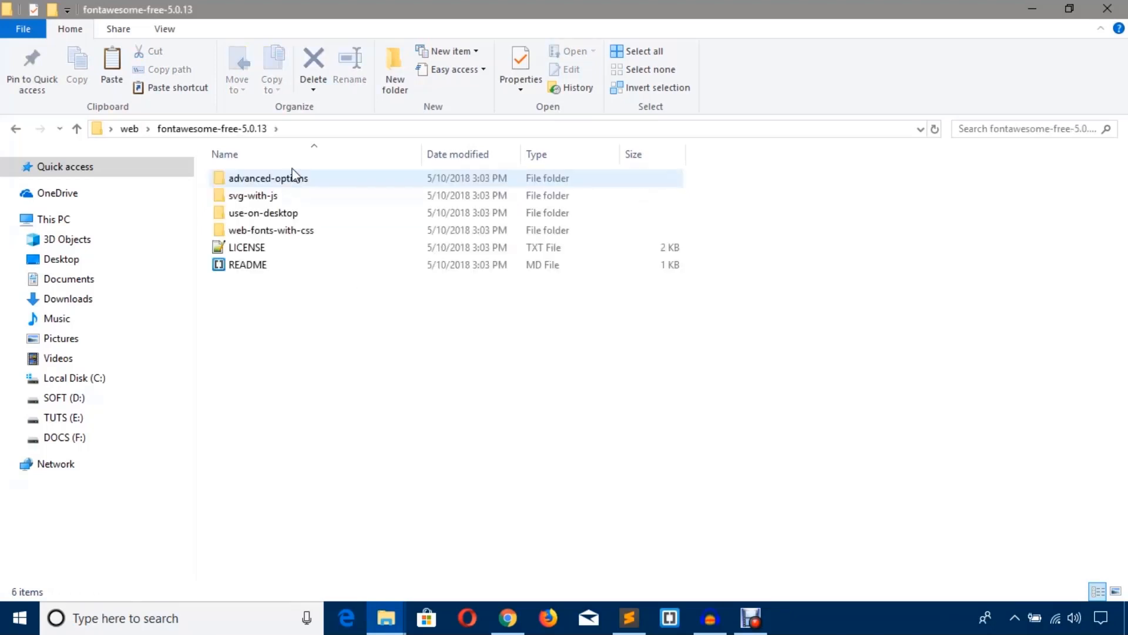
pyautogui.click(247, 247)
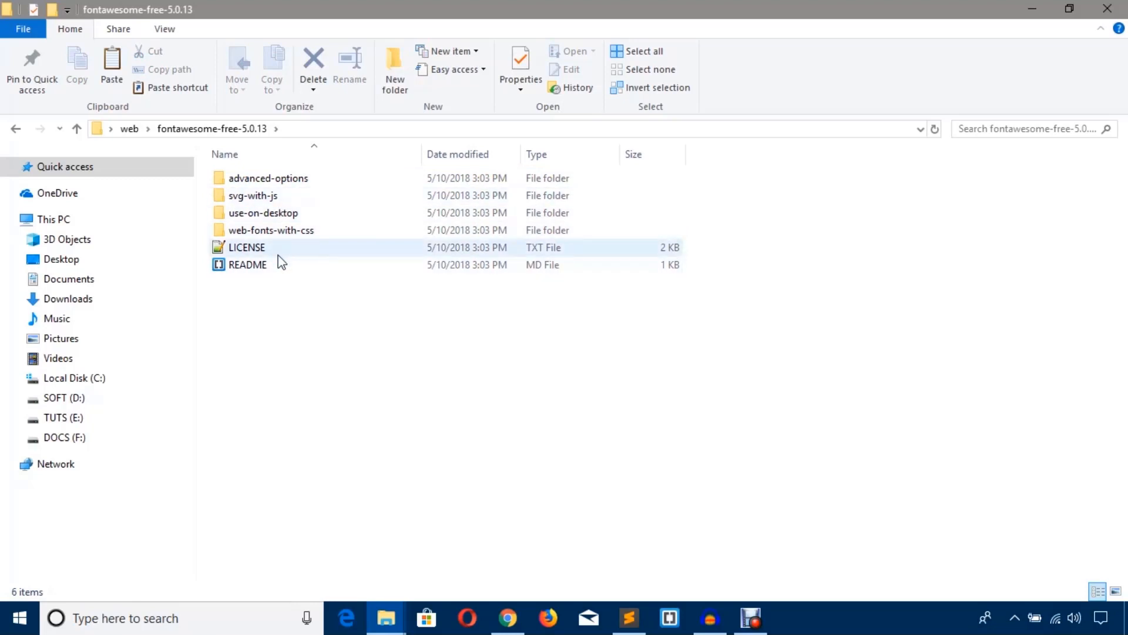
pyautogui.moveTo(284, 248)
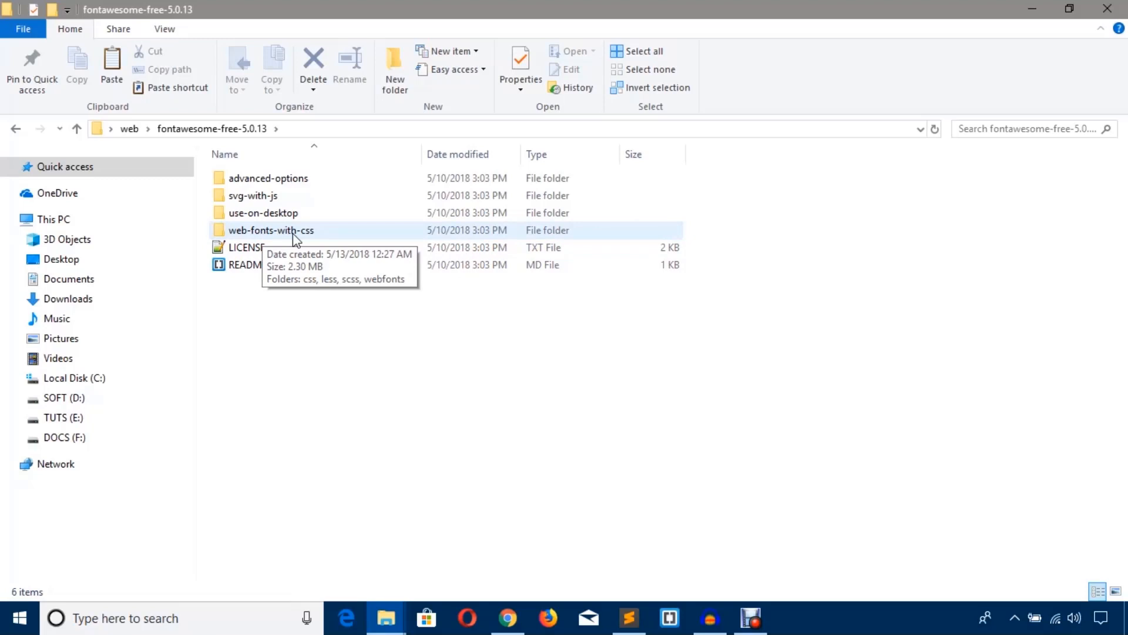
pyautogui.doubleClick(272, 230)
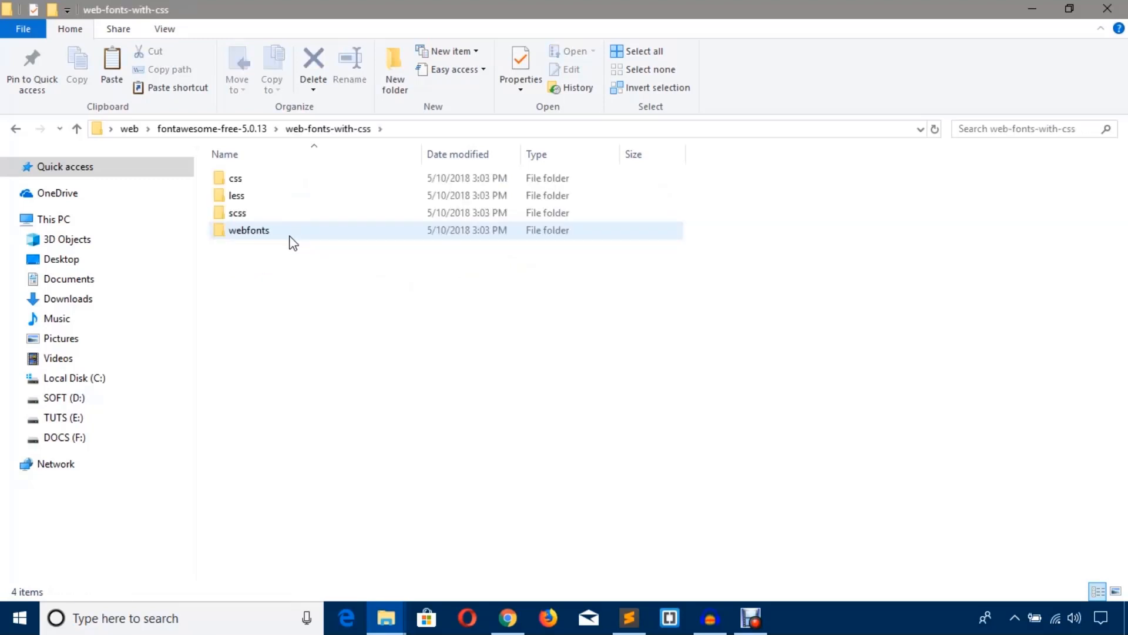
pyautogui.click(248, 230)
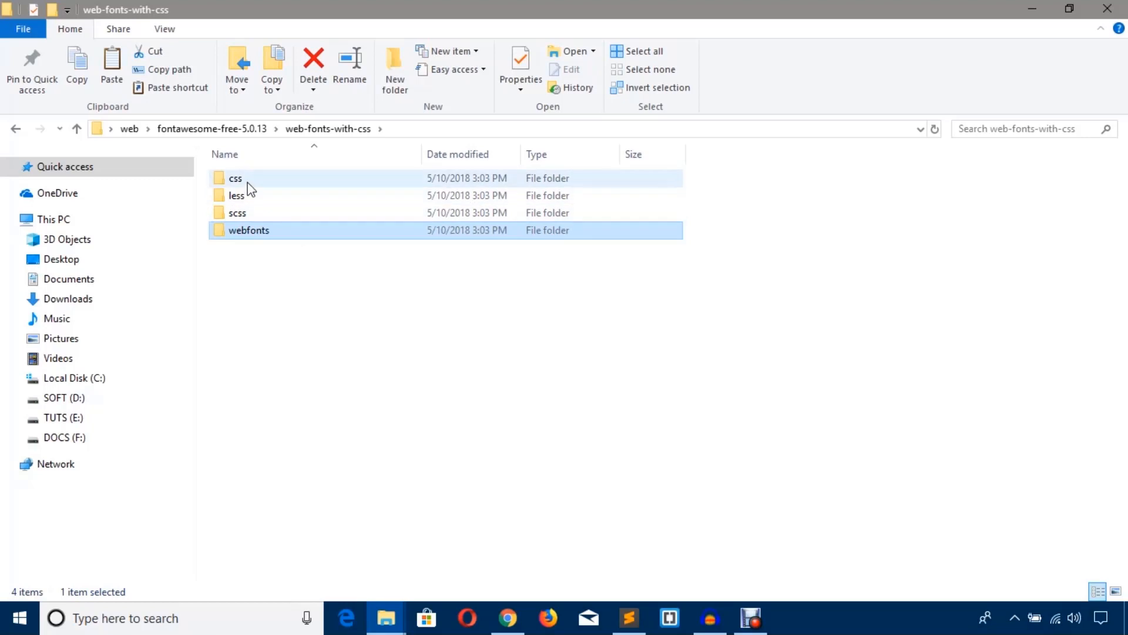
pyautogui.rightClick(235, 178)
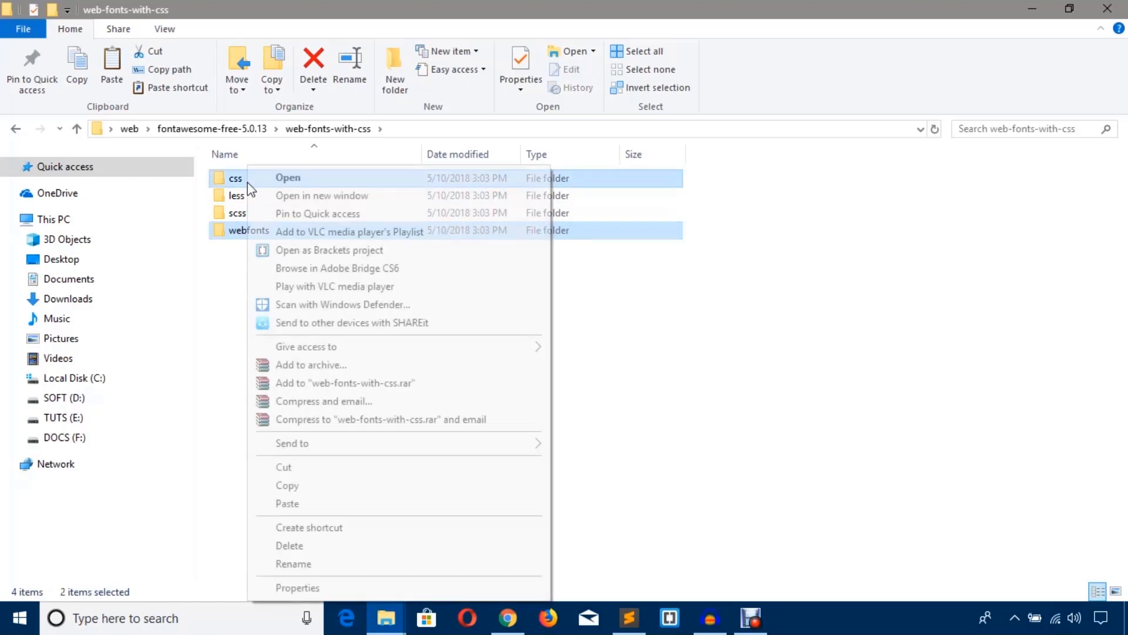
pyautogui.click(342, 206)
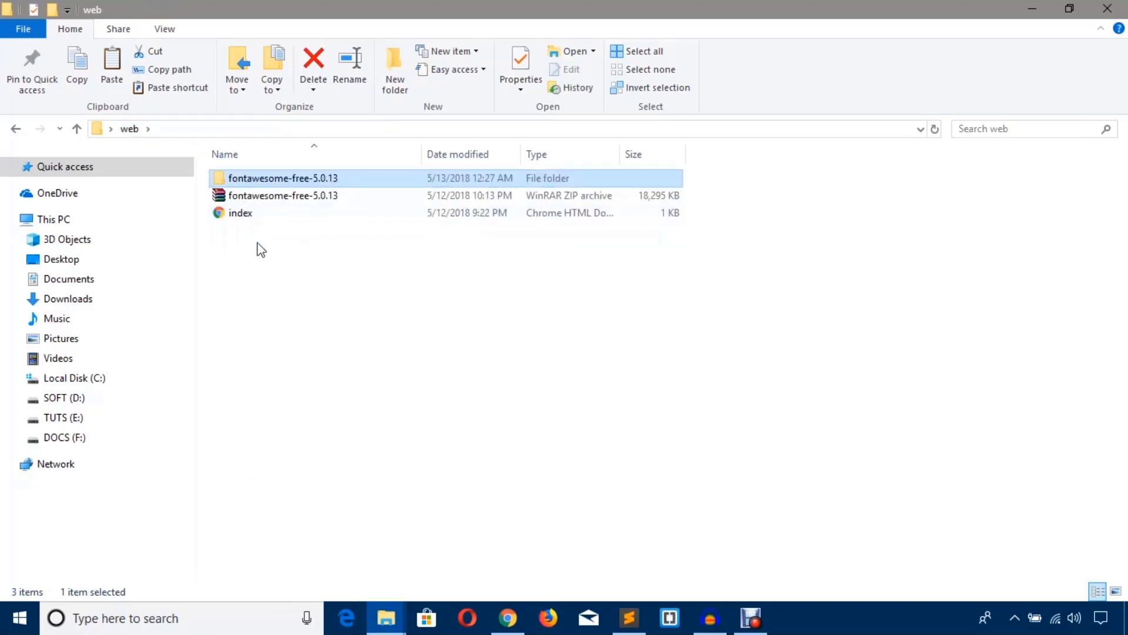
# Paste css and webfonts into web and delete the original folder and zip
pyautogui.click(240, 212)
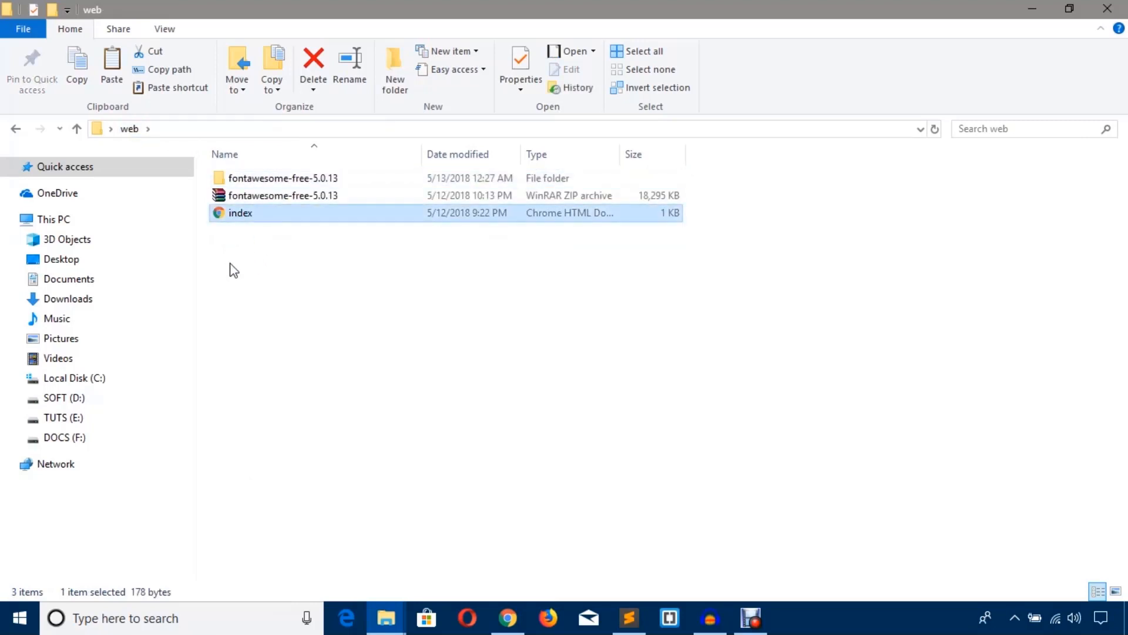
pyautogui.click(287, 381)
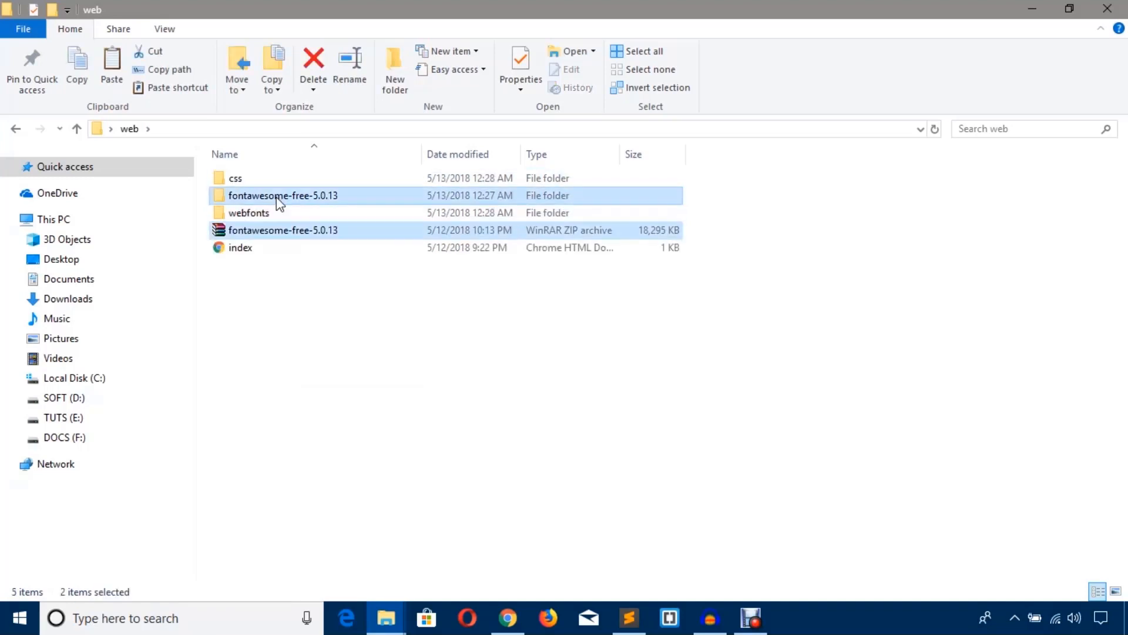
pyautogui.click(313, 63)
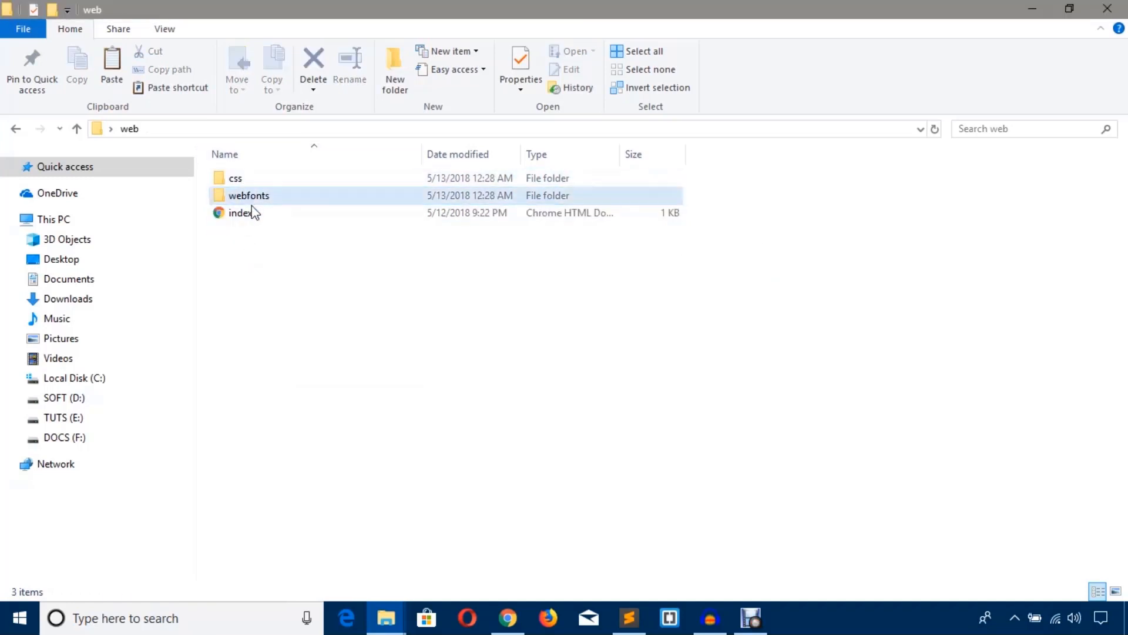
pyautogui.doubleClick(248, 195)
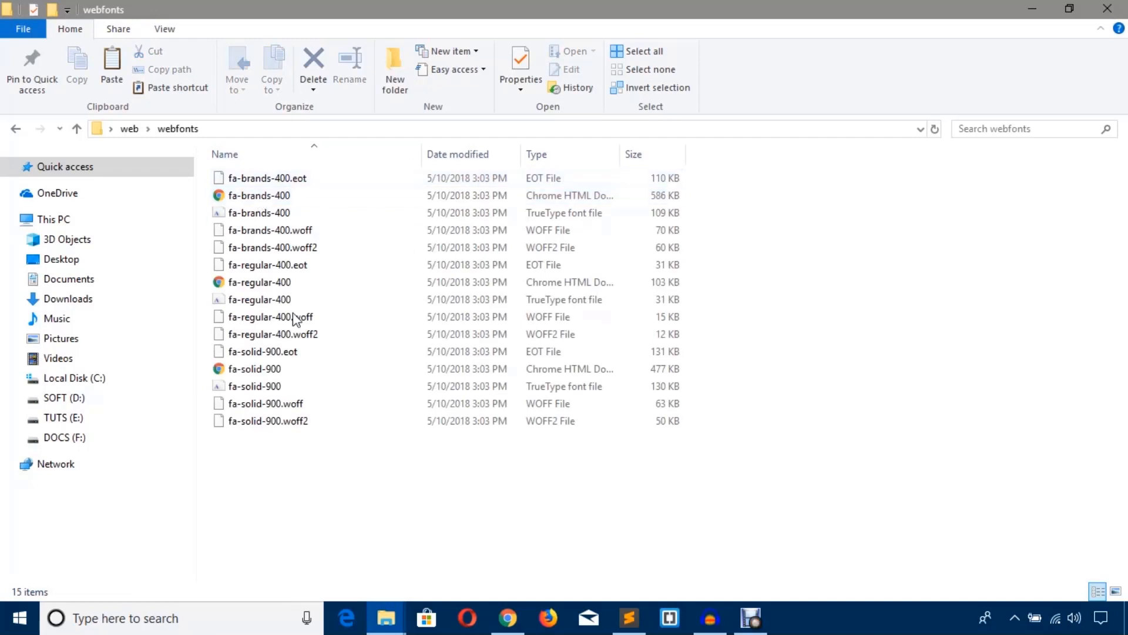
pyautogui.moveTo(173, 117)
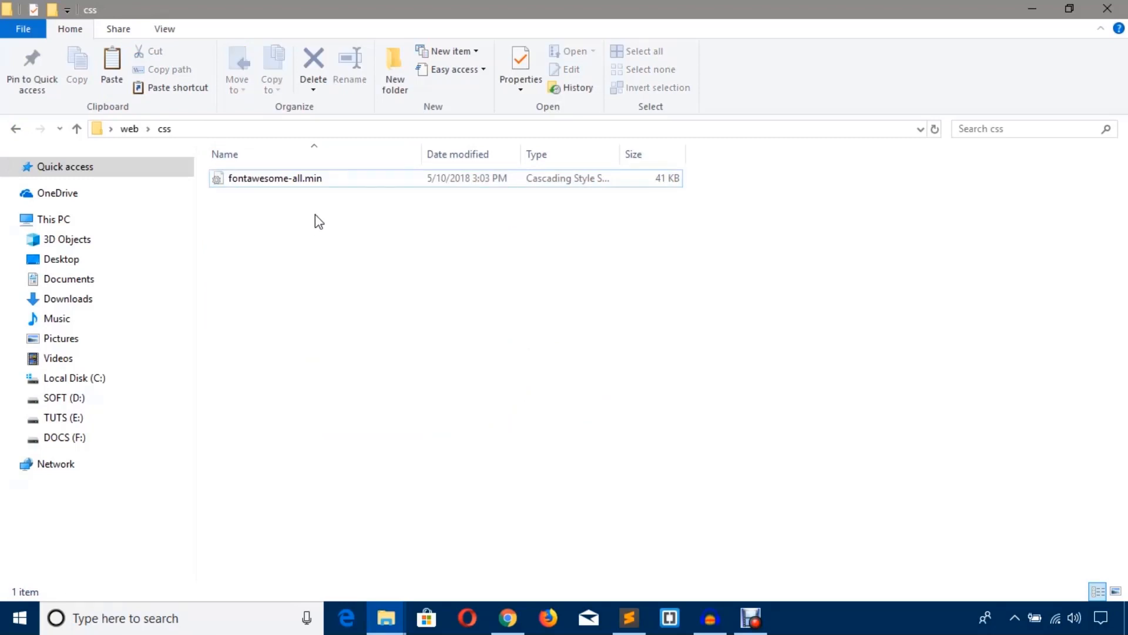
pyautogui.click(275, 178)
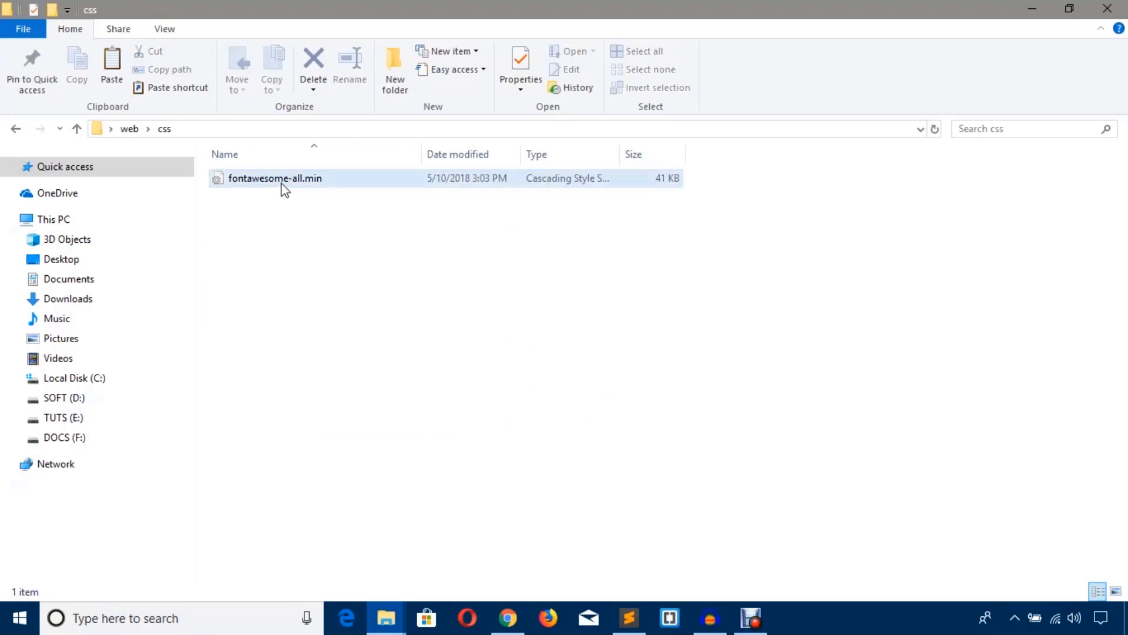
pyautogui.click(276, 177)
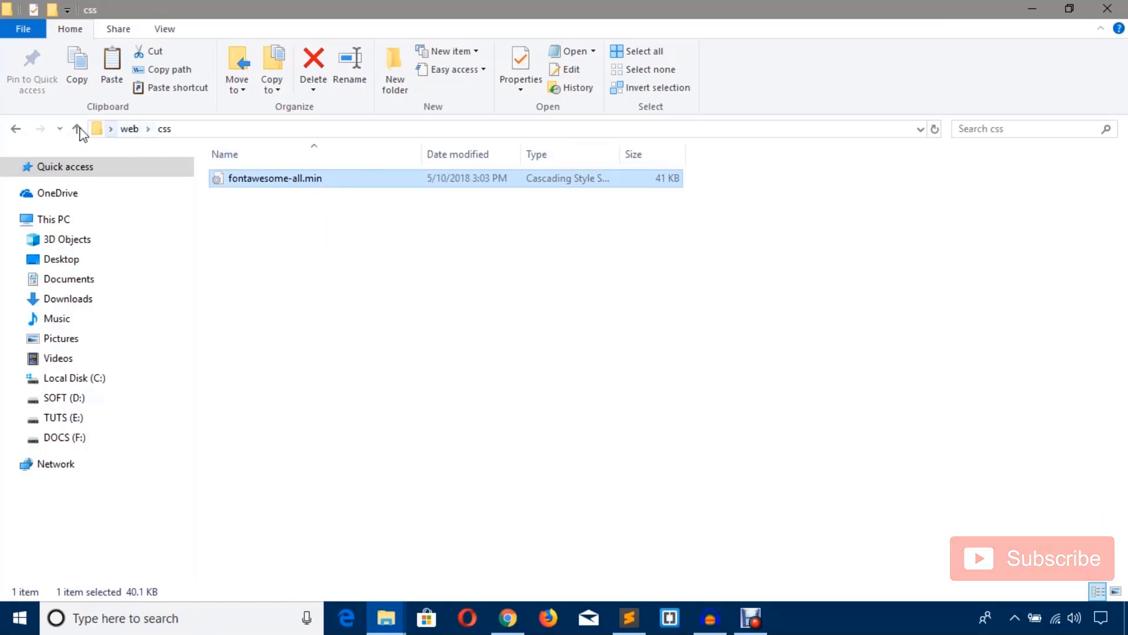
pyautogui.click(77, 129)
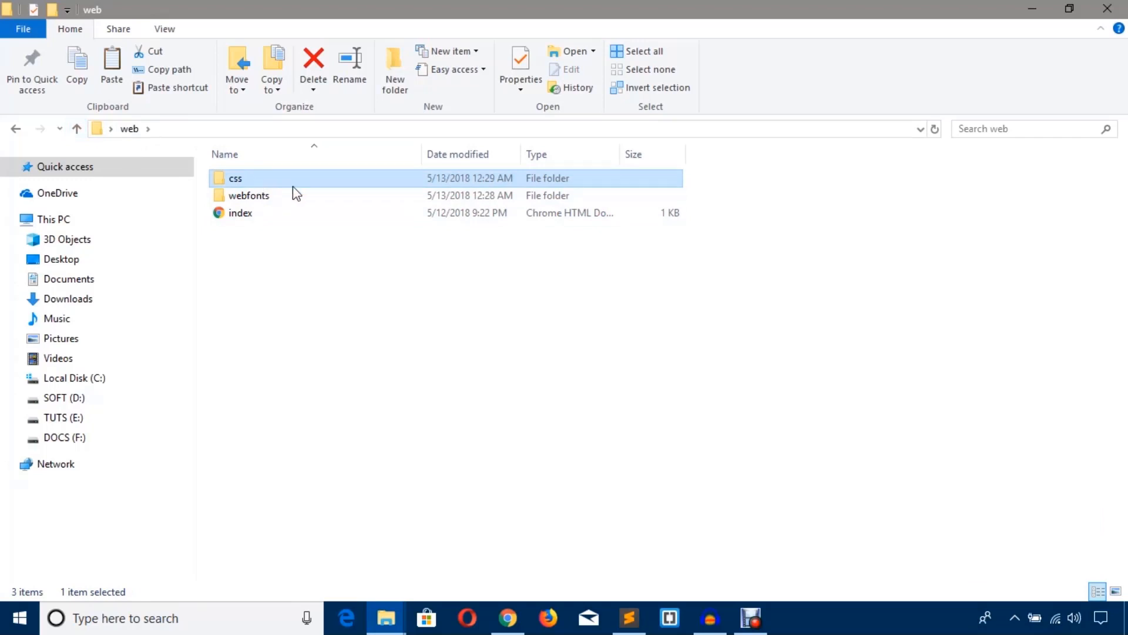
pyautogui.doubleClick(235, 178)
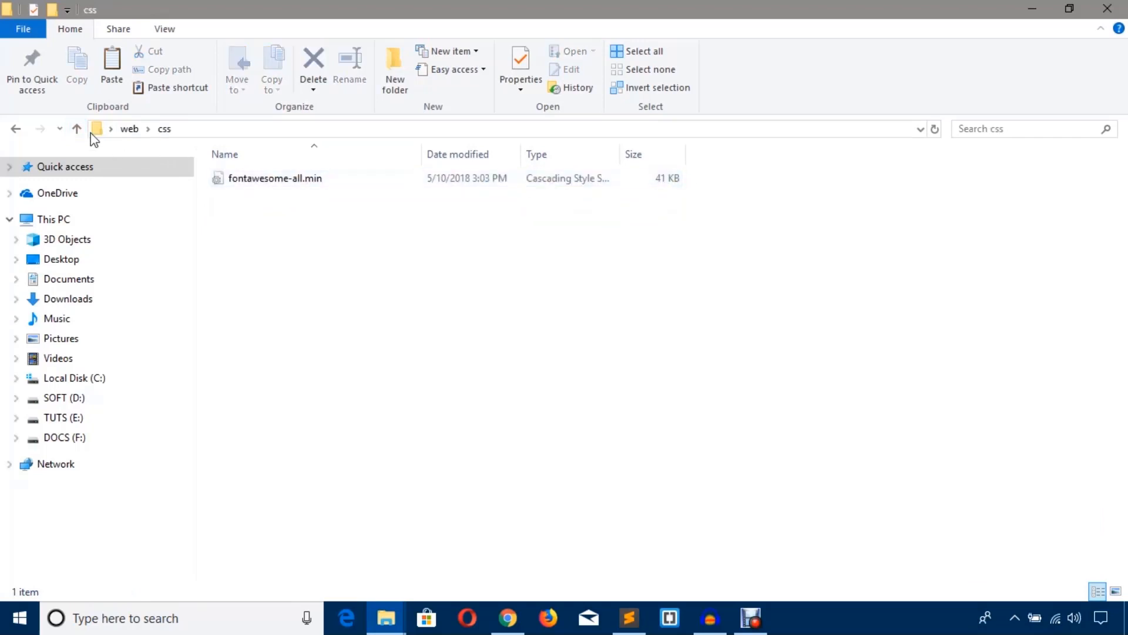
pyautogui.click(76, 128)
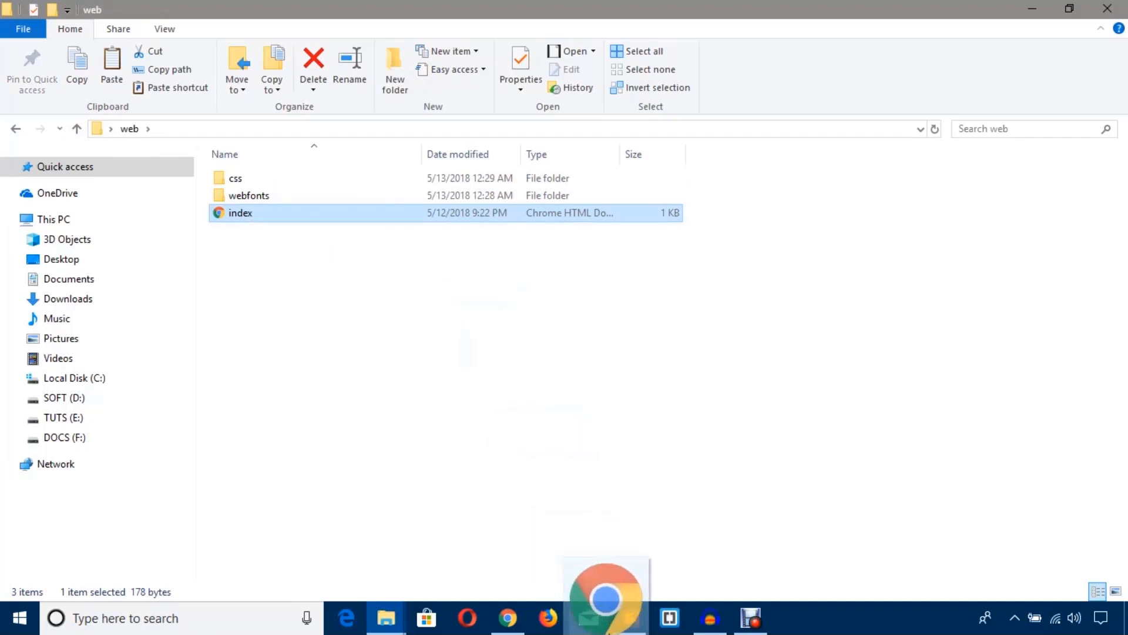
# Retitle index.html's page as Fontawesome
pyautogui.doubleClick(240, 212)
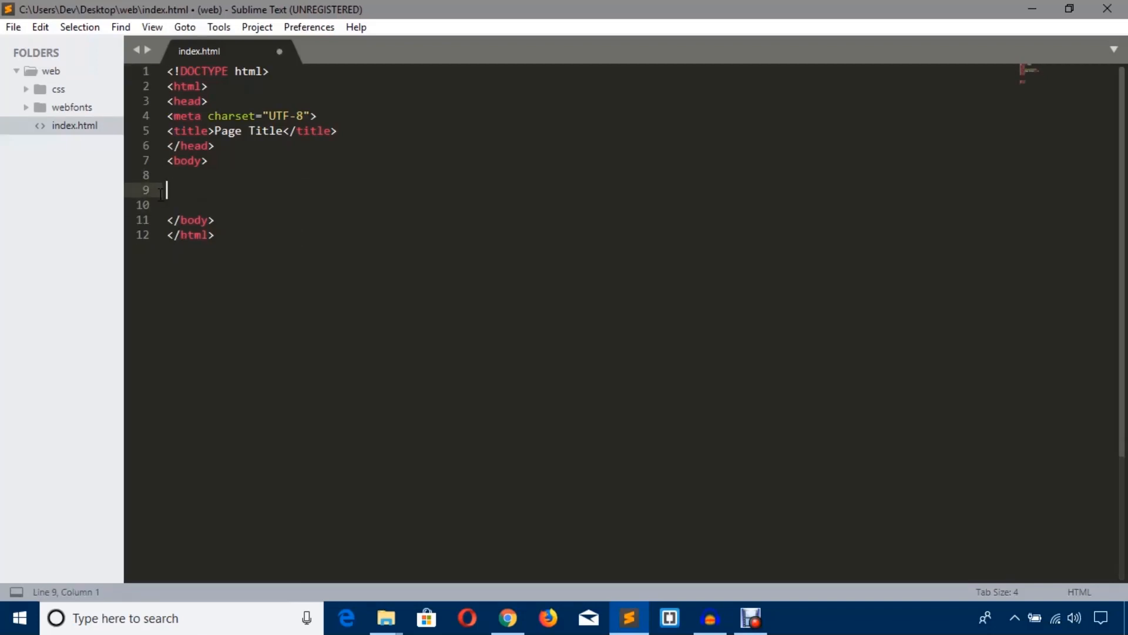
pyautogui.doubleClick(224, 132)
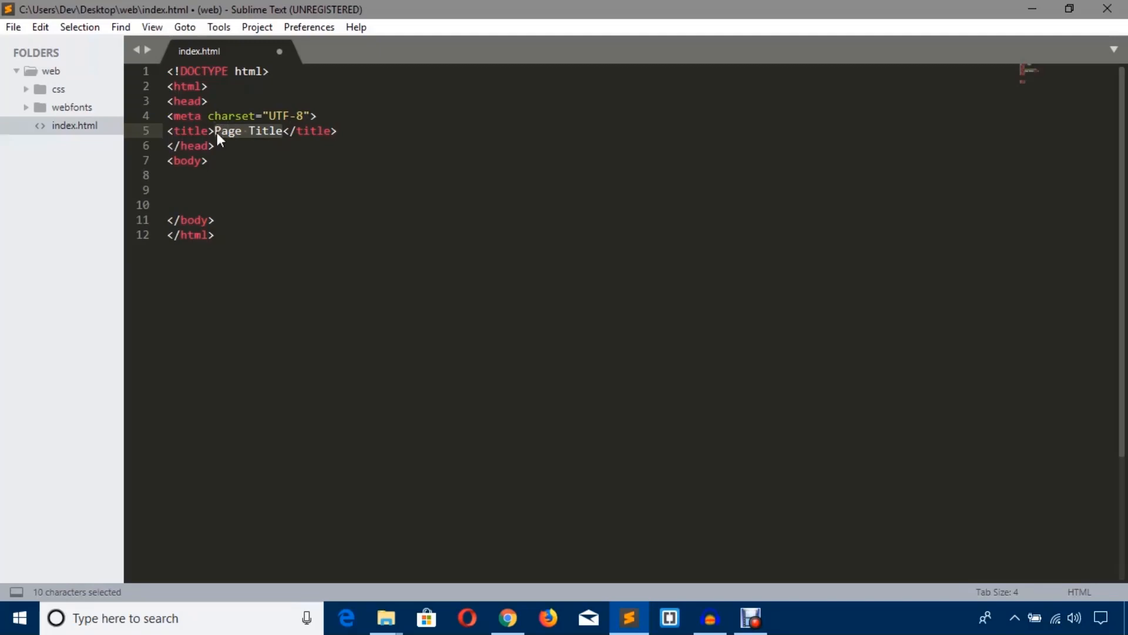
pyautogui.write('Fontawesome')
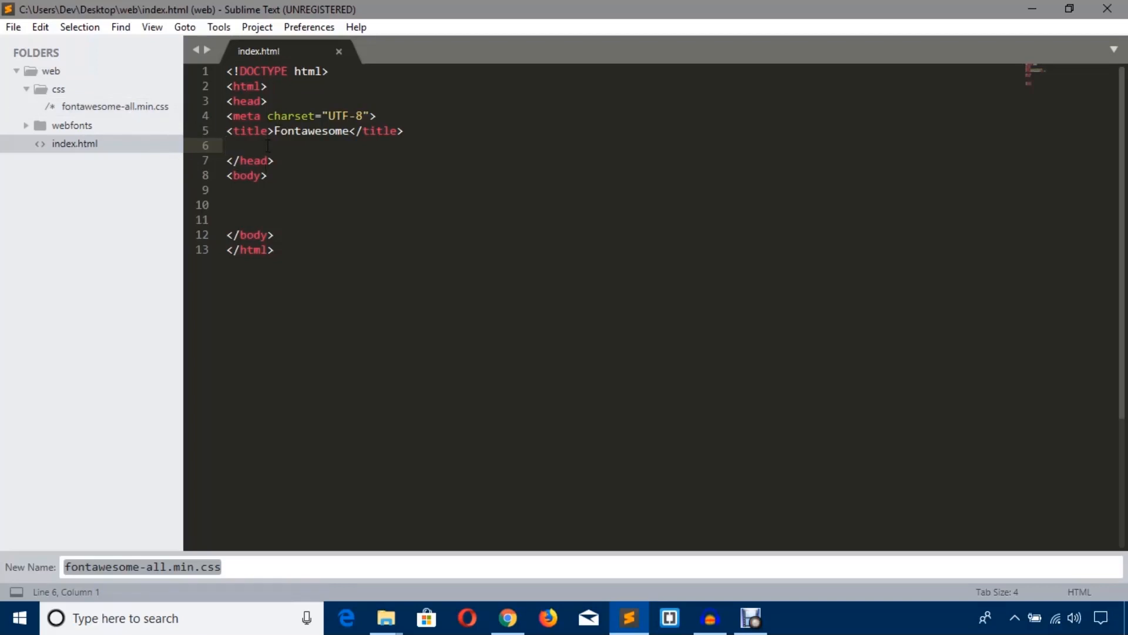
# Add a stylesheet <link> in the head with href starting css/
pyautogui.write('<')
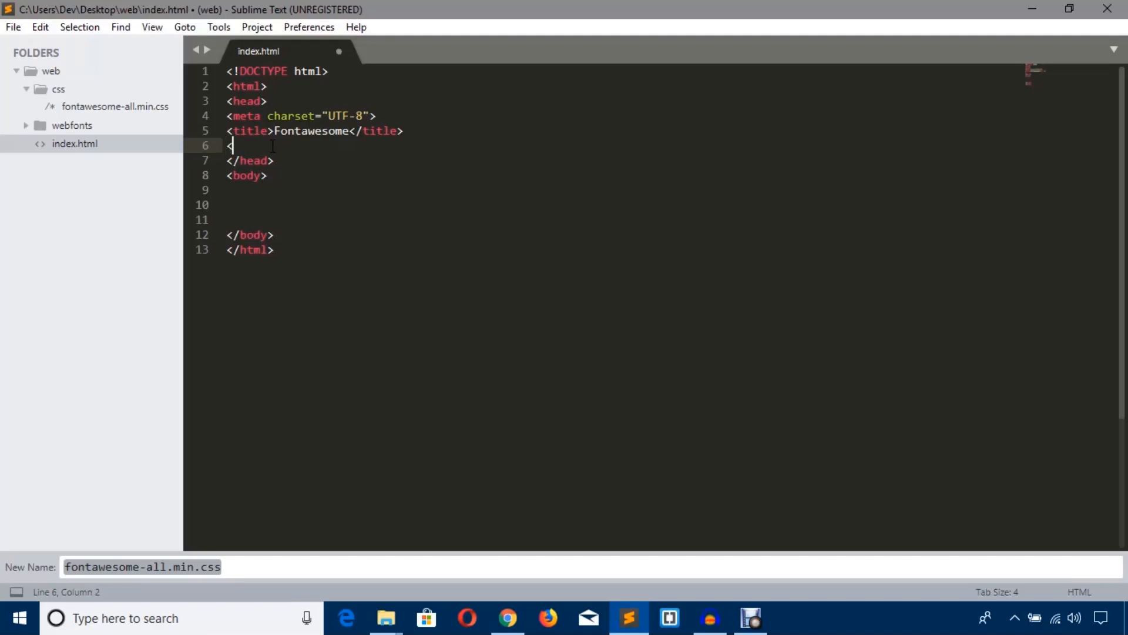
pyautogui.write('link rel="stylesheet" type="text/')
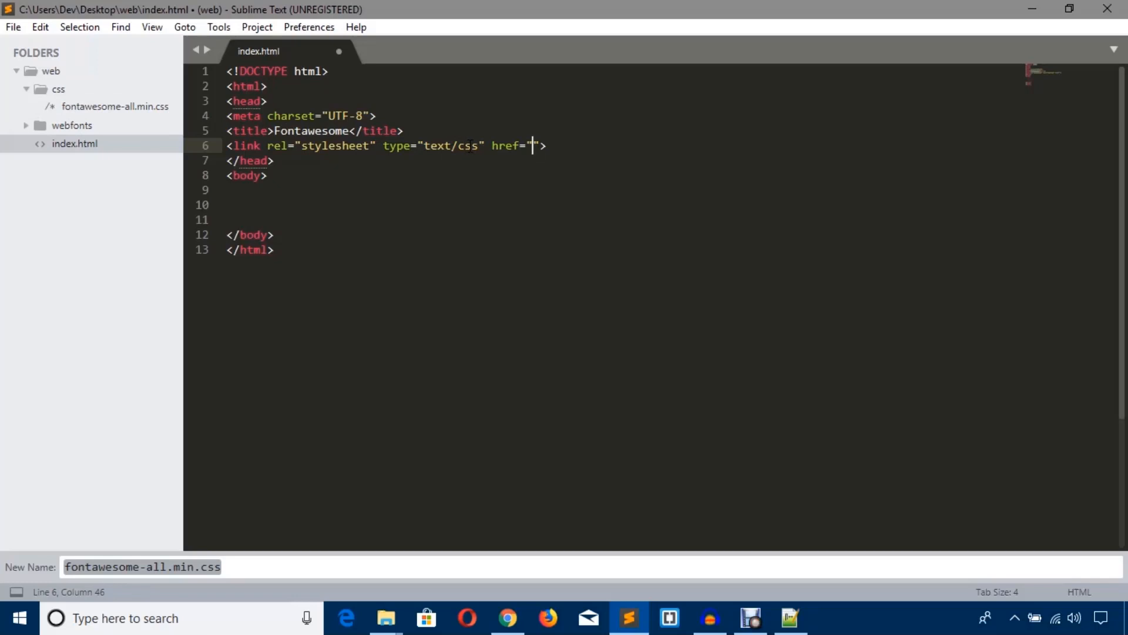
pyautogui.write('css')
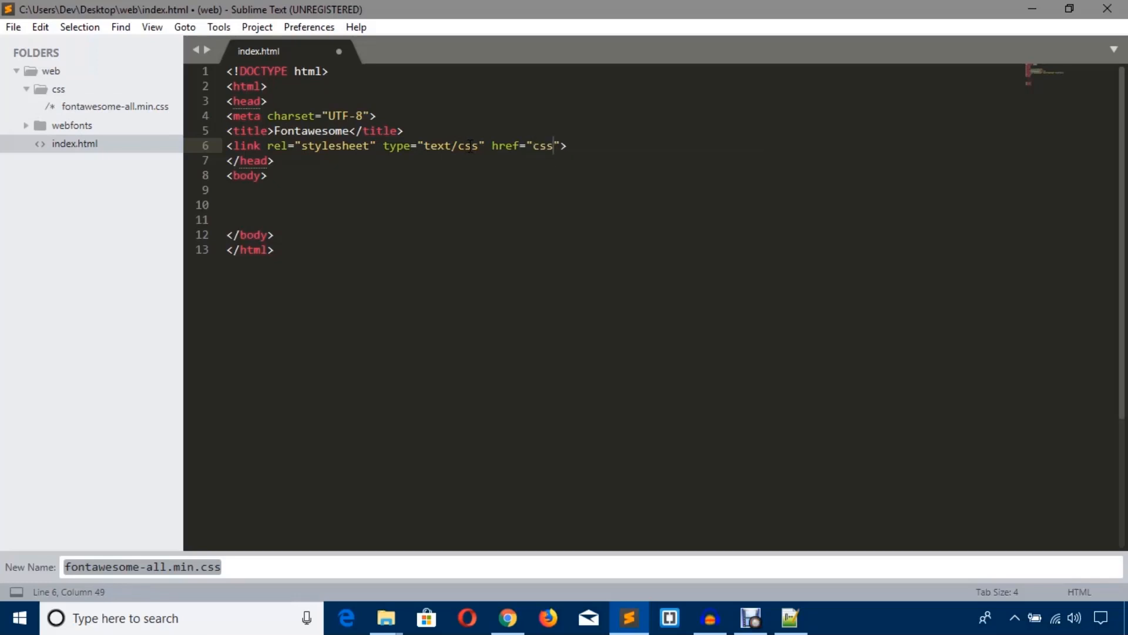
pyautogui.moveTo(195, 112)
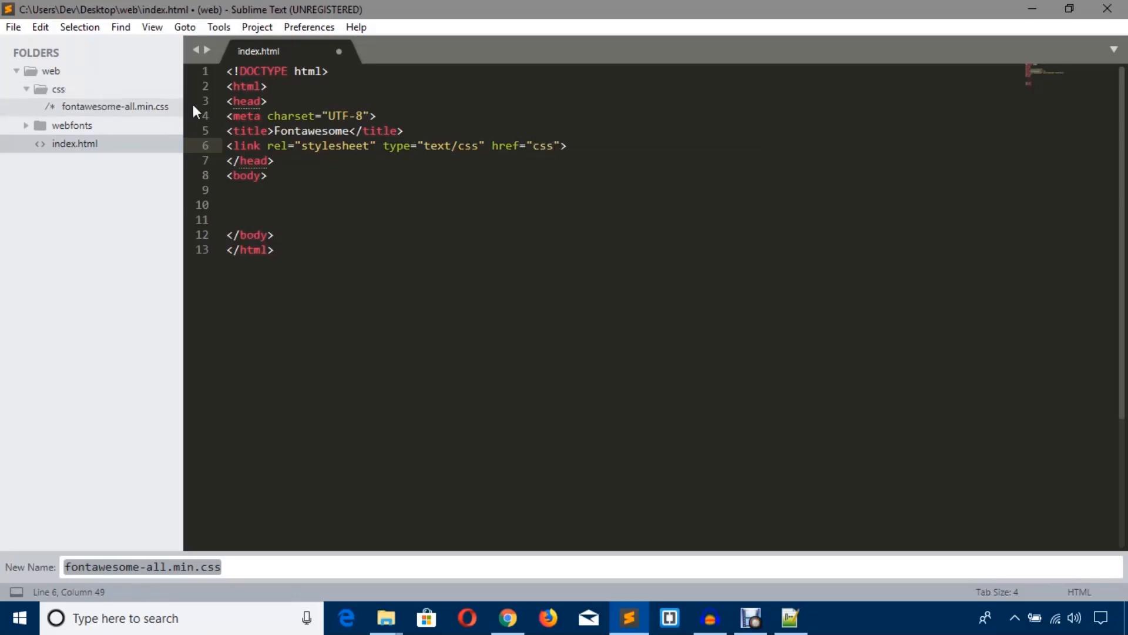
pyautogui.write('/')
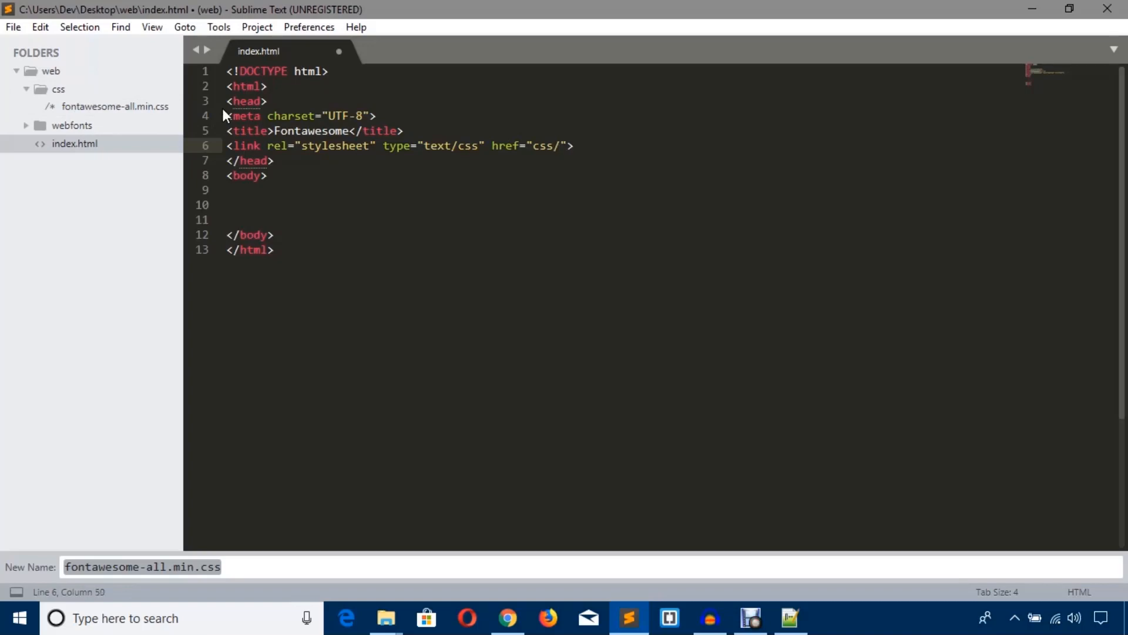
# Grab the fontawesome-all.min file name from the css folder via Rename
pyautogui.click(385, 618)
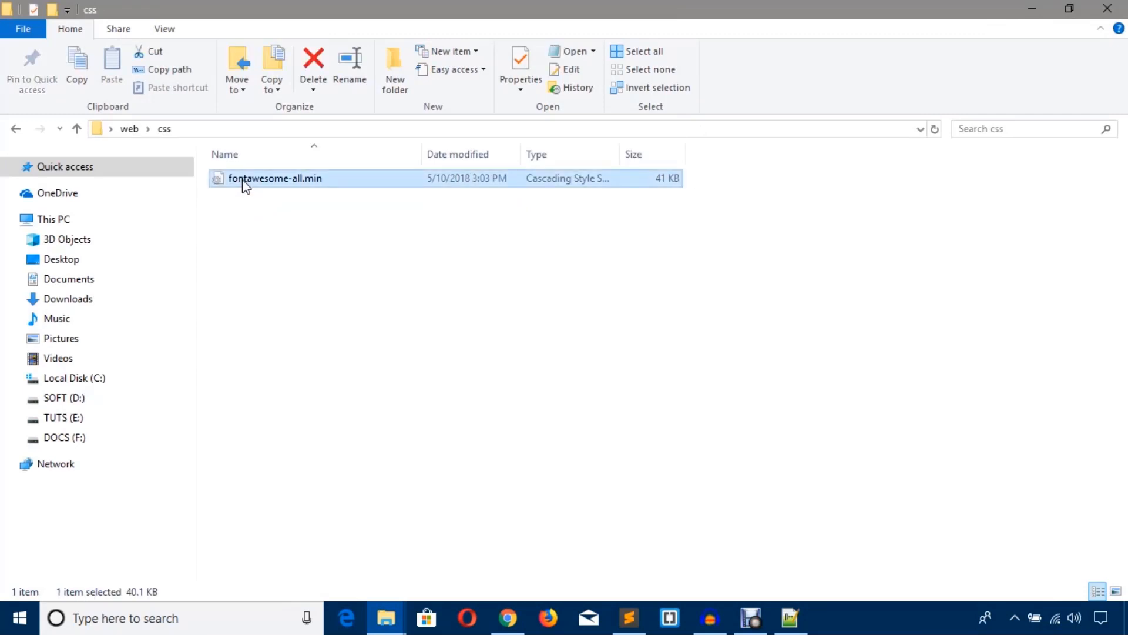
pyautogui.click(275, 178)
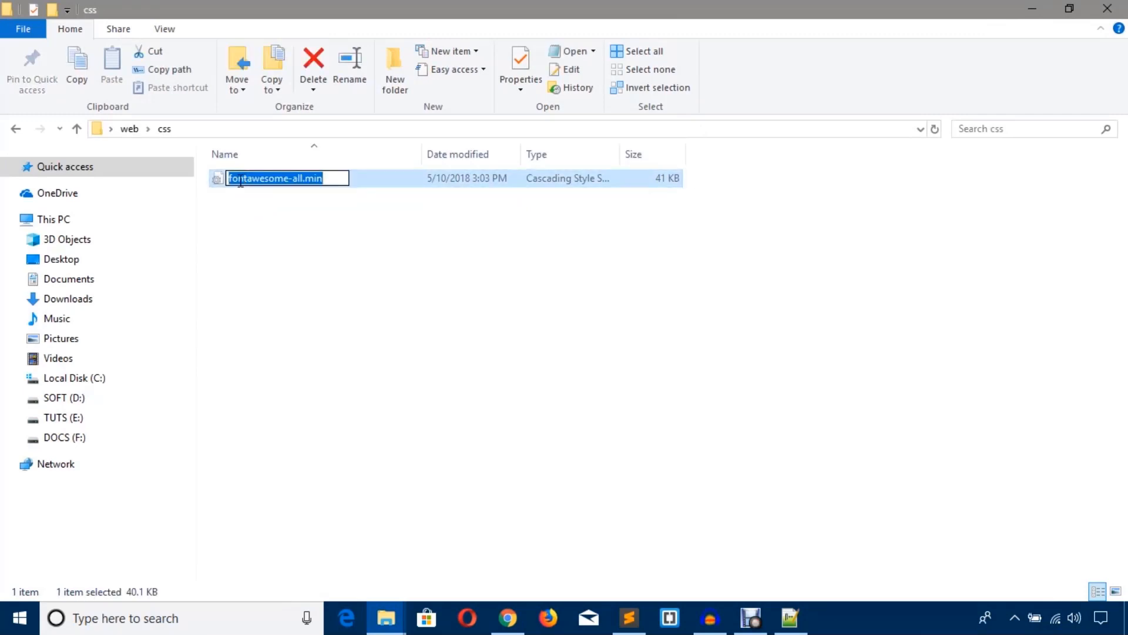
pyautogui.click(628, 617)
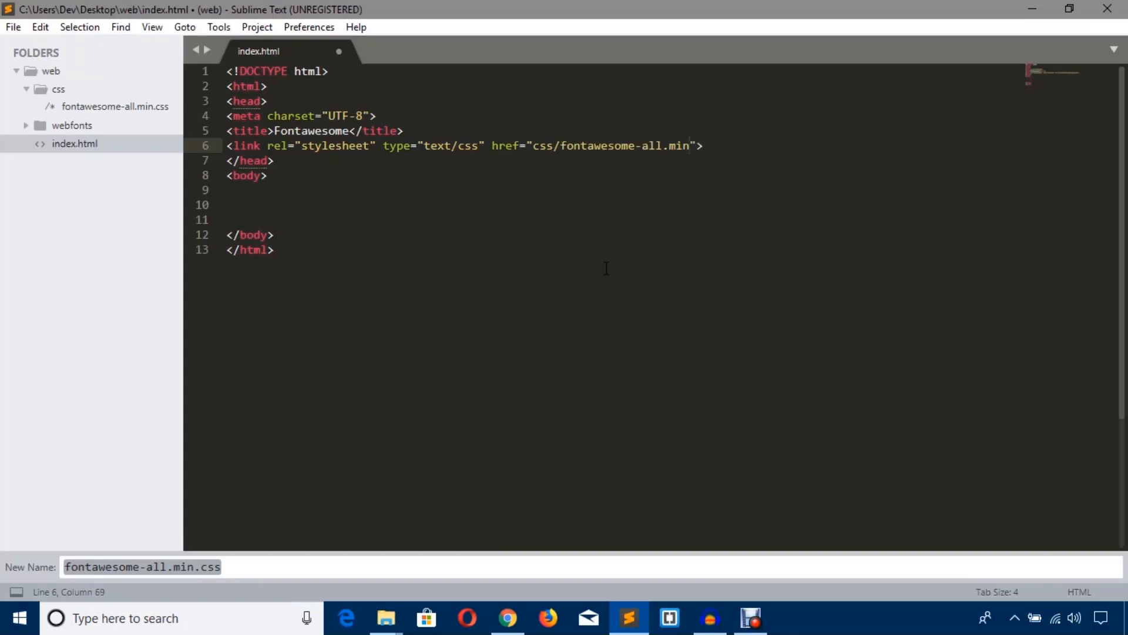
# Complete the href as css/fontawesome-all.min.css and save index.html
pyautogui.write('.css')
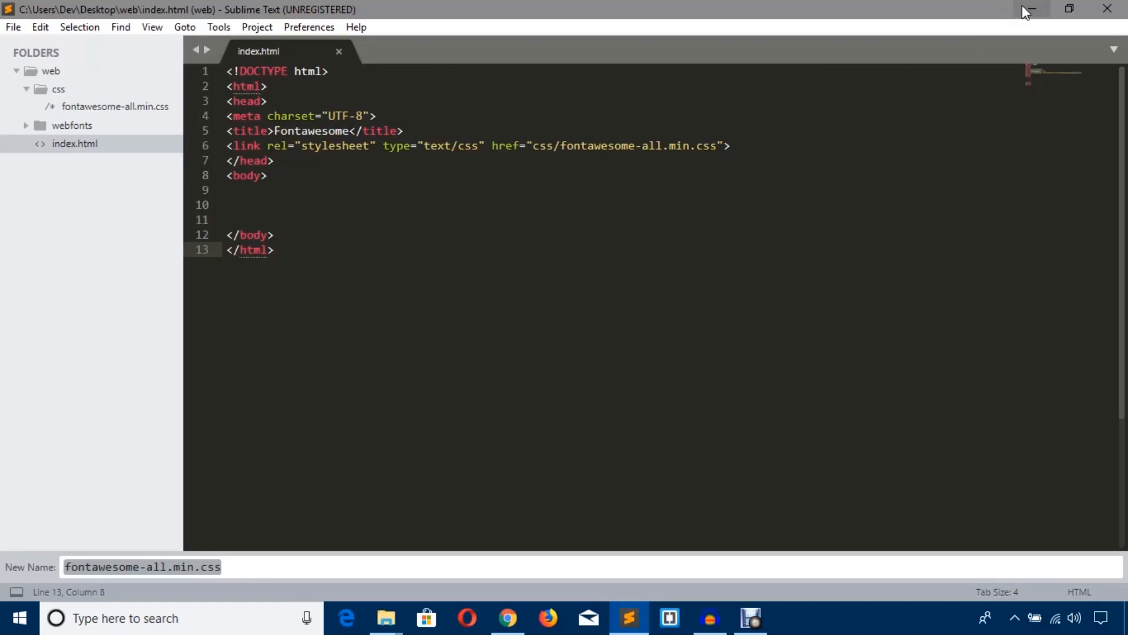
pyautogui.click(507, 618)
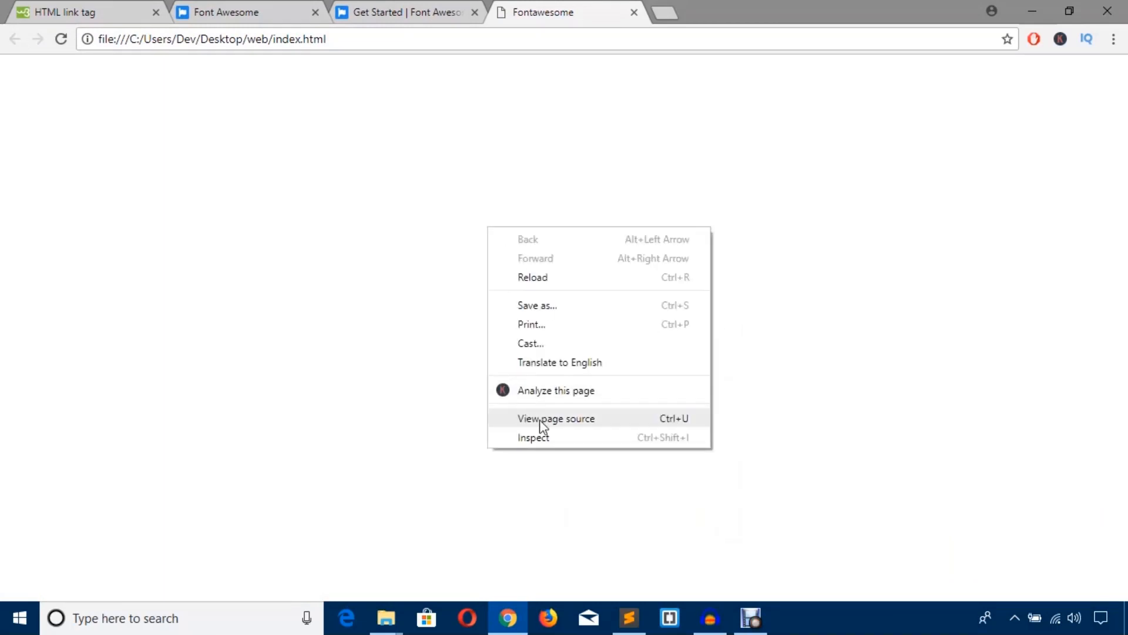
# Inspect the blank page in Chrome DevTools, then return to the editor
pyautogui.click(533, 437)
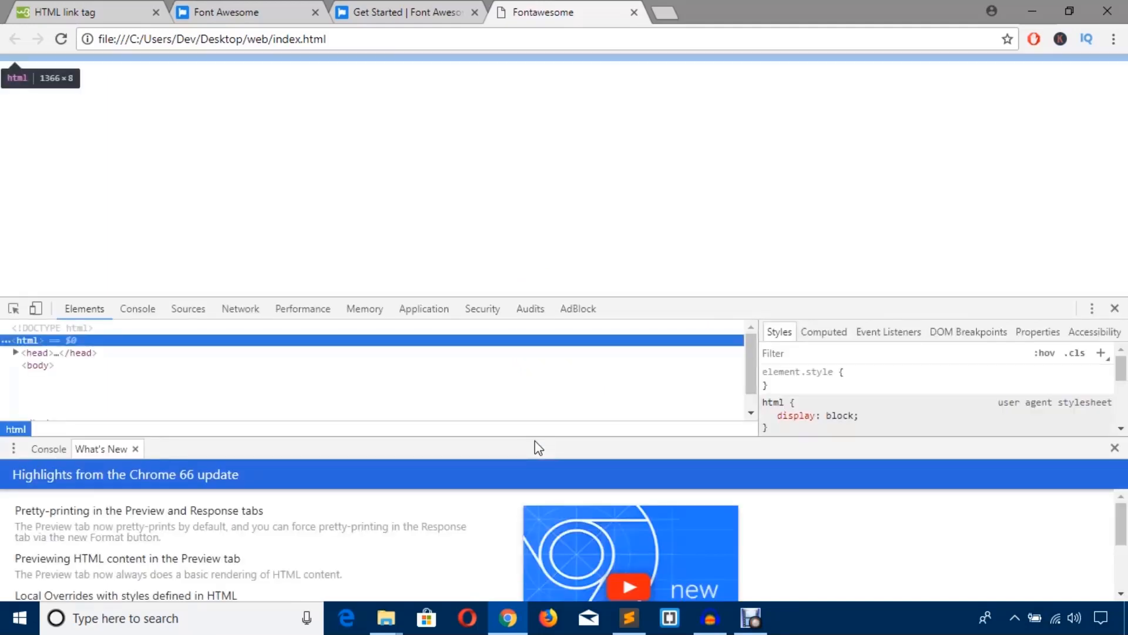
pyautogui.moveTo(286, 336)
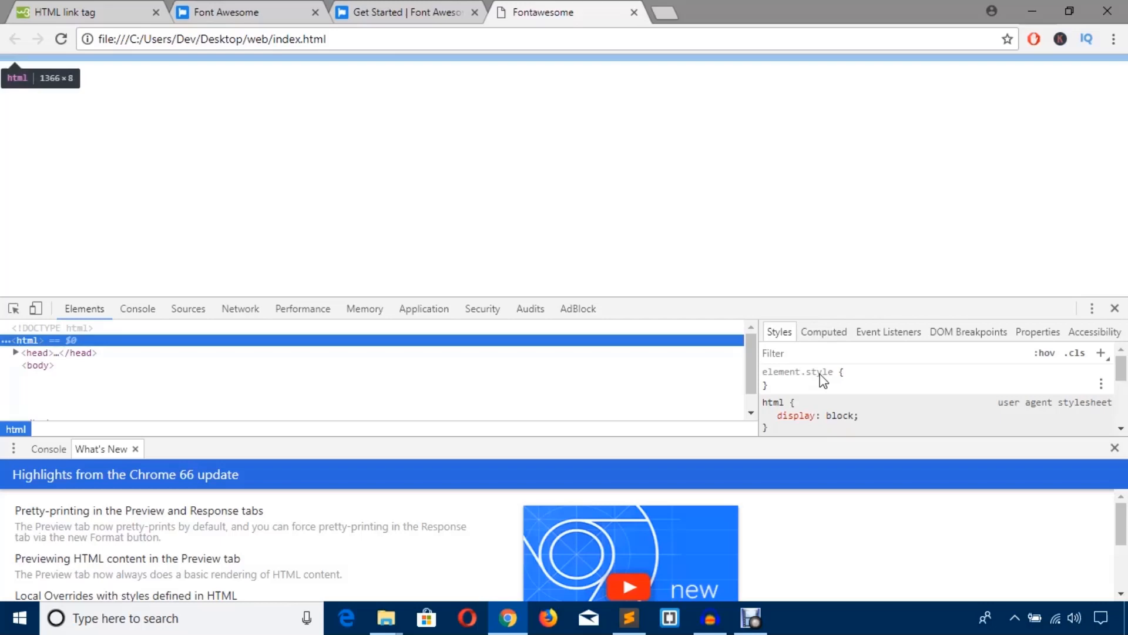
pyautogui.click(628, 618)
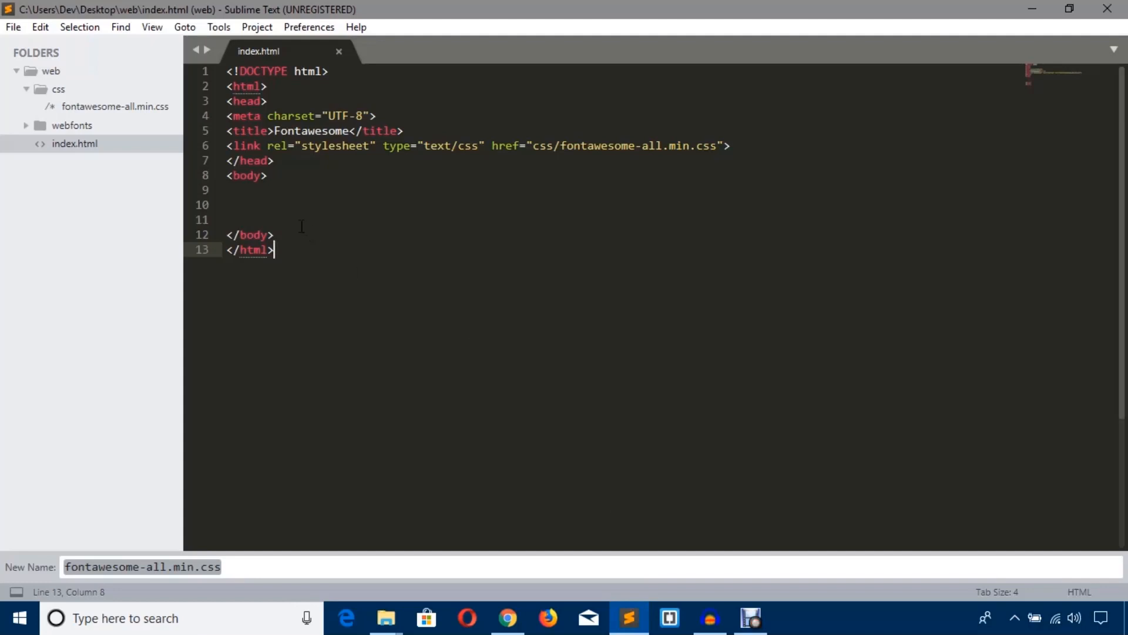
# Place the cursor on the empty line inside <body>
pyautogui.click(227, 205)
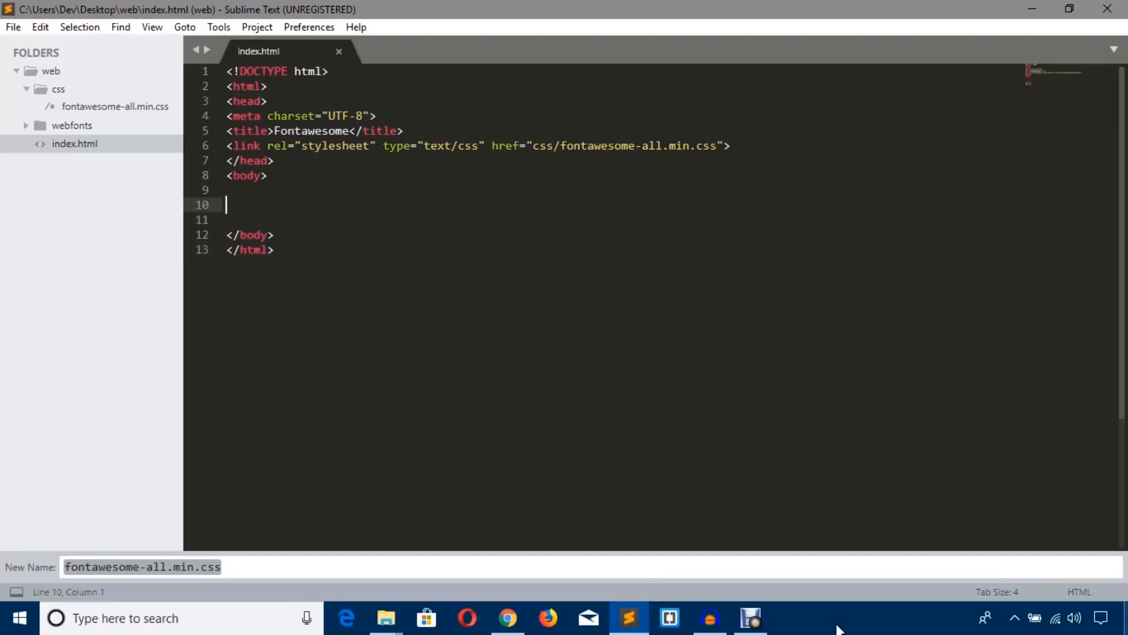
pyautogui.moveTo(115, 105)
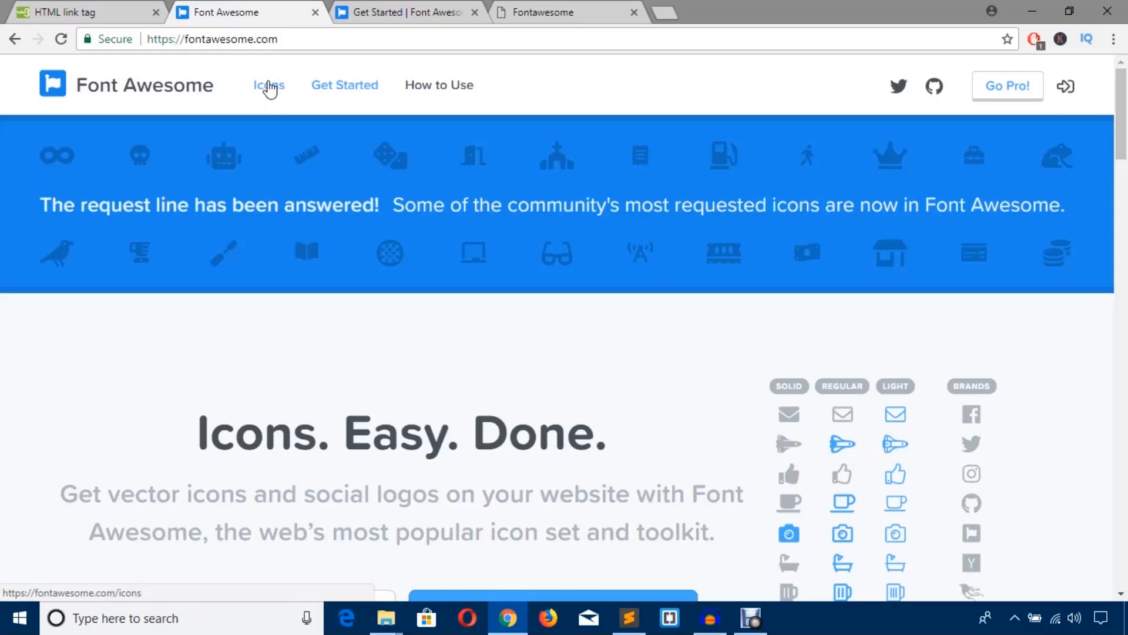
# Browse the icon gallery through the Medical and Animals categories, clearing each
pyautogui.click(269, 85)
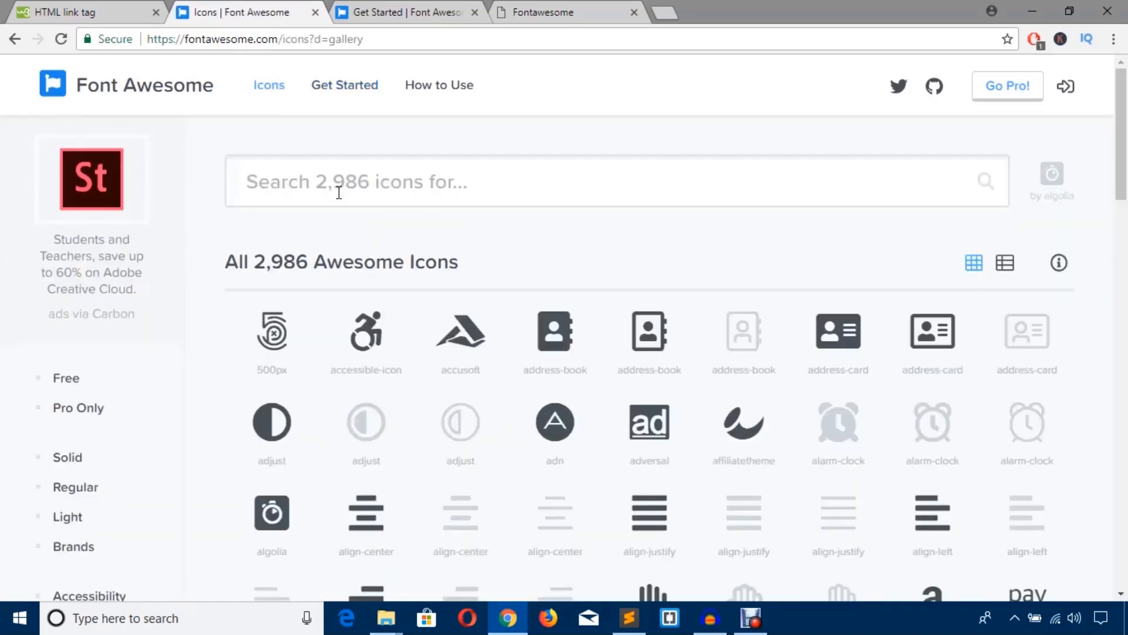
pyautogui.moveTo(342, 192)
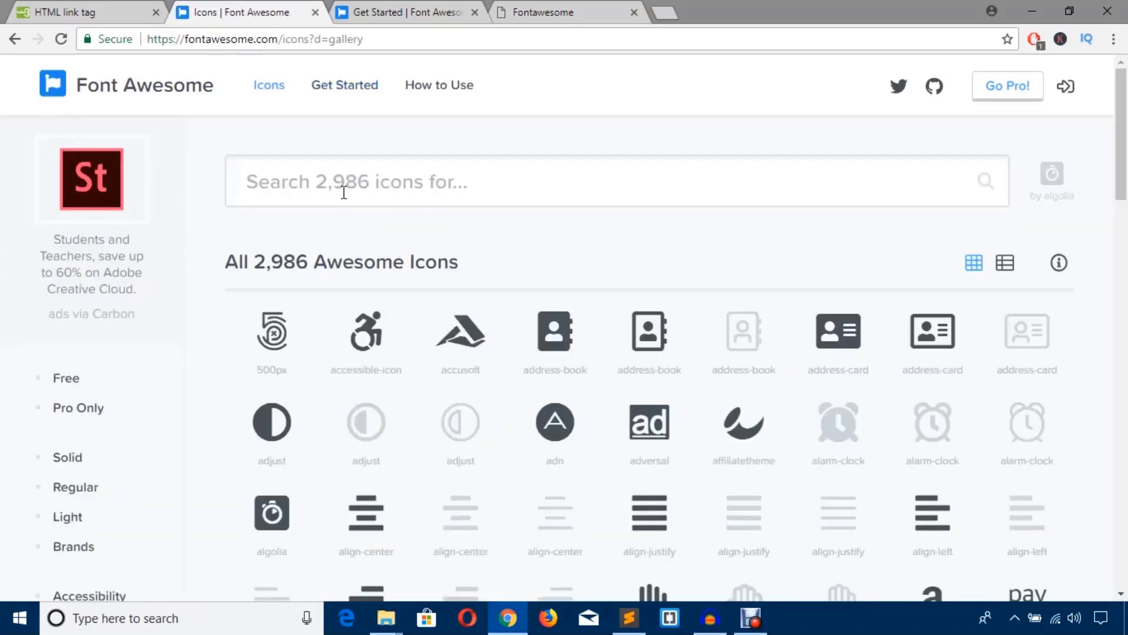
pyautogui.moveTo(455, 190)
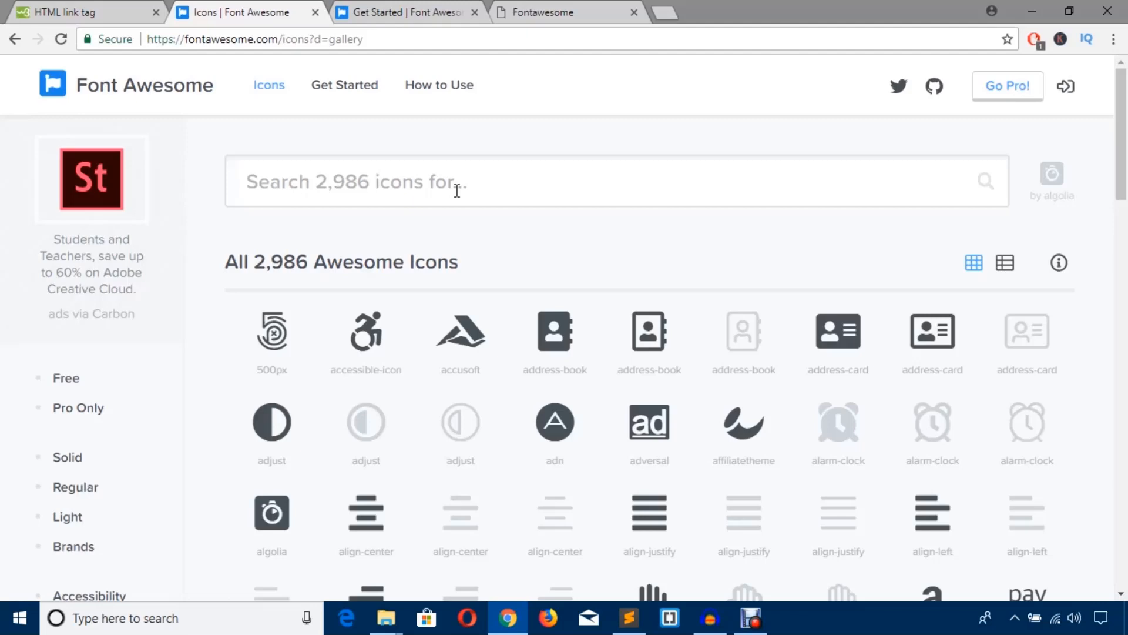
pyautogui.moveTo(394, 240)
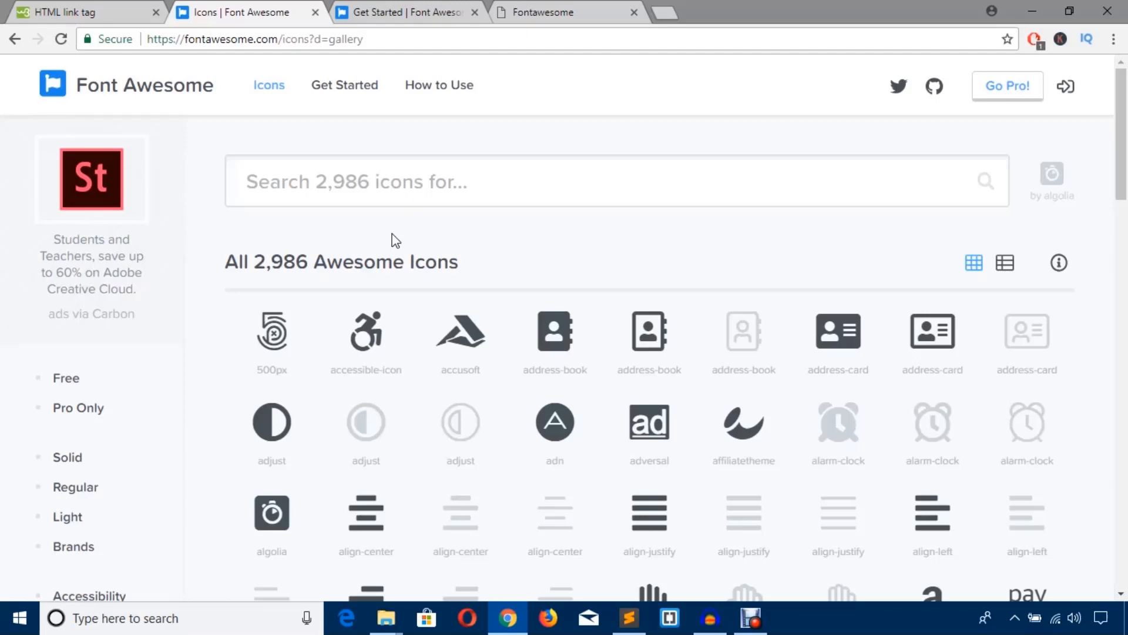
pyautogui.scroll(-3)
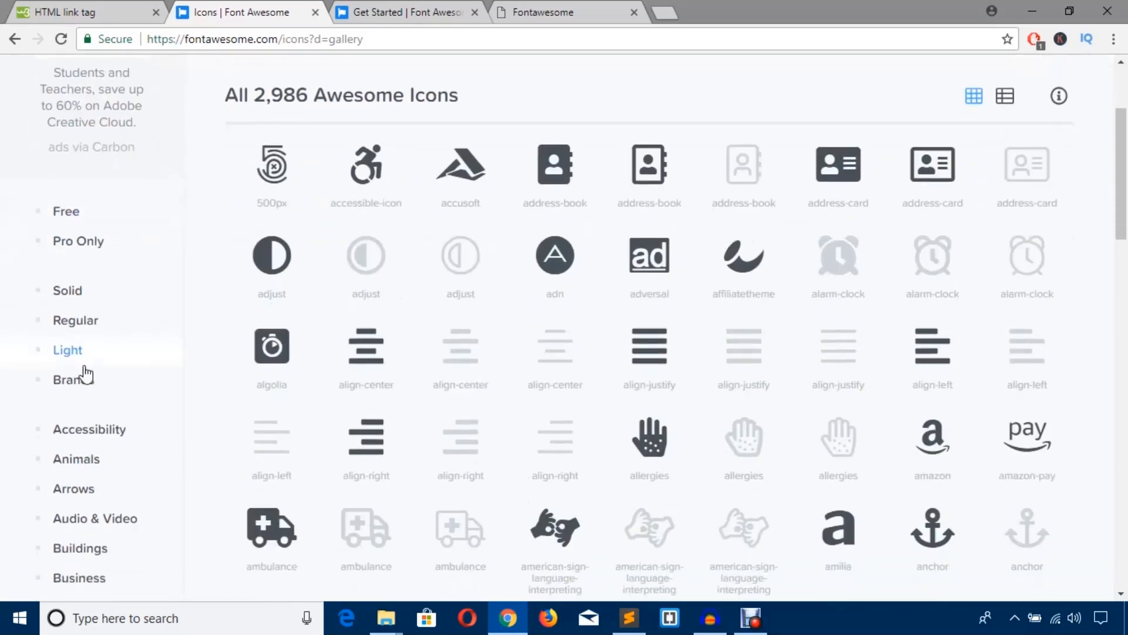
pyautogui.scroll(-3)
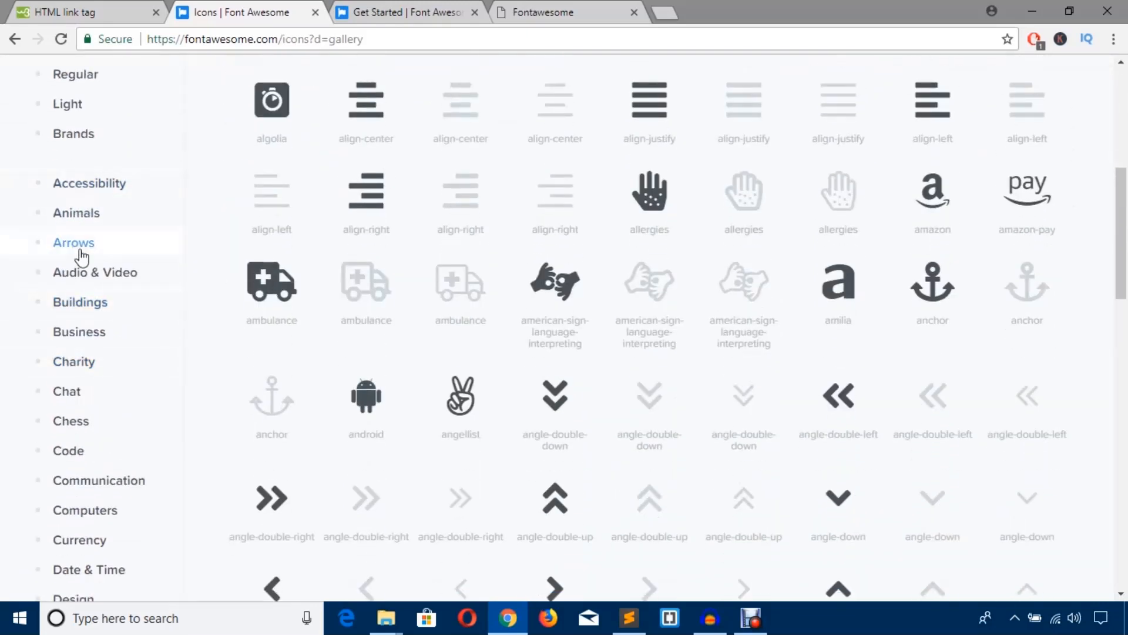
pyautogui.scroll(-3)
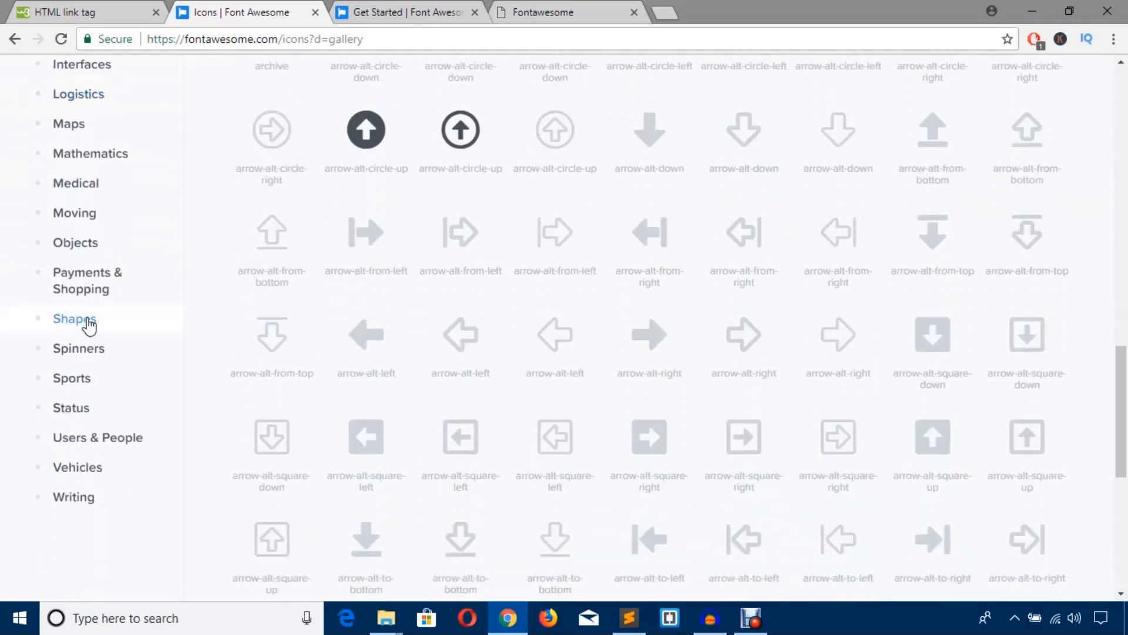
pyautogui.moveTo(97, 301)
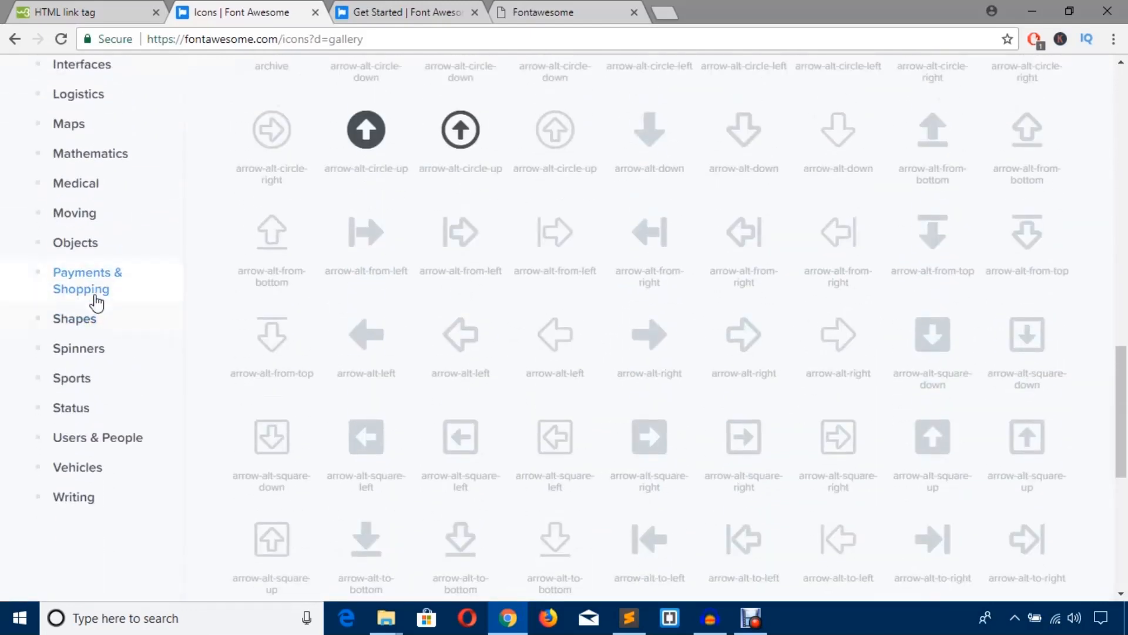
pyautogui.moveTo(76, 183)
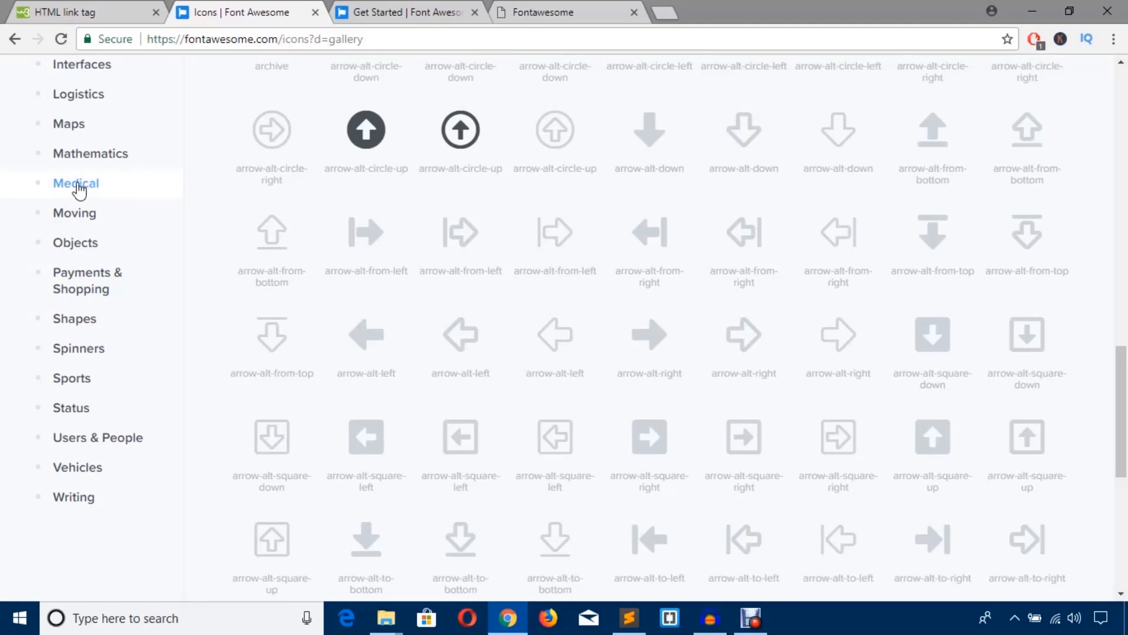
pyautogui.click(75, 183)
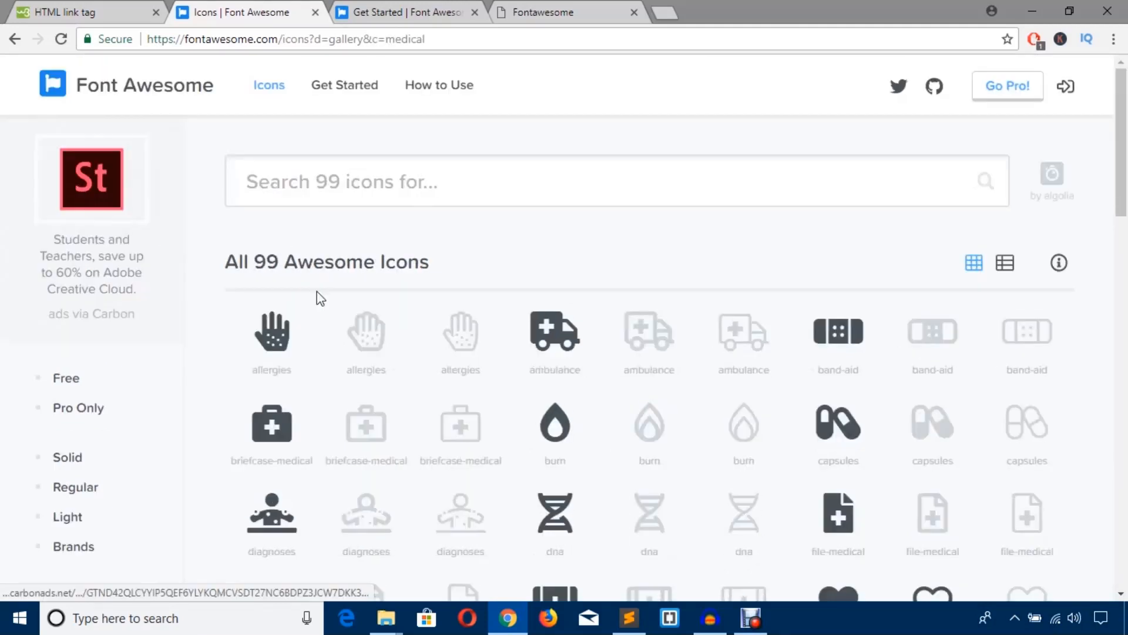
pyautogui.scroll(-3)
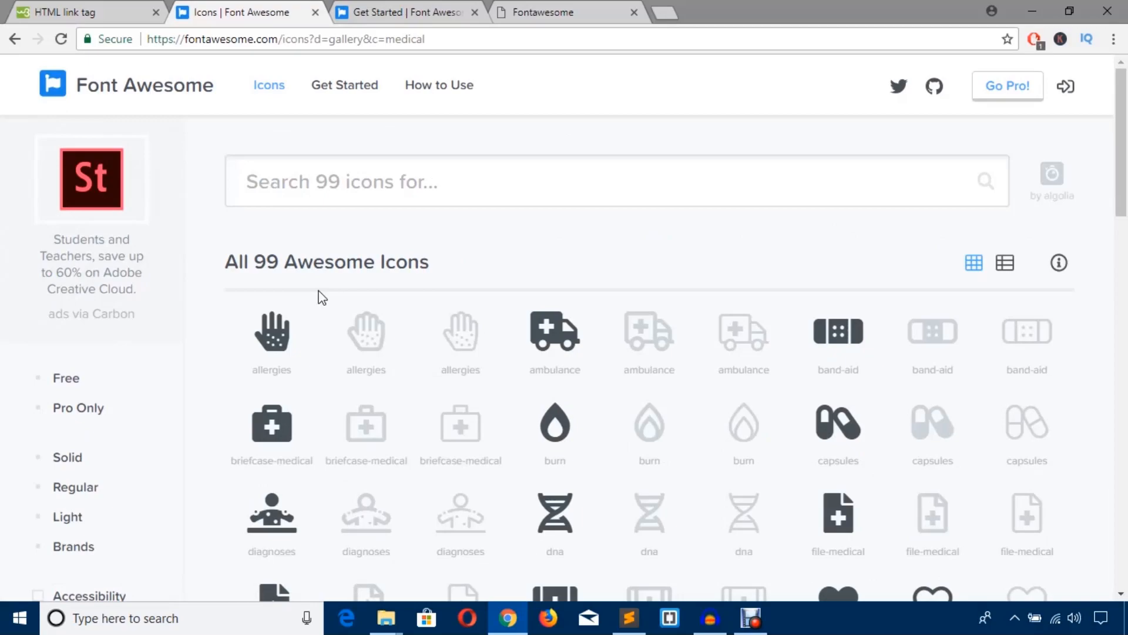
pyautogui.scroll(-3)
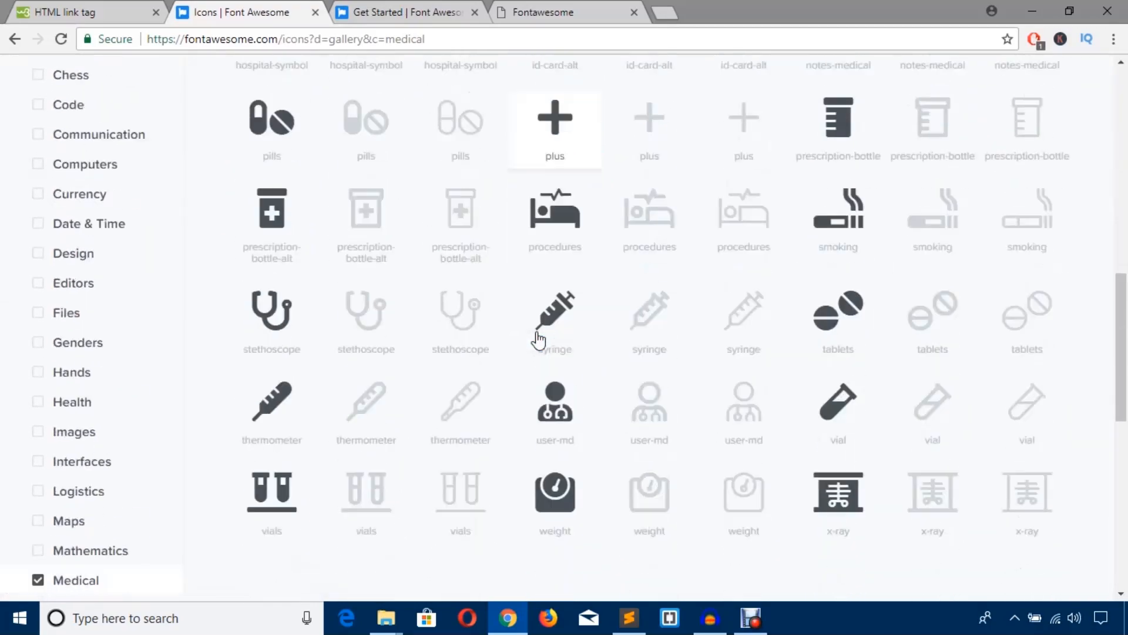
pyautogui.scroll(-3)
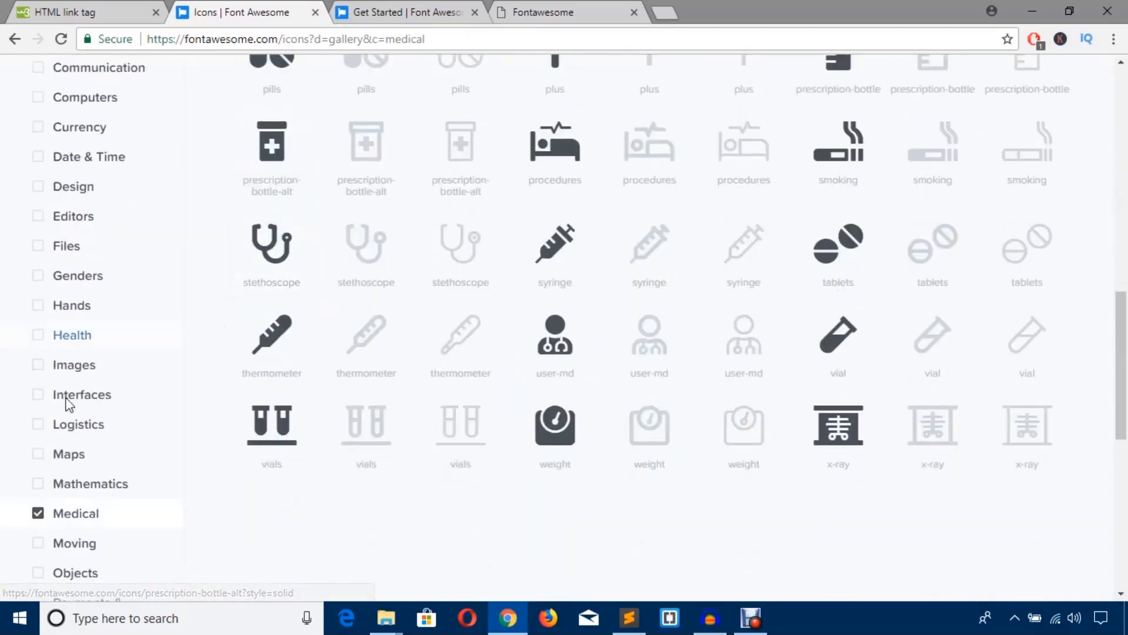
pyautogui.click(39, 512)
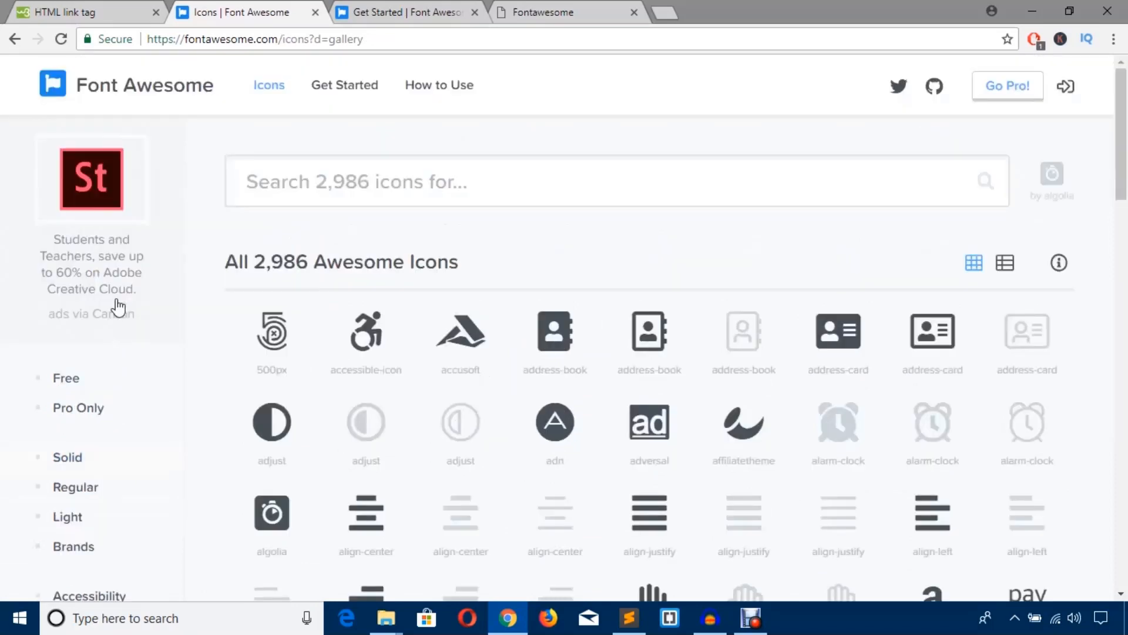
pyautogui.scroll(-3)
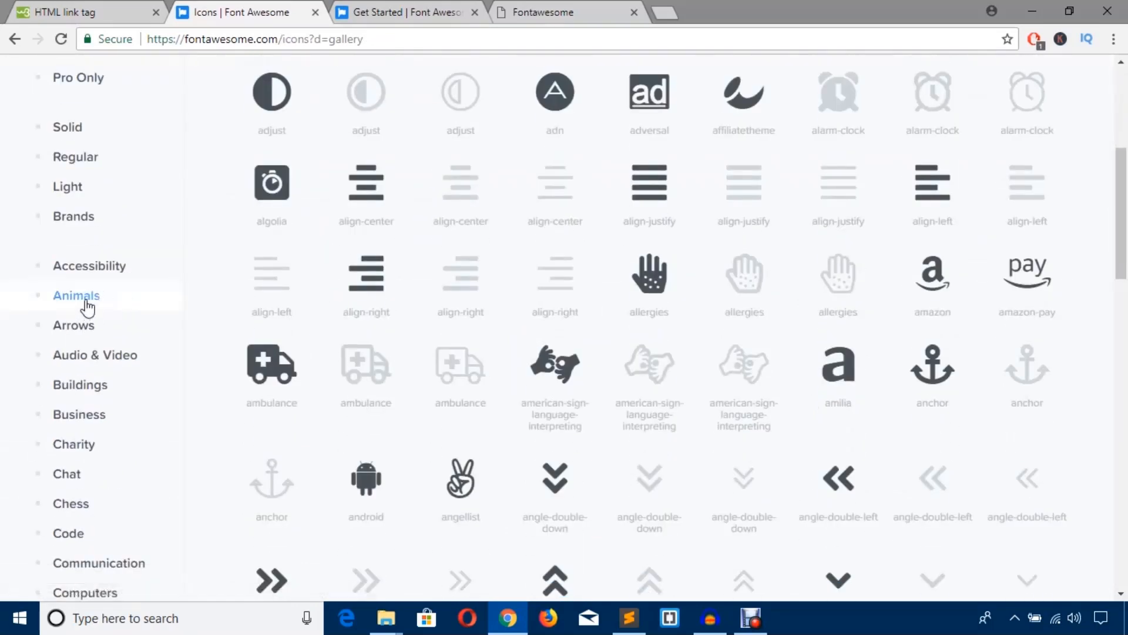
pyautogui.click(76, 295)
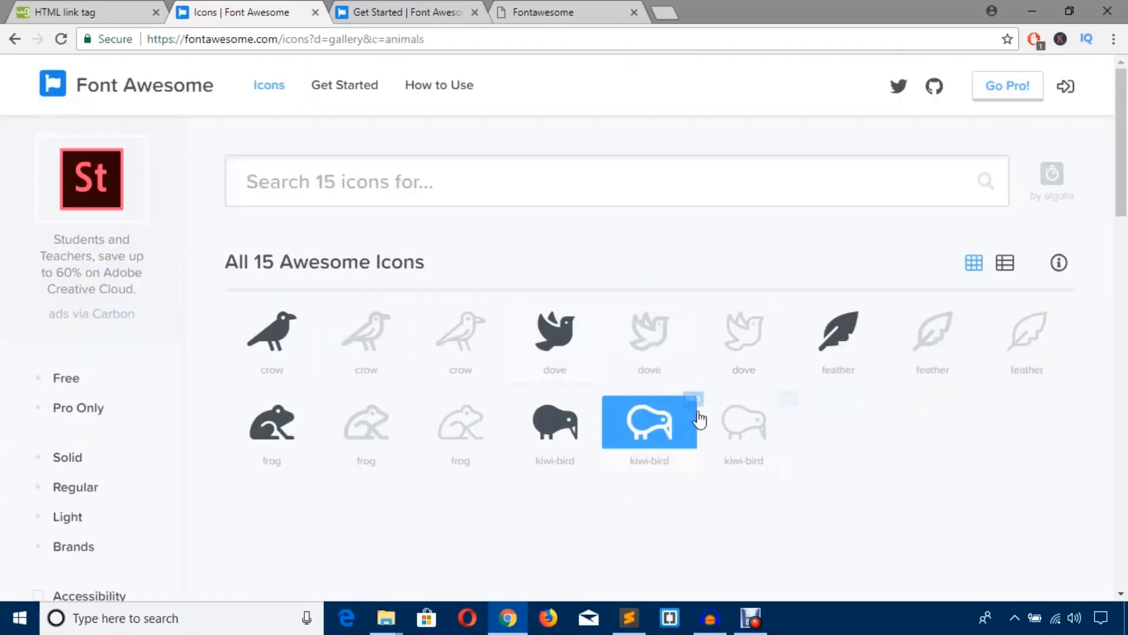
pyautogui.scroll(-3)
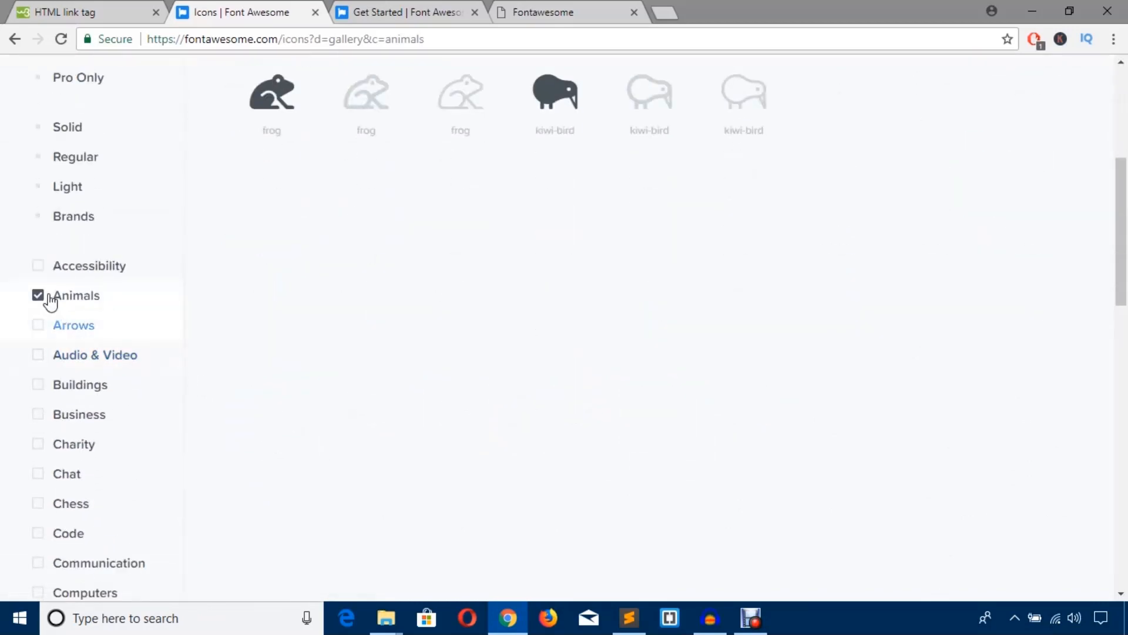
pyautogui.click(38, 295)
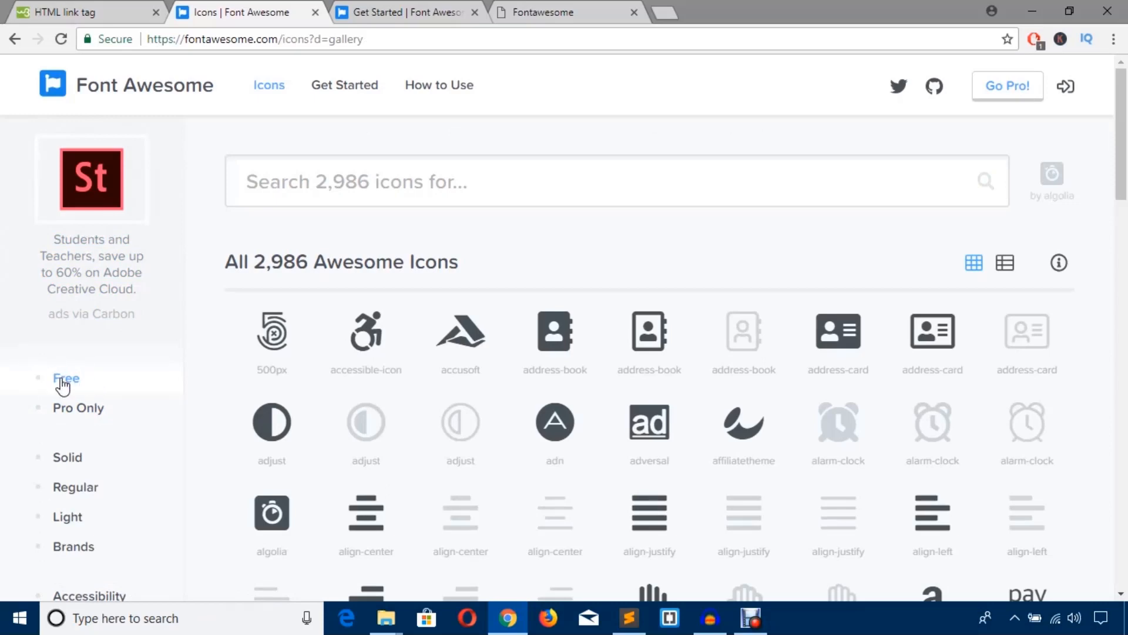
# Filter the gallery to the 1,109 Free icons
pyautogui.click(65, 378)
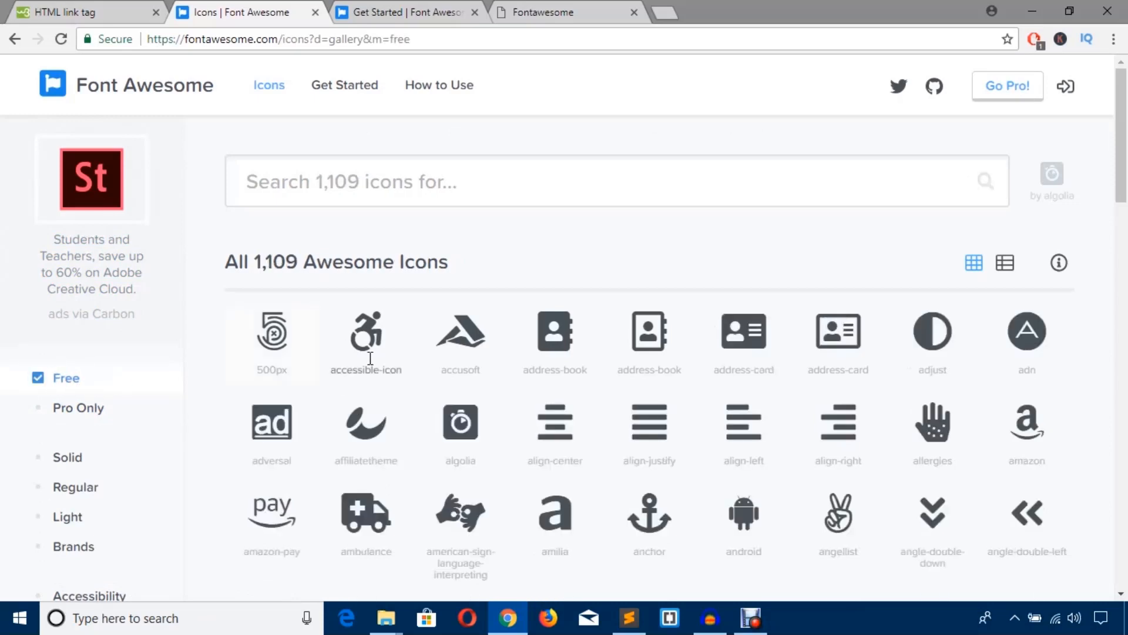
pyautogui.scroll(-3)
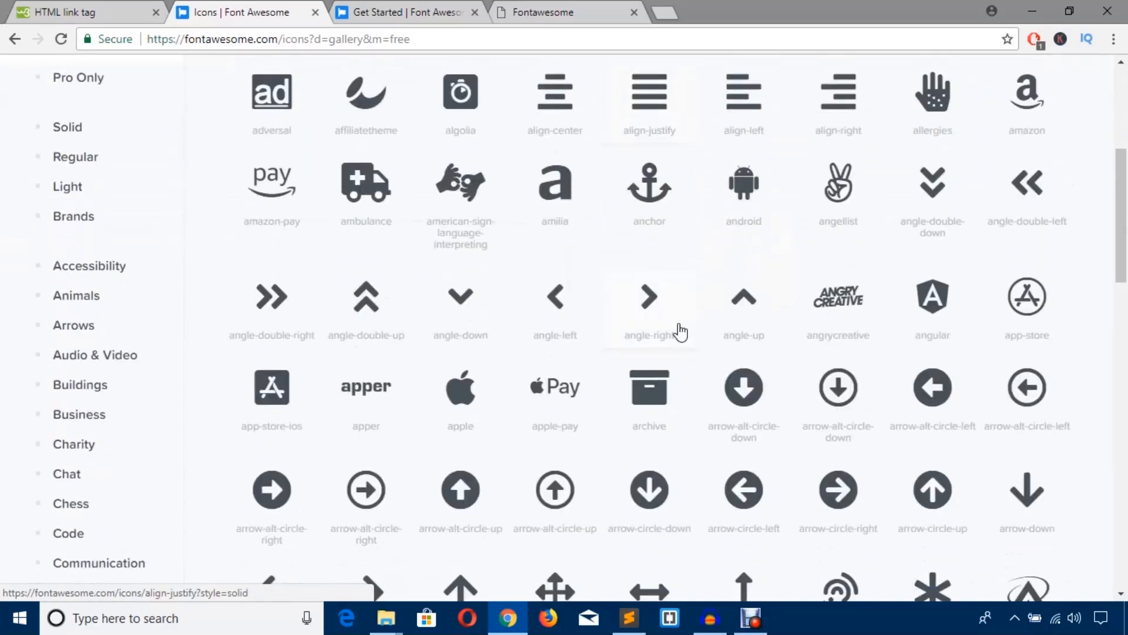
pyautogui.scroll(-3)
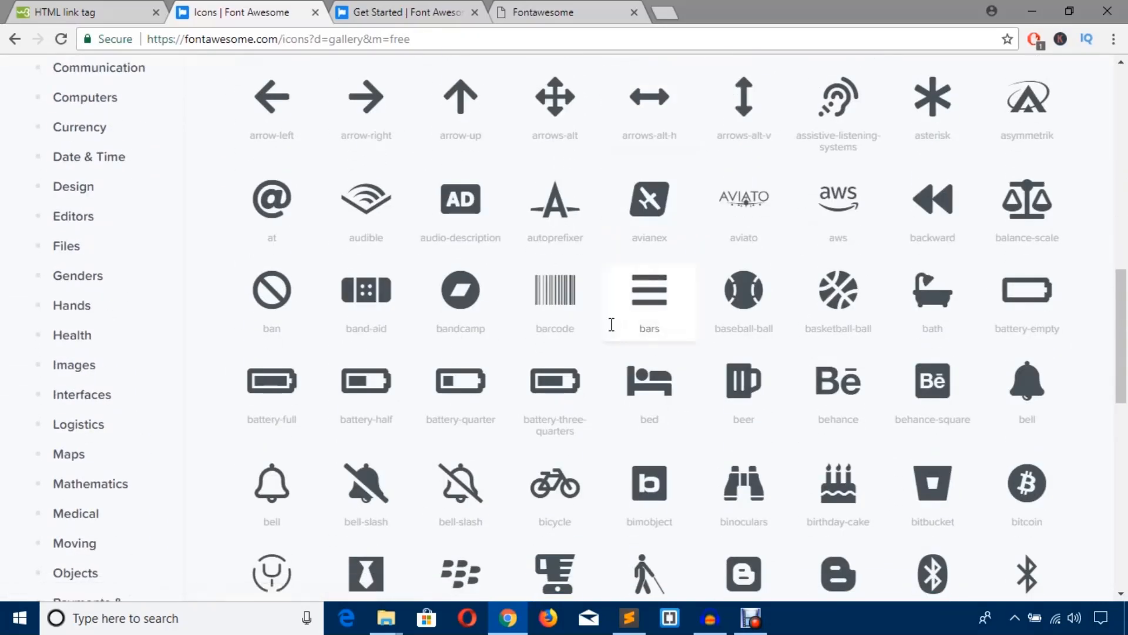
pyautogui.scroll(3)
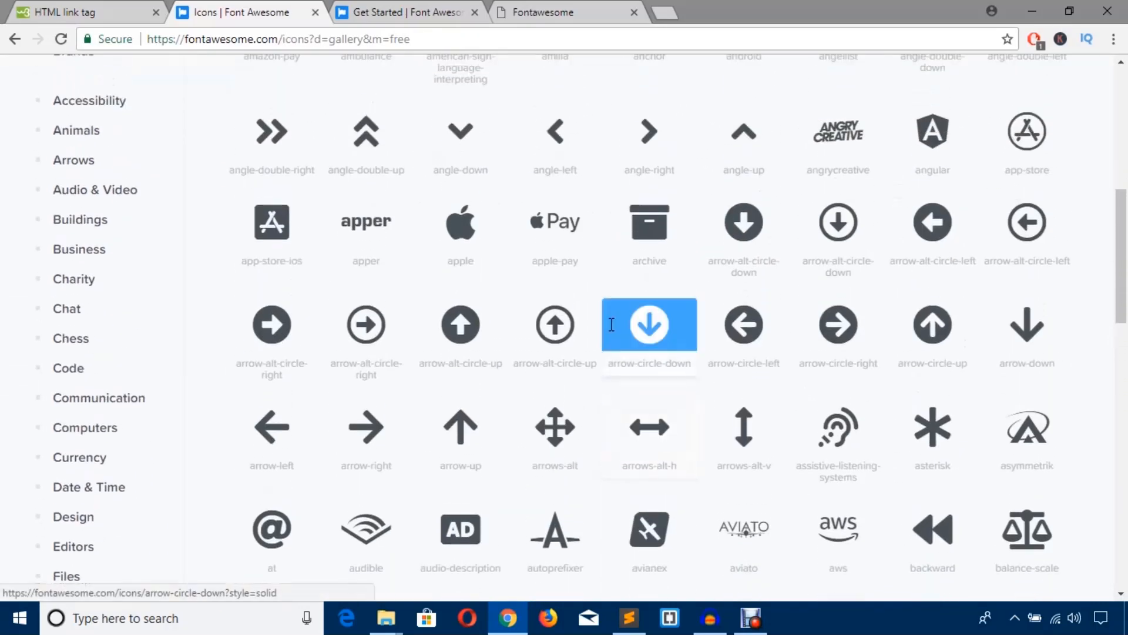
pyautogui.scroll(3)
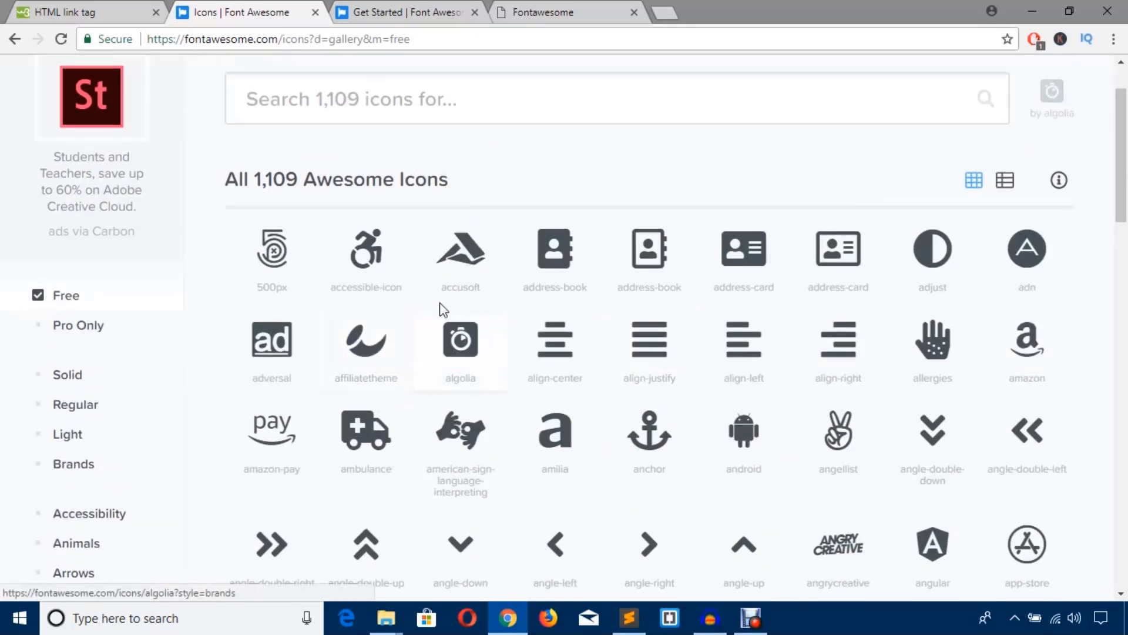
pyautogui.moveTo(365, 250)
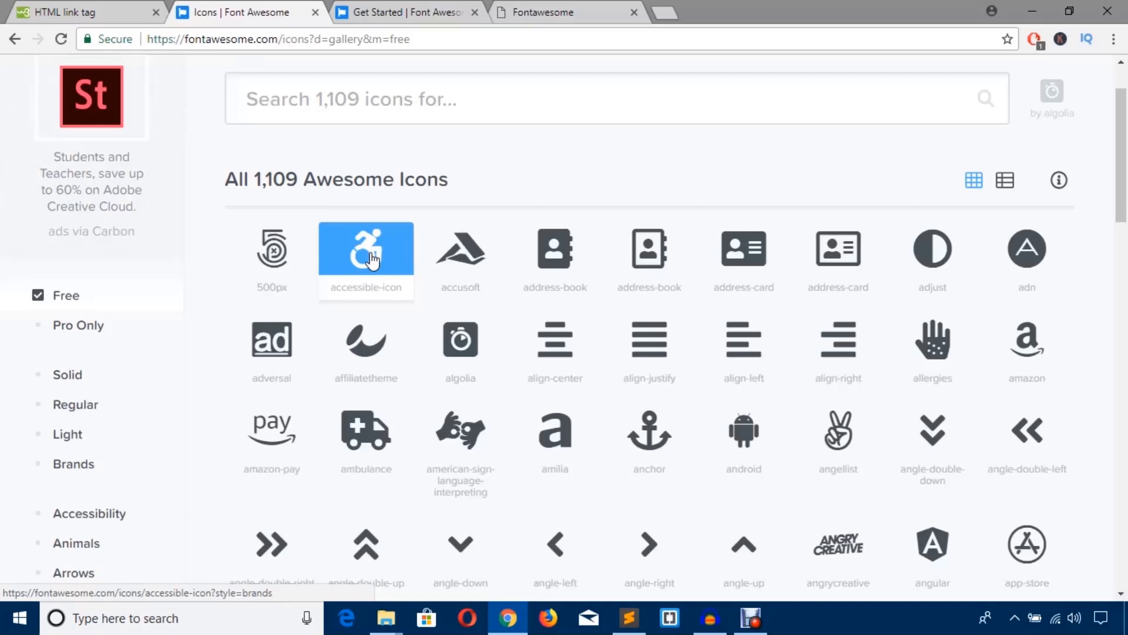
# Copy the accessible-icon markup and return to index.html to paste it in the first <li>
pyautogui.click(365, 248)
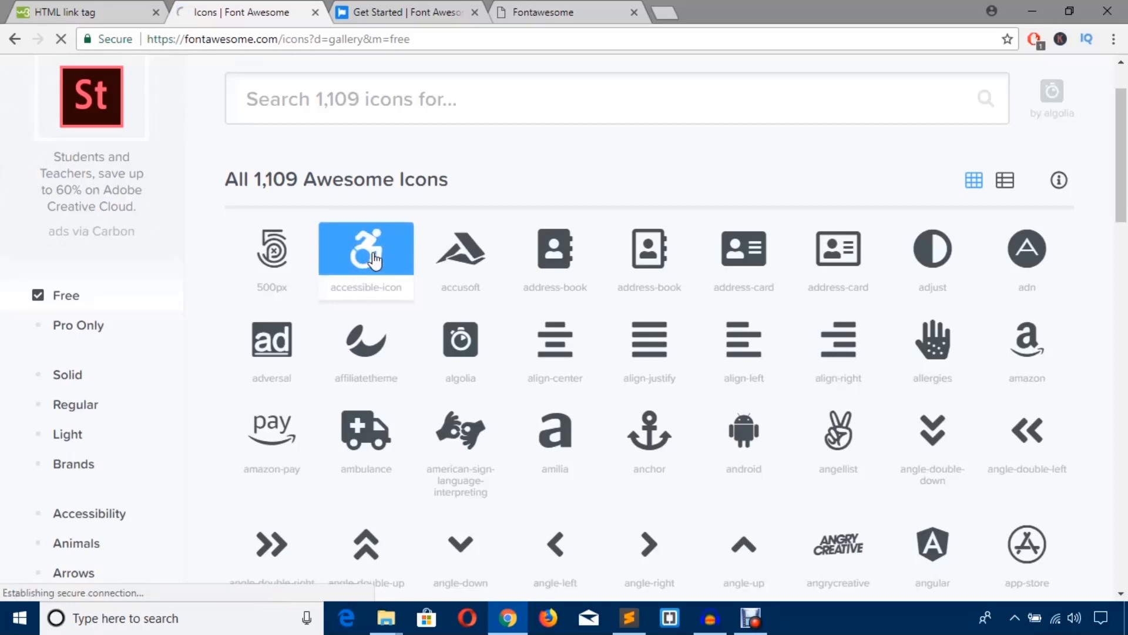
pyautogui.click(366, 248)
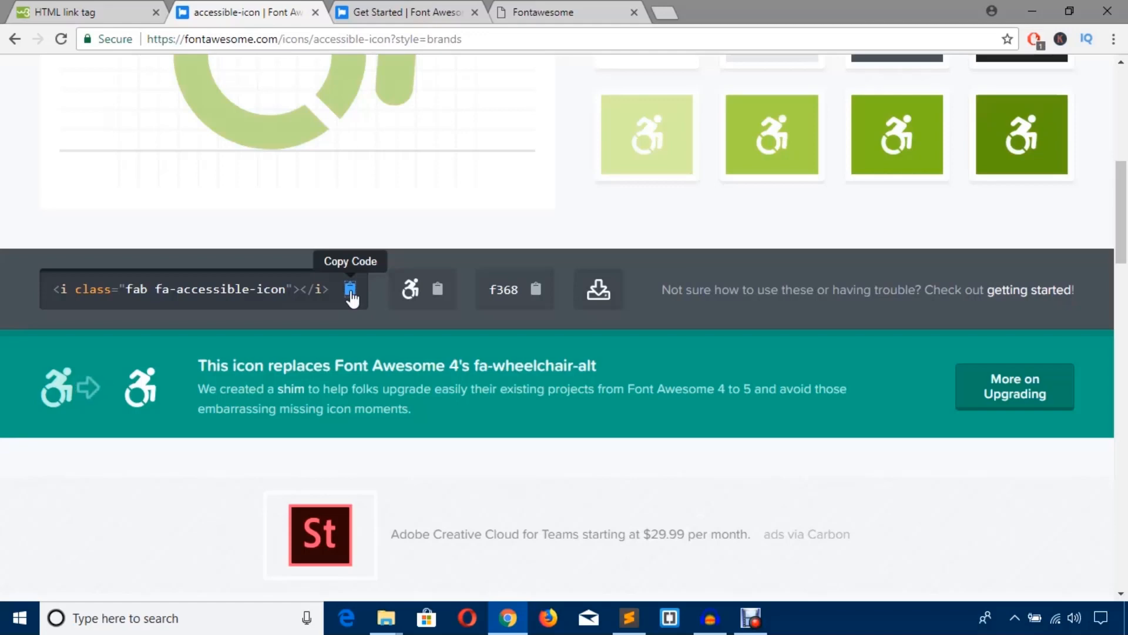
pyautogui.moveTo(576, 453)
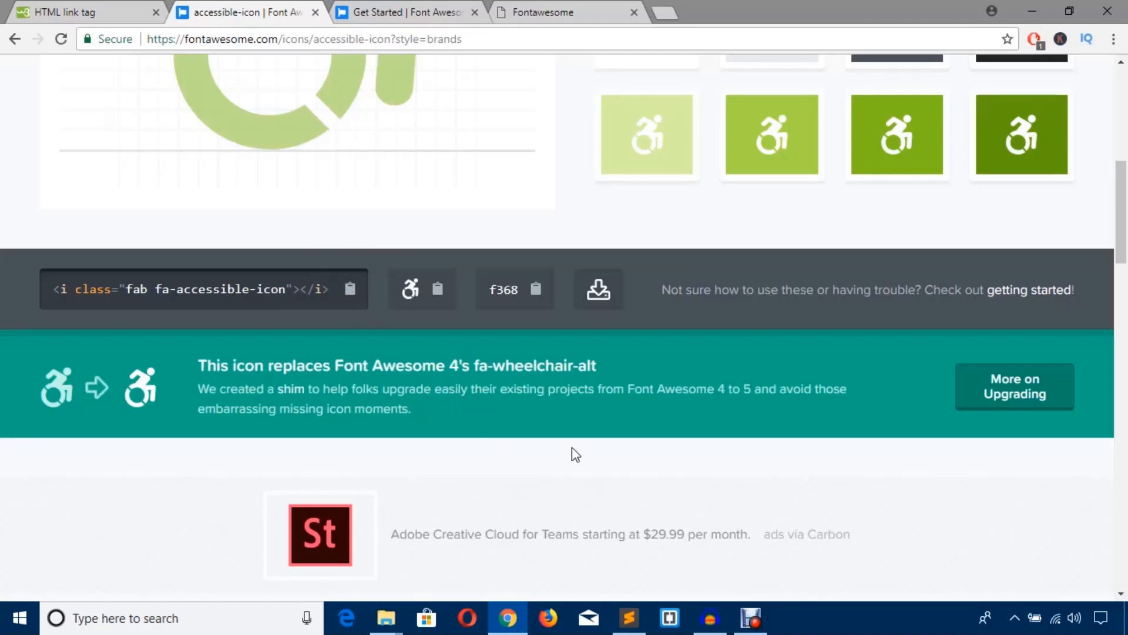
pyautogui.click(628, 617)
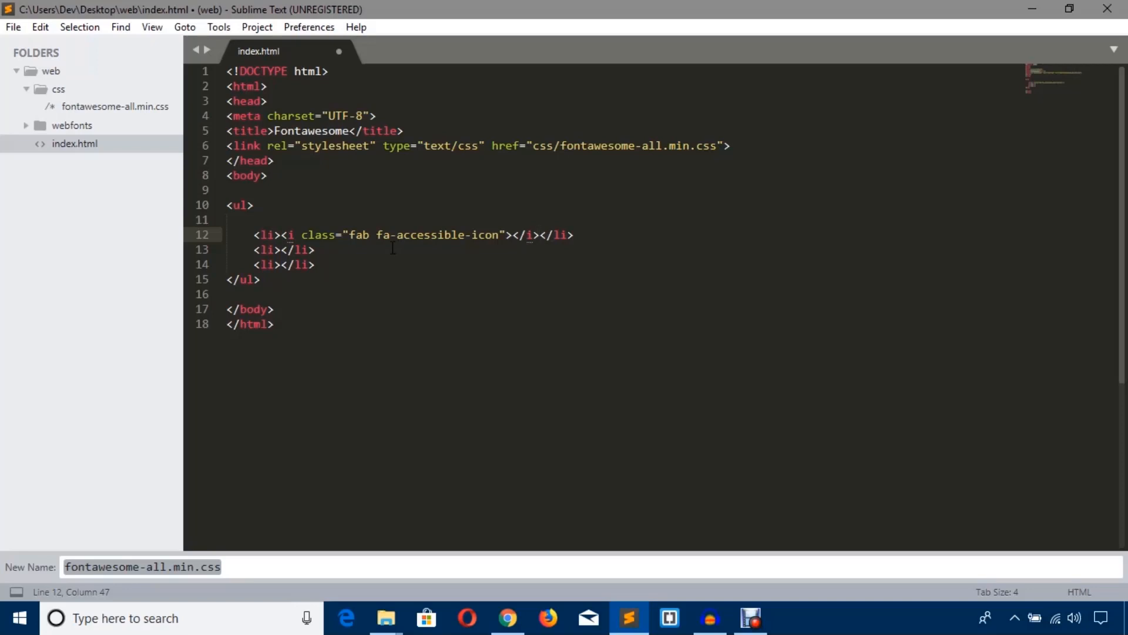
# Save index.html and switch to Chrome to see the accessible icon in the first bullet
pyautogui.press('ctrl+s')
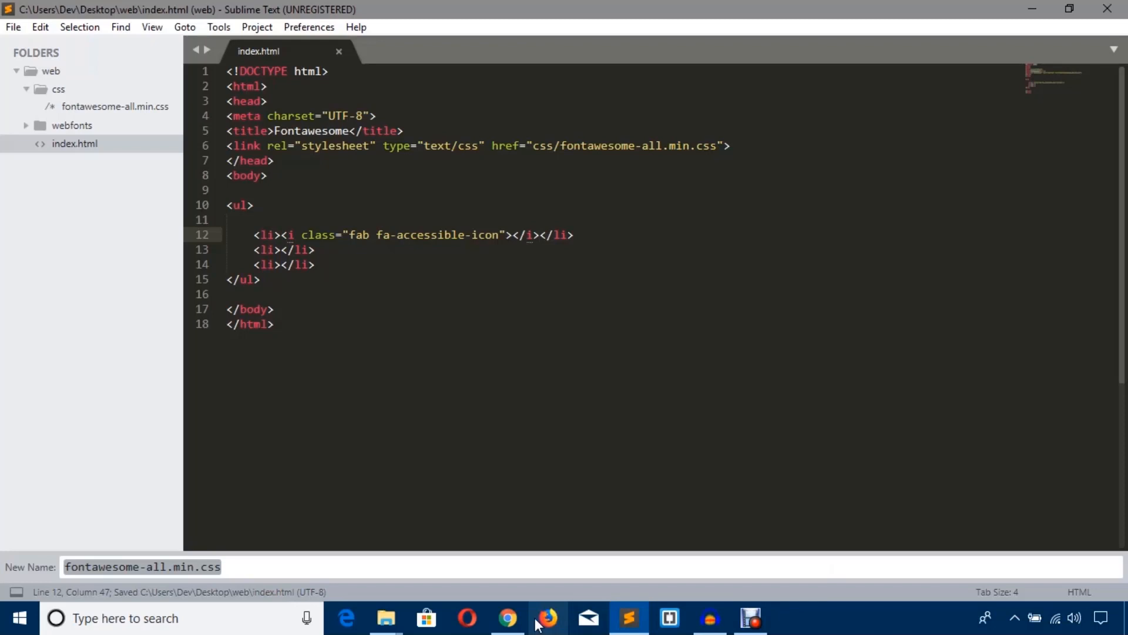
pyautogui.click(507, 617)
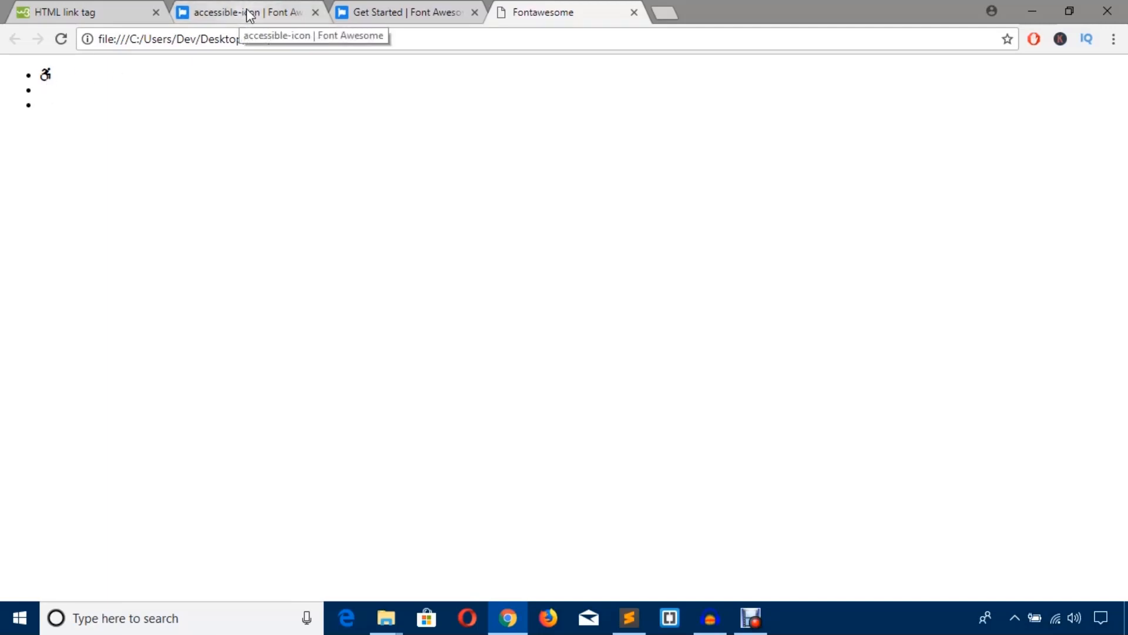
pyautogui.moveTo(38, 116)
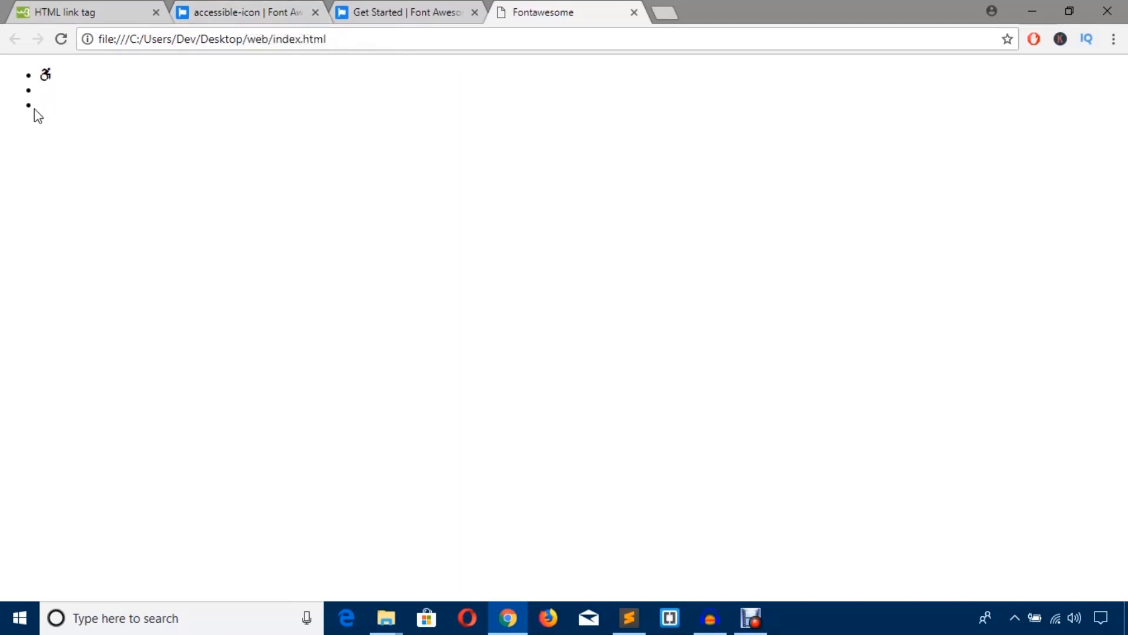
# Return to the icon gallery and open the ambulance and address-card icon pages in new tabs
pyautogui.click(245, 13)
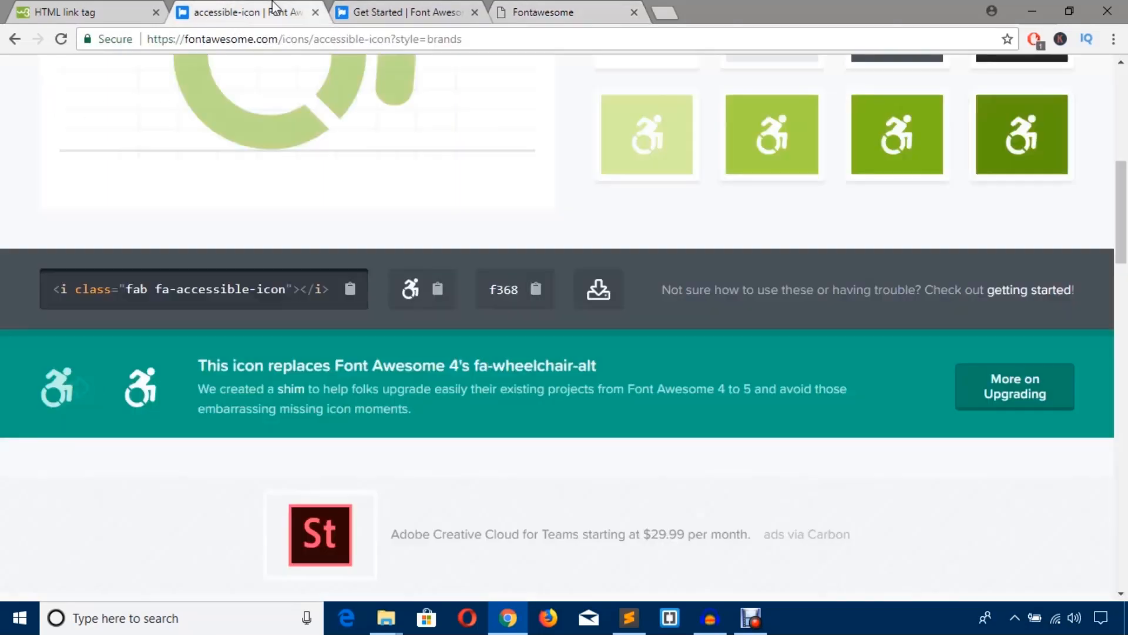
pyautogui.scroll(3)
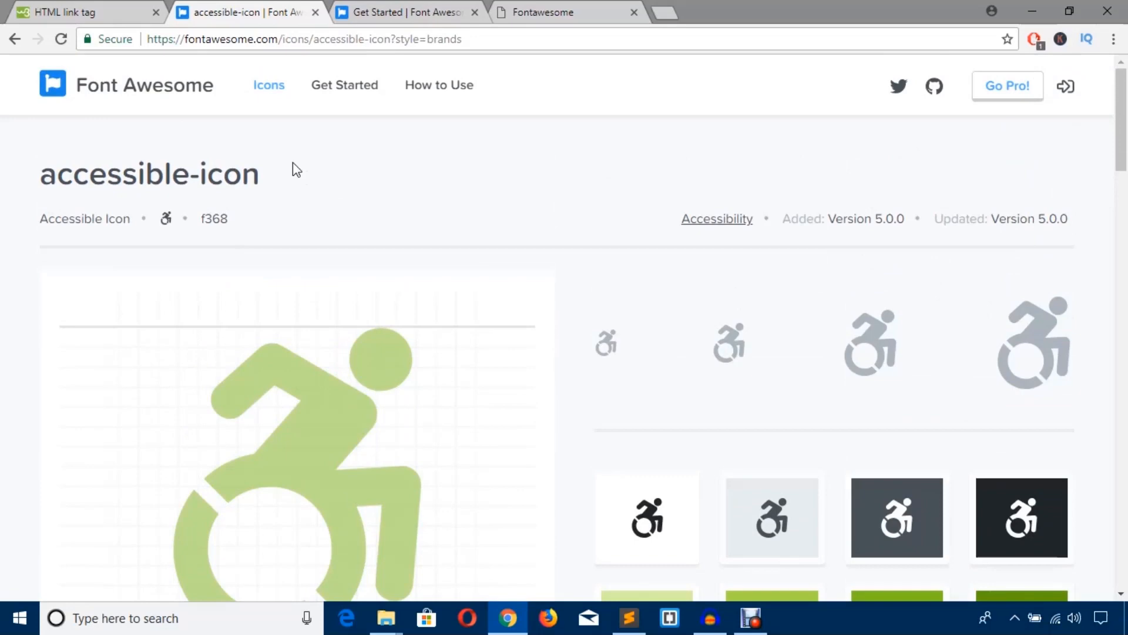
pyautogui.click(269, 85)
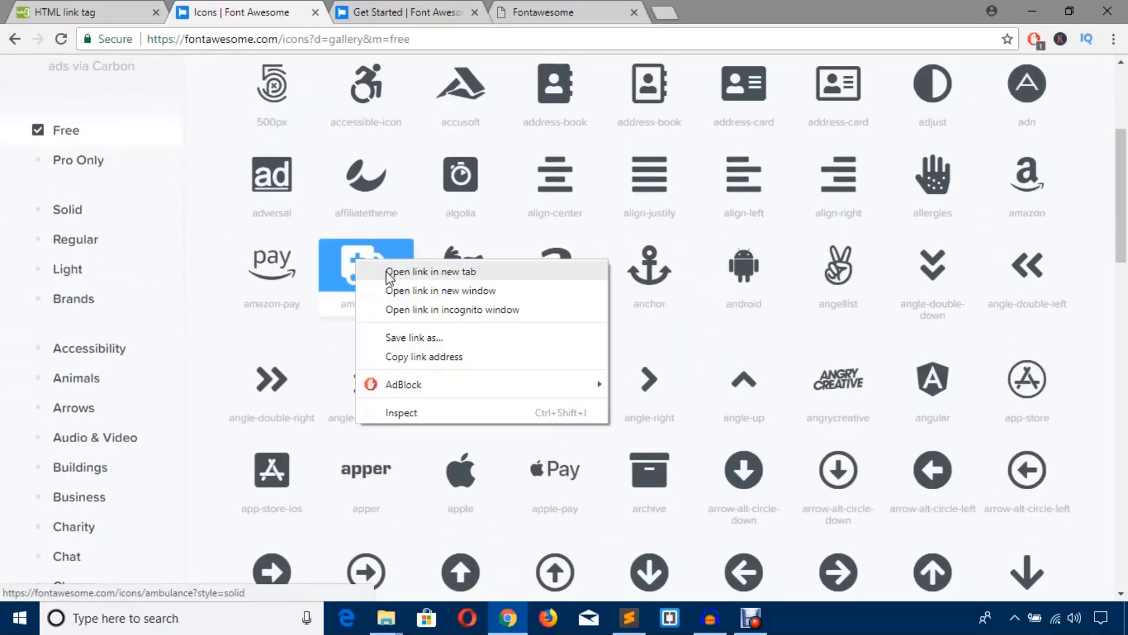
pyautogui.click(432, 271)
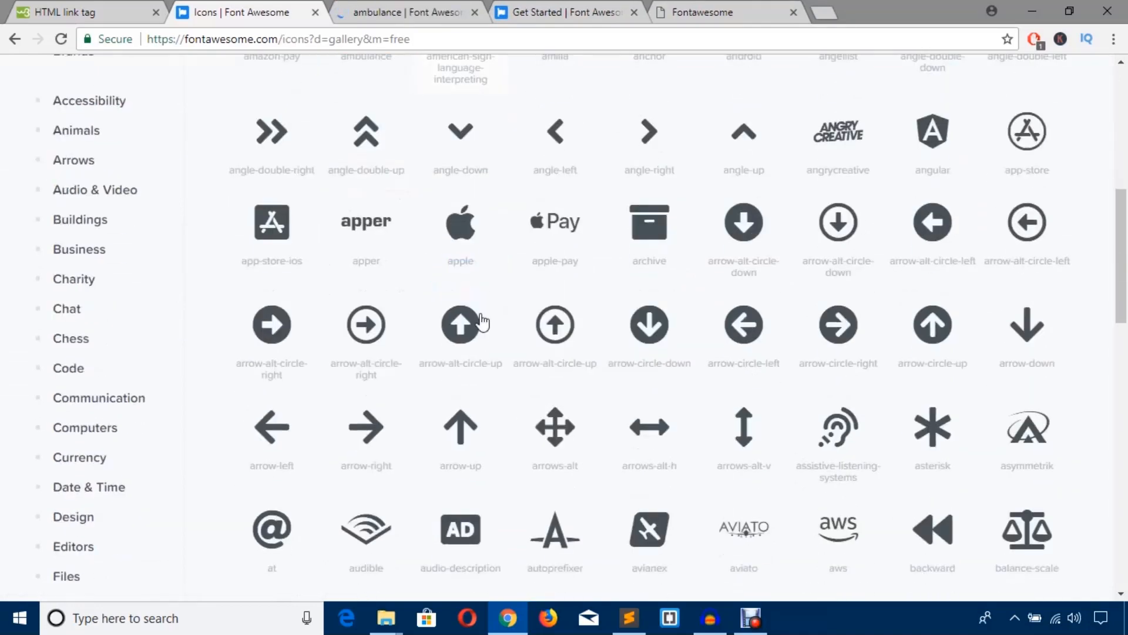
pyautogui.scroll(3)
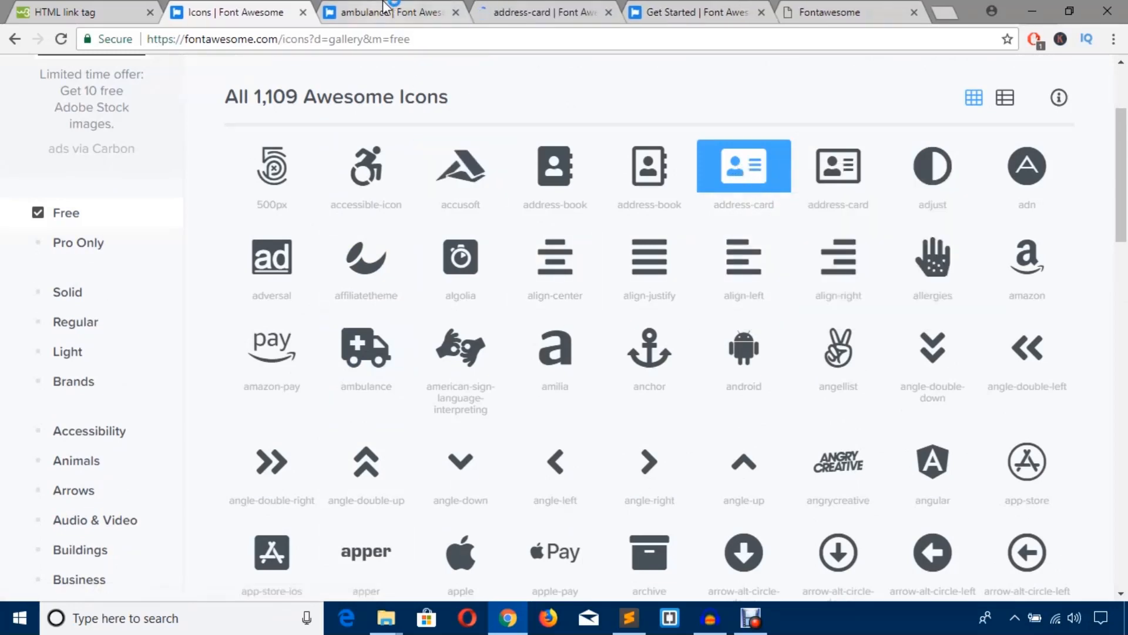
# Copy the ambulance icon's markup from its Font Awesome page
pyautogui.click(365, 350)
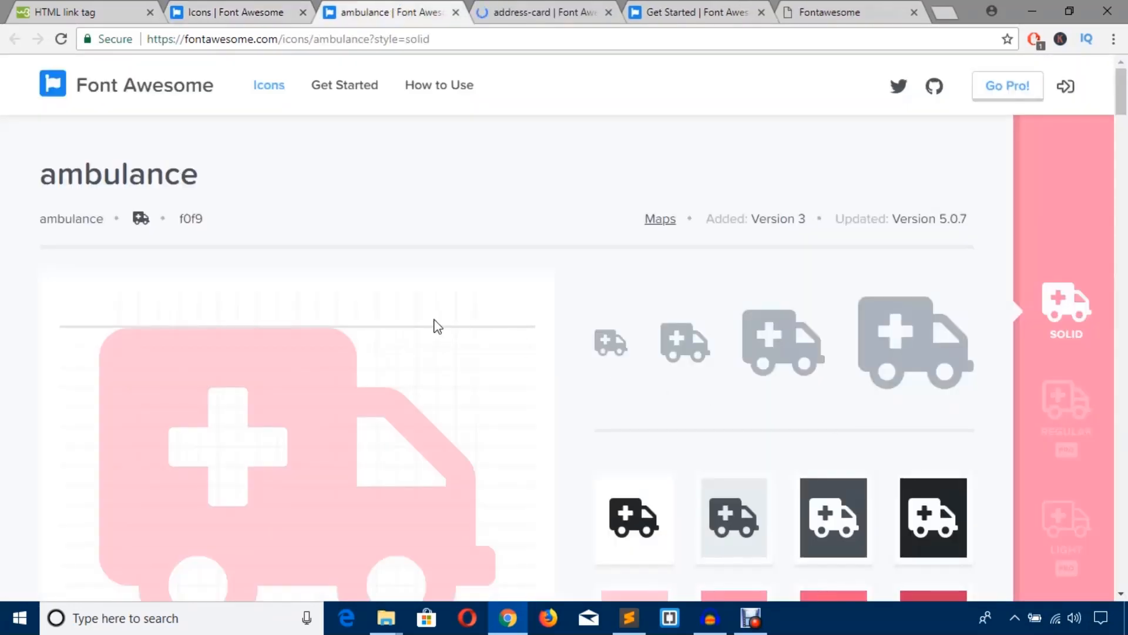
pyautogui.scroll(-3)
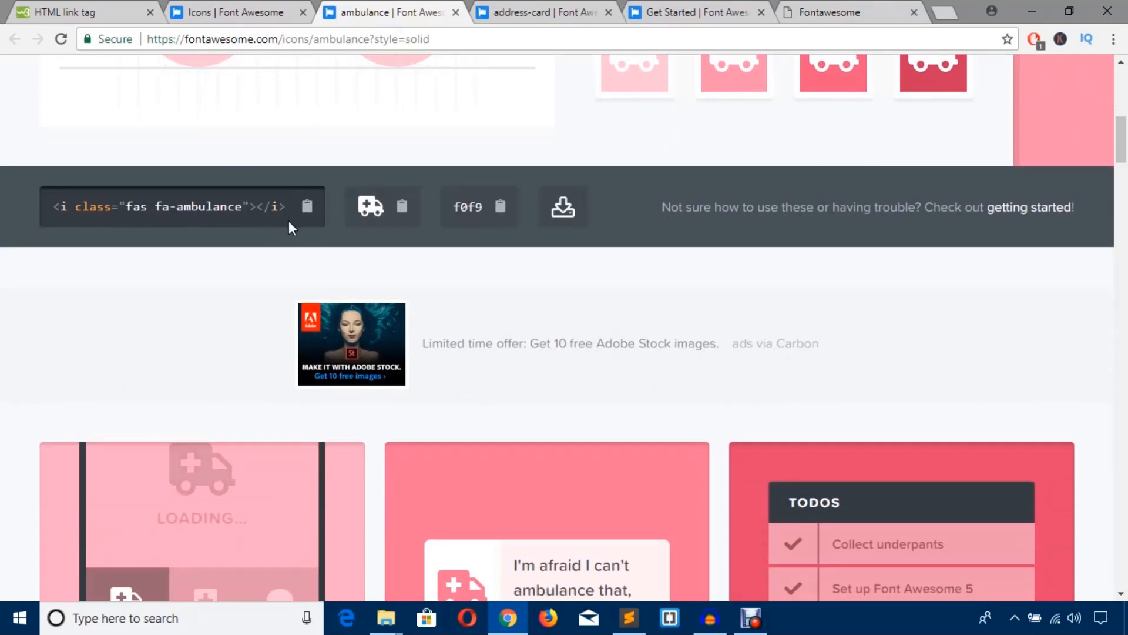
pyautogui.click(627, 617)
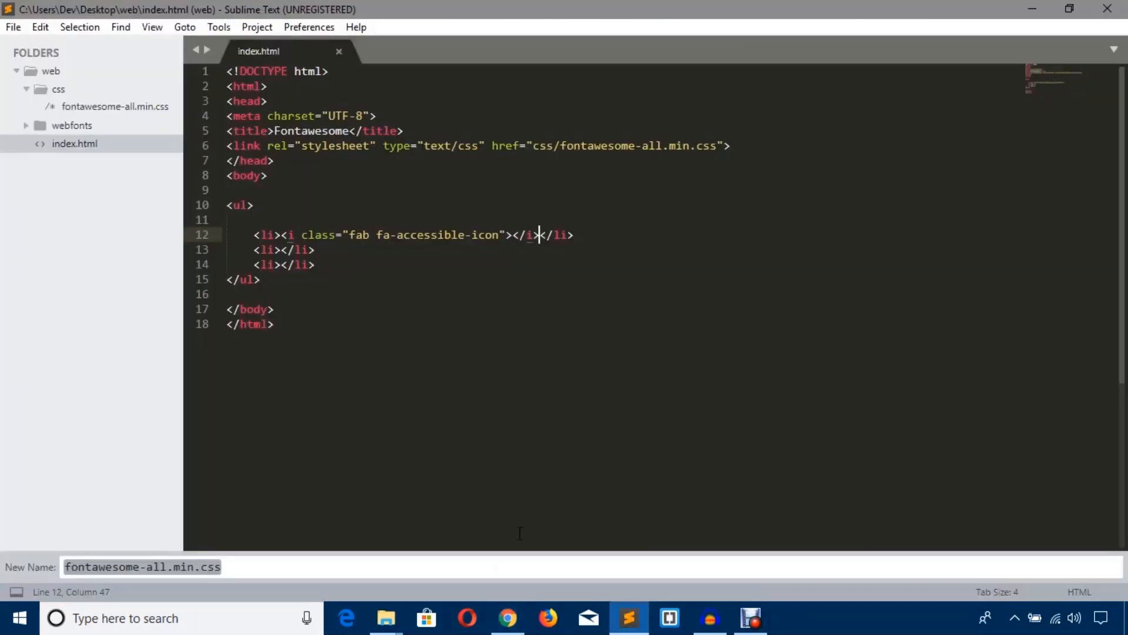
# Paste <i class="fas fa-ambulance"></i> into the second list item
pyautogui.click(280, 249)
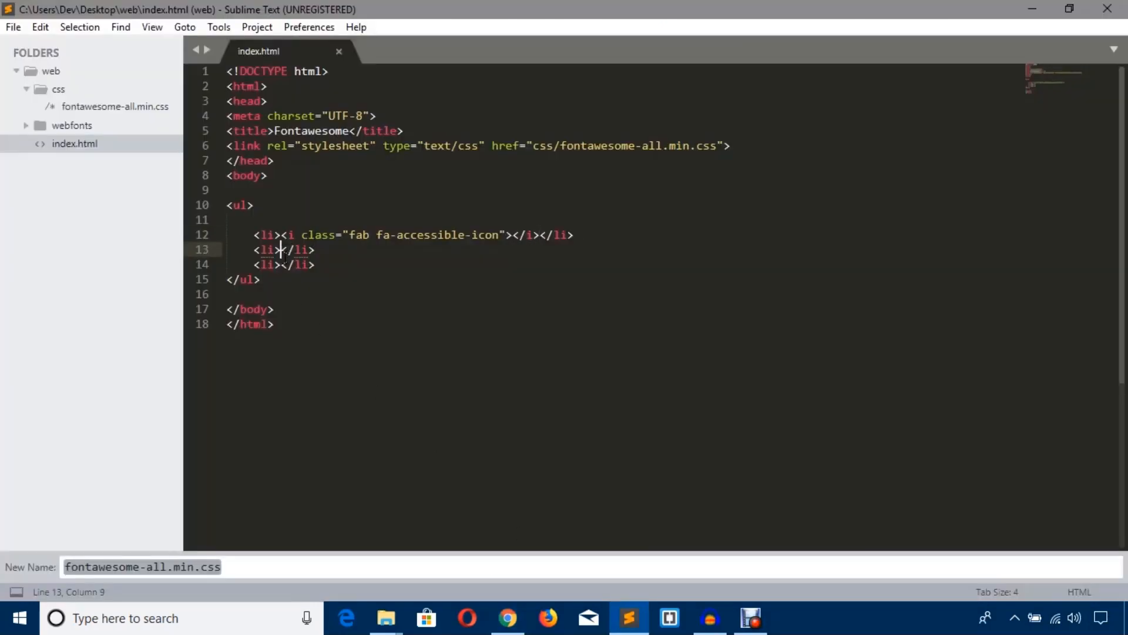
pyautogui.write('<i class="fas fa-ambulance"></i>')
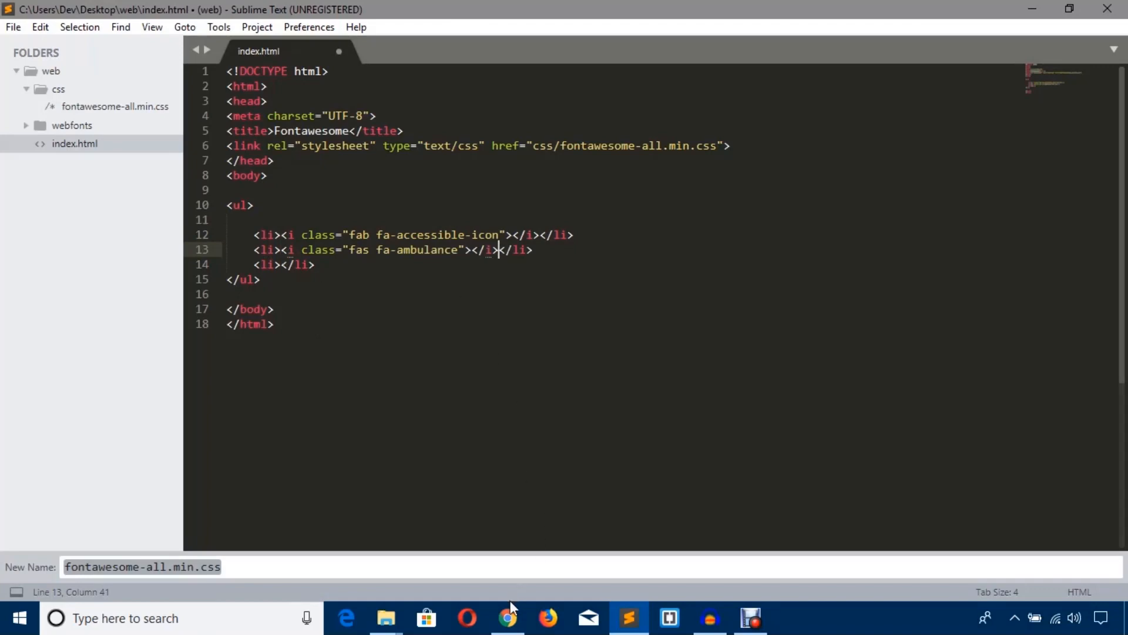
# Copy the address-card markup into the third list item and preview the three icons in Chrome
pyautogui.click(507, 618)
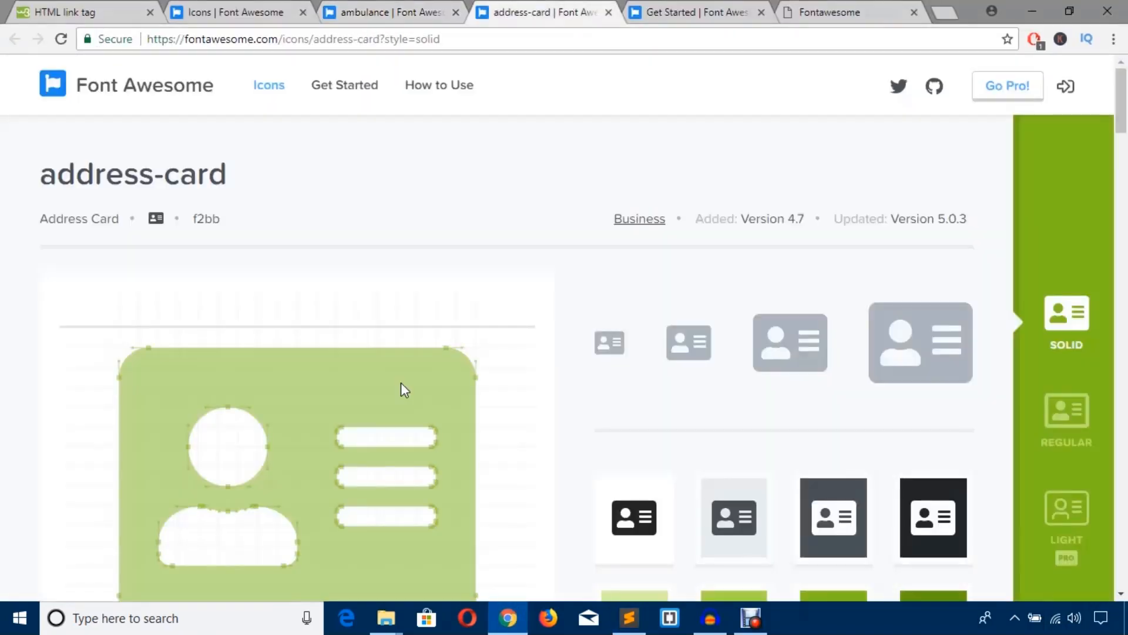
pyautogui.scroll(-3)
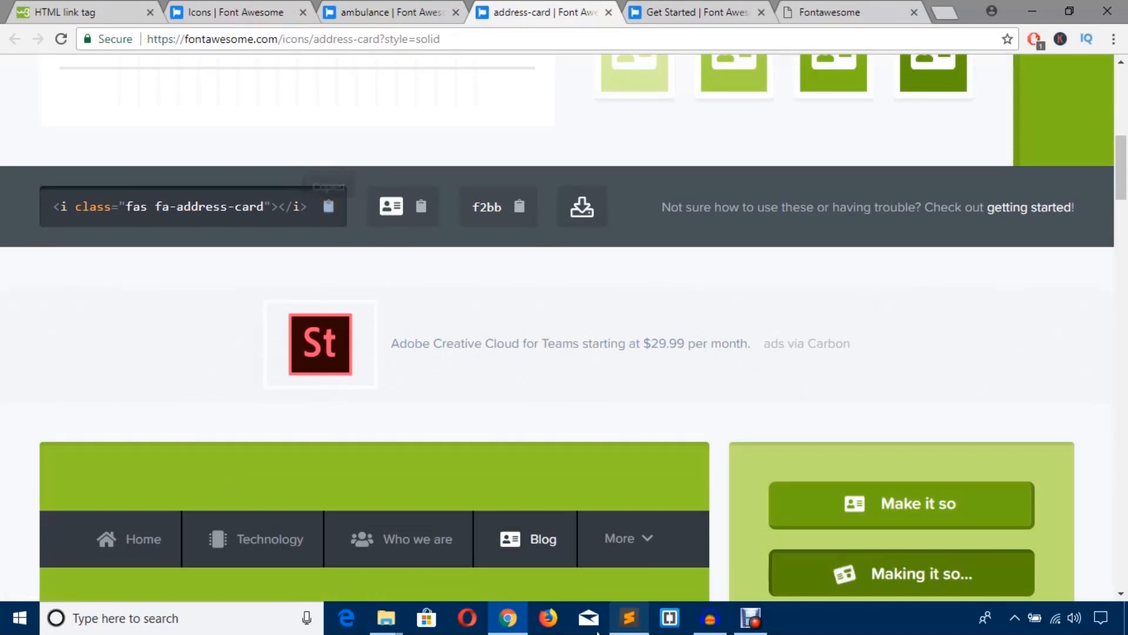
pyautogui.click(628, 617)
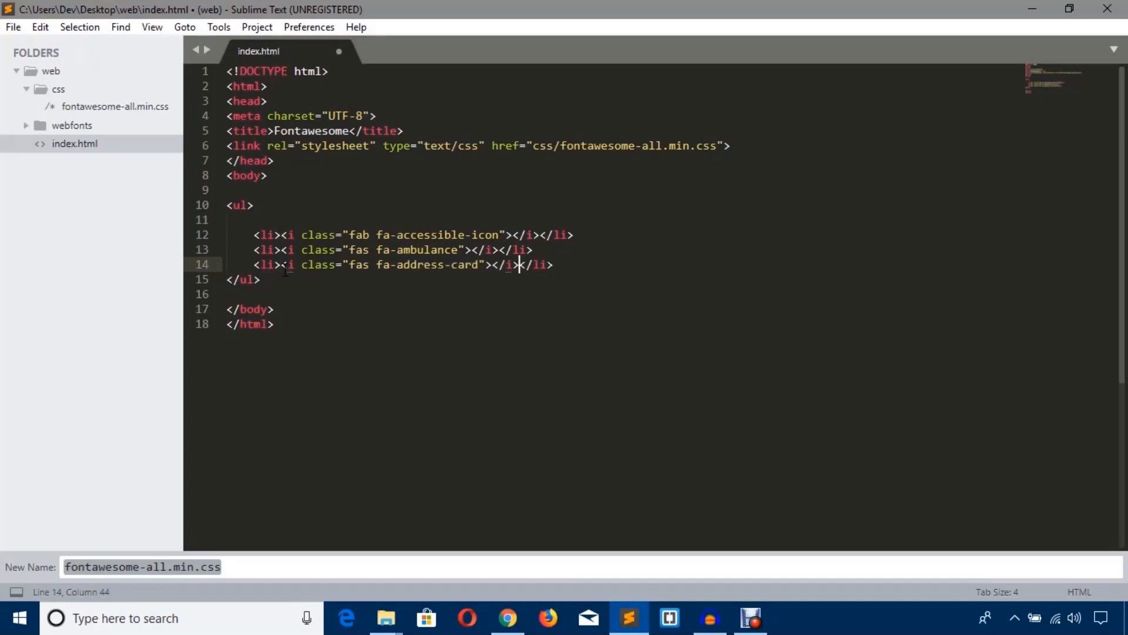
pyautogui.click(507, 617)
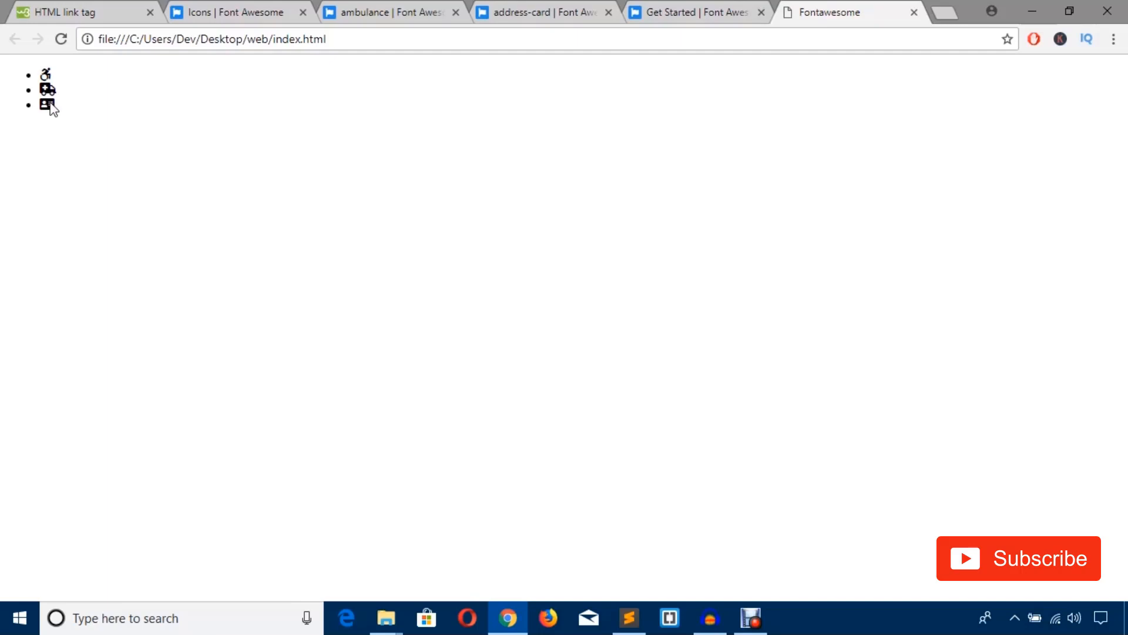
# Go to the How to Use documentation and scroll to the camera-retro sizing examples
pyautogui.click(231, 12)
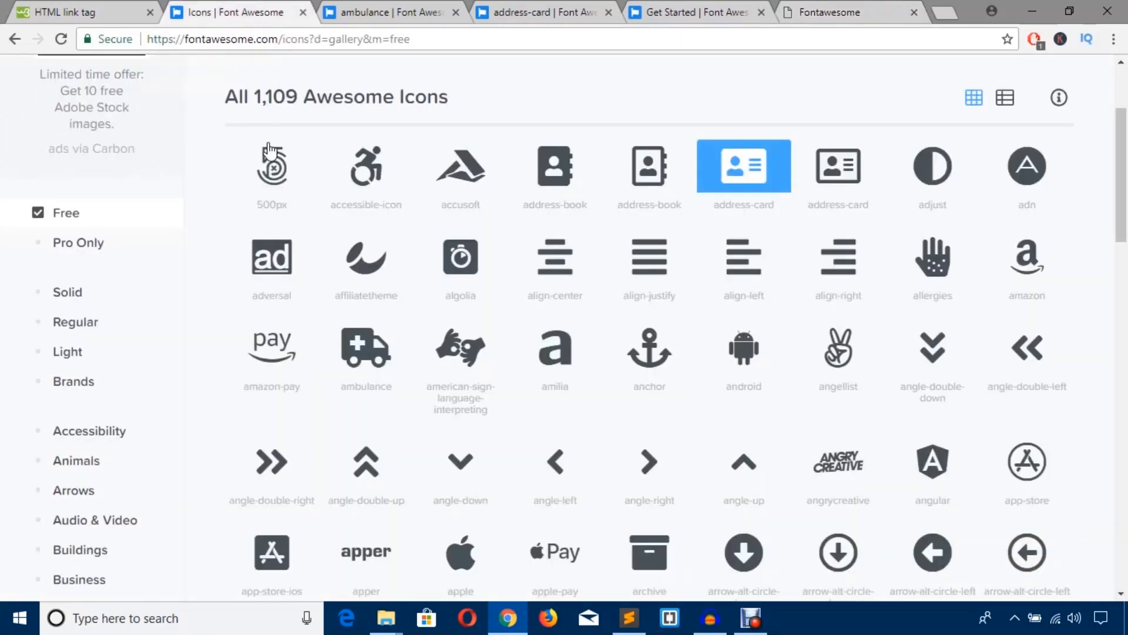
pyautogui.scroll(3)
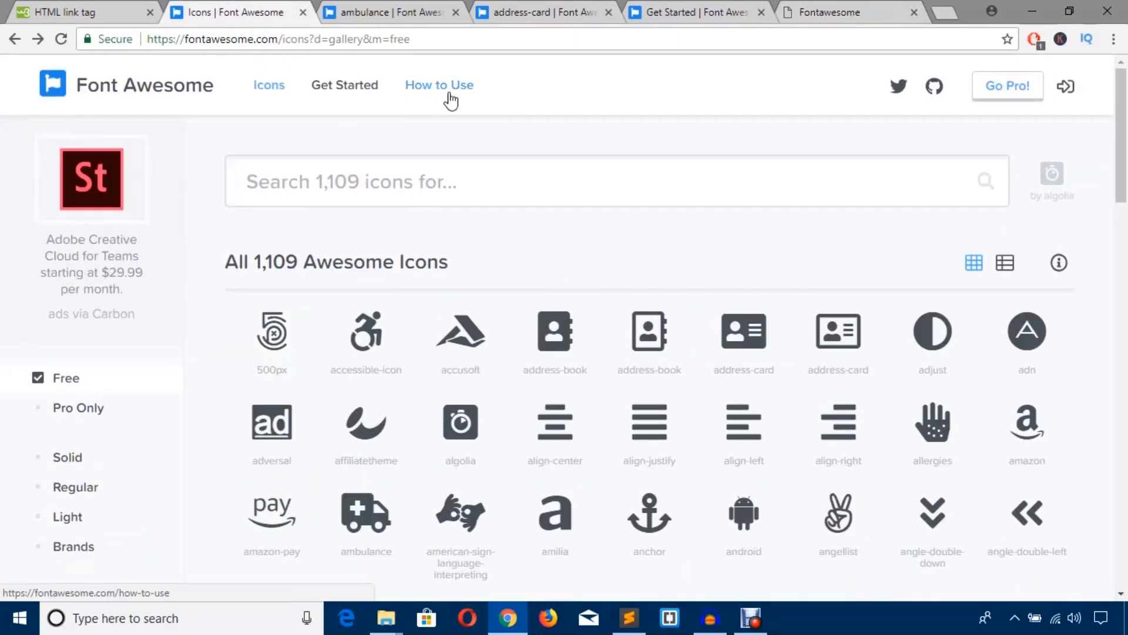
pyautogui.click(439, 85)
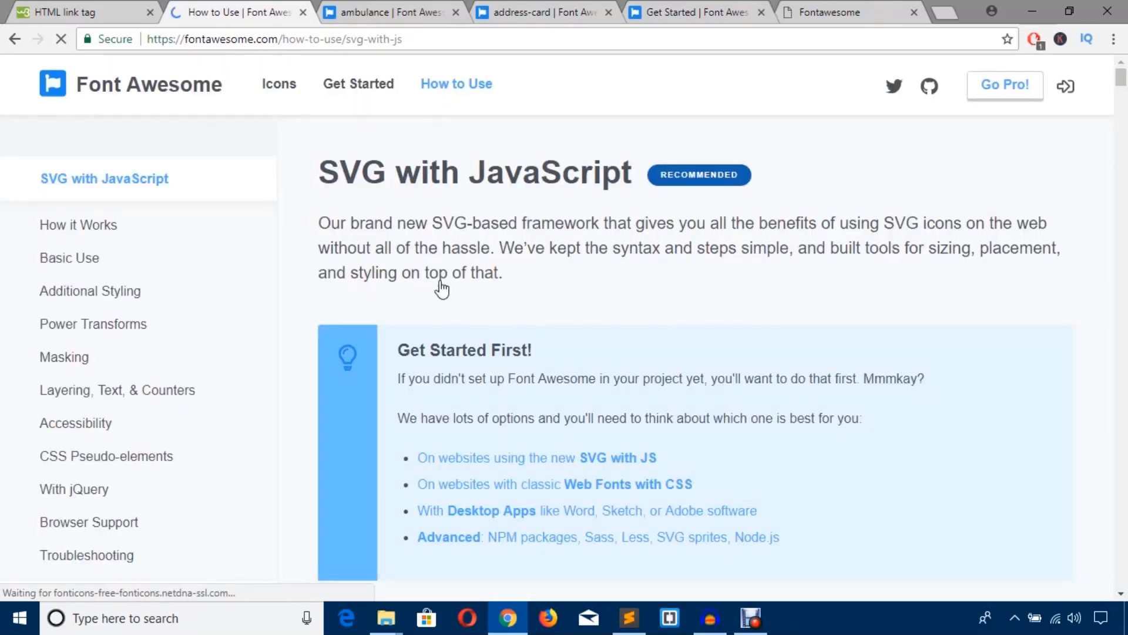
pyautogui.scroll(-3)
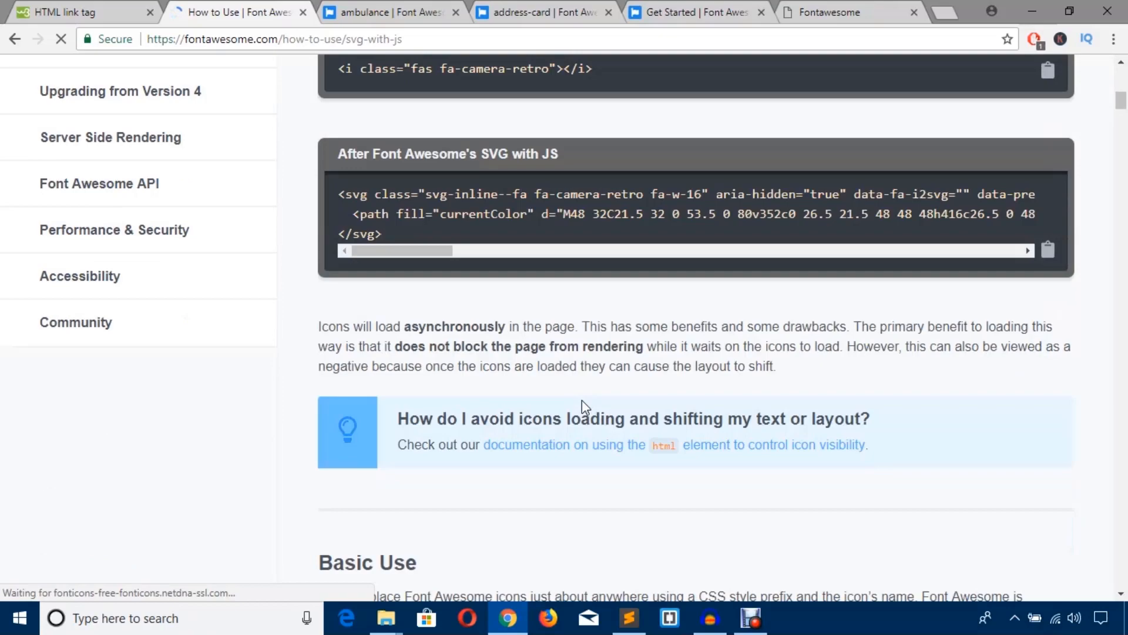
pyautogui.scroll(-3)
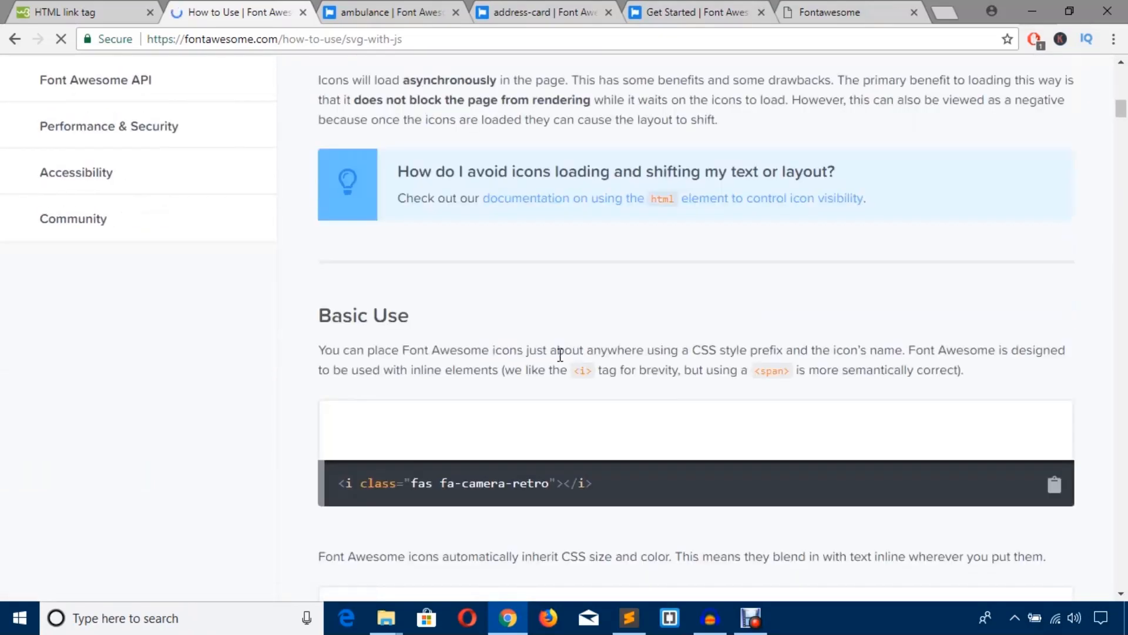
pyautogui.scroll(-3)
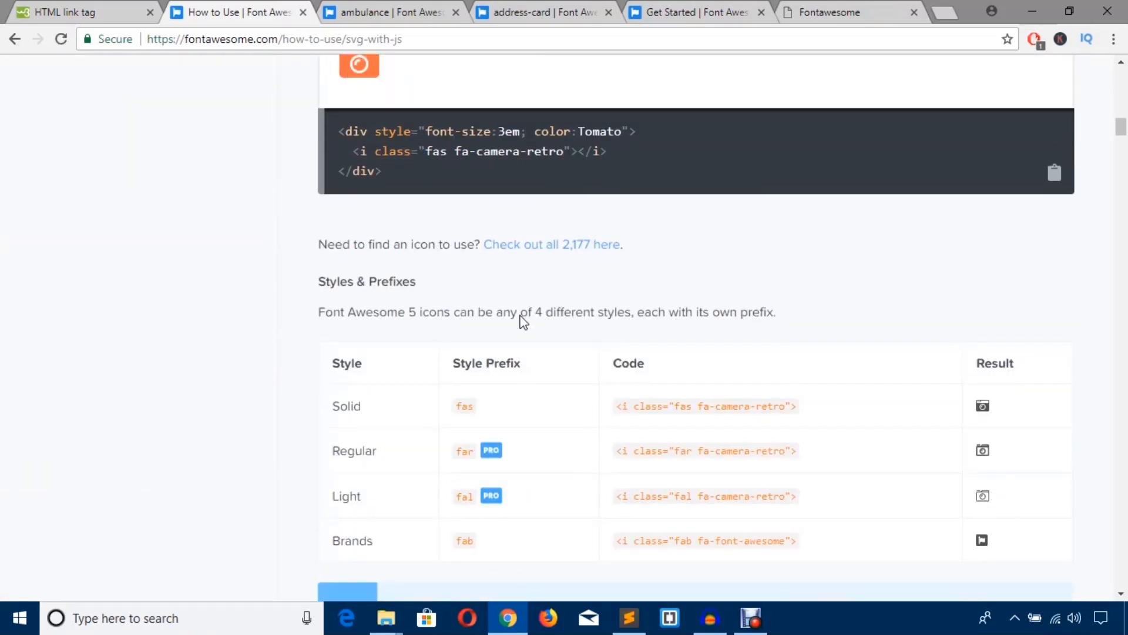
pyautogui.scroll(-3)
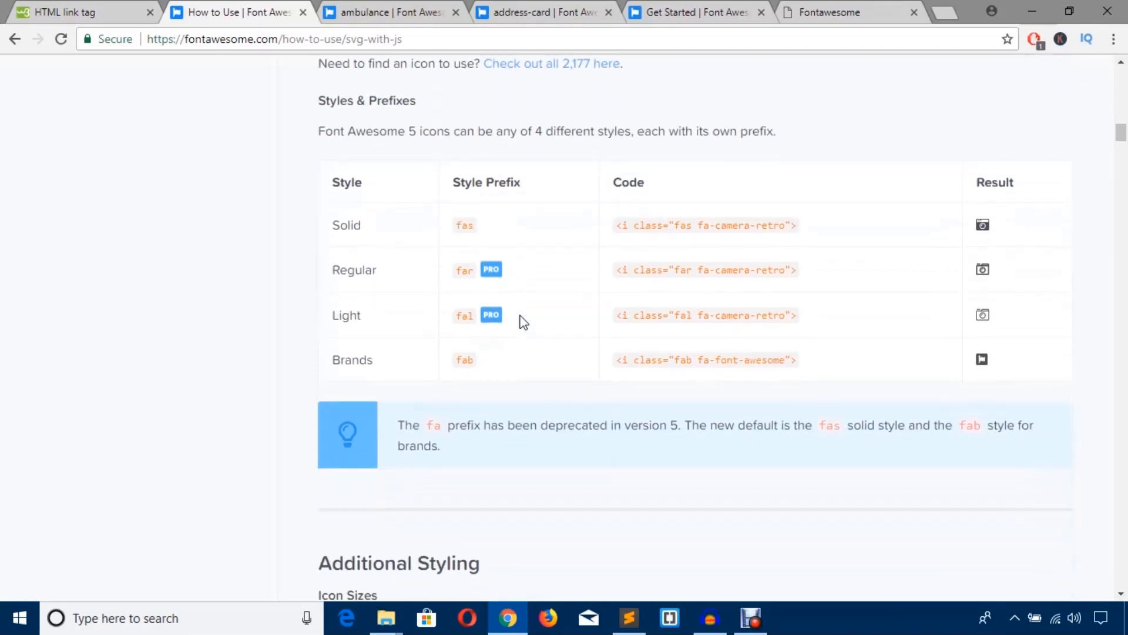
pyautogui.scroll(-3)
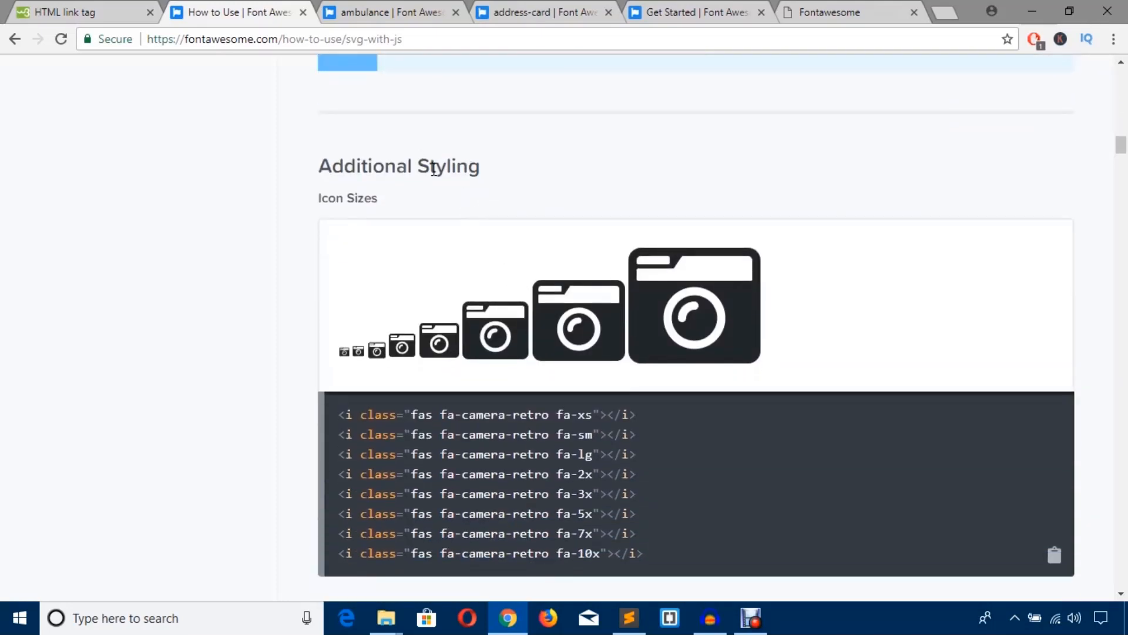
pyautogui.scroll(-3)
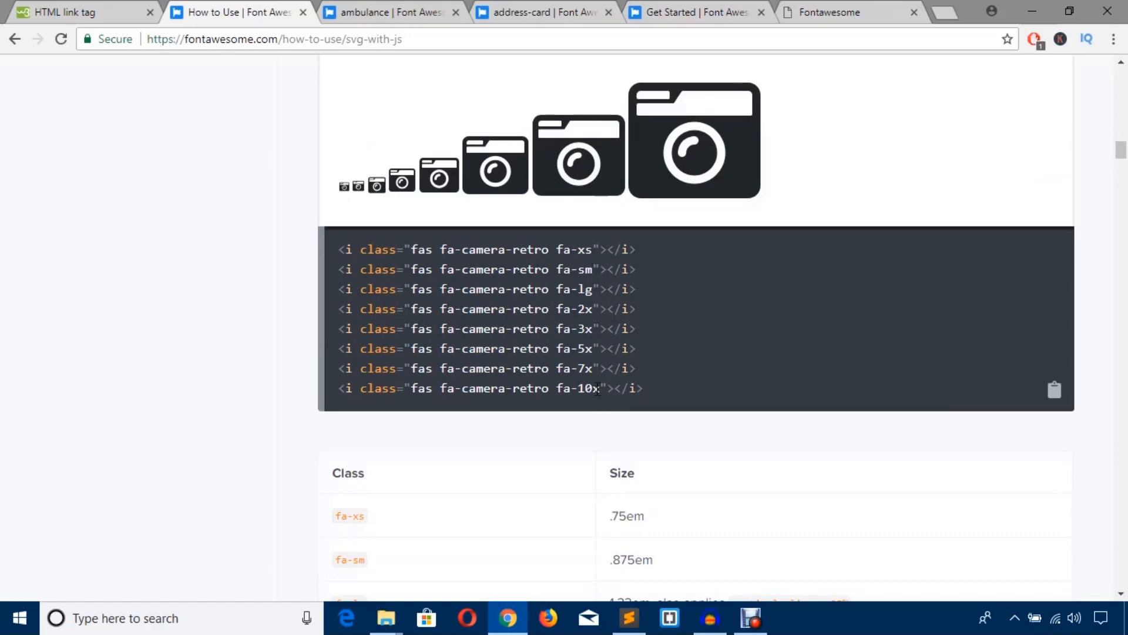
# Copy the fa-10x size class from the example code and return to index.html
pyautogui.doubleClick(574, 388)
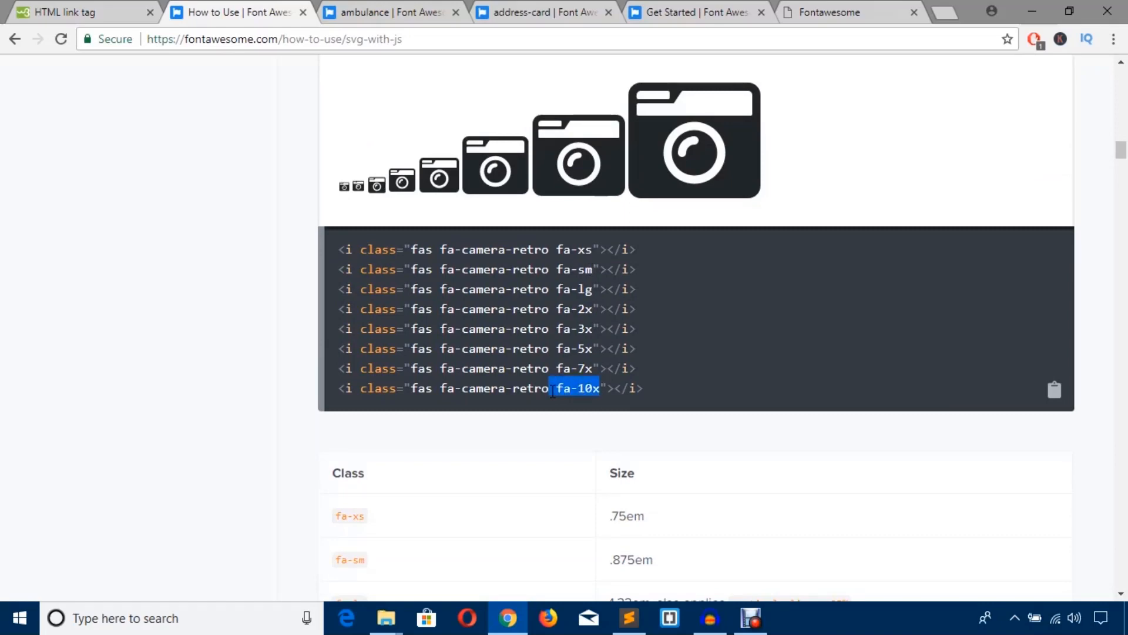
pyautogui.rightClick(576, 388)
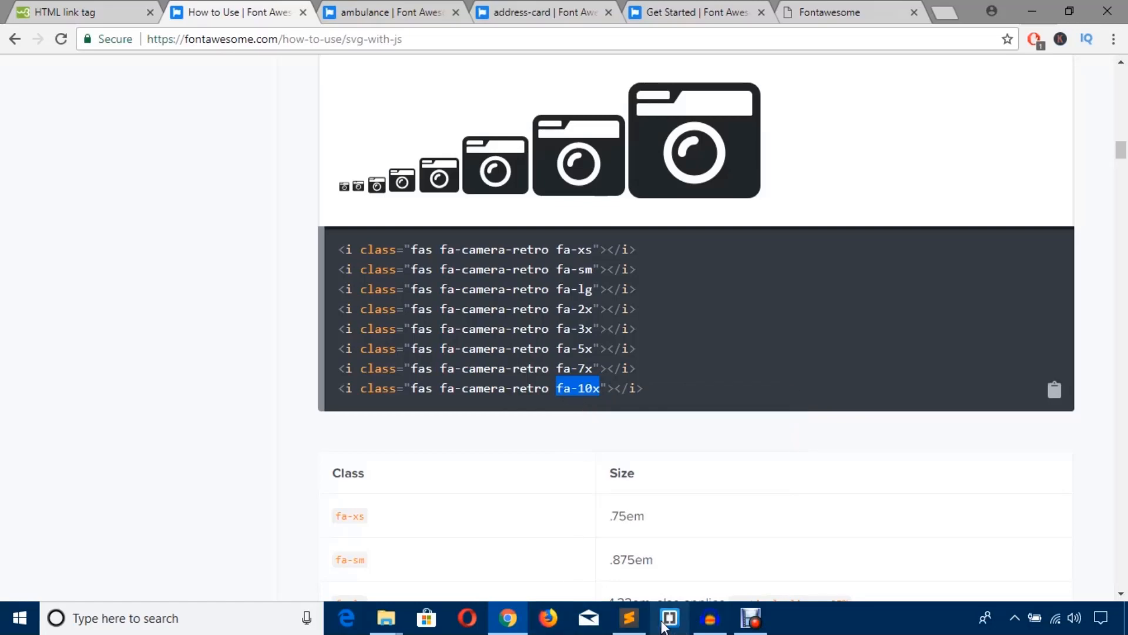
pyautogui.click(628, 617)
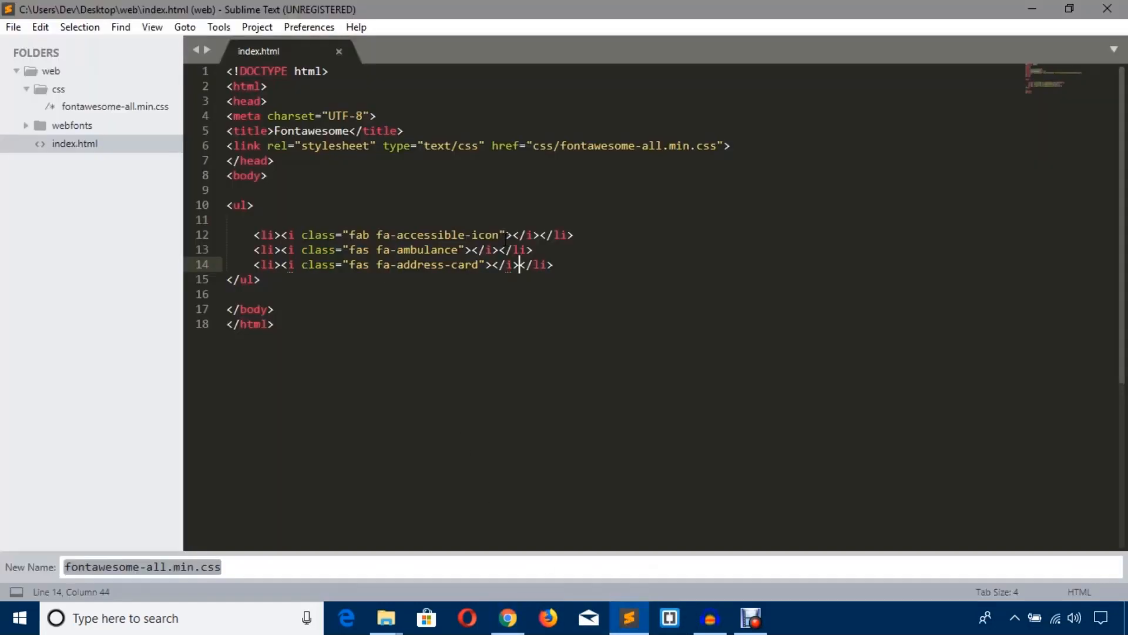
pyautogui.click(507, 618)
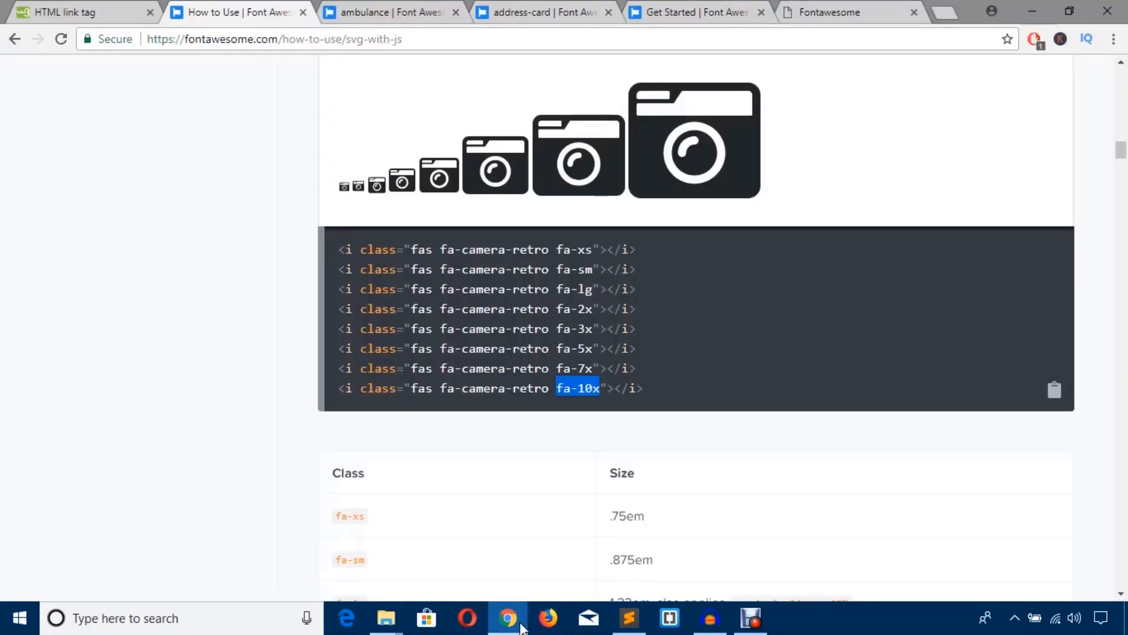
pyautogui.click(627, 618)
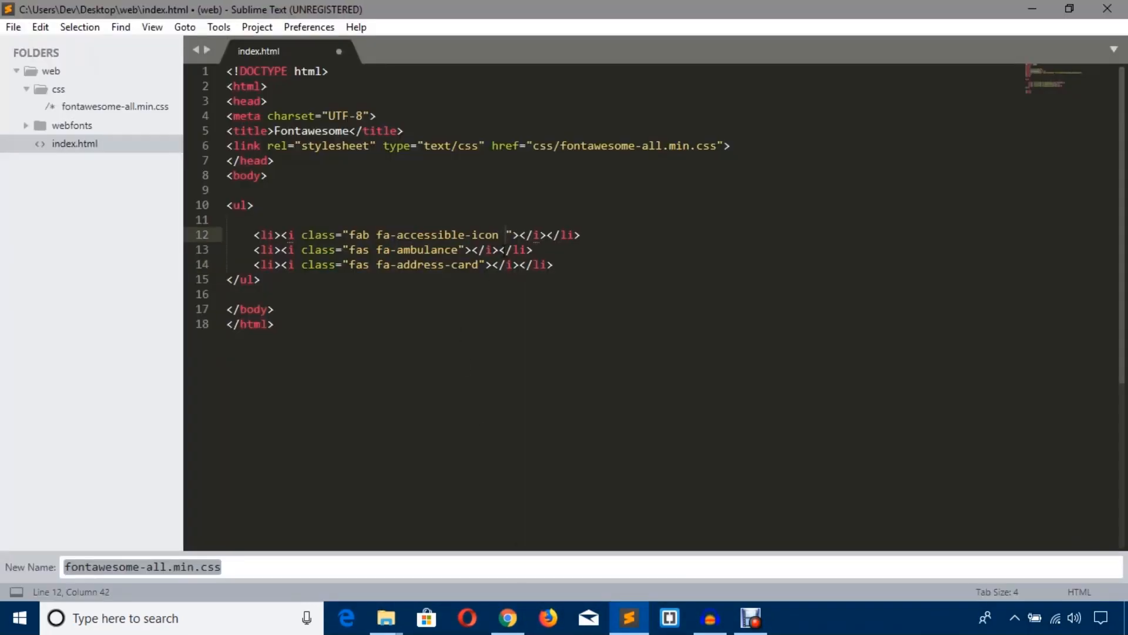
# Add fa-10x to the accessible icon's class, then copy fa-lg from the sizing docs
pyautogui.write('fa-10x')
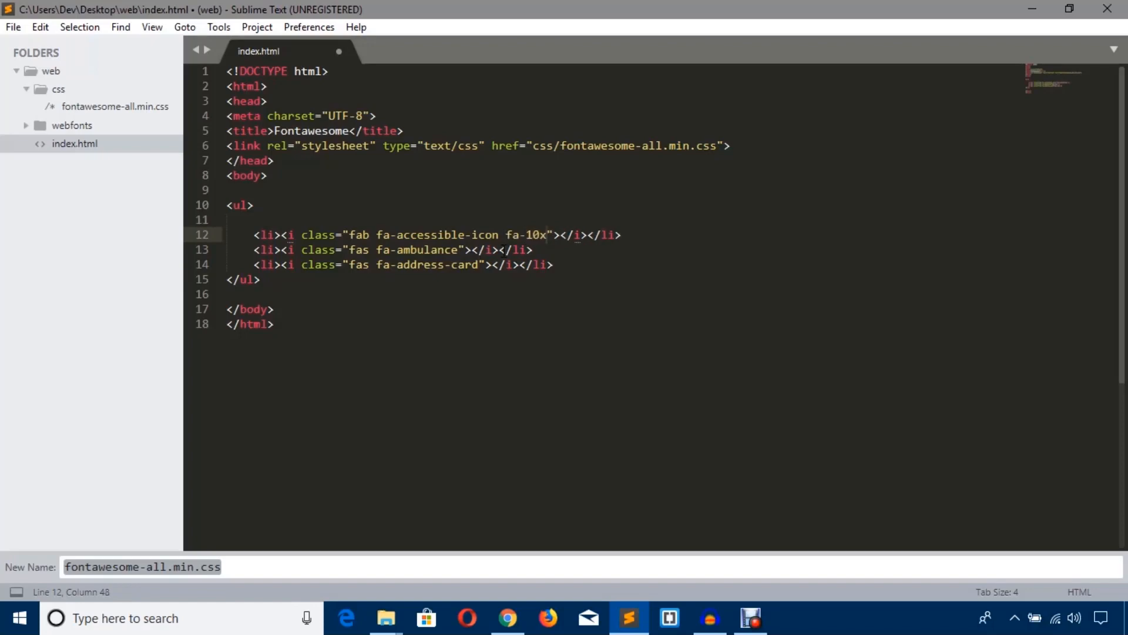
pyautogui.click(507, 618)
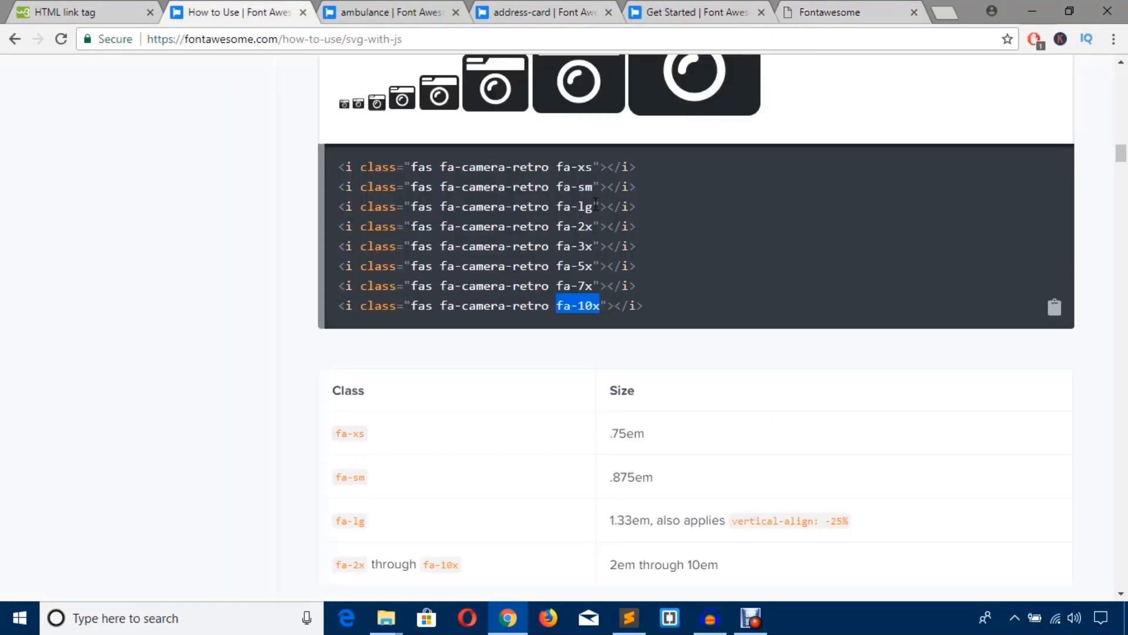
pyautogui.rightClick(576, 206)
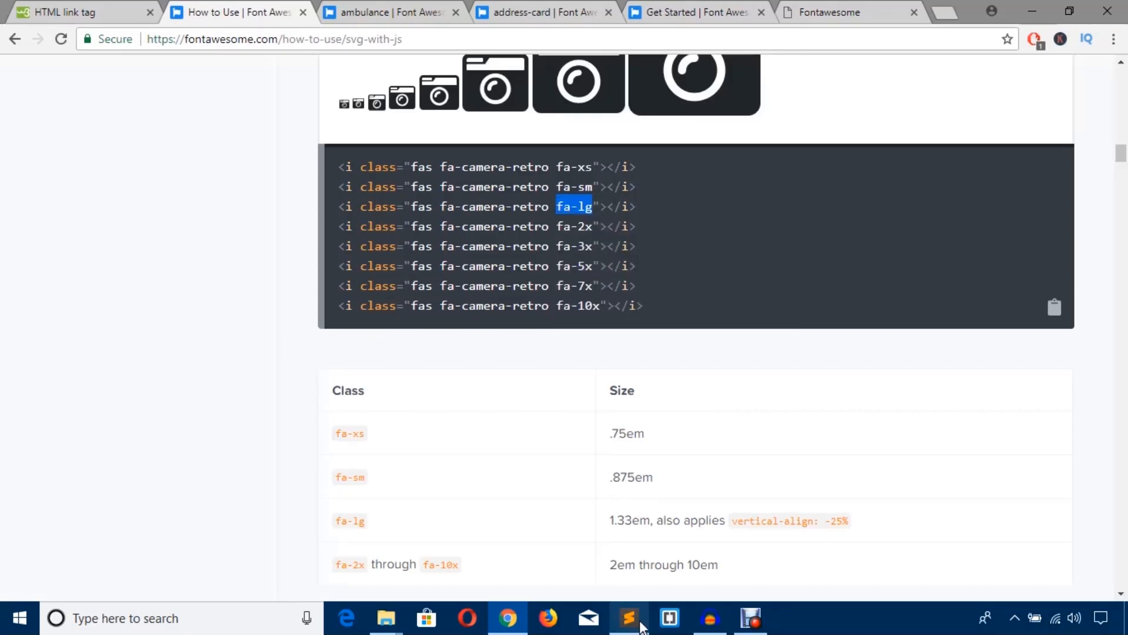
# Add fa-lg to the ambulance icon's class and save index.html
pyautogui.click(627, 618)
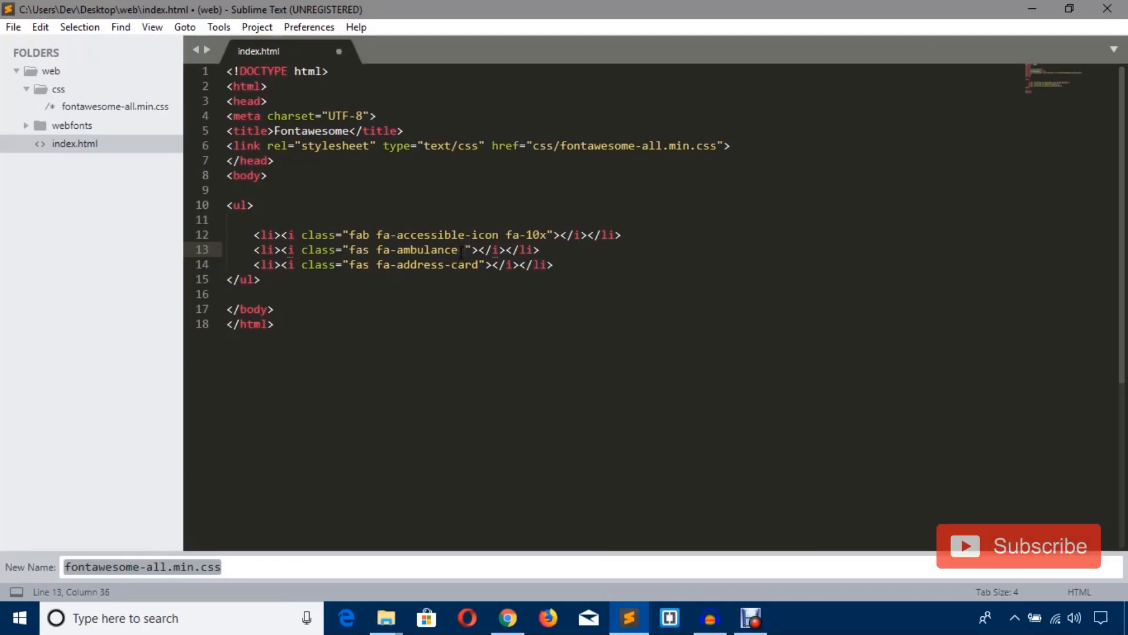
pyautogui.write('fa-lg')
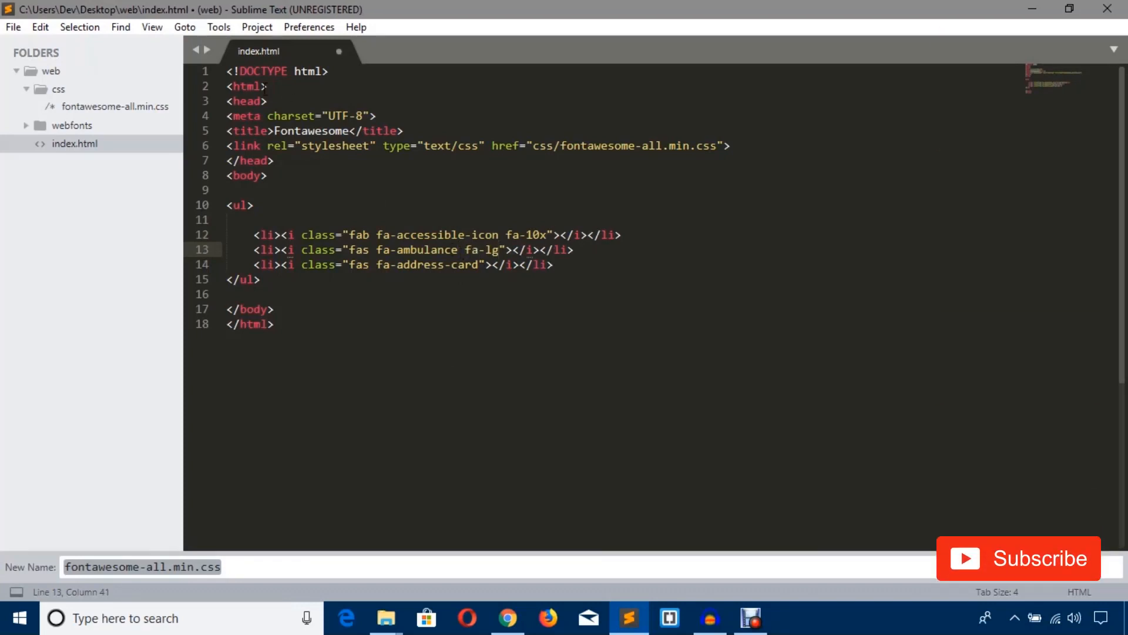
pyautogui.press('ctrl+s')
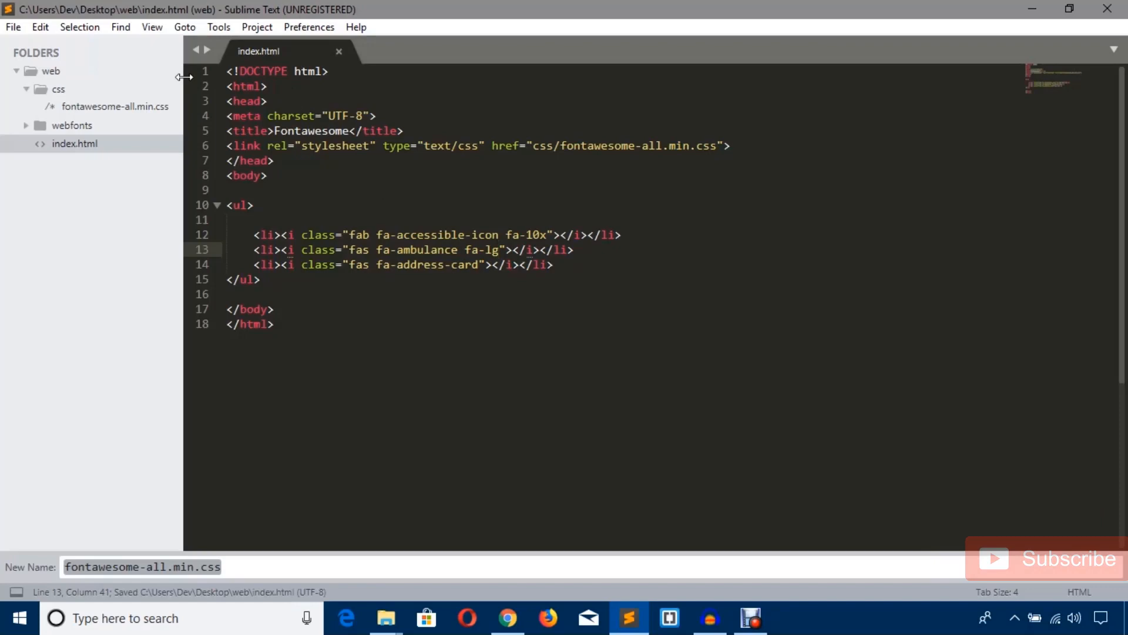
pyautogui.moveTo(508, 618)
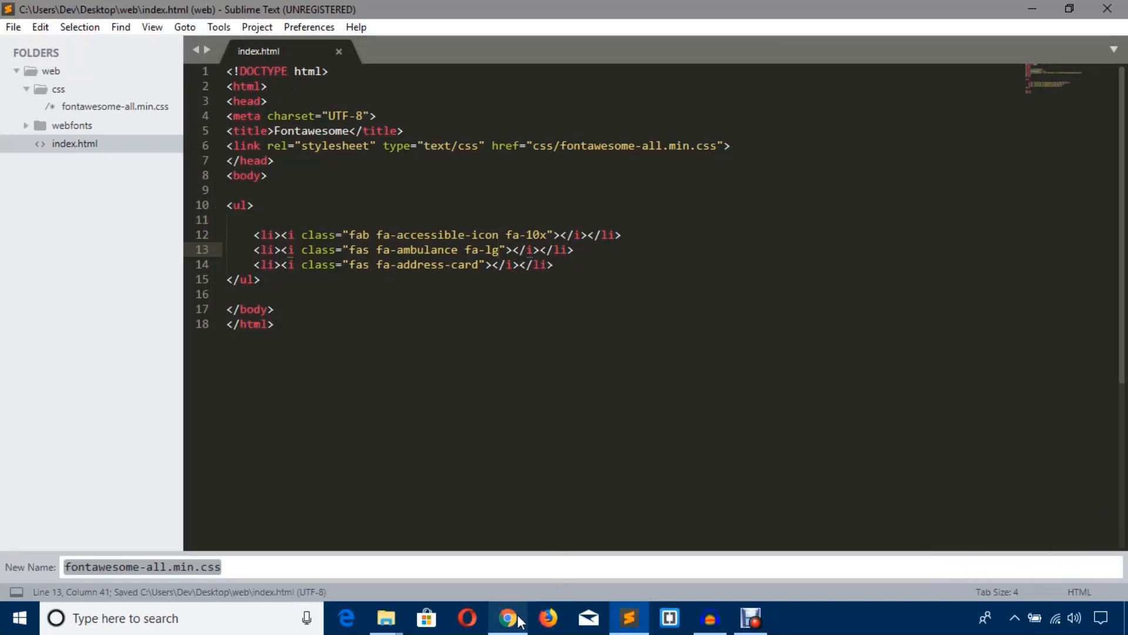
# Check the huge accessible icon in Chrome, then copy the fa-7x class from the sizing docs
pyautogui.click(507, 618)
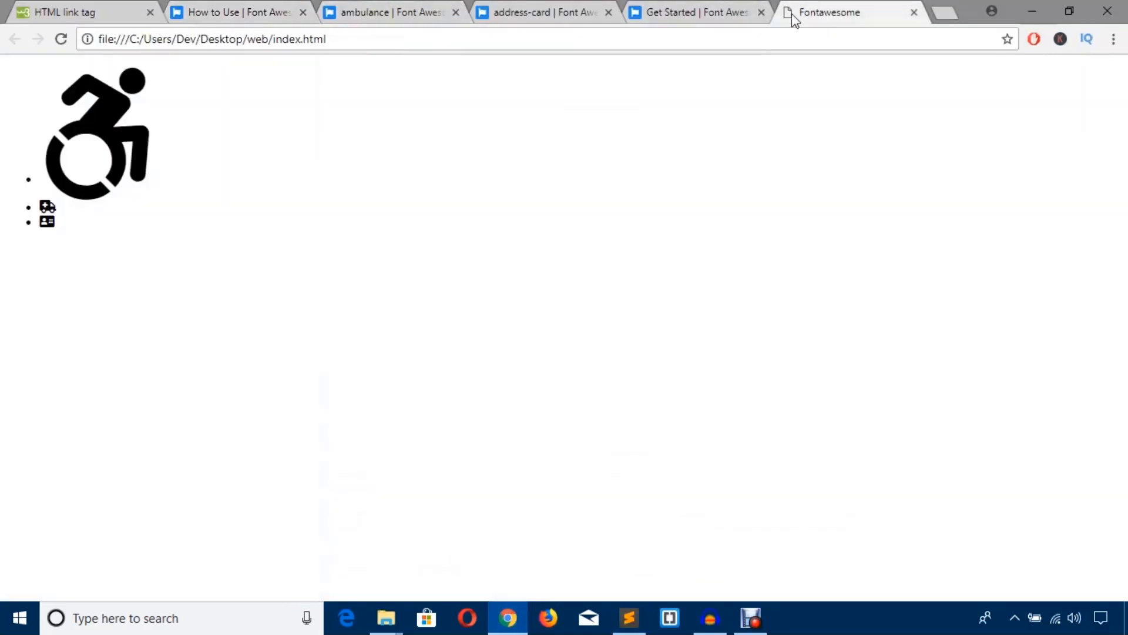
pyautogui.moveTo(80, 220)
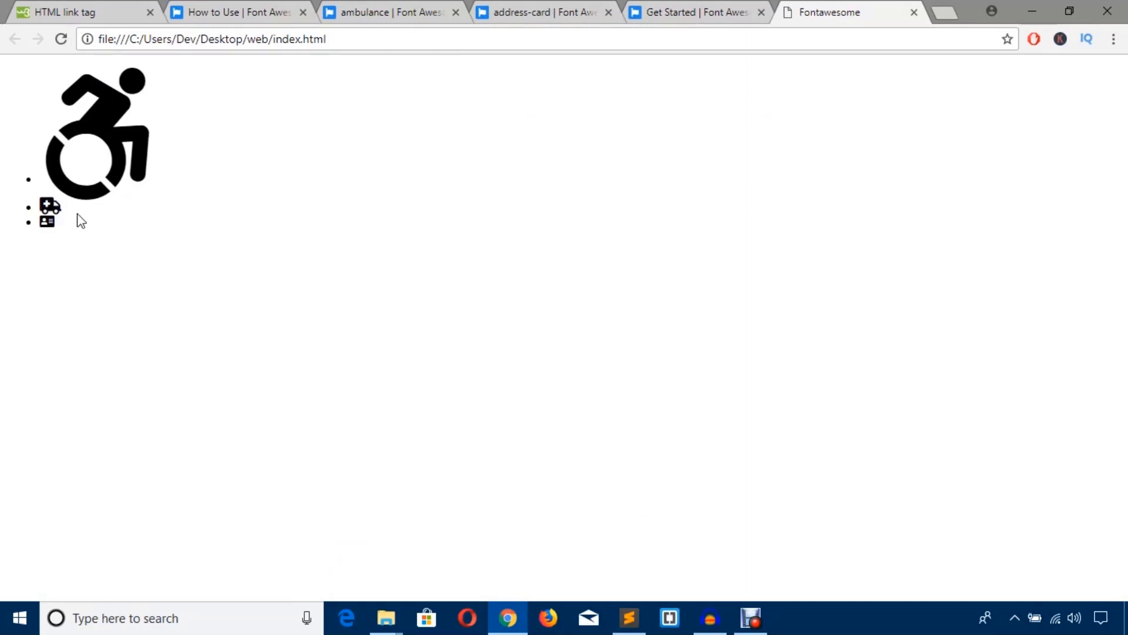
pyautogui.moveTo(286, 7)
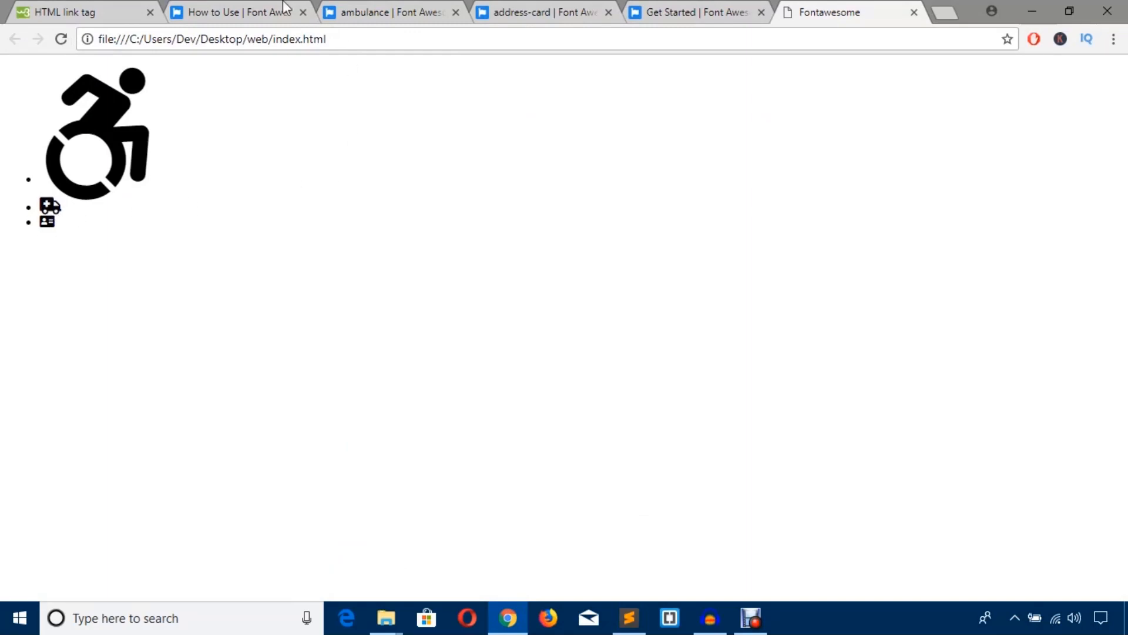
pyautogui.click(230, 12)
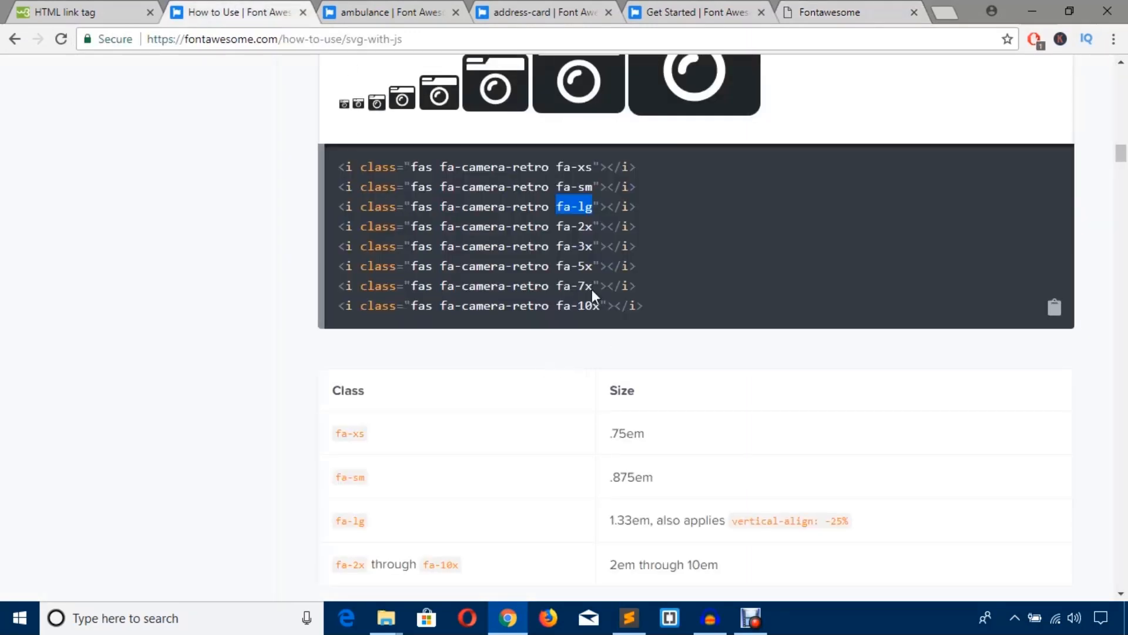
pyautogui.rightClick(574, 285)
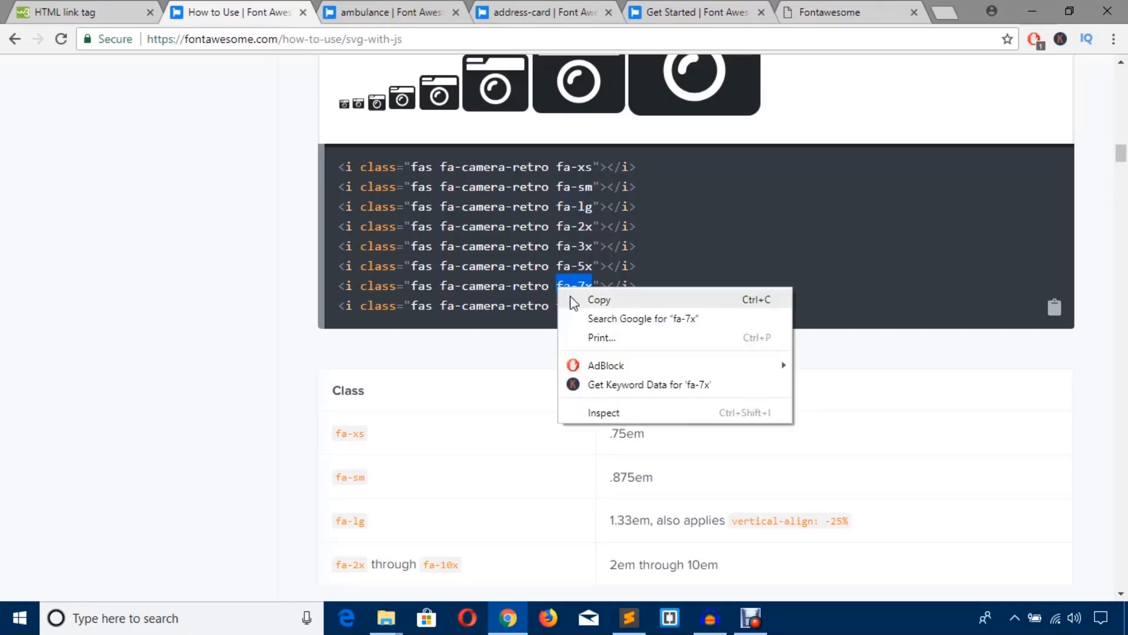
pyautogui.click(627, 617)
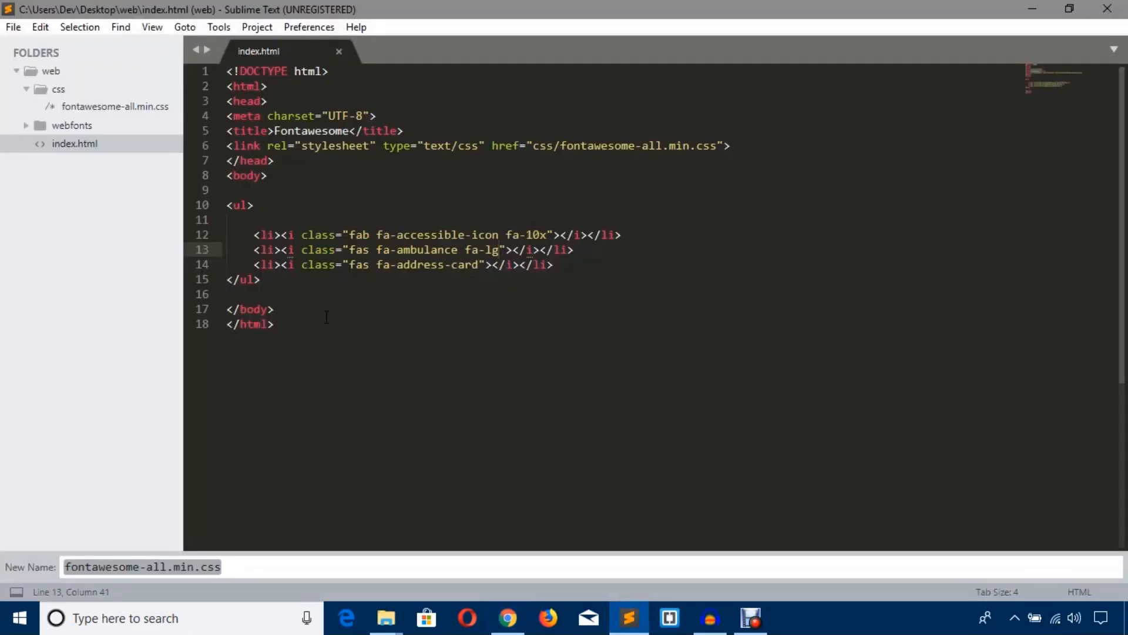
# Add fa-7x to the address-card icon's class, save, and check the large card in Chrome
pyautogui.click(481, 264)
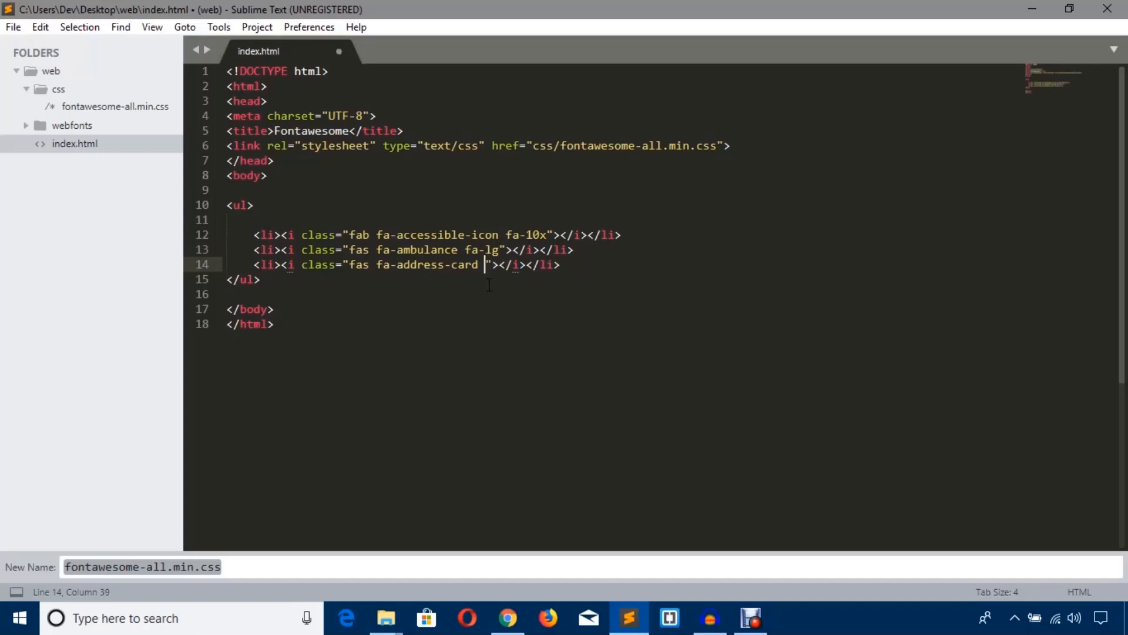
pyautogui.write('fa-7x')
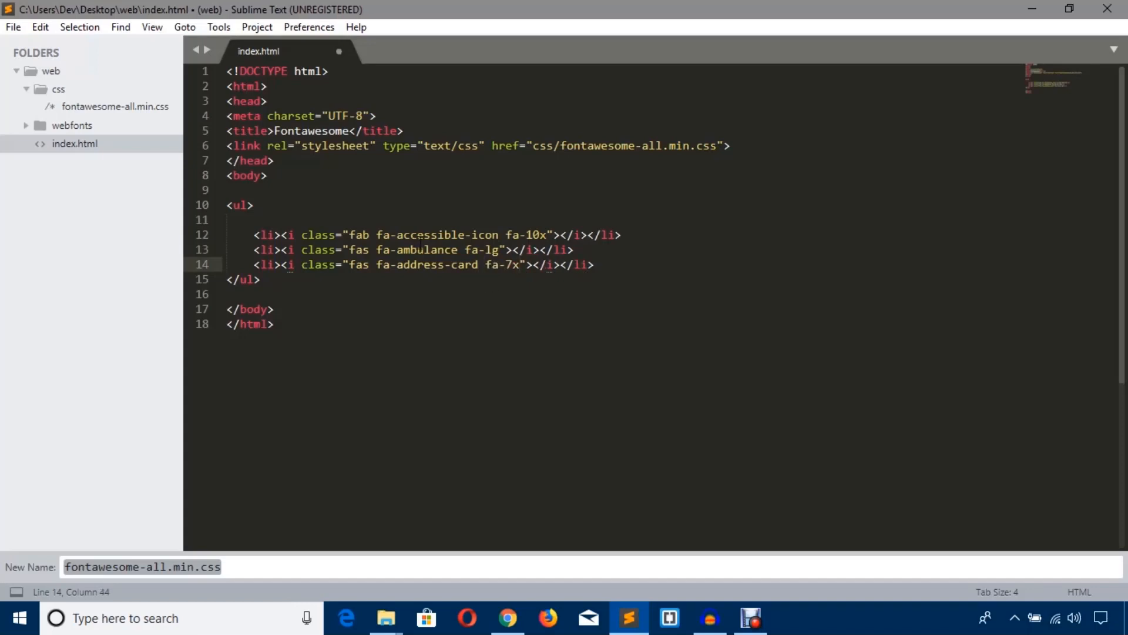
pyautogui.click(507, 617)
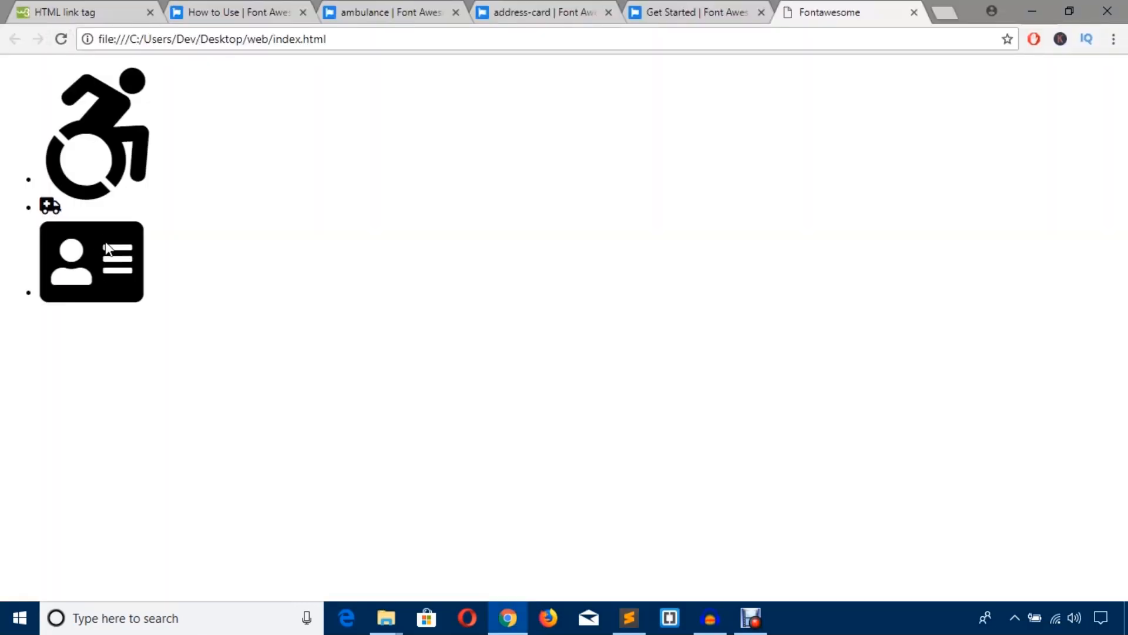
pyautogui.moveTo(105, 272)
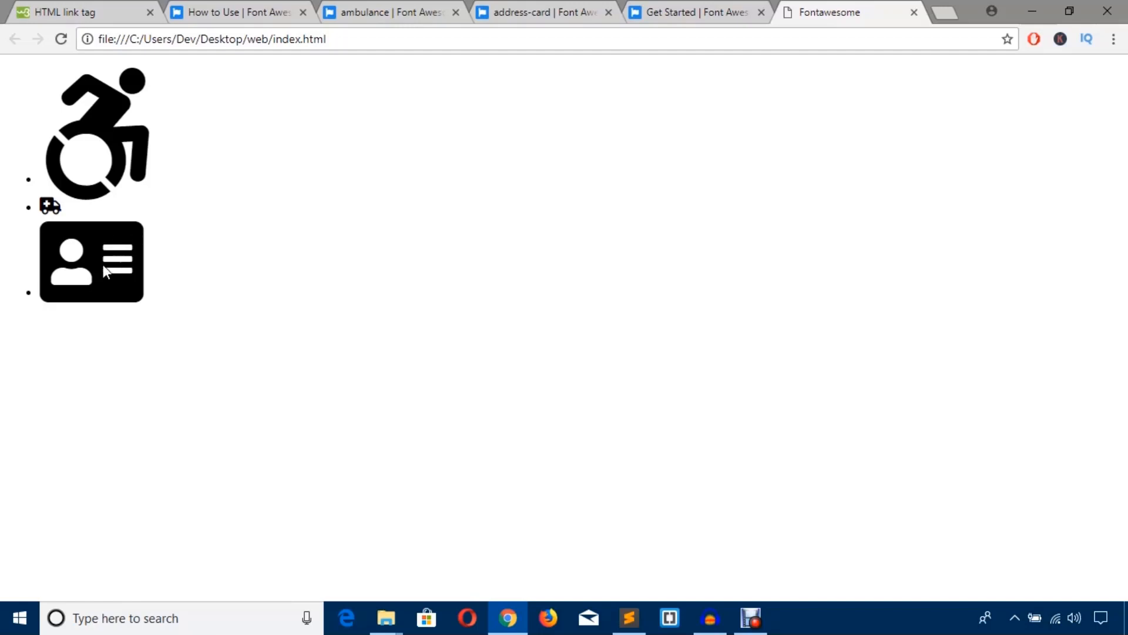
pyautogui.moveTo(90, 281)
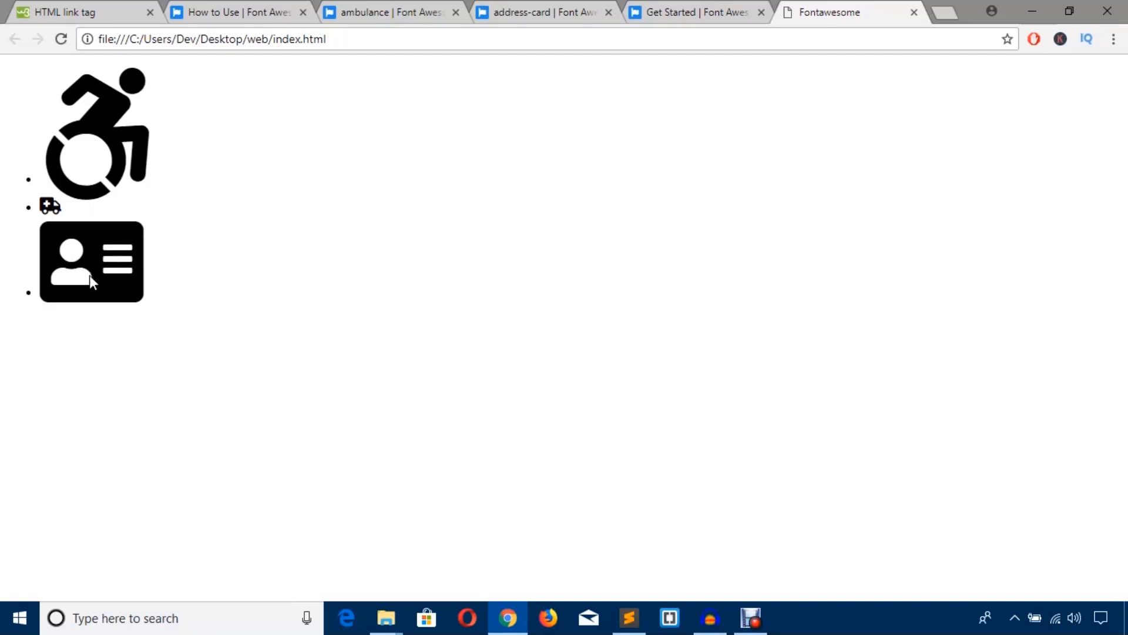
pyautogui.moveTo(106, 189)
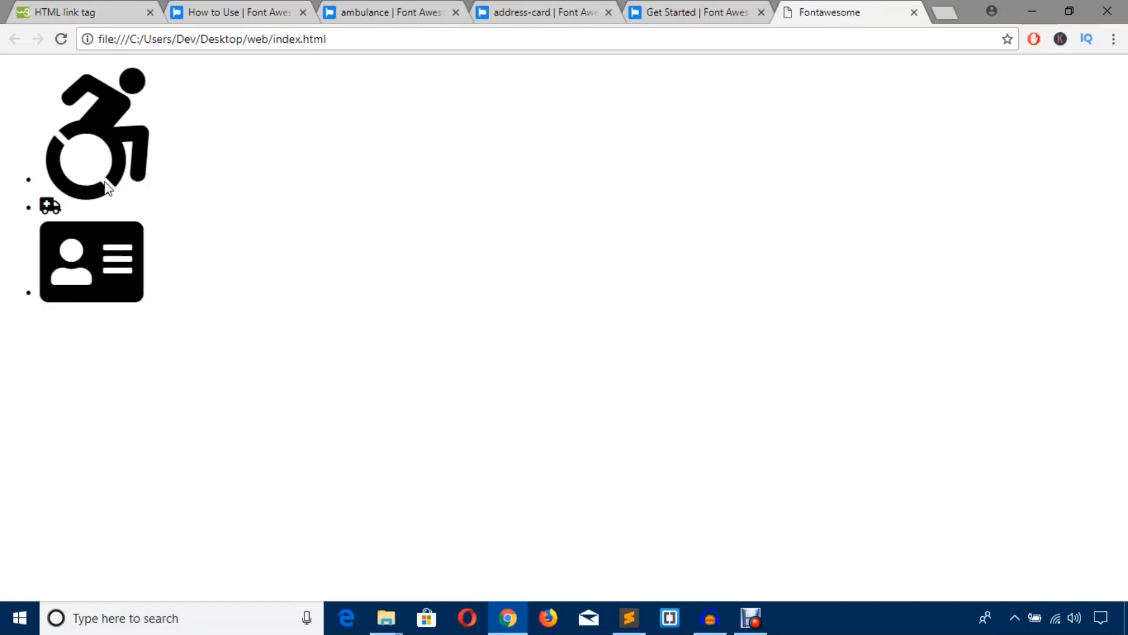
pyautogui.moveTo(326, 9)
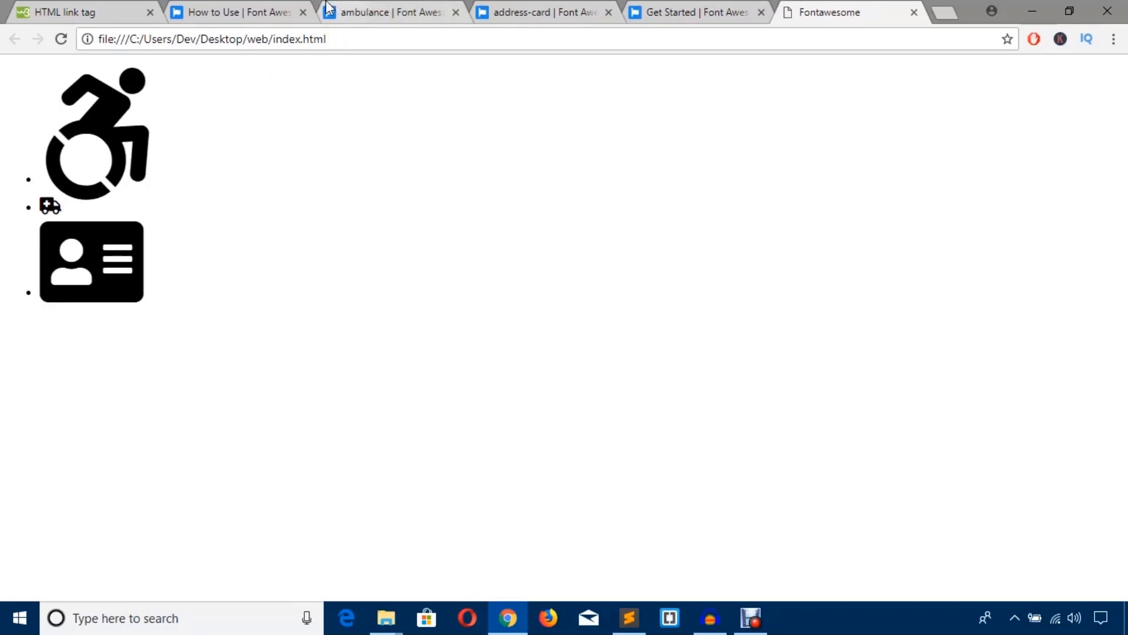
pyautogui.click(237, 13)
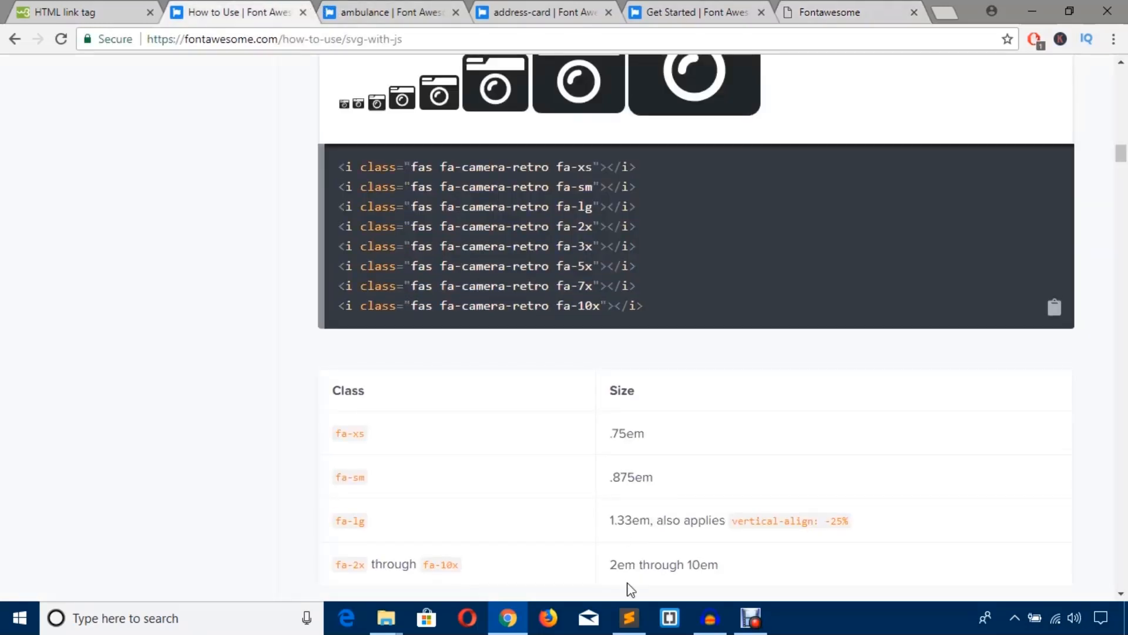
pyautogui.click(628, 618)
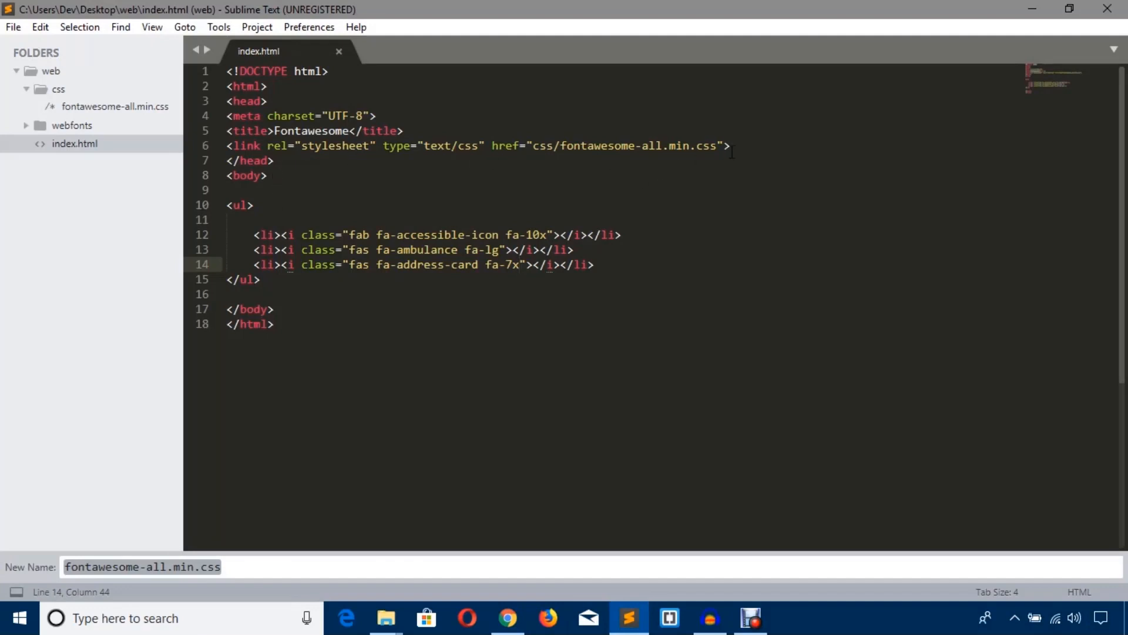
# Add a <style type="text/css"> block below the stylesheet link in the head
pyautogui.click(729, 146)
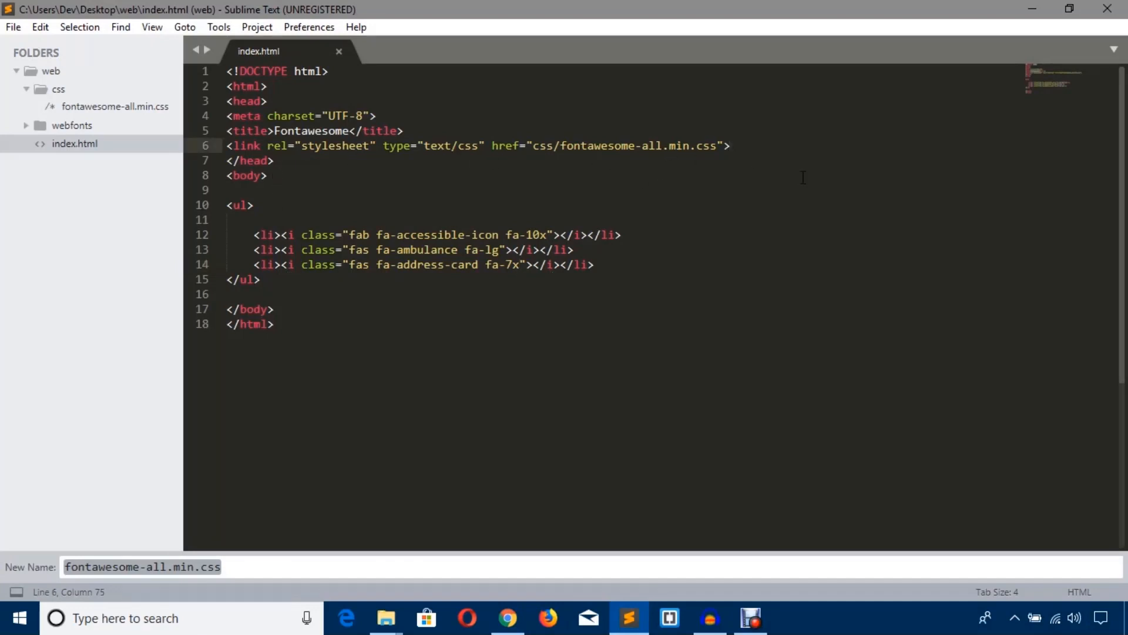
pyautogui.write('s')
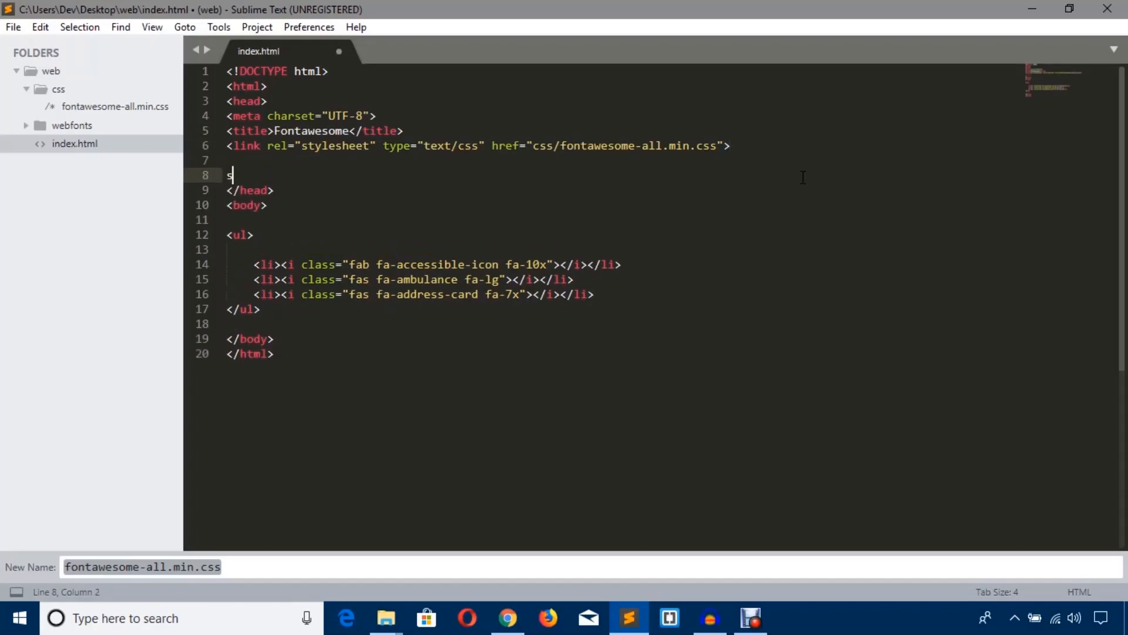
pyautogui.write('tyle type="text/css"></style>')
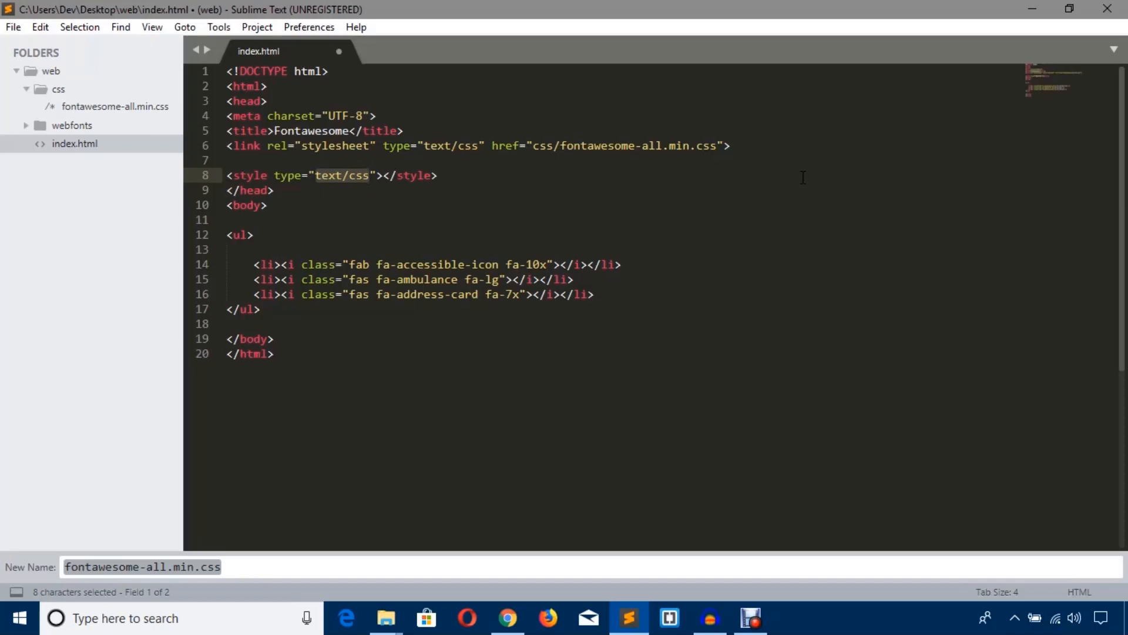
pyautogui.press('enter')
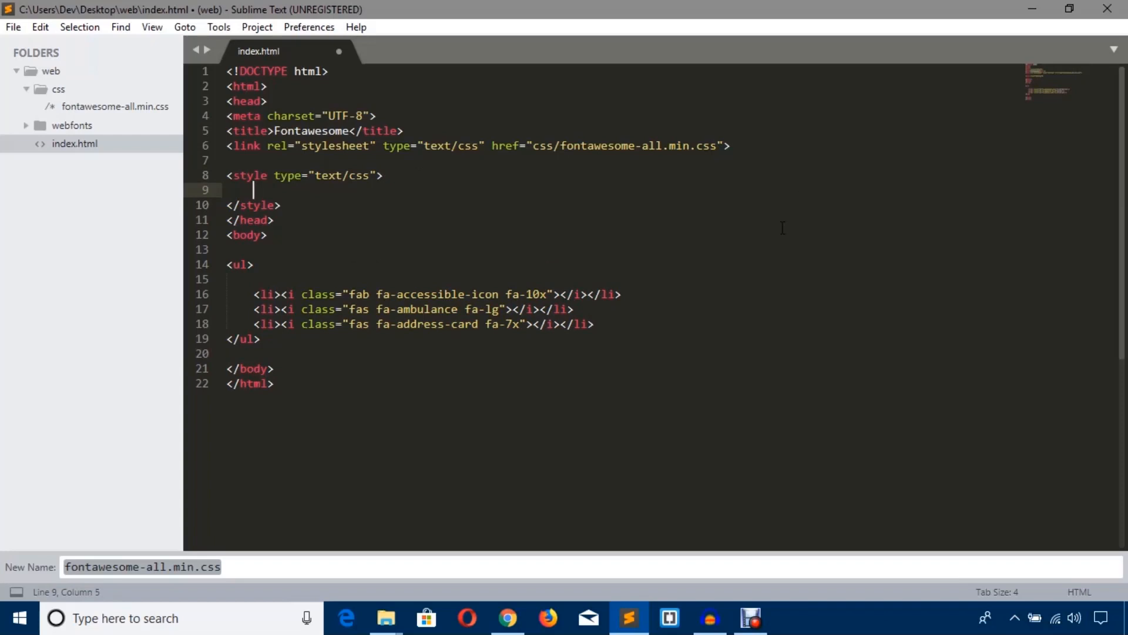
# Write an i { color:tomato; } rule in the style block and preview in Chrome
pyautogui.click(293, 294)
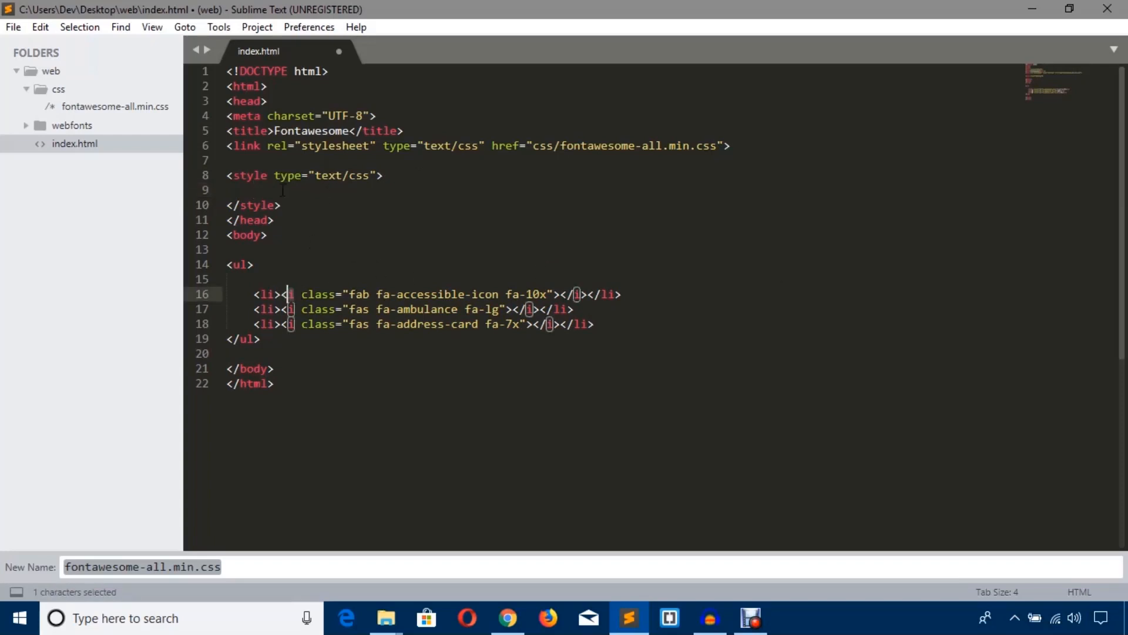
pyautogui.click(259, 189)
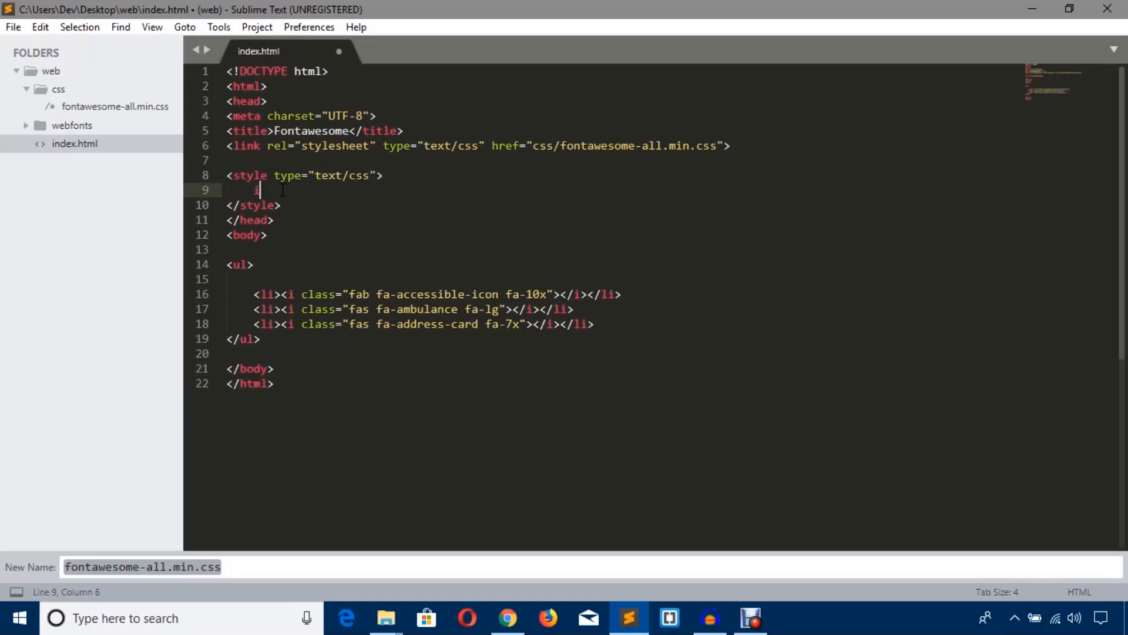
pyautogui.write('i')
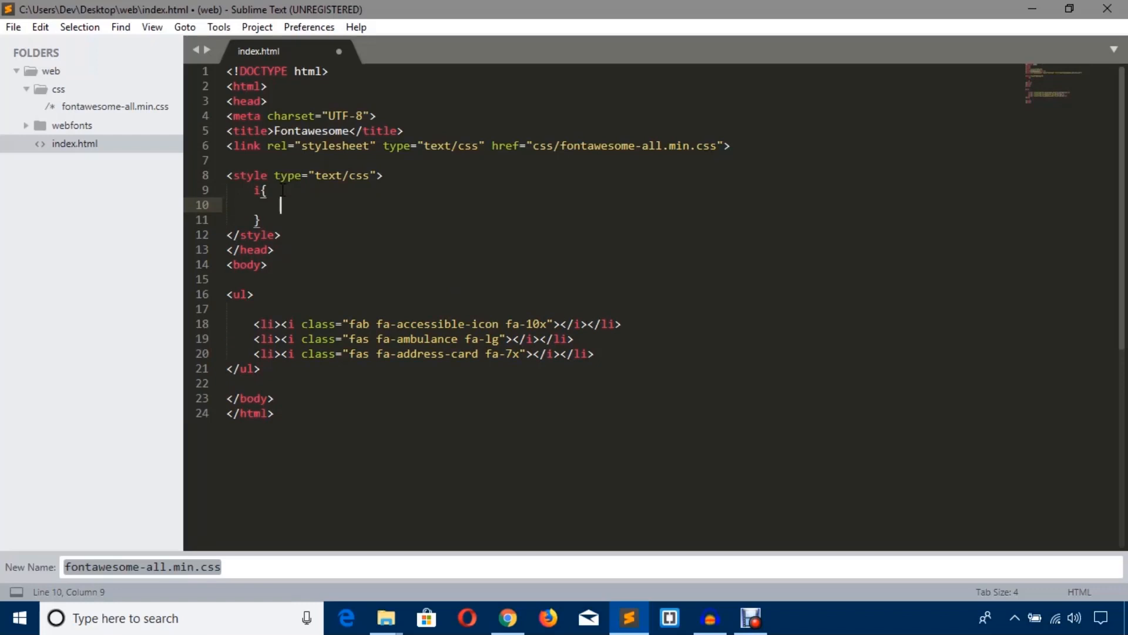
pyautogui.write('color')
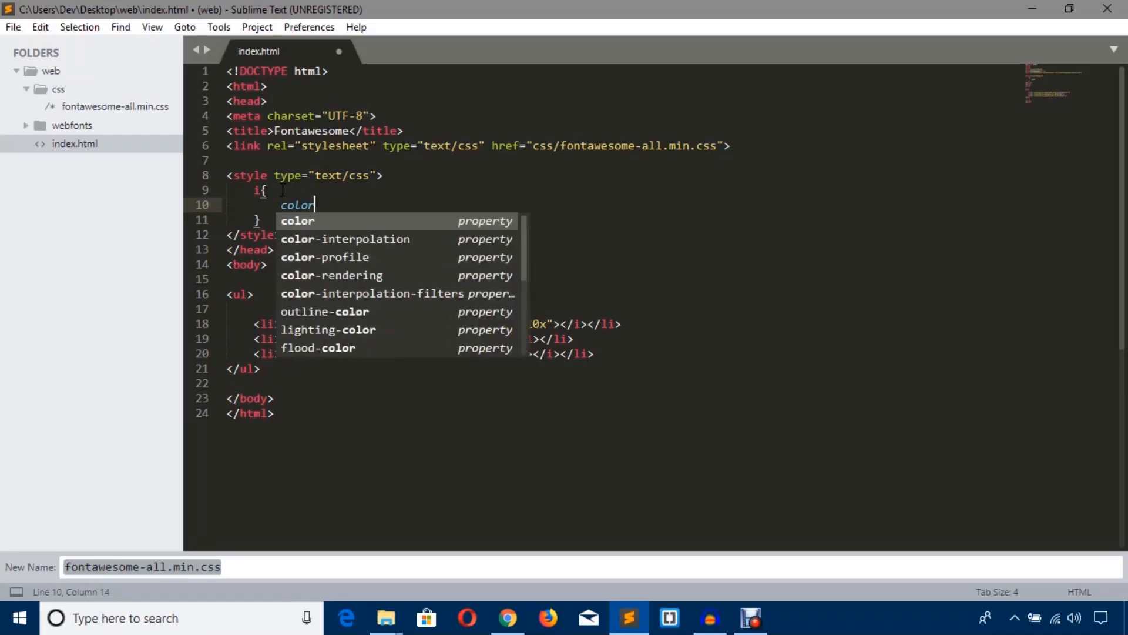
pyautogui.write(':tomato;')
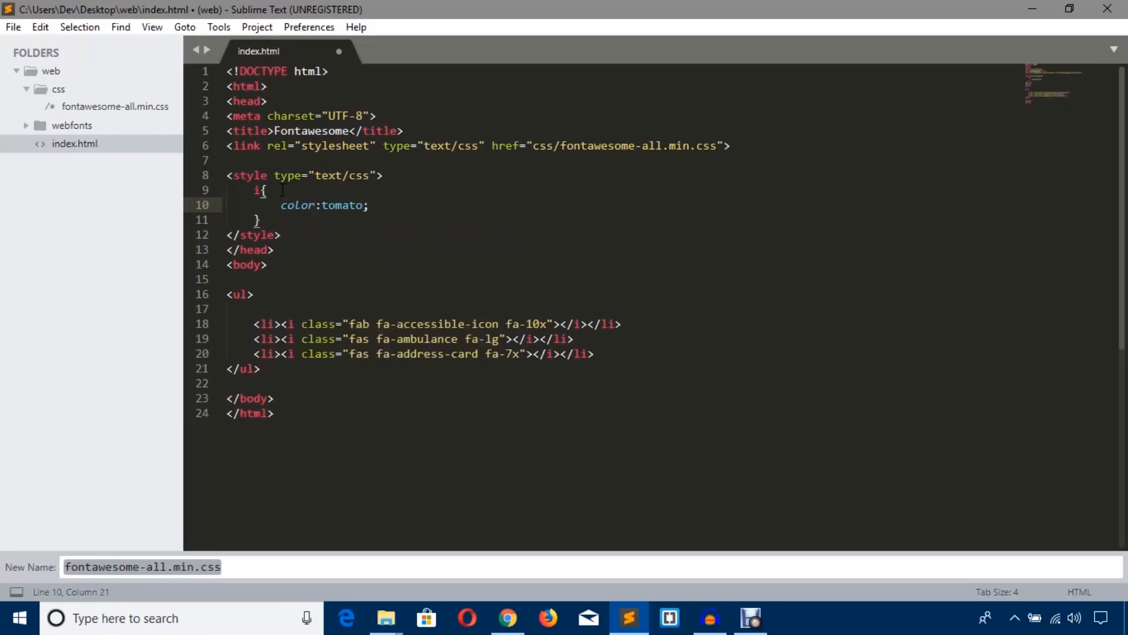
pyautogui.click(507, 618)
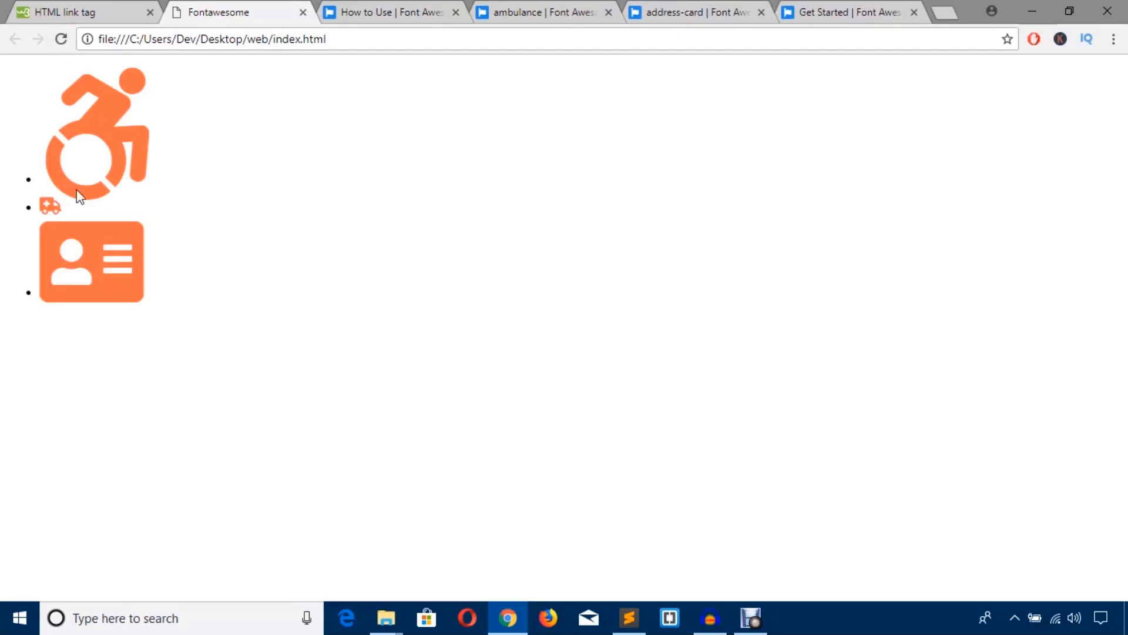
pyautogui.moveTo(118, 239)
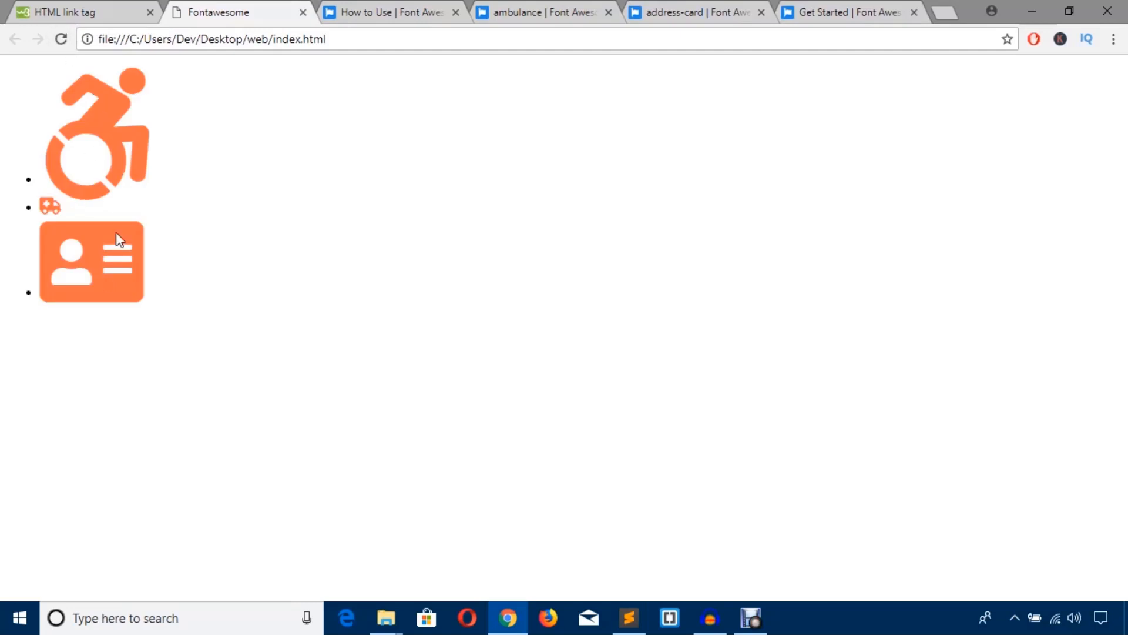
pyautogui.moveTo(248, 414)
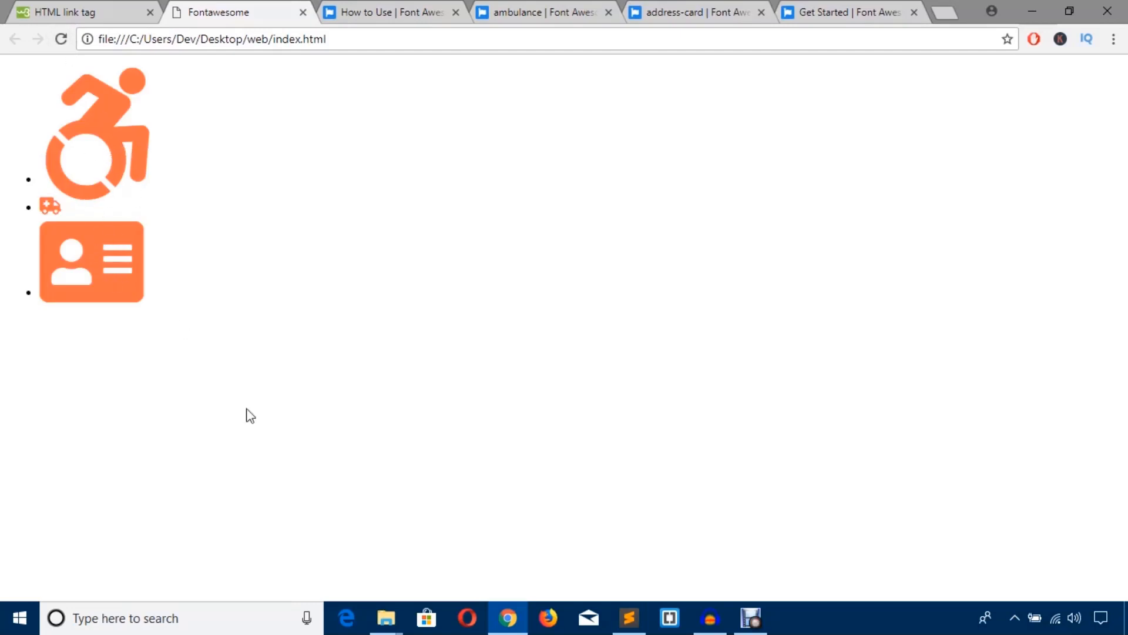
# Return to Sublime Text after seeing all three icons rendered tomato
pyautogui.click(628, 617)
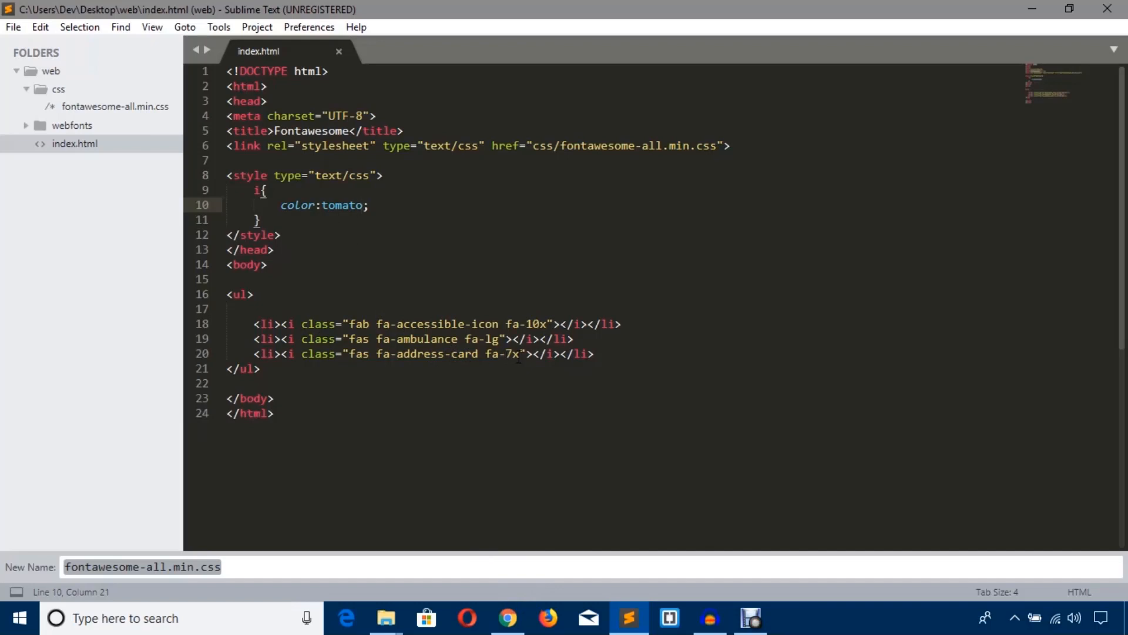
# Append a tcolor class to the address-card icon and copy the class name
pyautogui.click(518, 353)
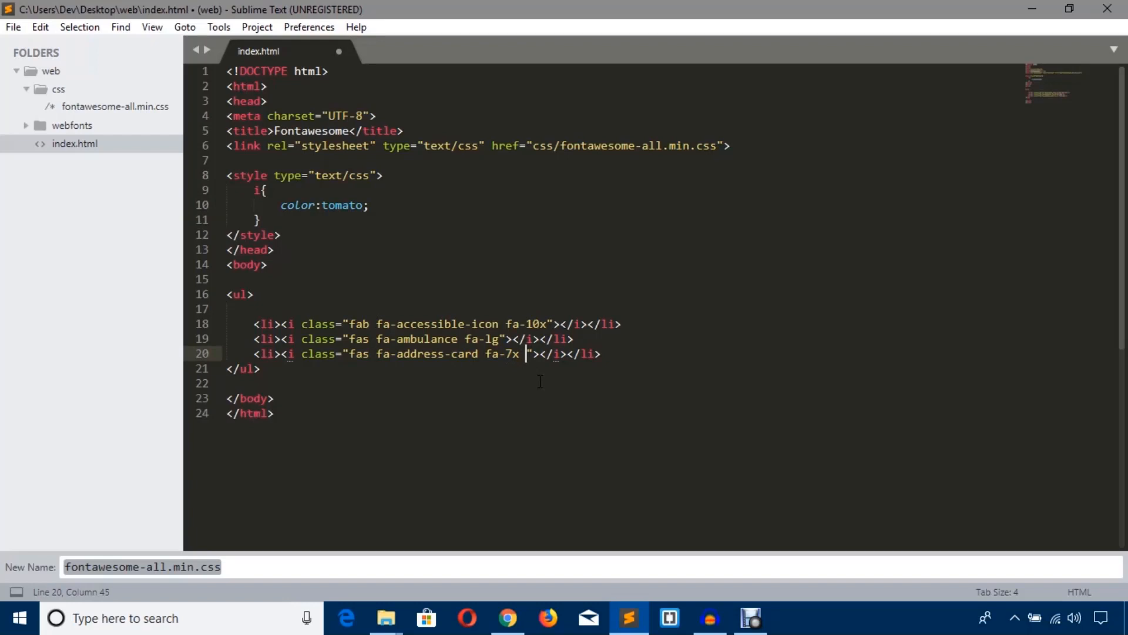
pyautogui.write('tcolo')
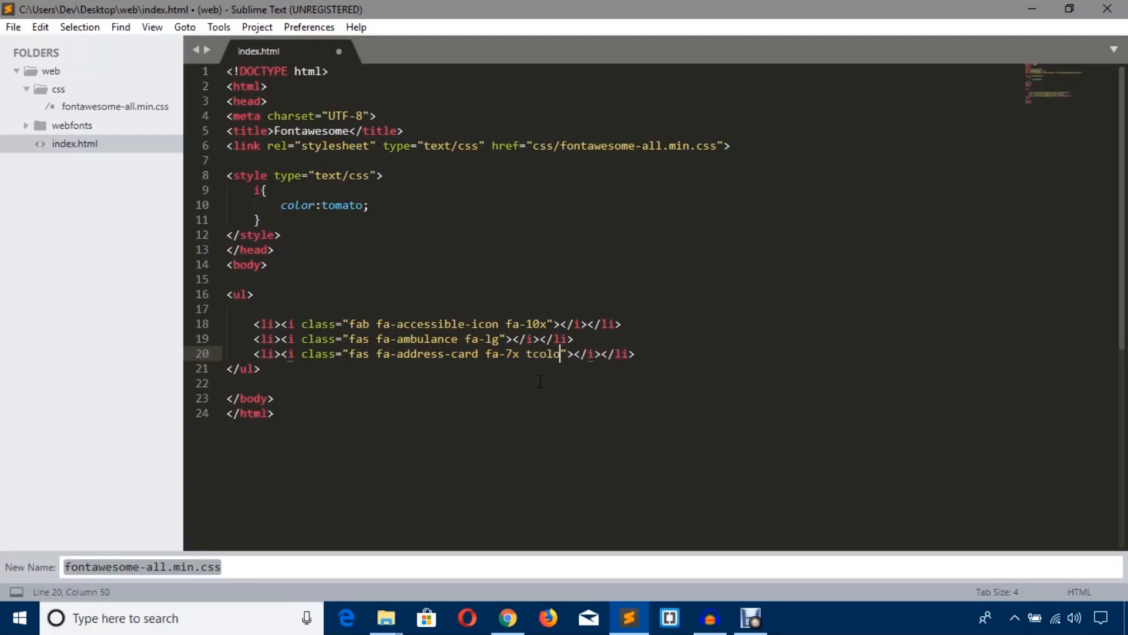
pyautogui.write('r')
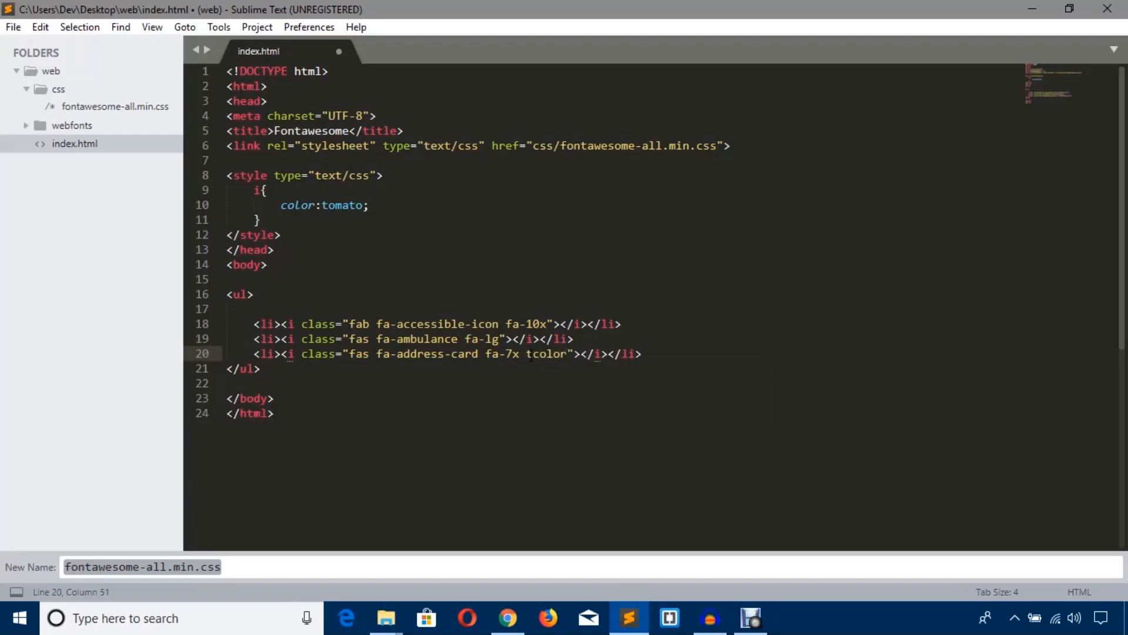
pyautogui.doubleClick(547, 353)
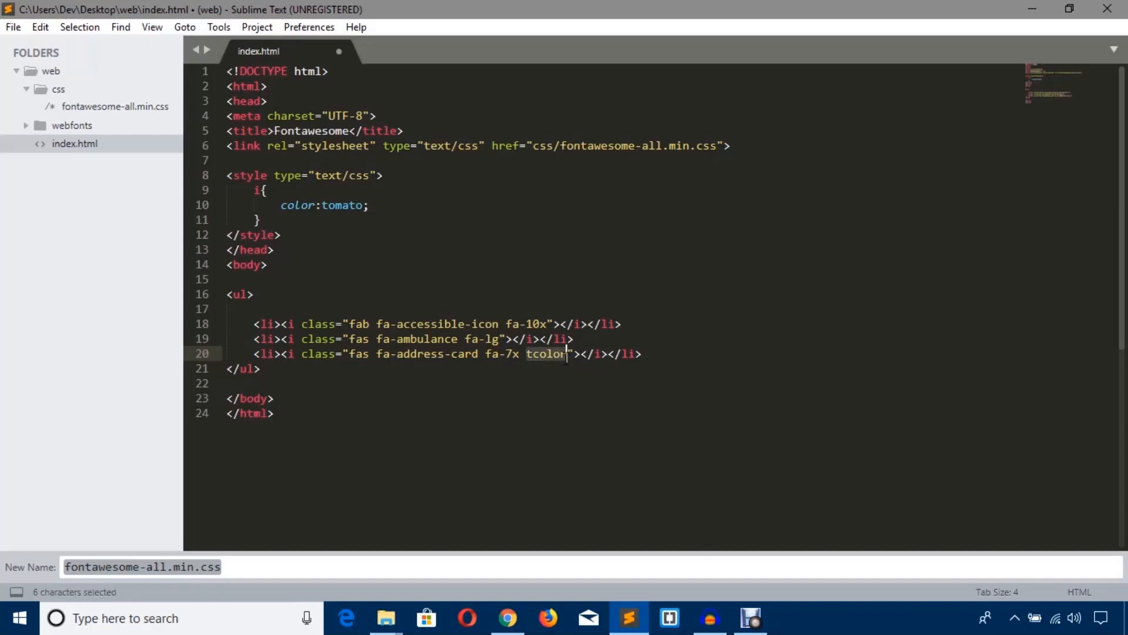
pyautogui.press('ctrl+c')
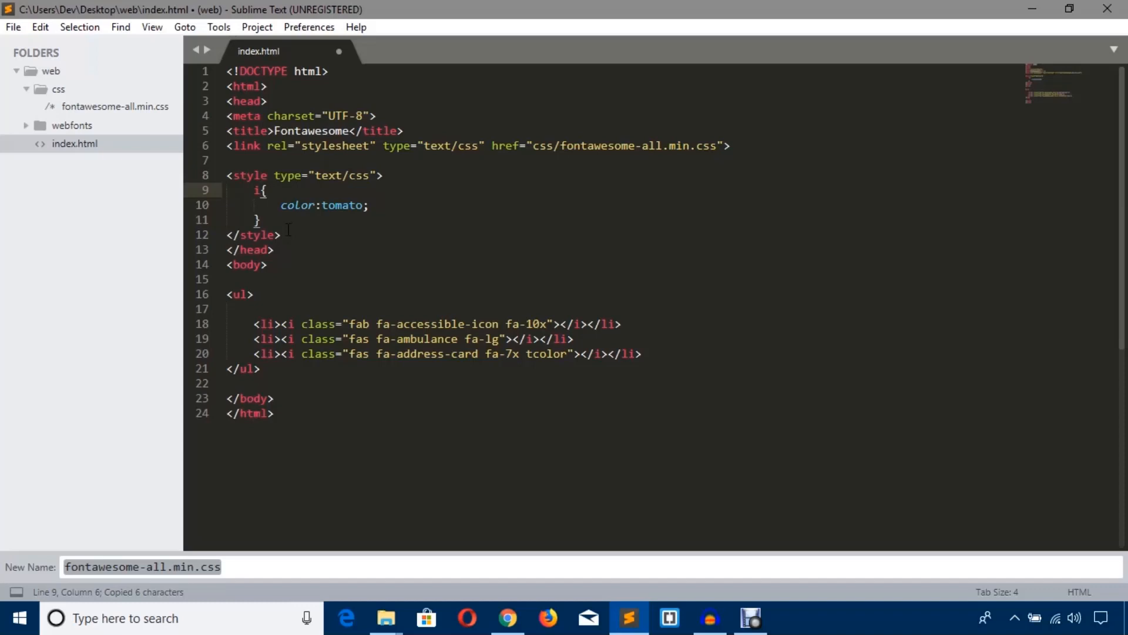
# Change the tomato rule's selector to i.tcolor, save, and preview in Chrome
pyautogui.write('.tcolor')
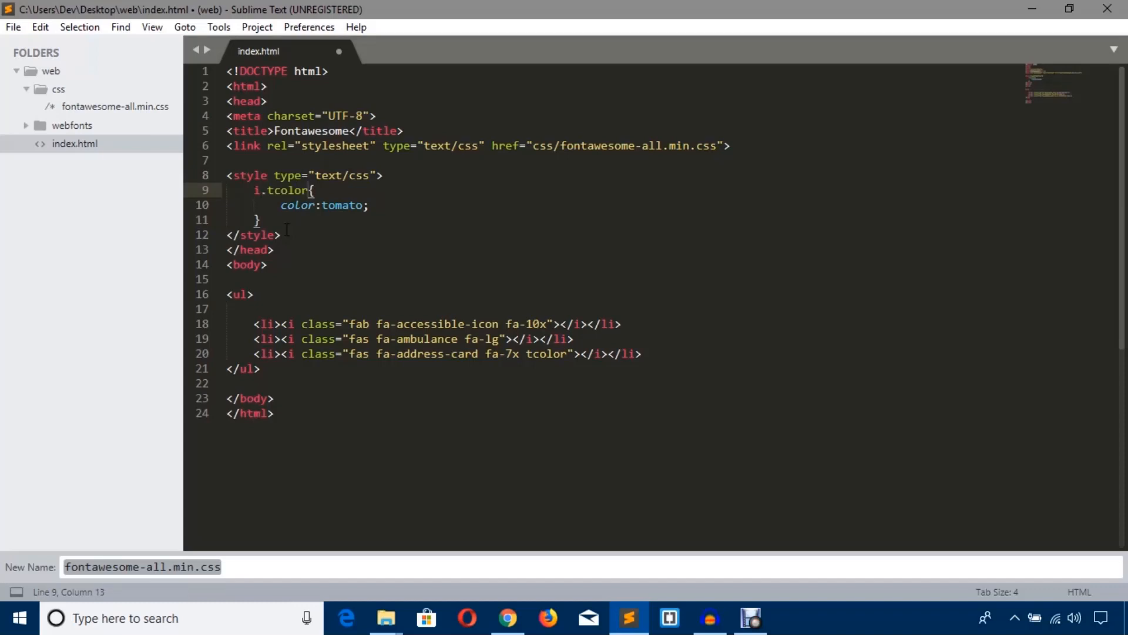
pyautogui.press('ctrl+s')
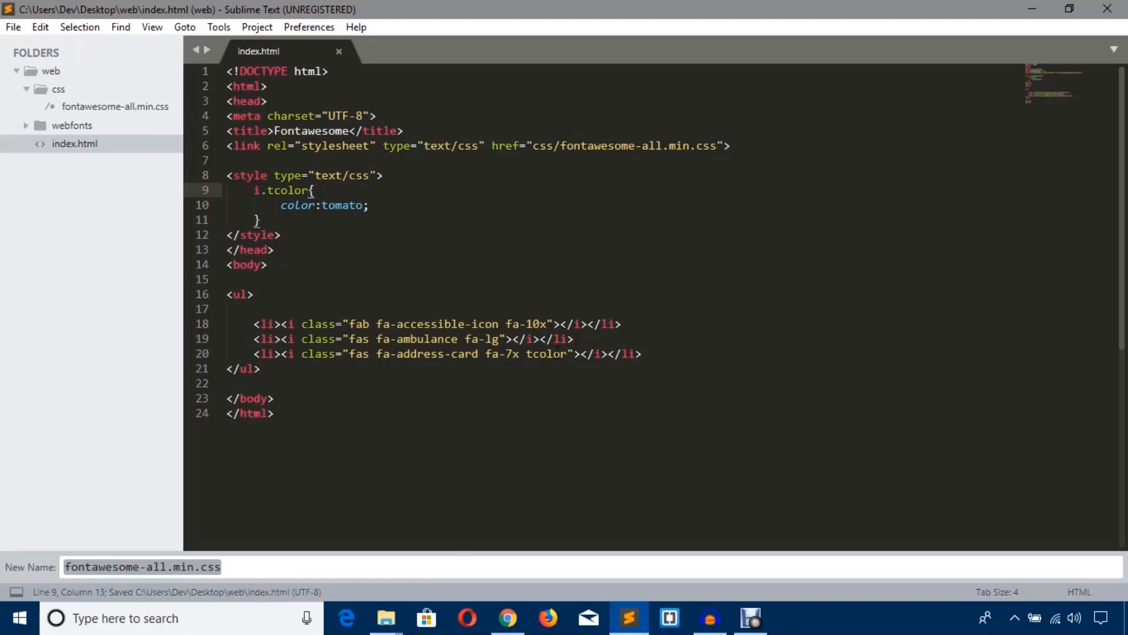
pyautogui.click(507, 618)
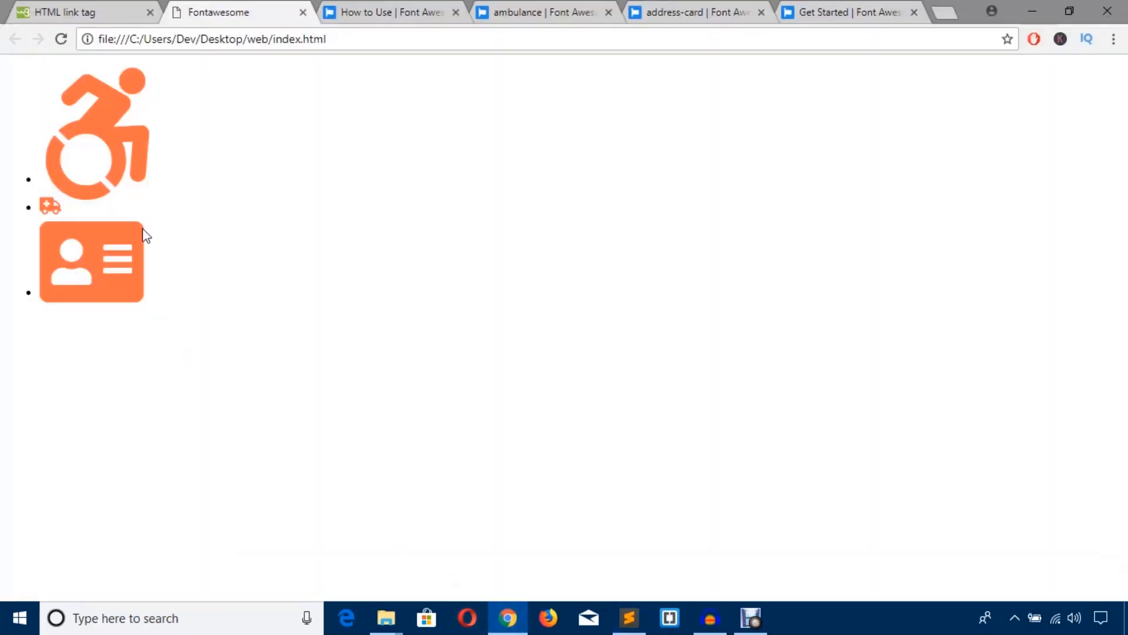
# Reload the page to confirm only the address card is tomato, then bring up the Font Awesome how-to page
pyautogui.click(61, 39)
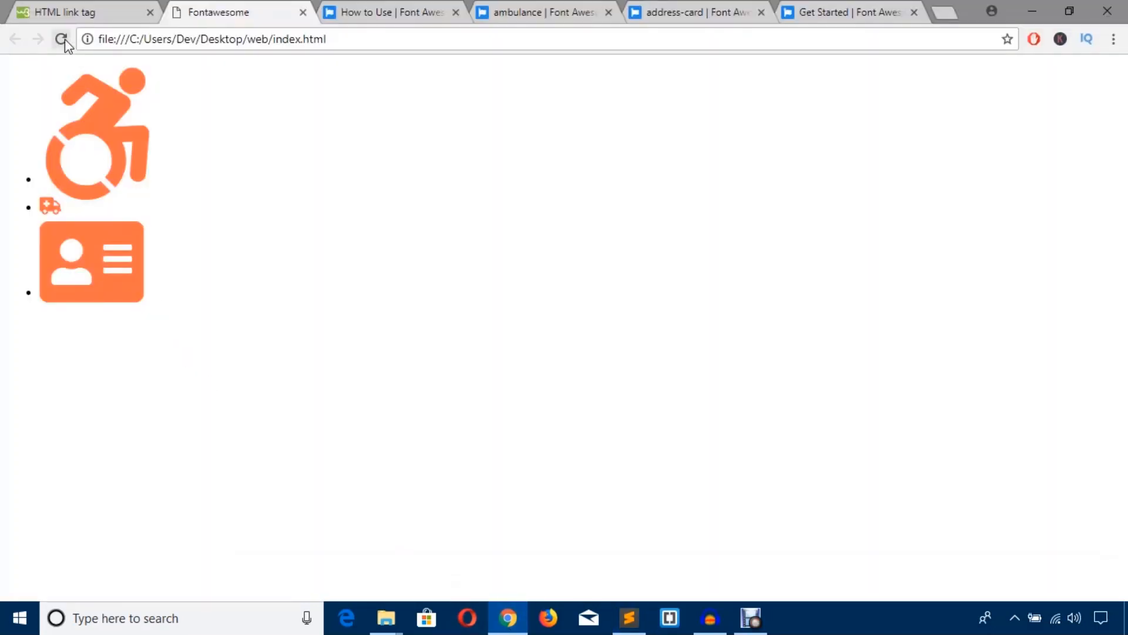
pyautogui.click(61, 39)
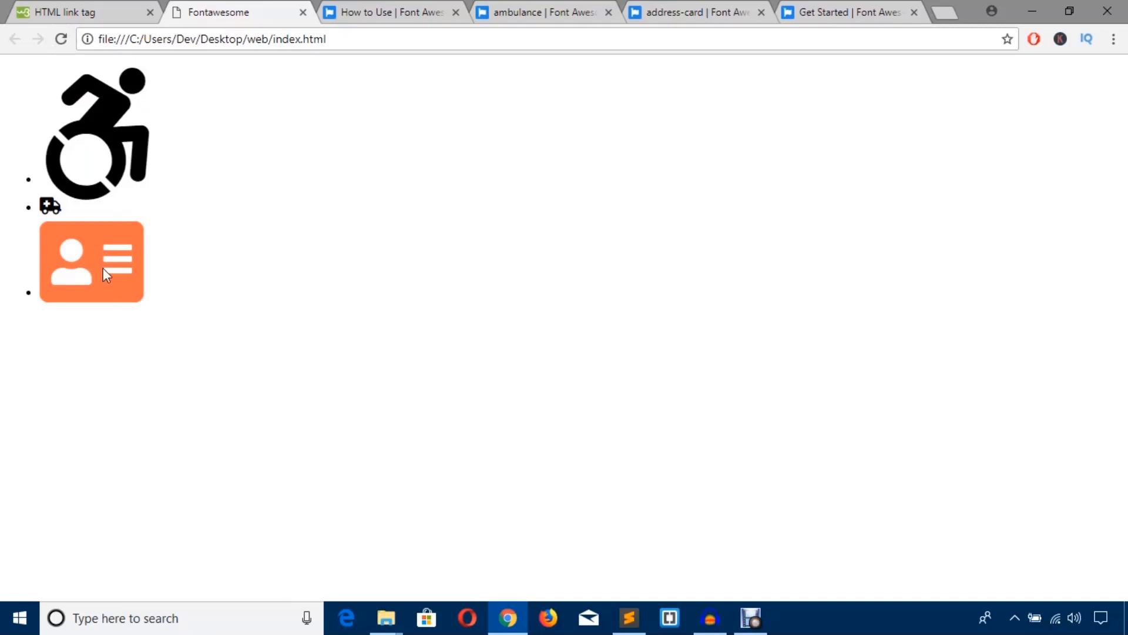
pyautogui.click(628, 618)
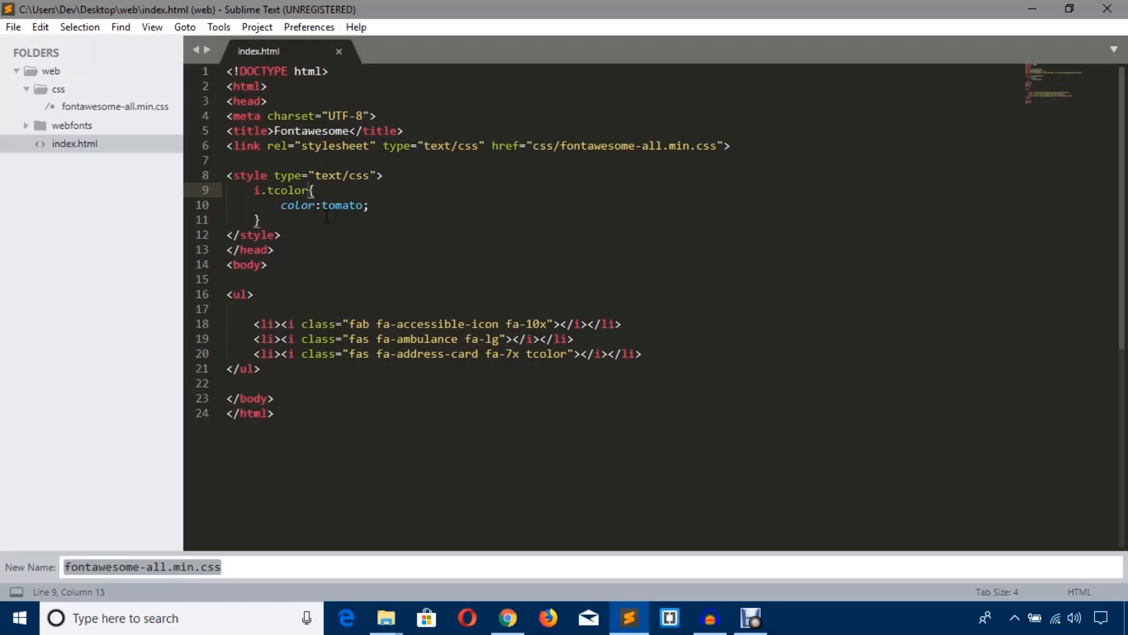
pyautogui.click(508, 618)
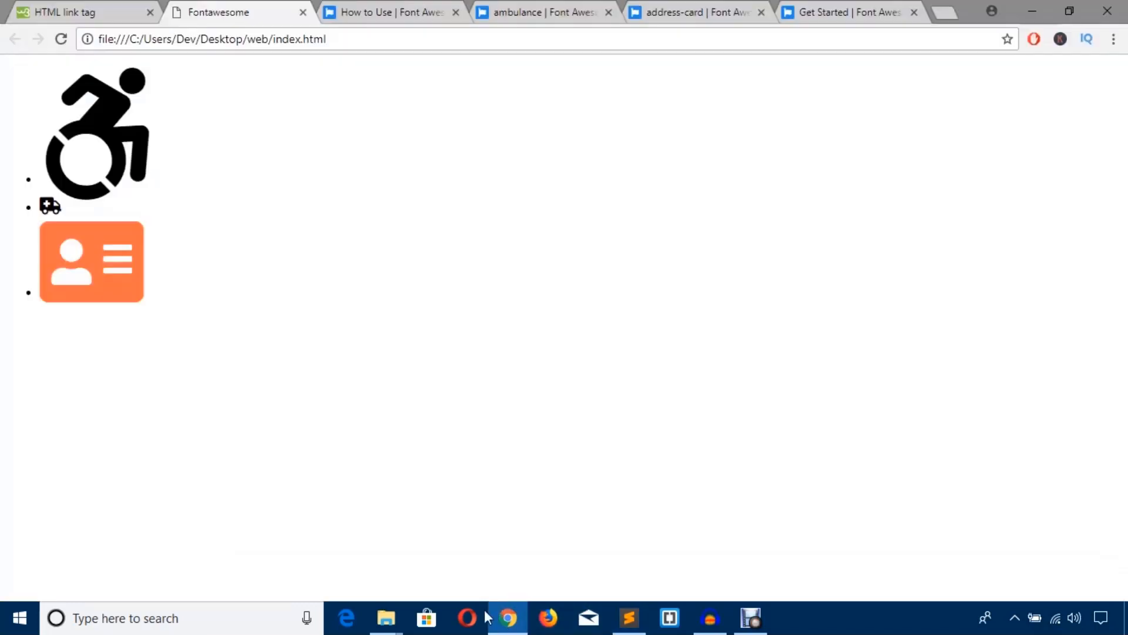
pyautogui.moveTo(112, 281)
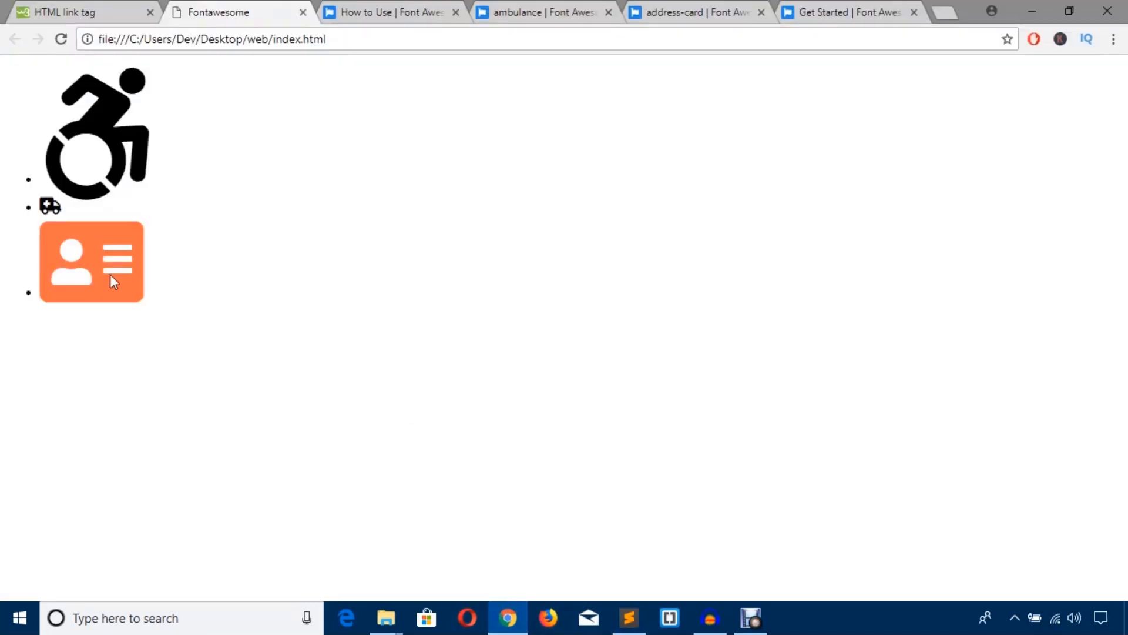
pyautogui.moveTo(112, 128)
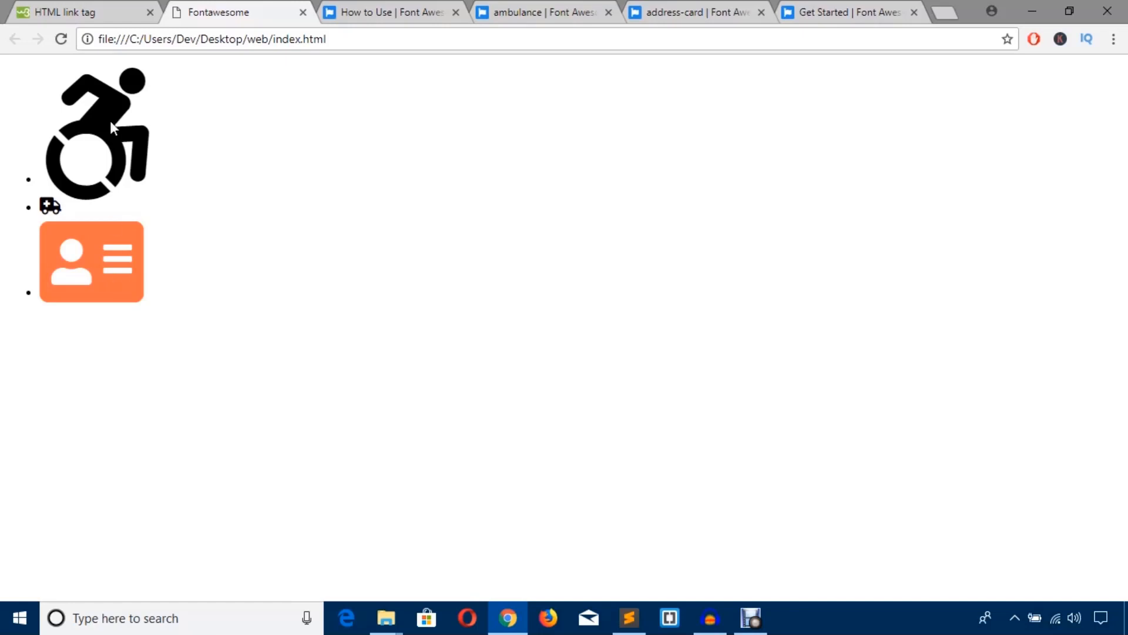
pyautogui.moveTo(168, 217)
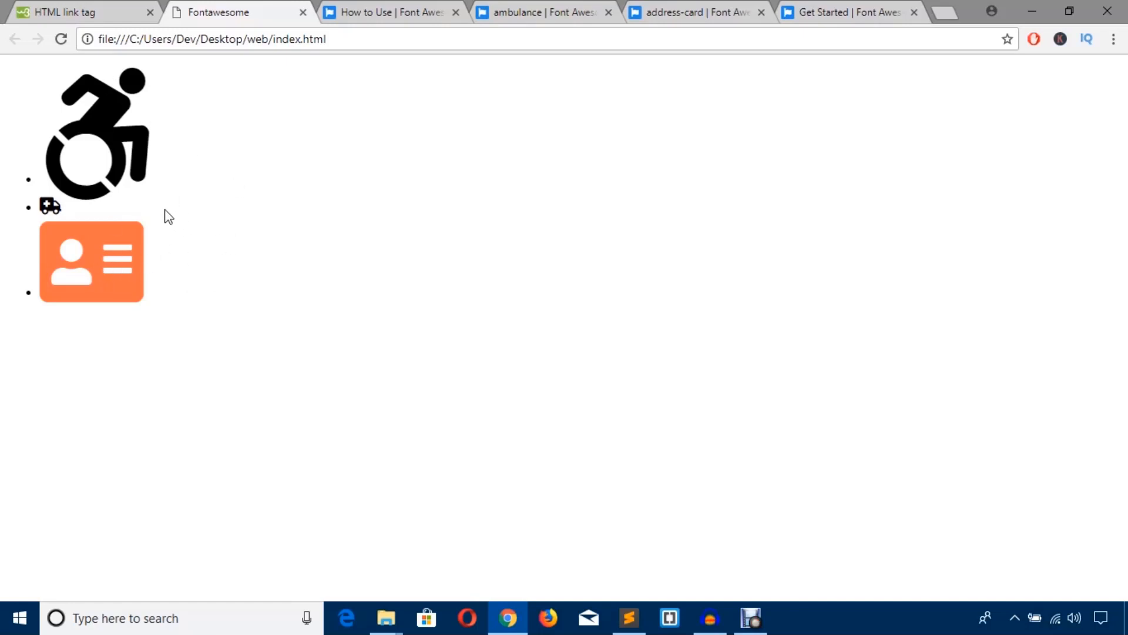
pyautogui.moveTo(121, 216)
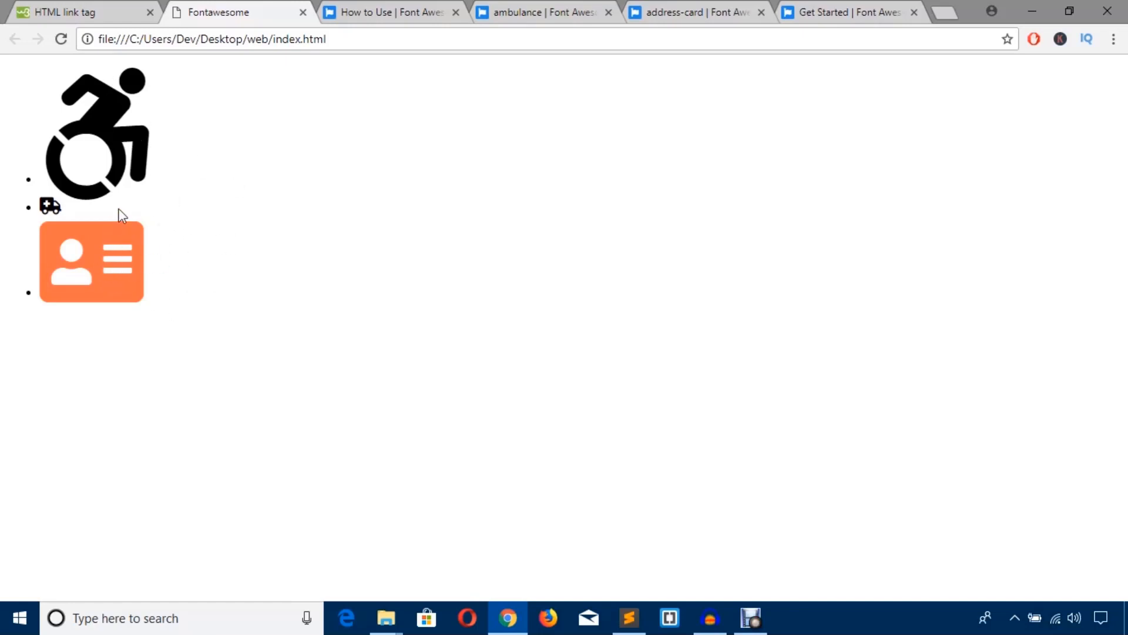
pyautogui.moveTo(61, 220)
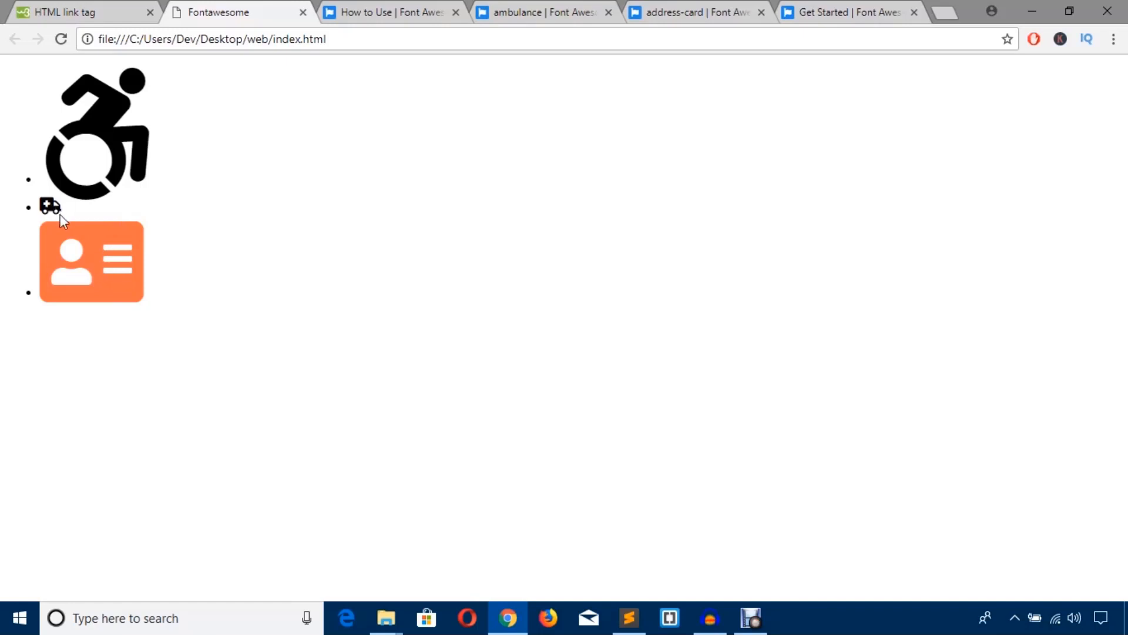
pyautogui.click(628, 617)
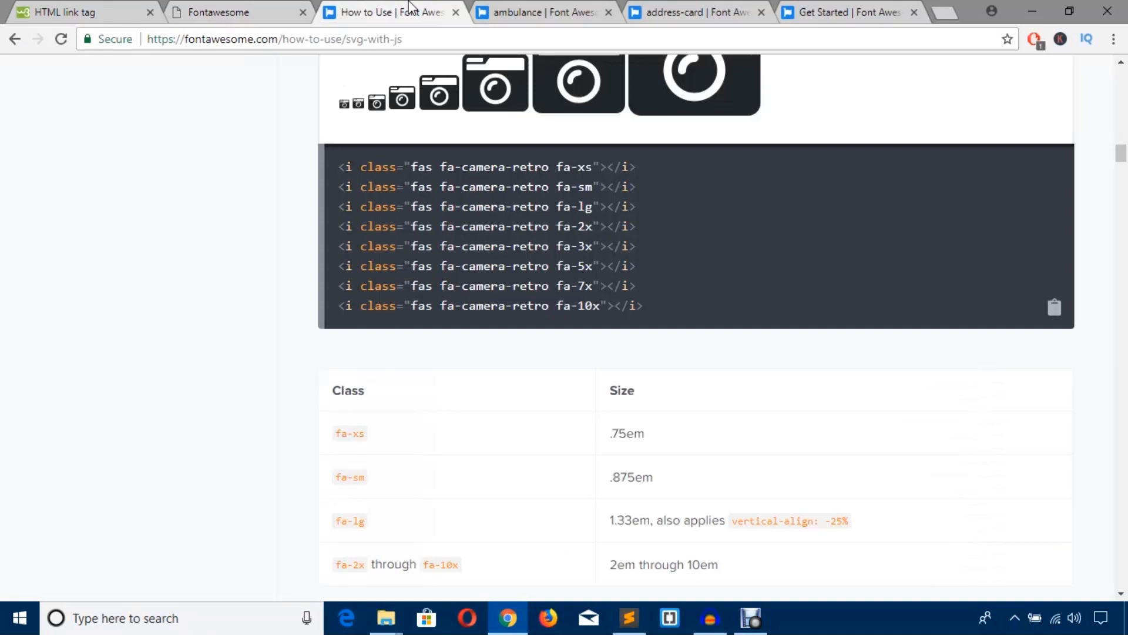
# Locate the Font Awesome Free CDN stylesheet link on the Get Started page and return to index.html
pyautogui.click(694, 12)
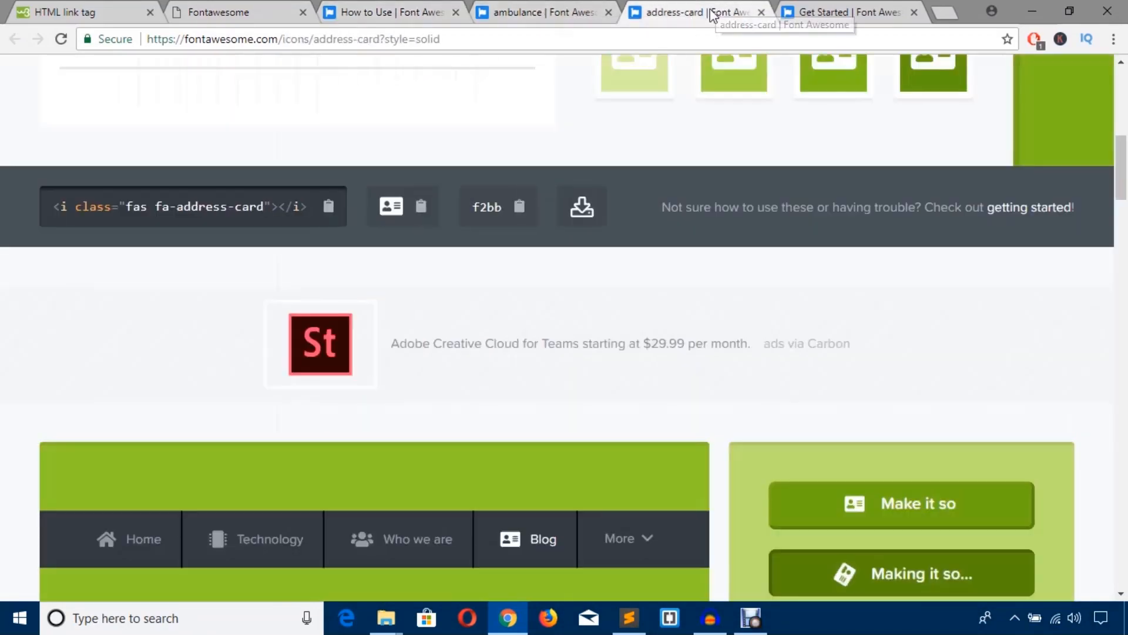
pyautogui.click(849, 12)
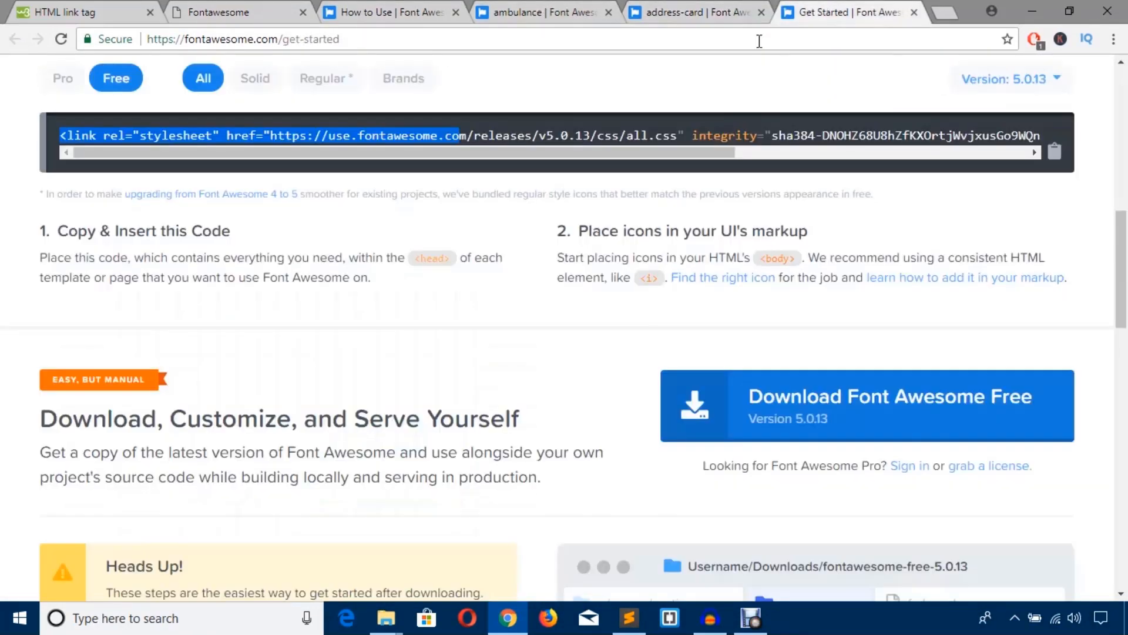
pyautogui.scroll(3)
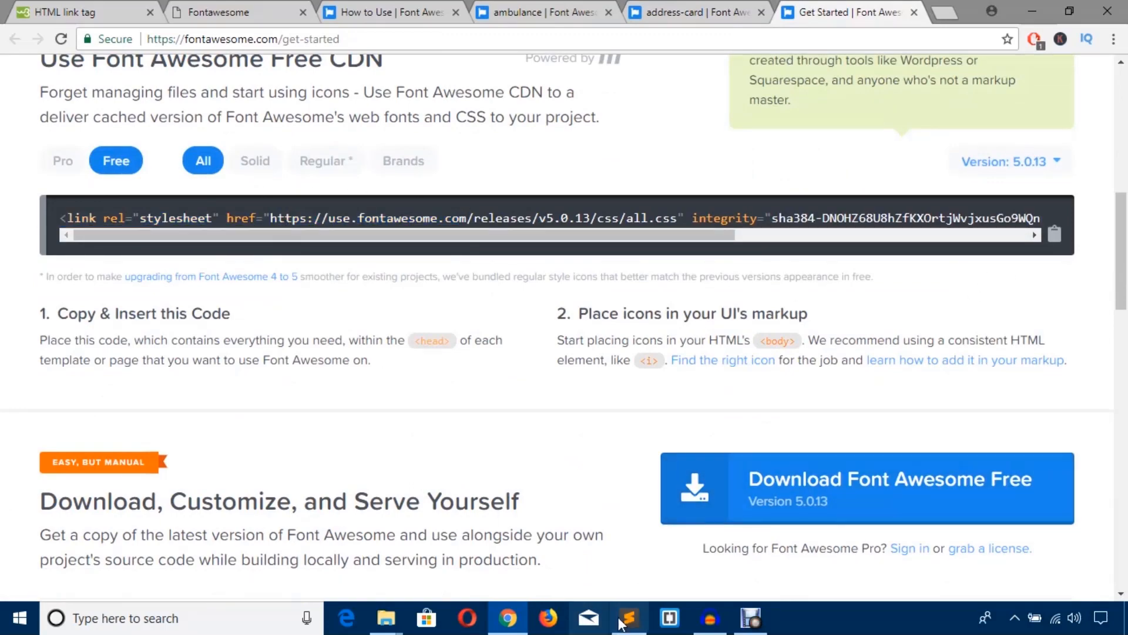
pyautogui.click(628, 617)
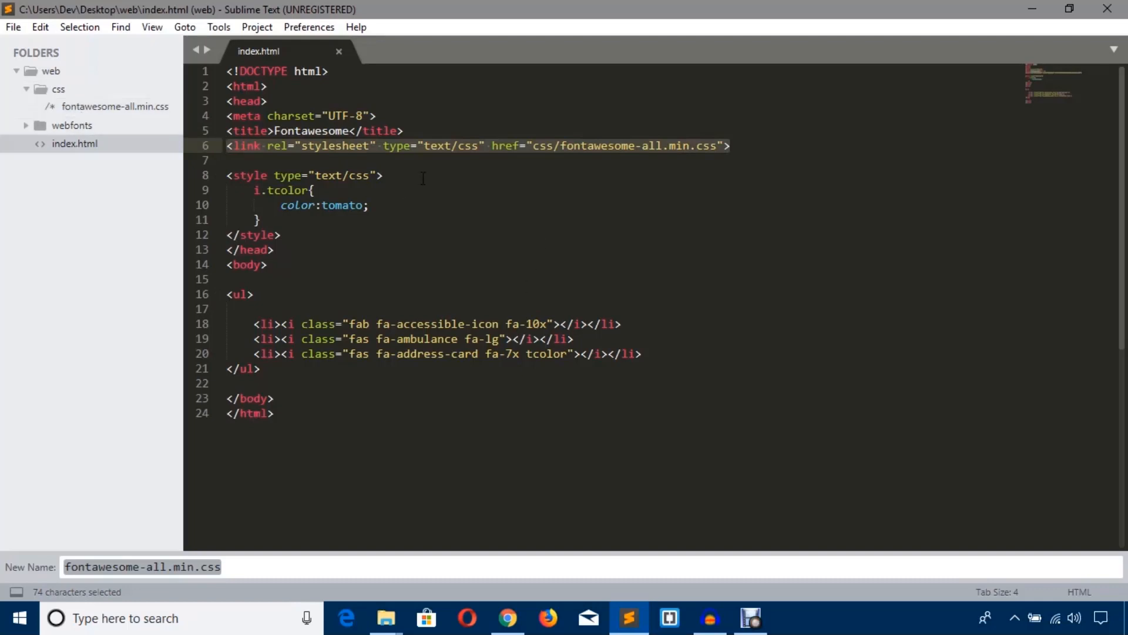
pyautogui.moveTo(404, 238)
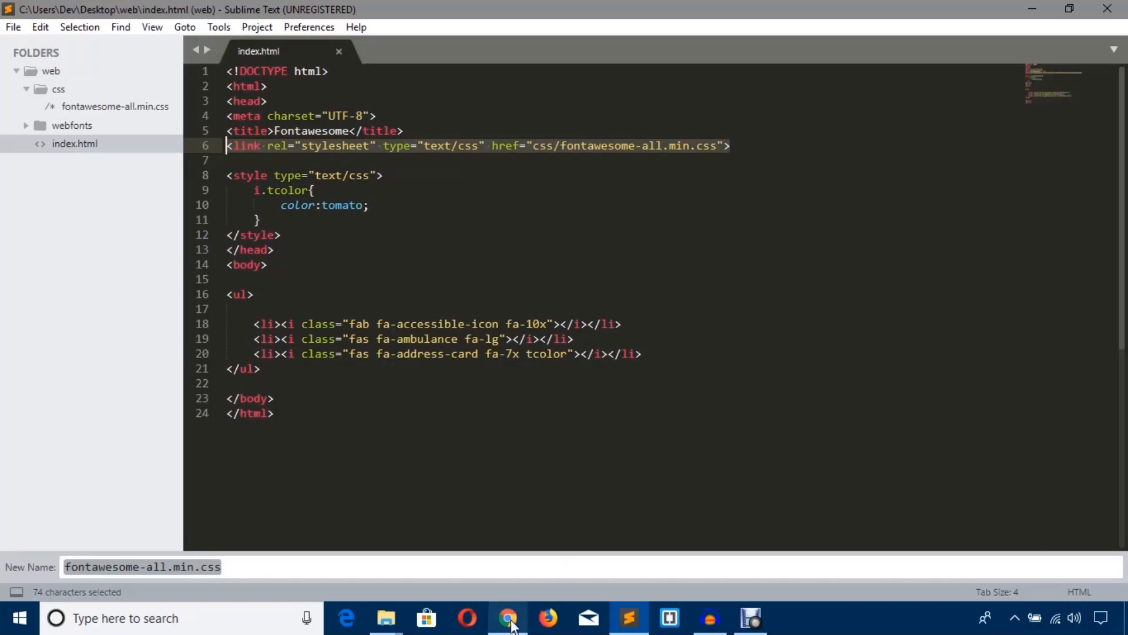
# Return to the Font Awesome CDN instructions in Chrome with index.html untouched
pyautogui.click(507, 618)
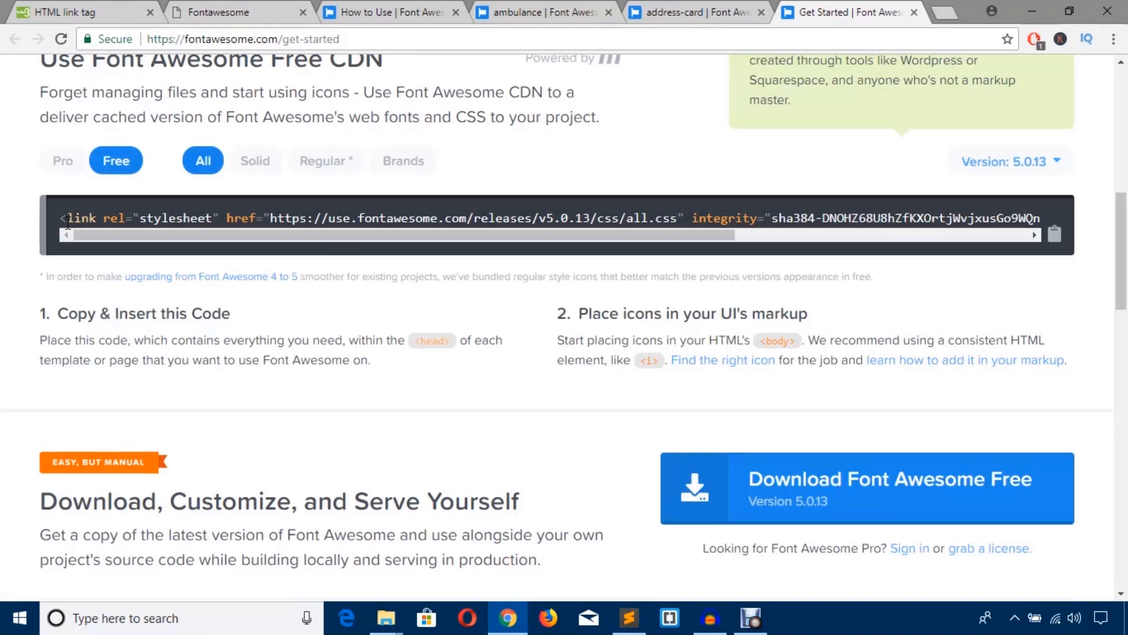
pyautogui.moveTo(777, 490)
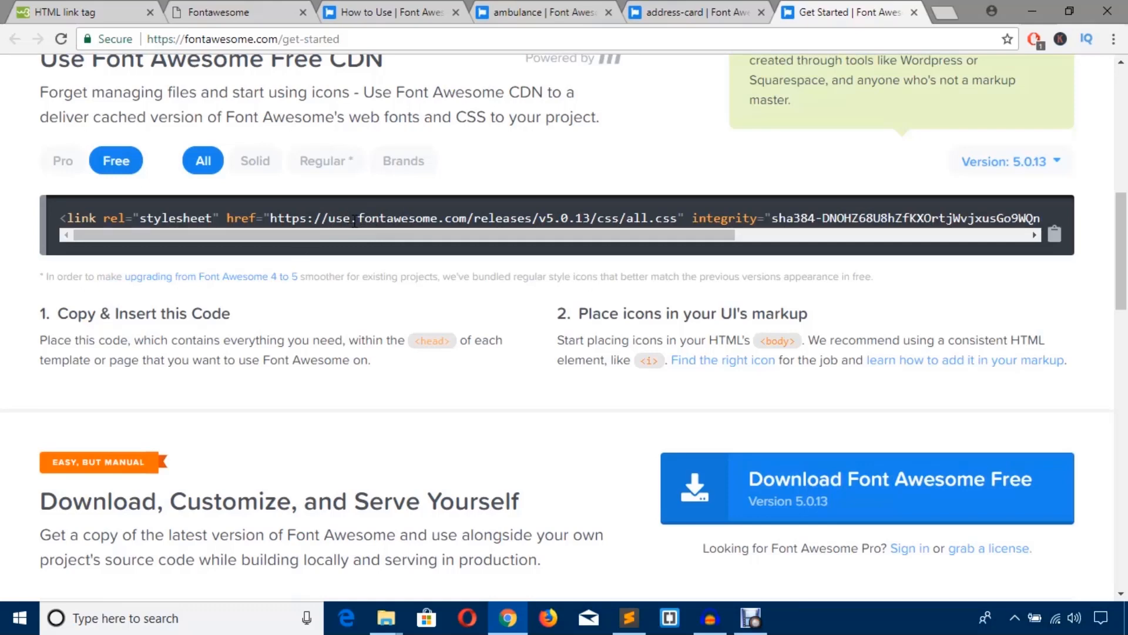
# Copy the full Font Awesome Free CDN link snippet and switch back to index.html
pyautogui.scroll(3)
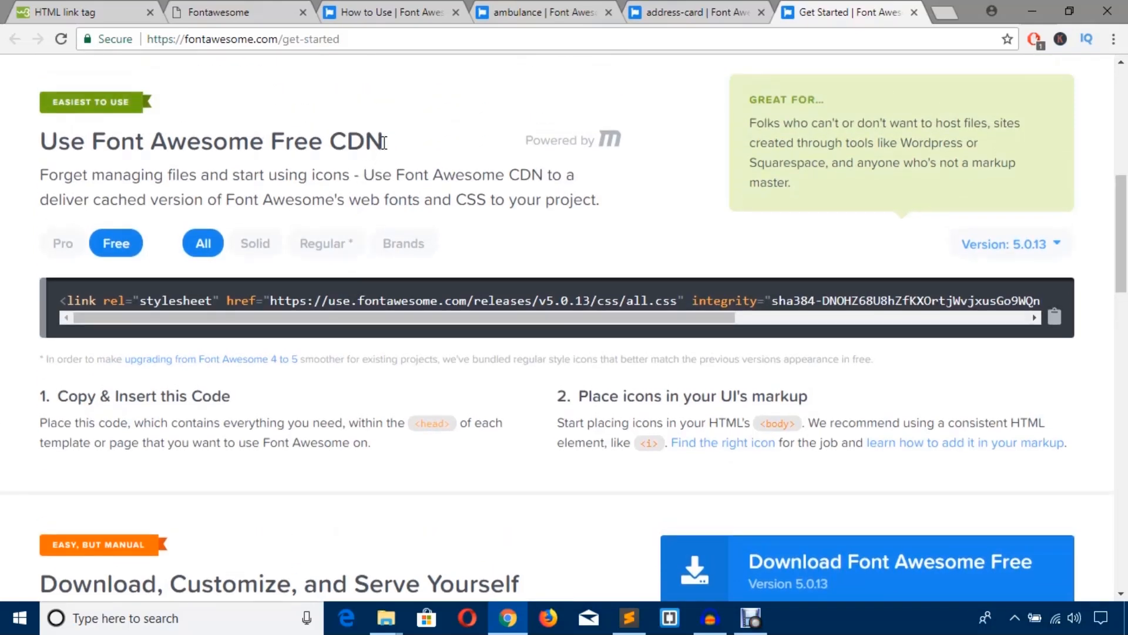
pyautogui.doubleClick(355, 141)
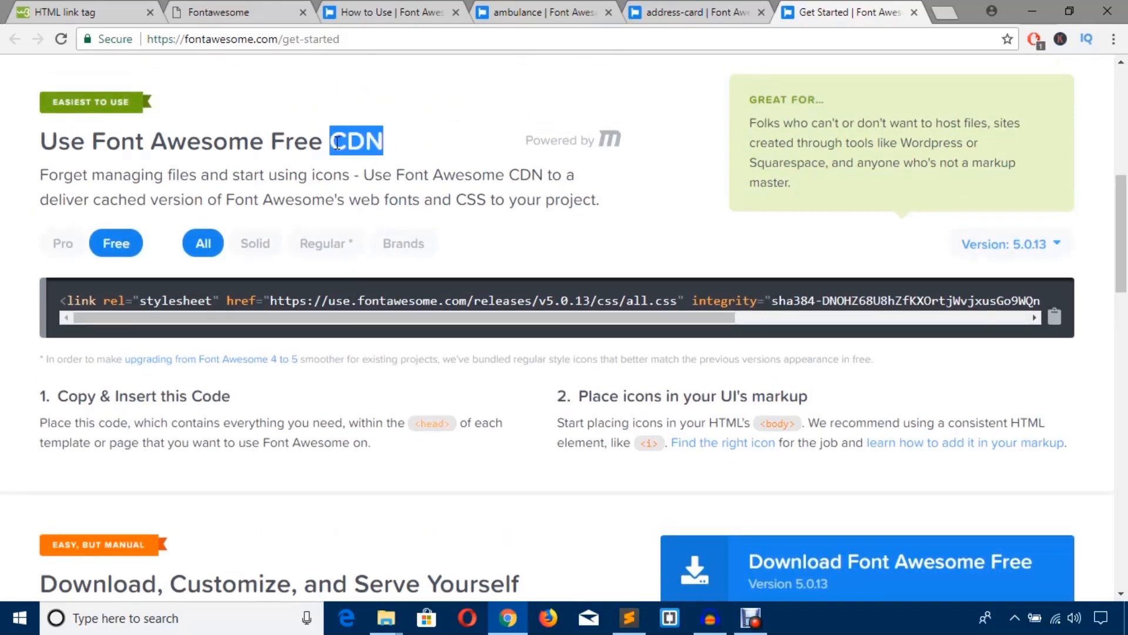
pyautogui.moveTo(466, 373)
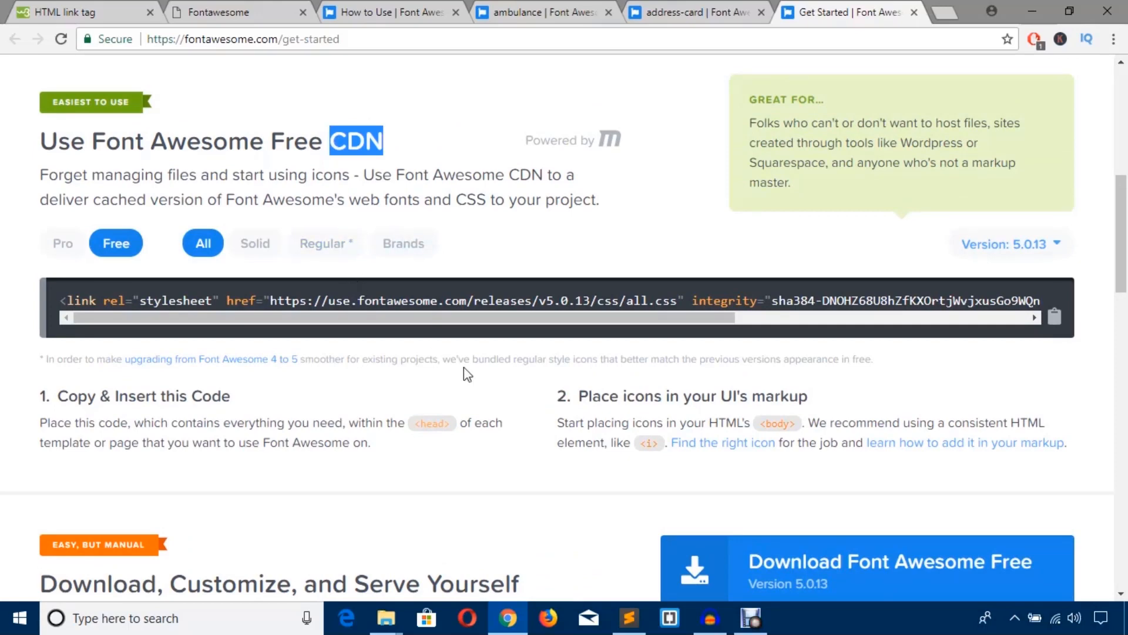
pyautogui.moveTo(568, 420)
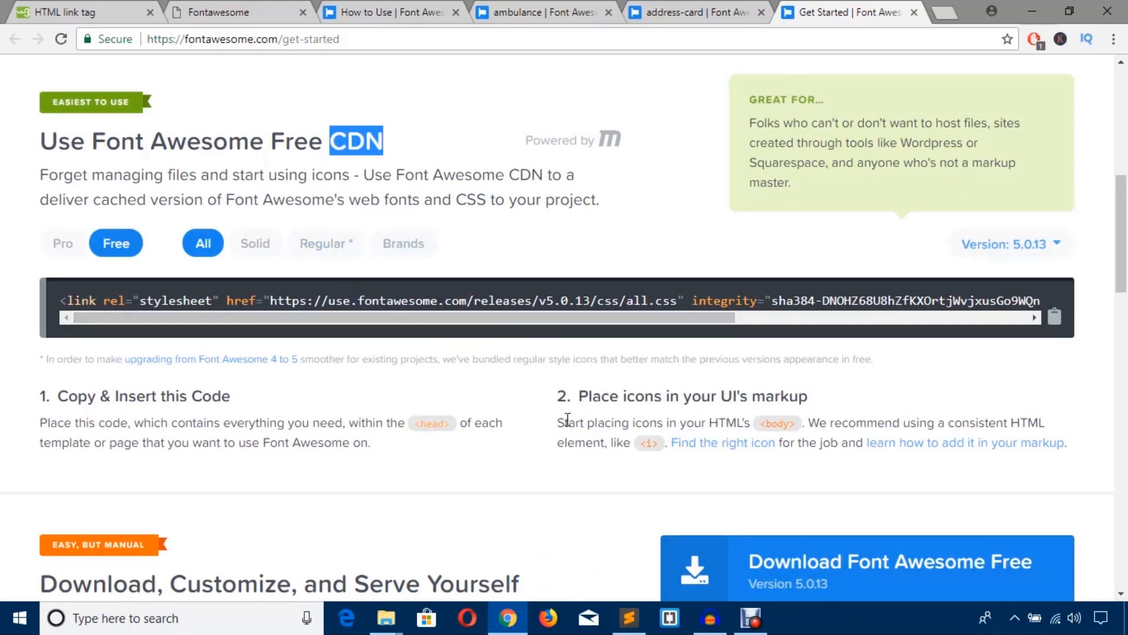
pyautogui.moveTo(830, 527)
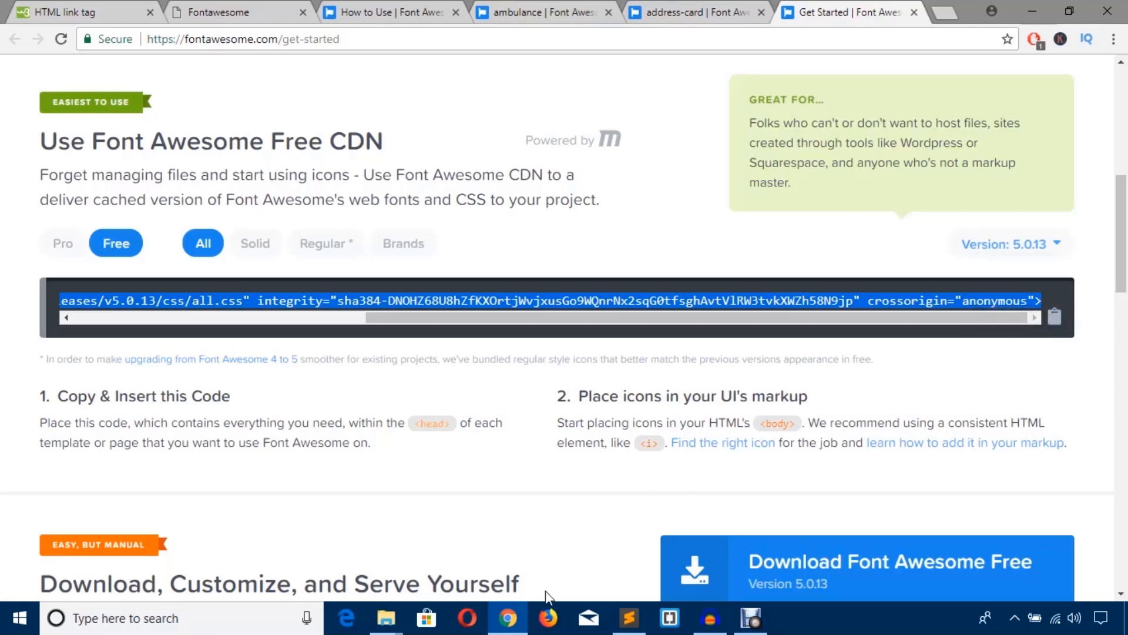
pyautogui.click(628, 617)
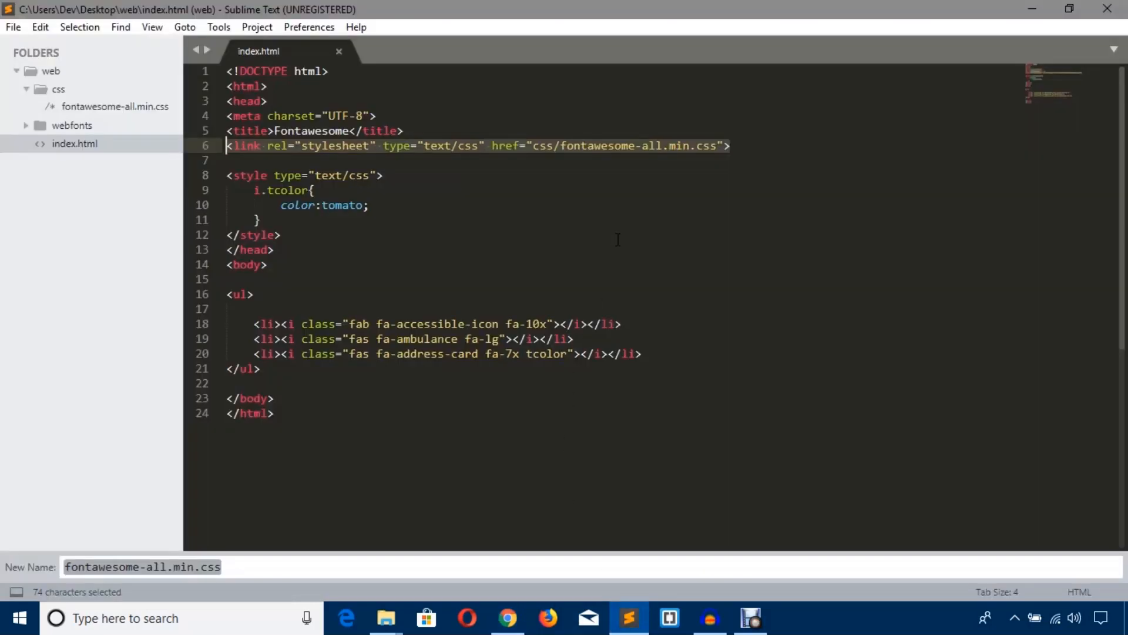
# Swap line 6's local stylesheet link for the CDN link, save index.html and view the result
pyautogui.press('Delete')
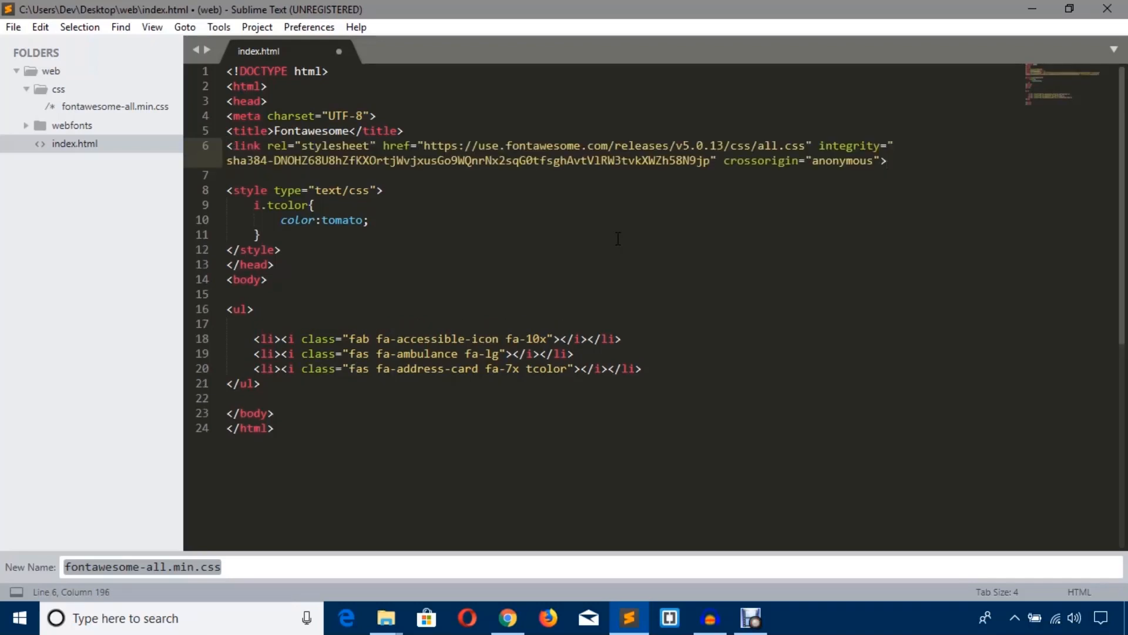
pyautogui.press('ctrl+s')
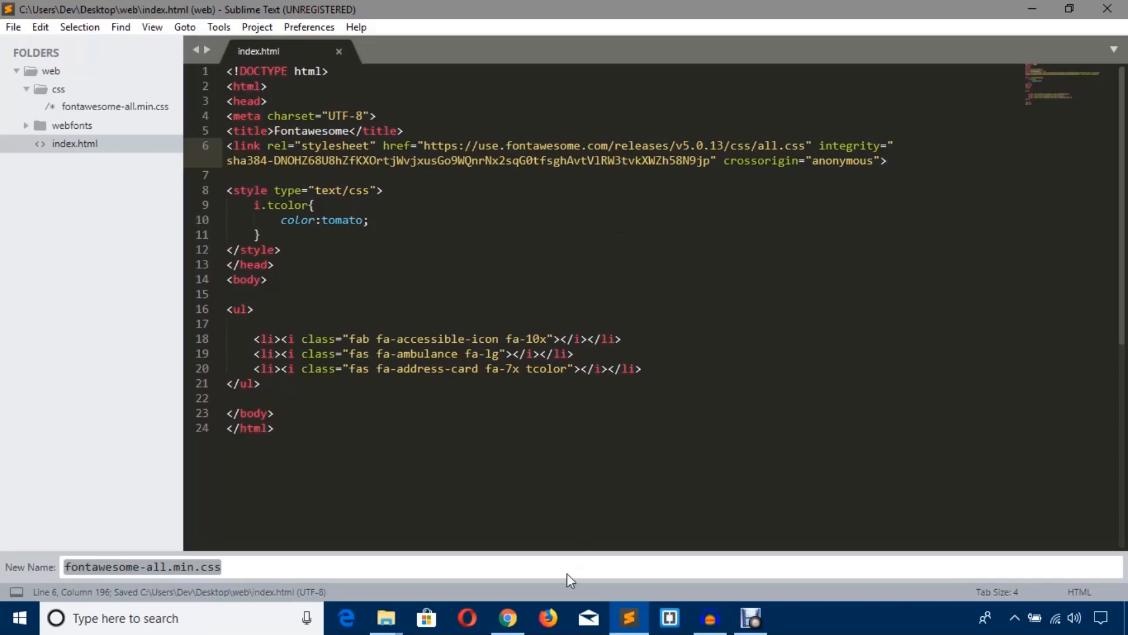
pyautogui.click(507, 618)
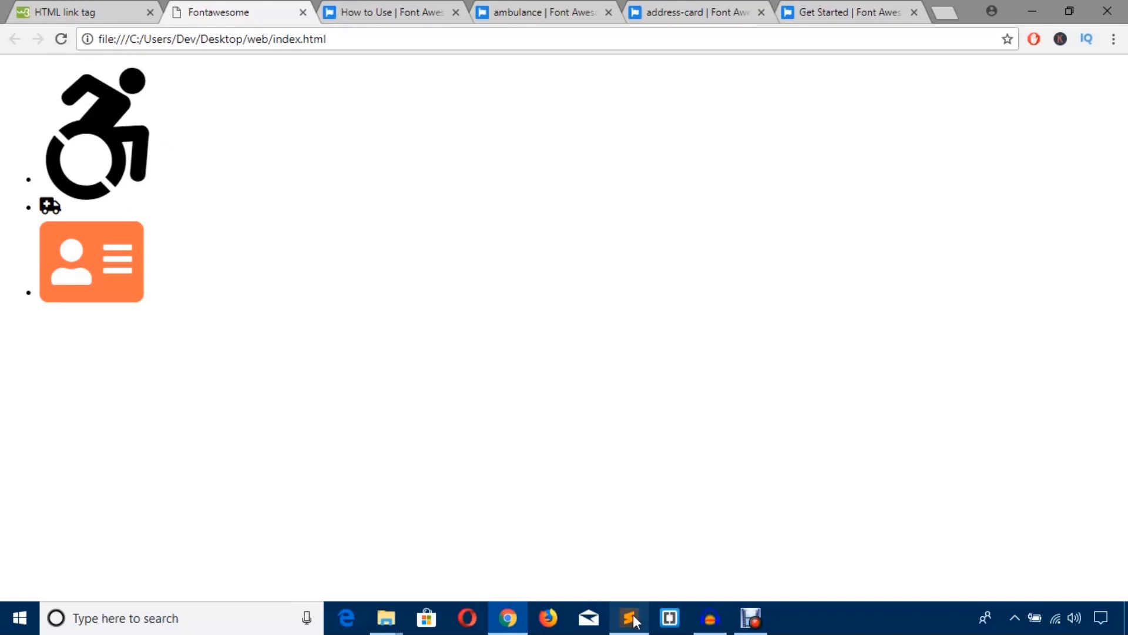
# Verify the three icons still render via the CDN and the web folder contents, ending in the code
pyautogui.click(628, 618)
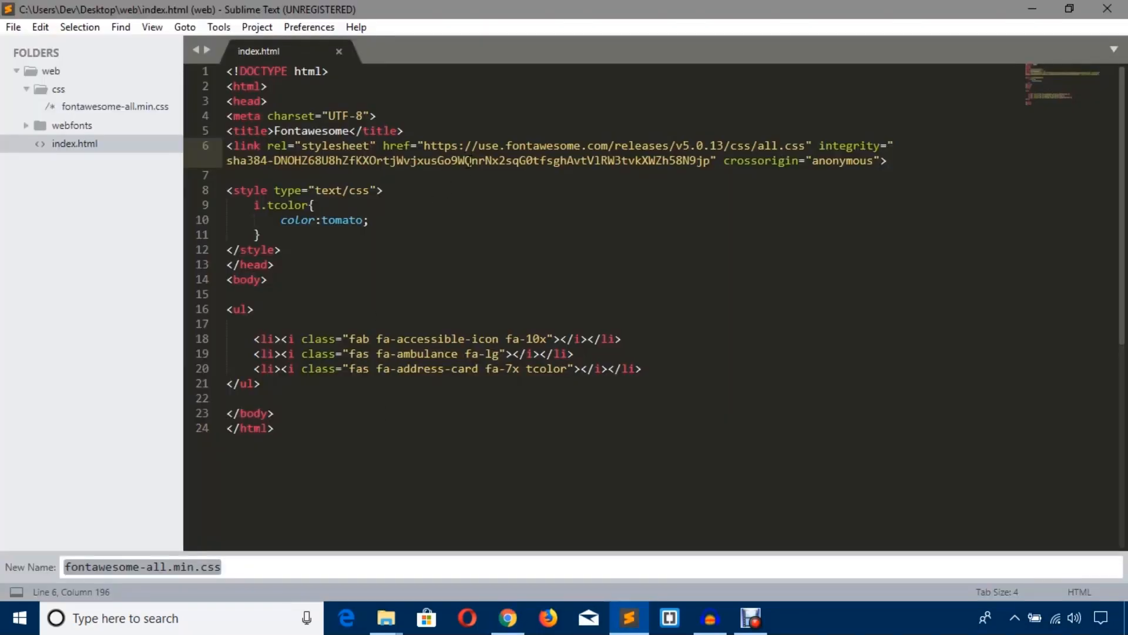
pyautogui.click(507, 617)
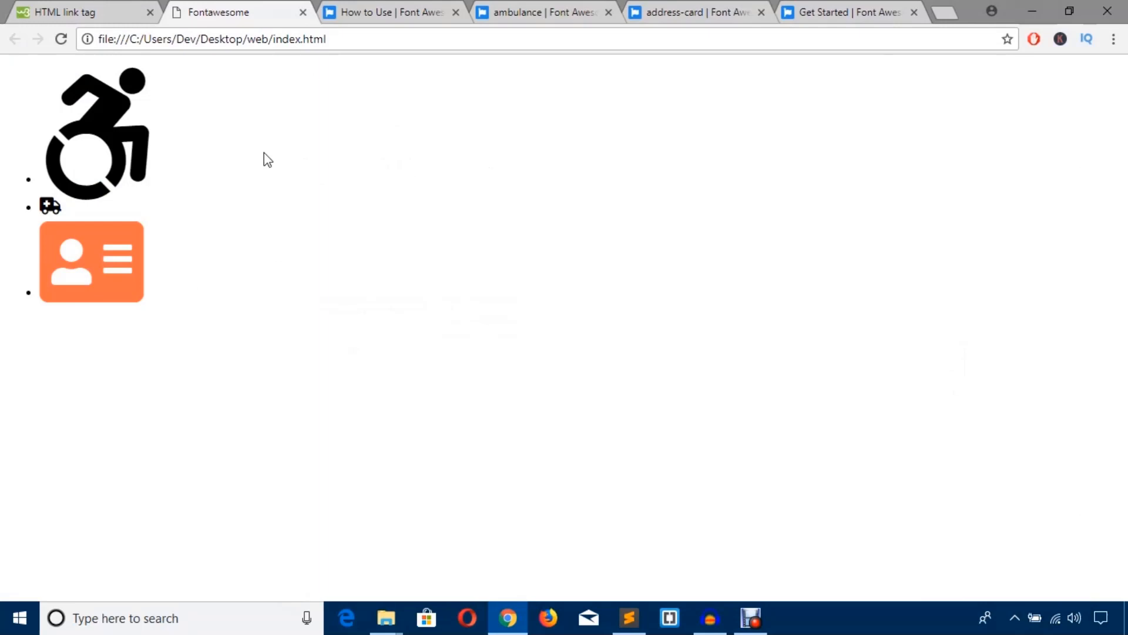
pyautogui.moveTo(632, 610)
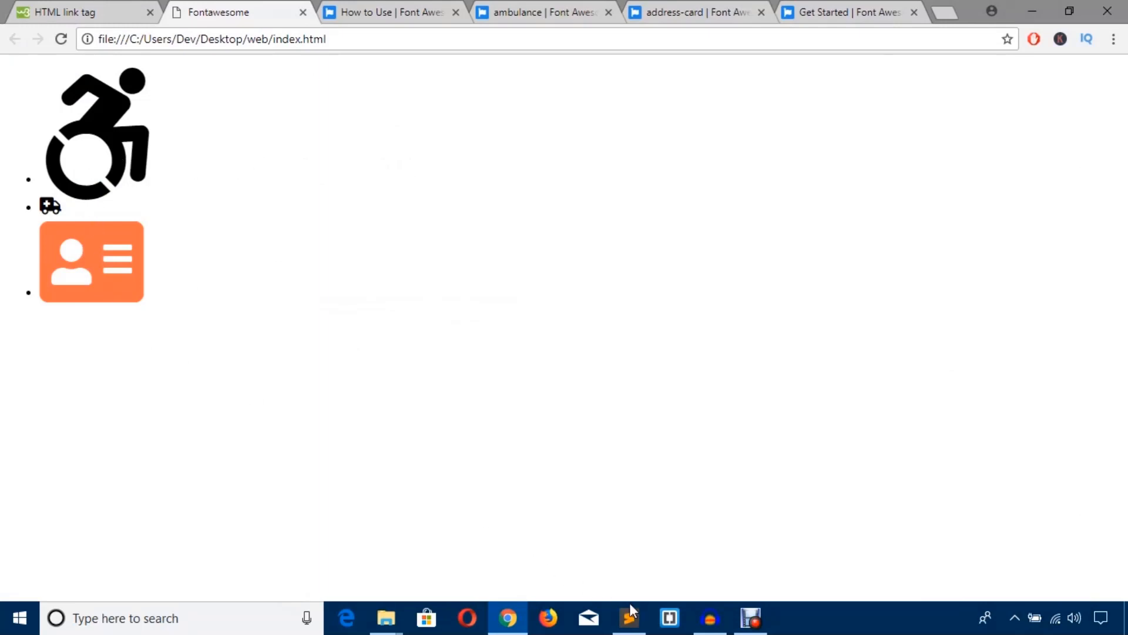
pyautogui.click(629, 617)
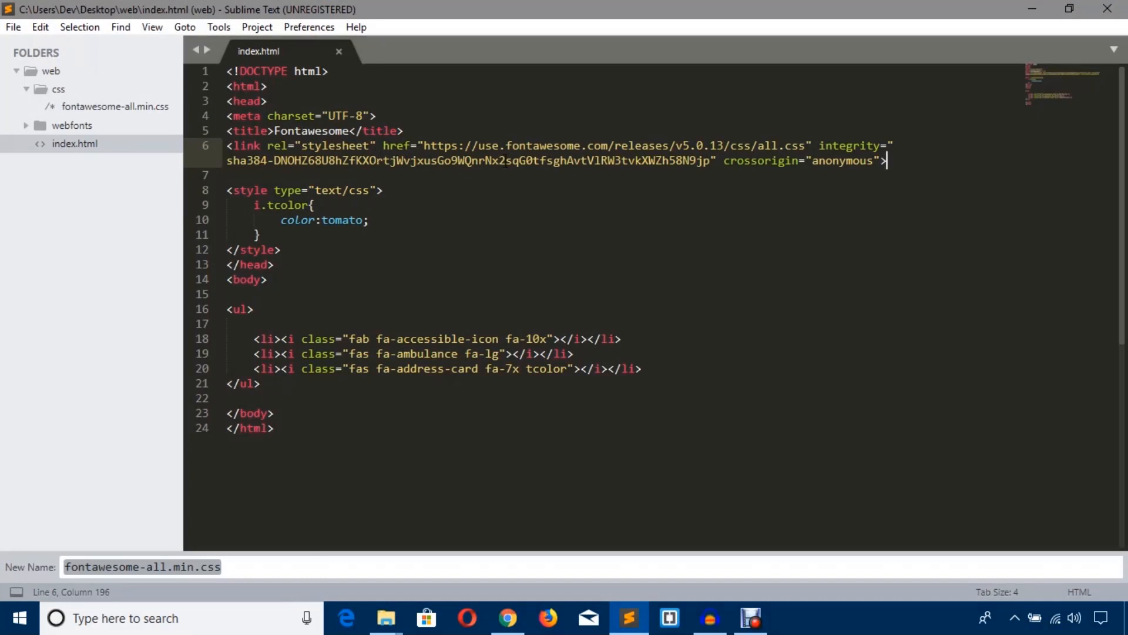
pyautogui.click(508, 618)
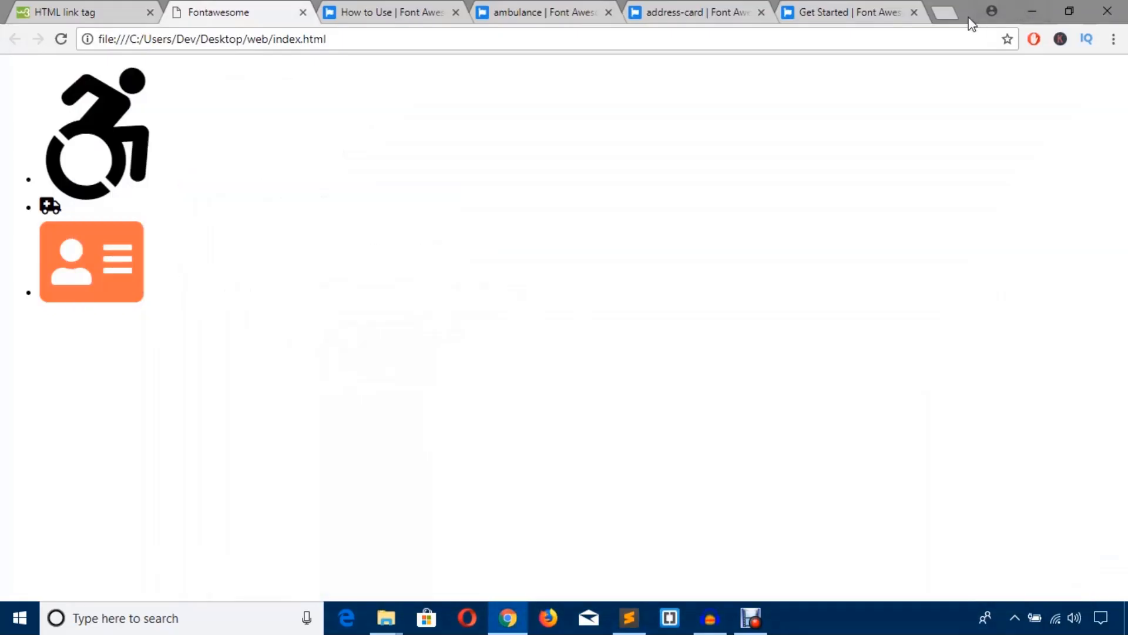
pyautogui.click(385, 618)
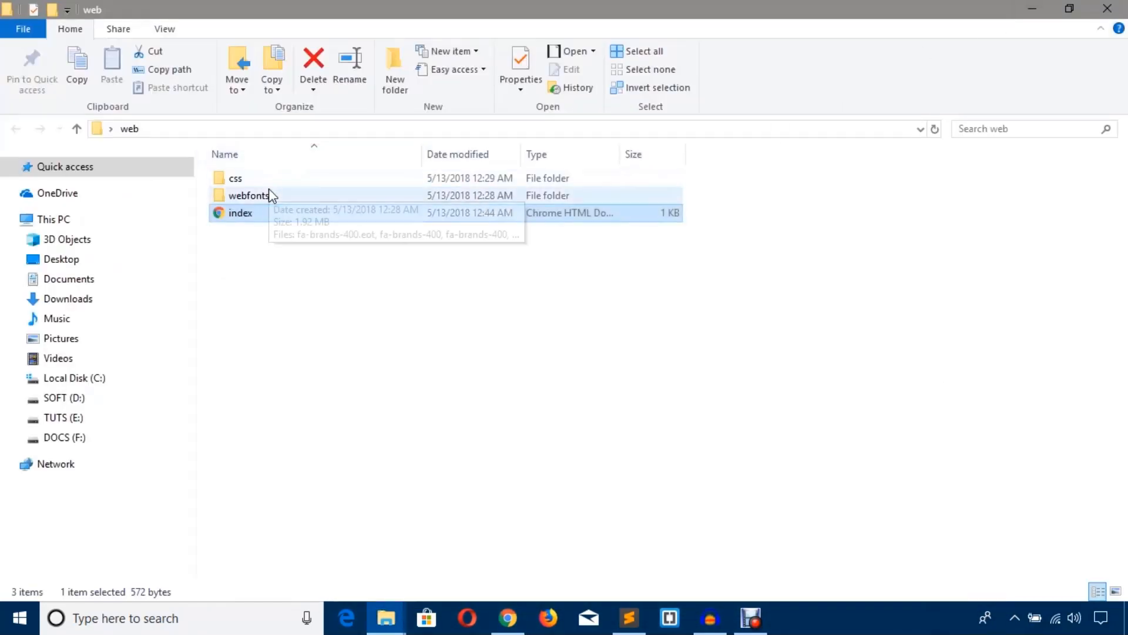
pyautogui.click(235, 177)
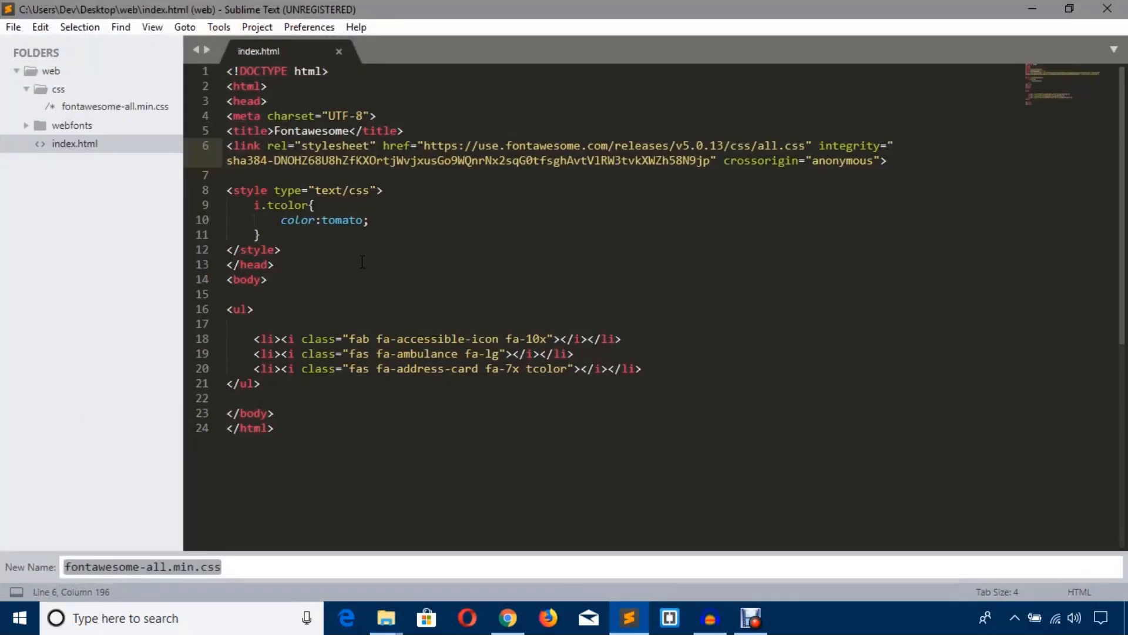
pyautogui.click(273, 264)
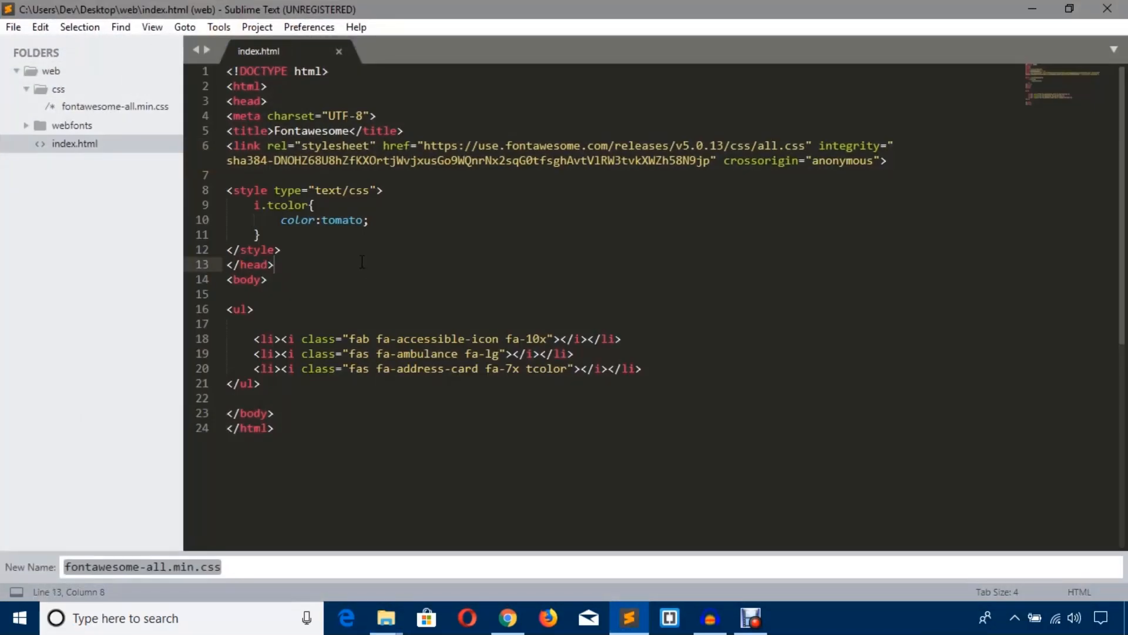